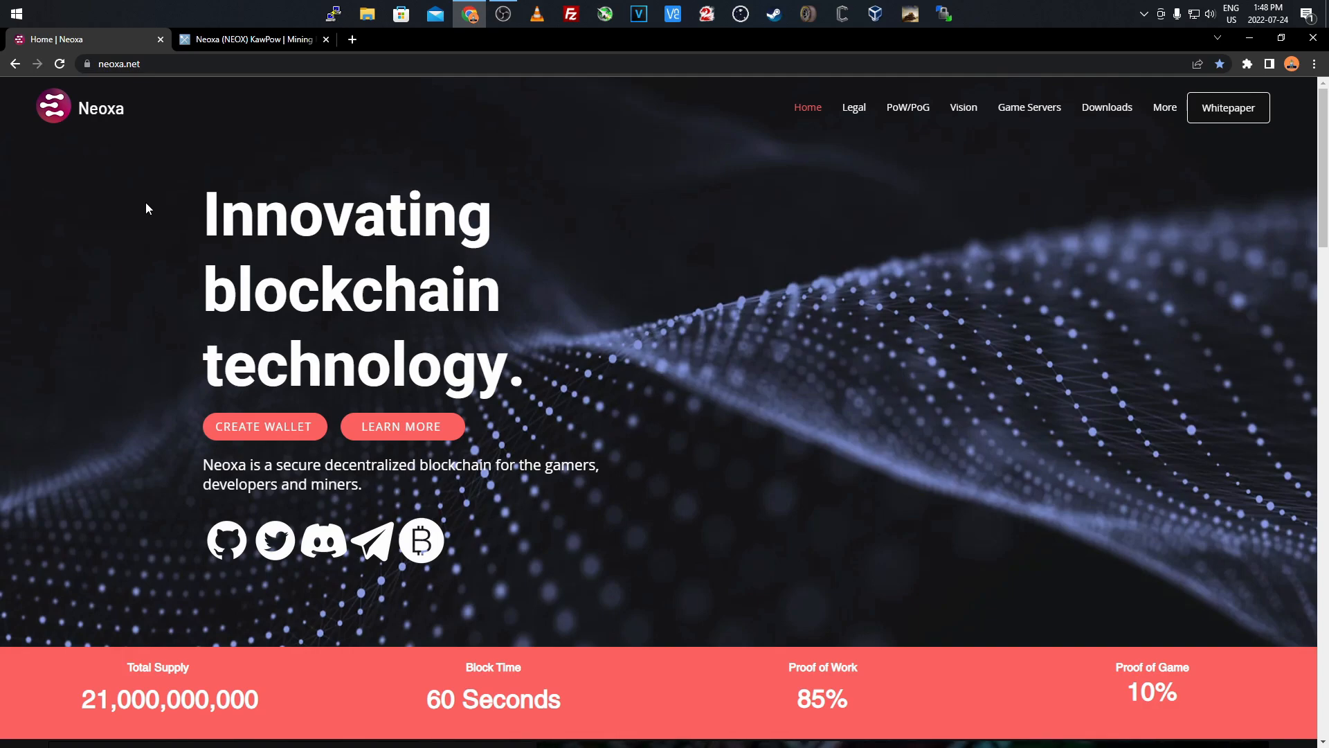
mouse_move(114, 239)
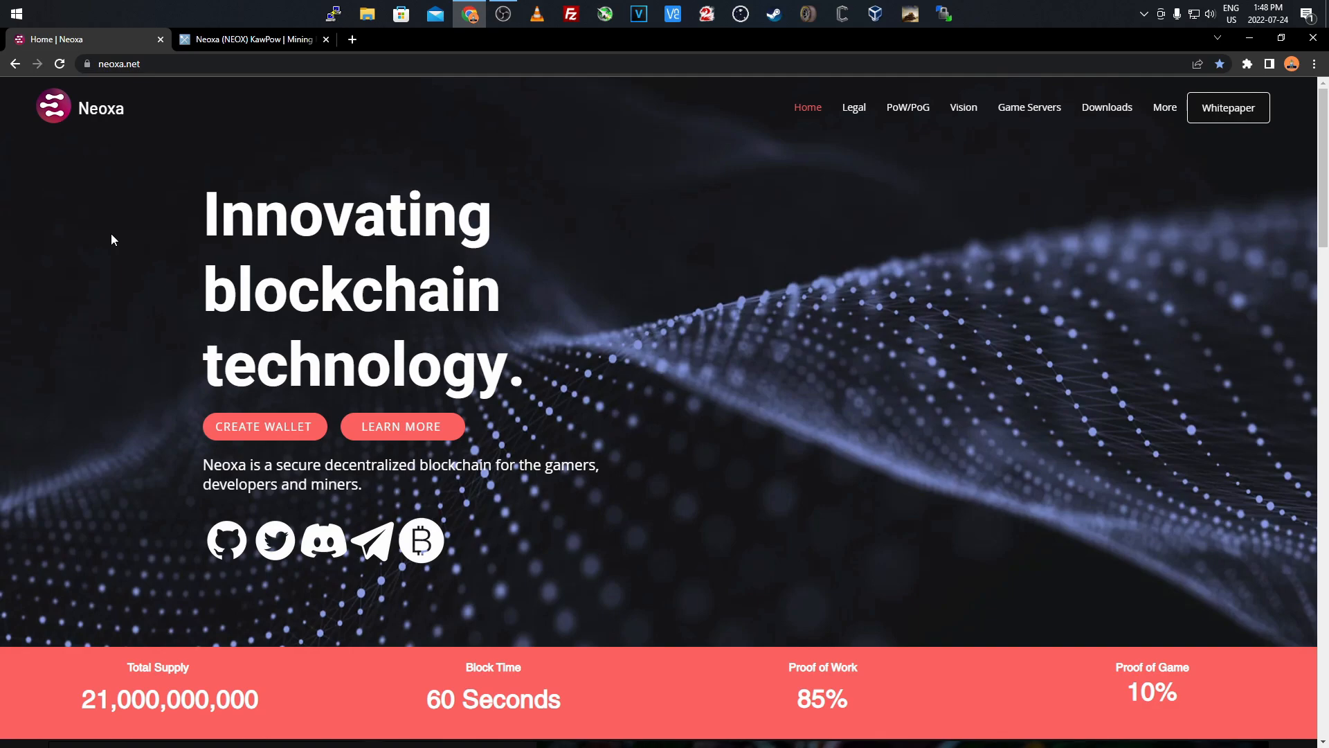
mouse_move(96, 145)
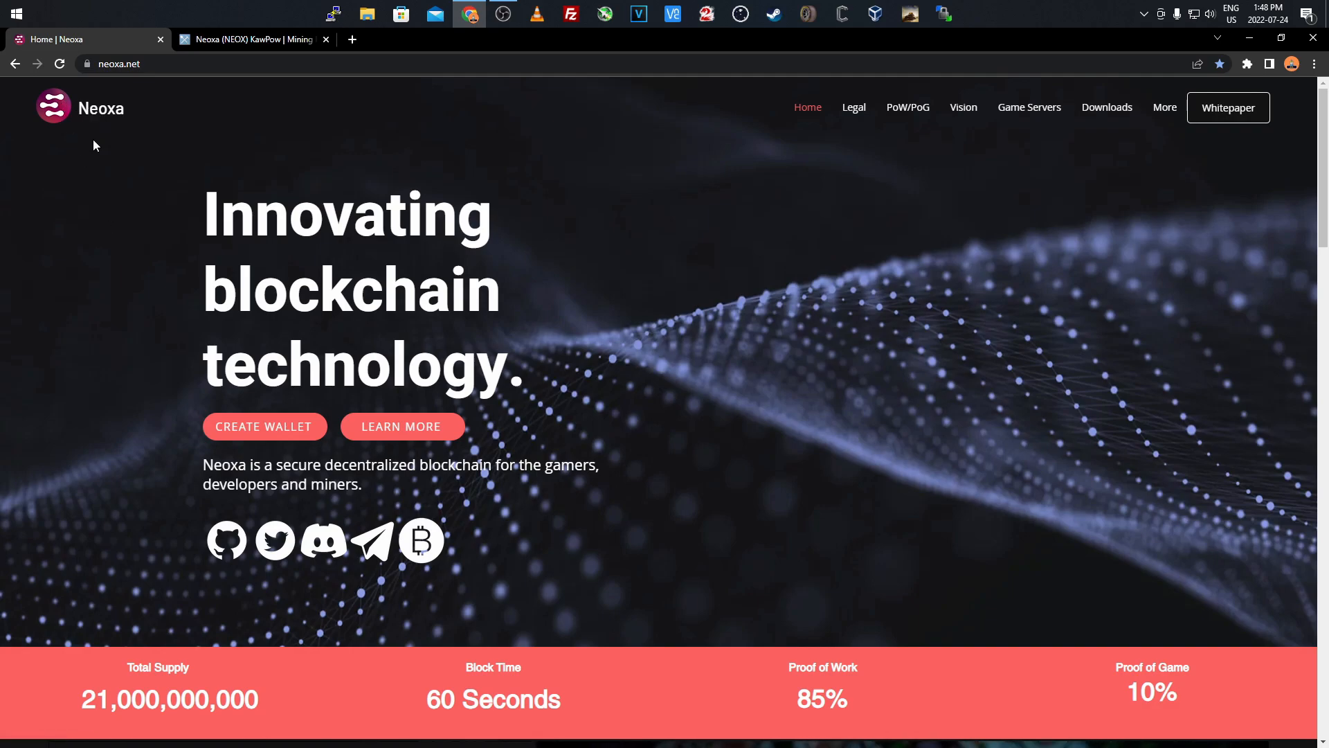
mouse_move(107, 227)
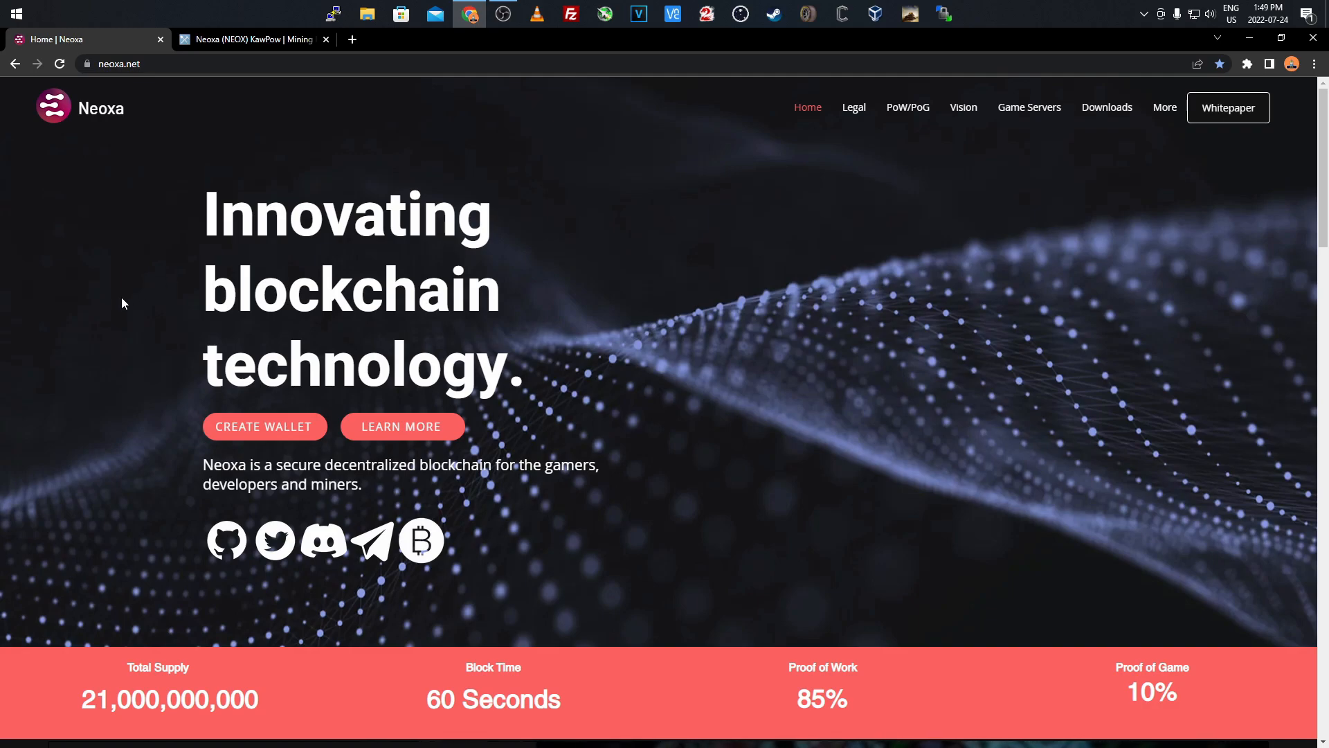
mouse_move(110, 300)
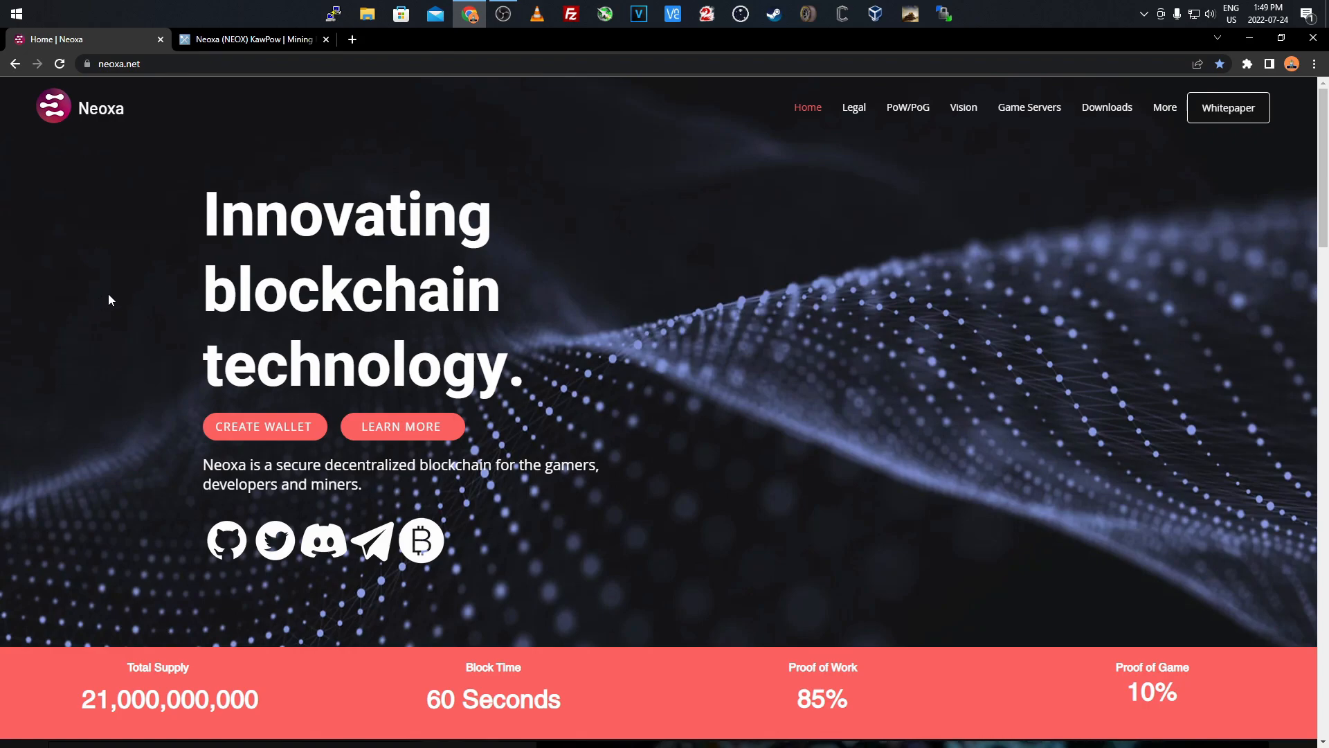
mouse_move(116, 292)
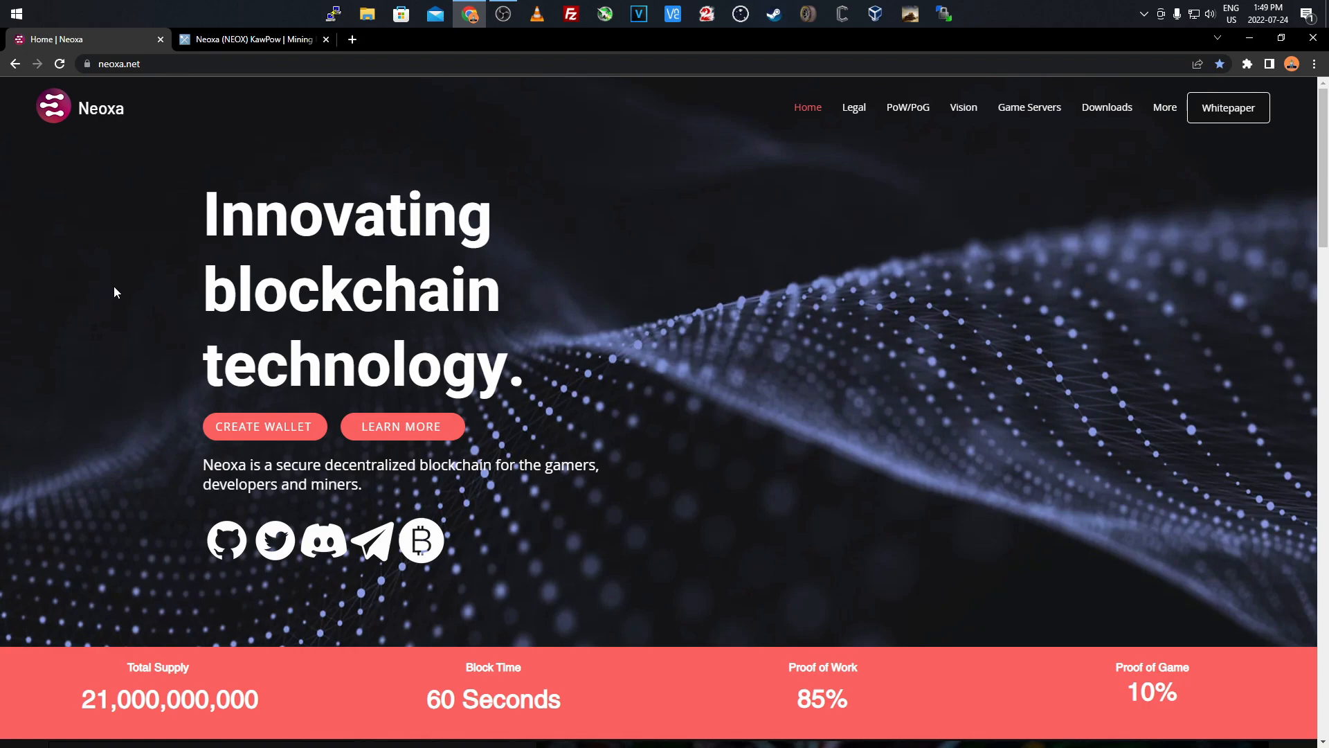
mouse_move(191, 378)
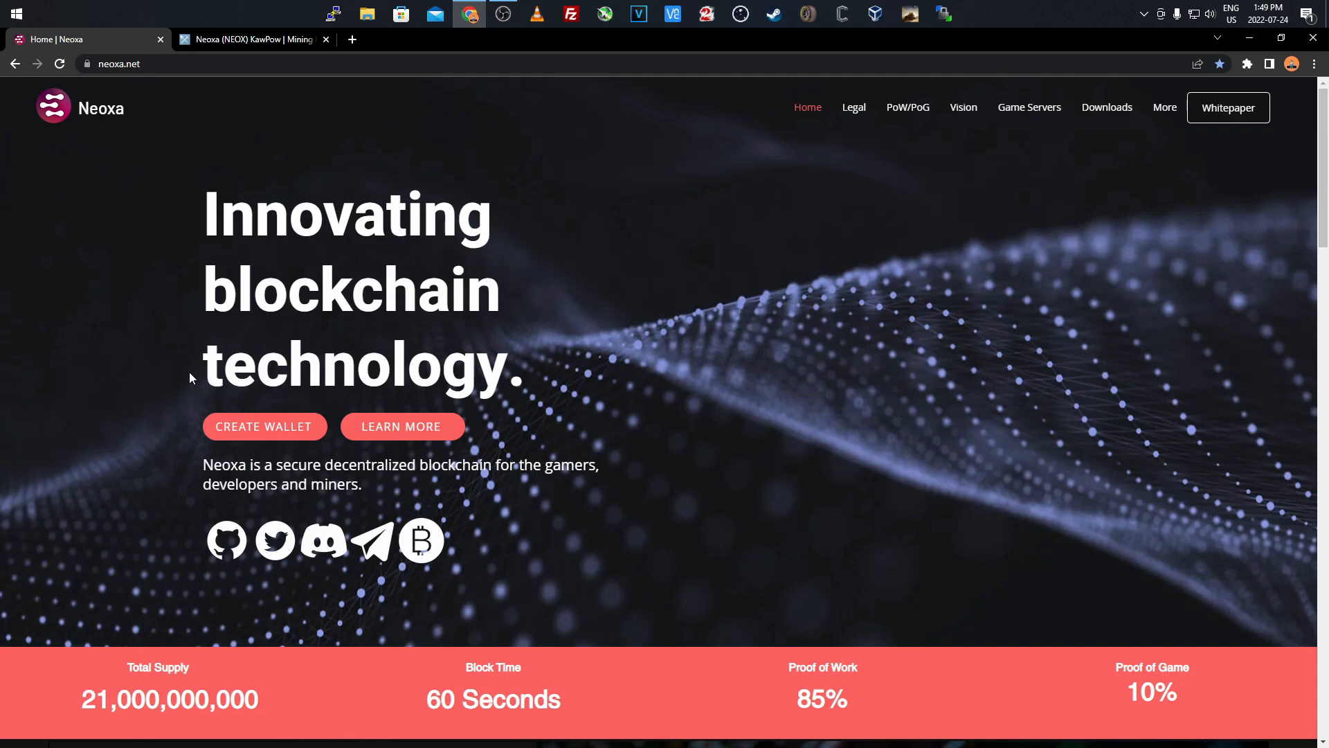
mouse_move(175, 396)
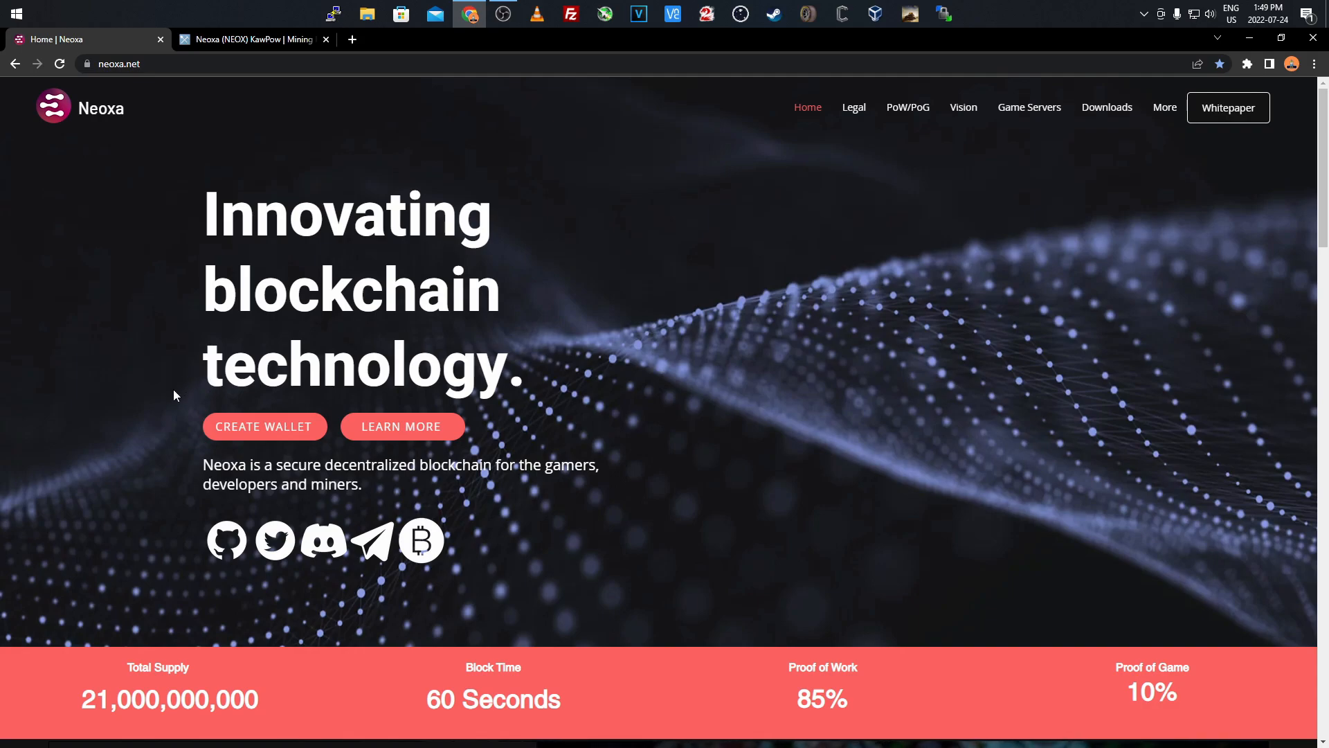
mouse_move(673, 609)
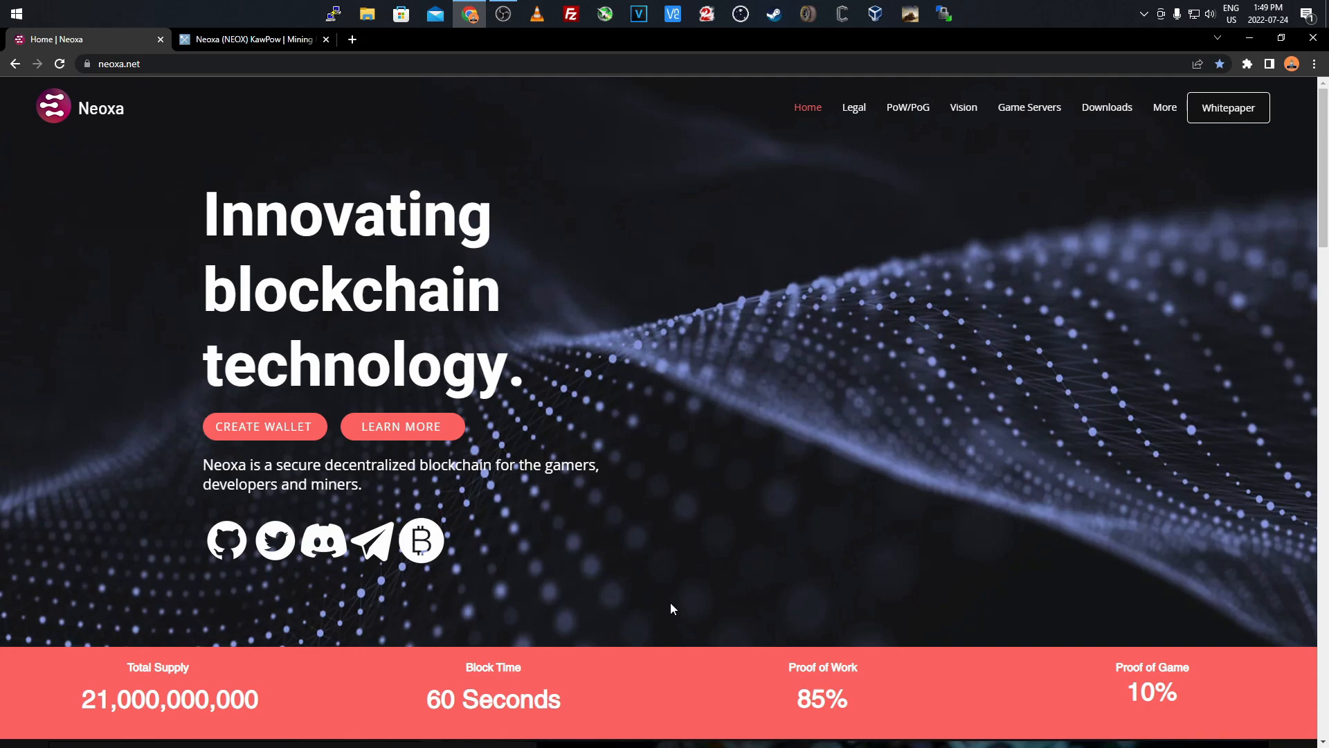
mouse_move(664, 588)
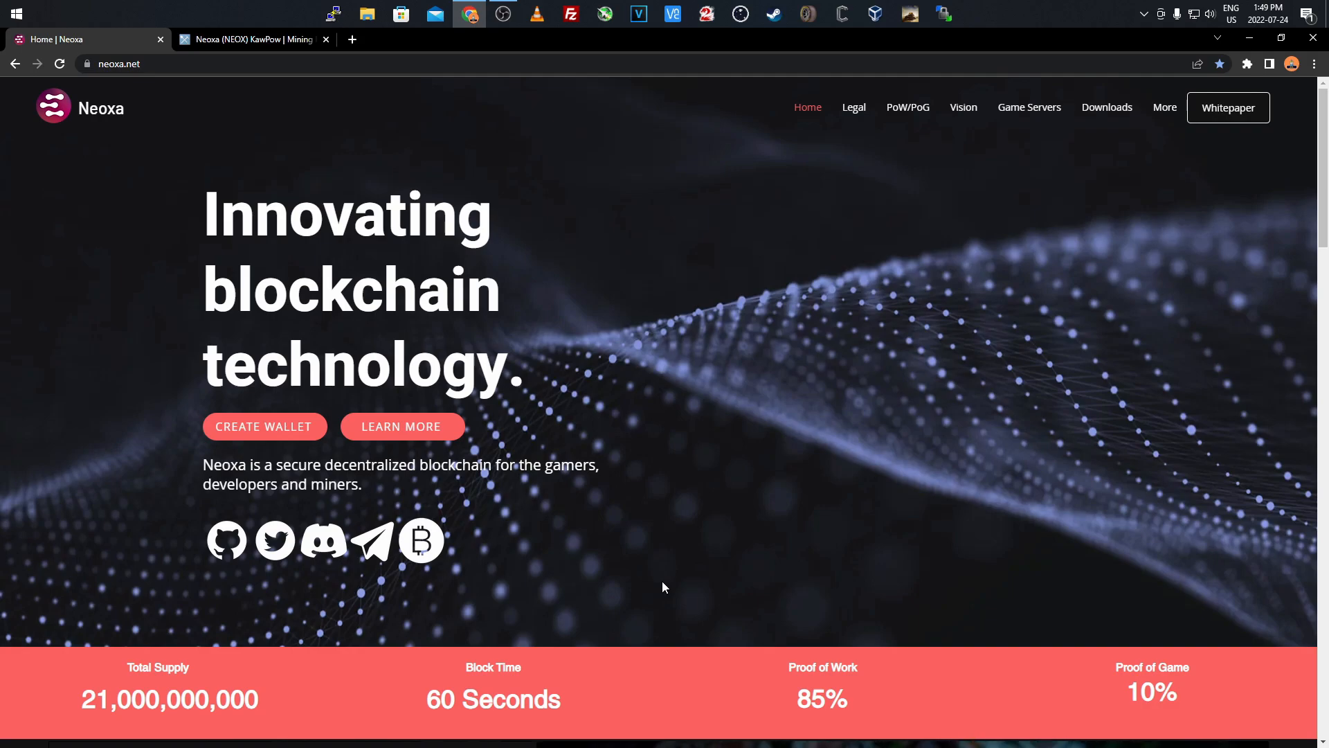
mouse_move(662, 580)
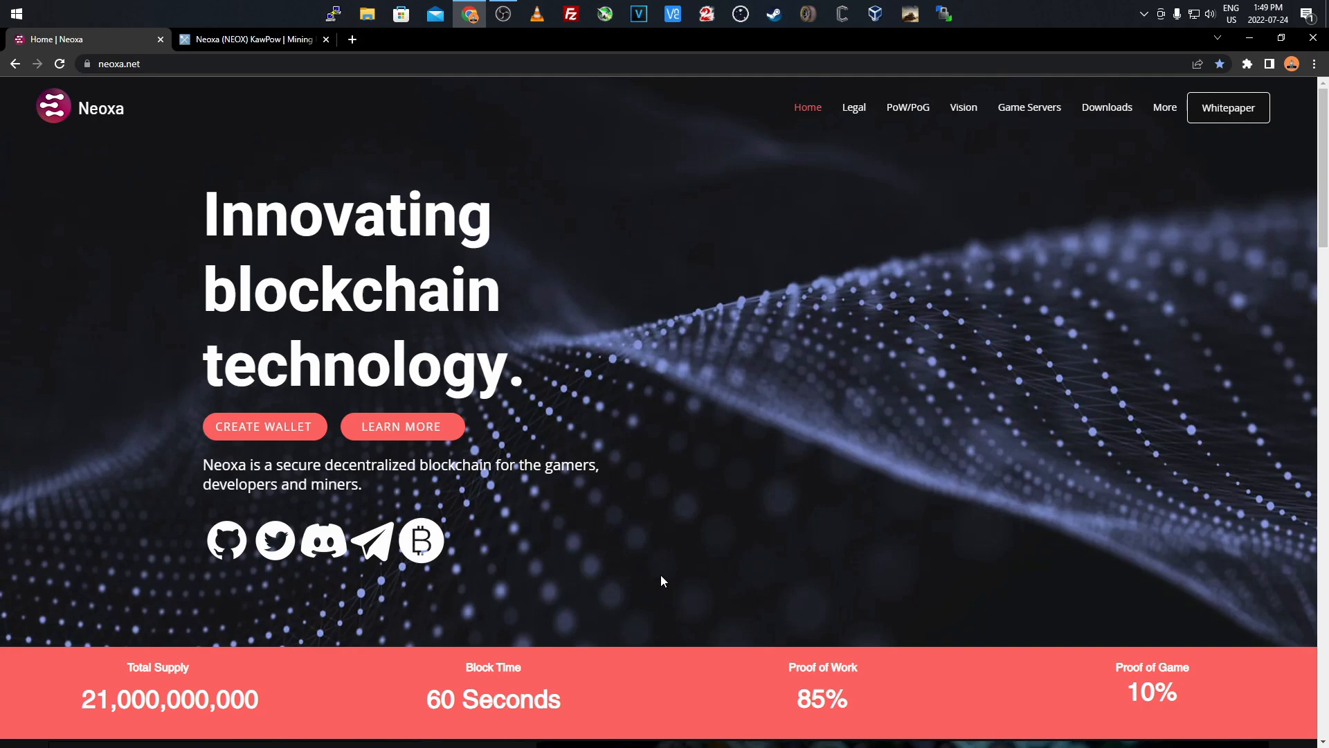
mouse_move(671, 543)
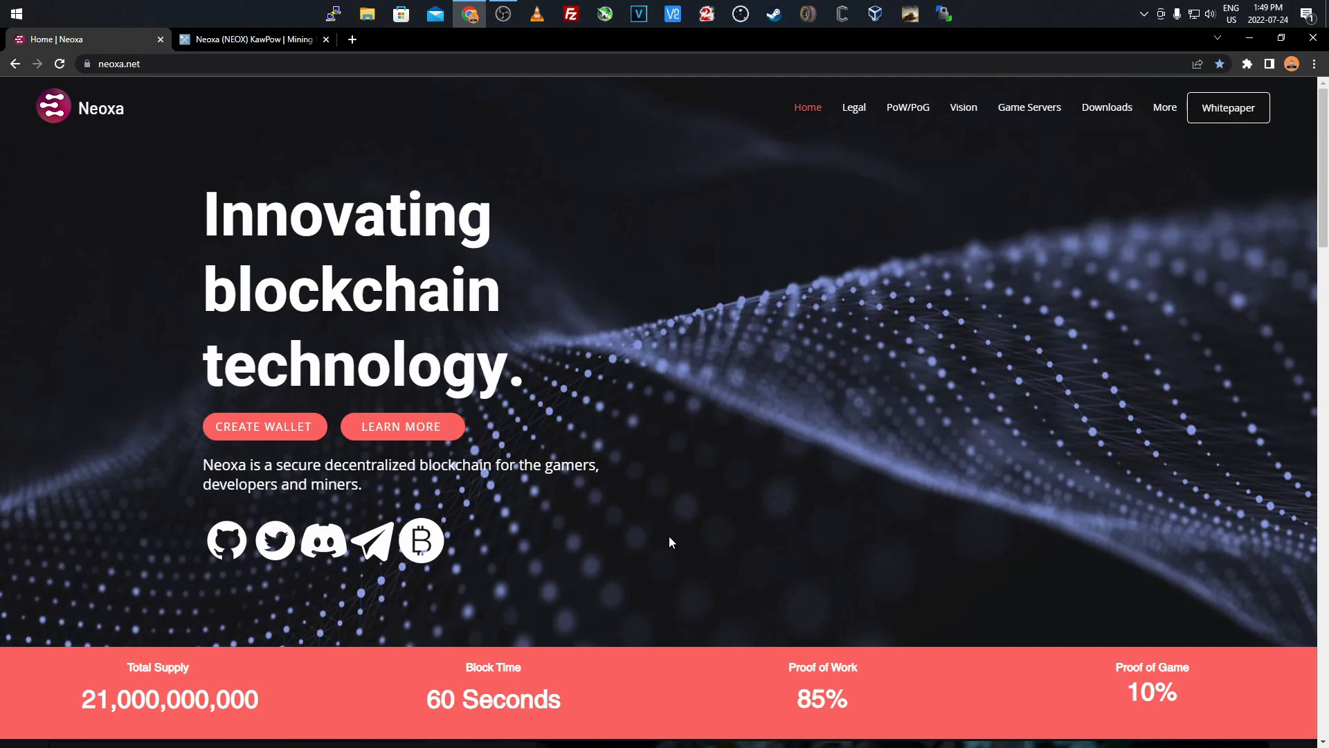
mouse_move(199, 468)
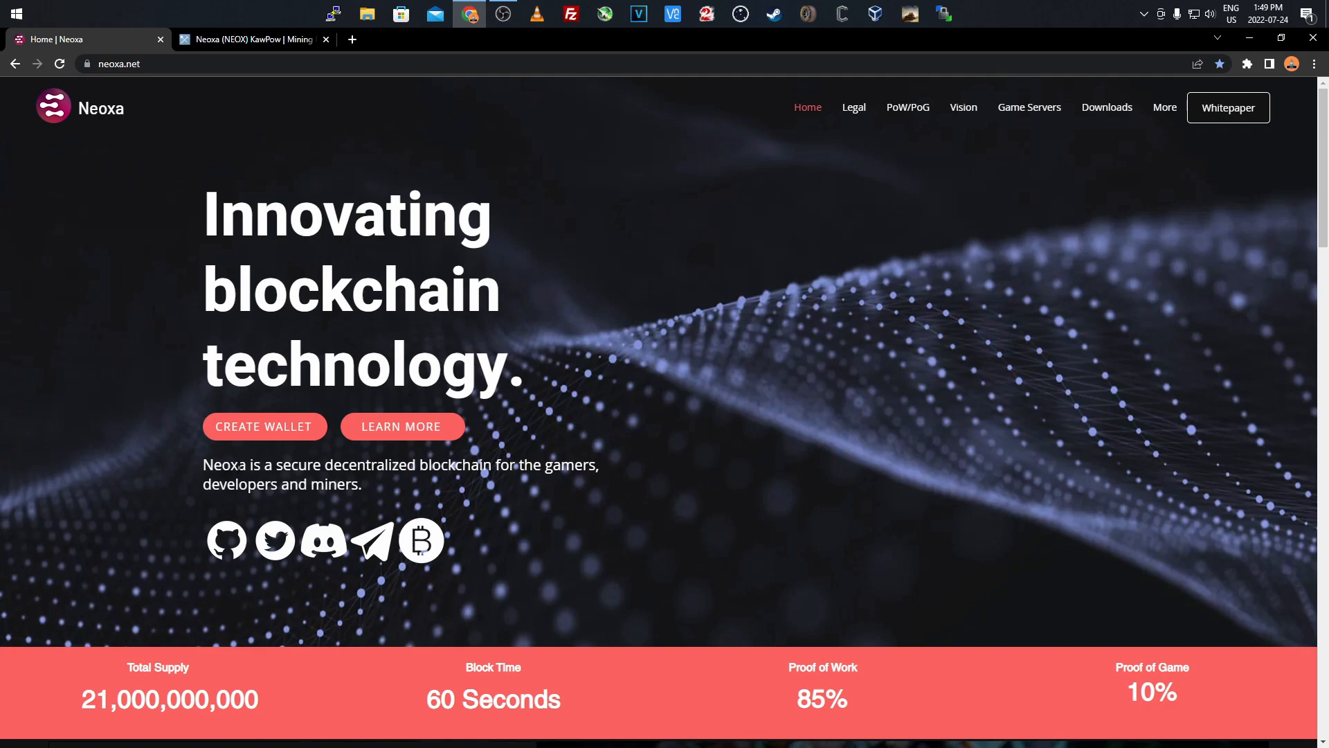
mouse_move(483, 487)
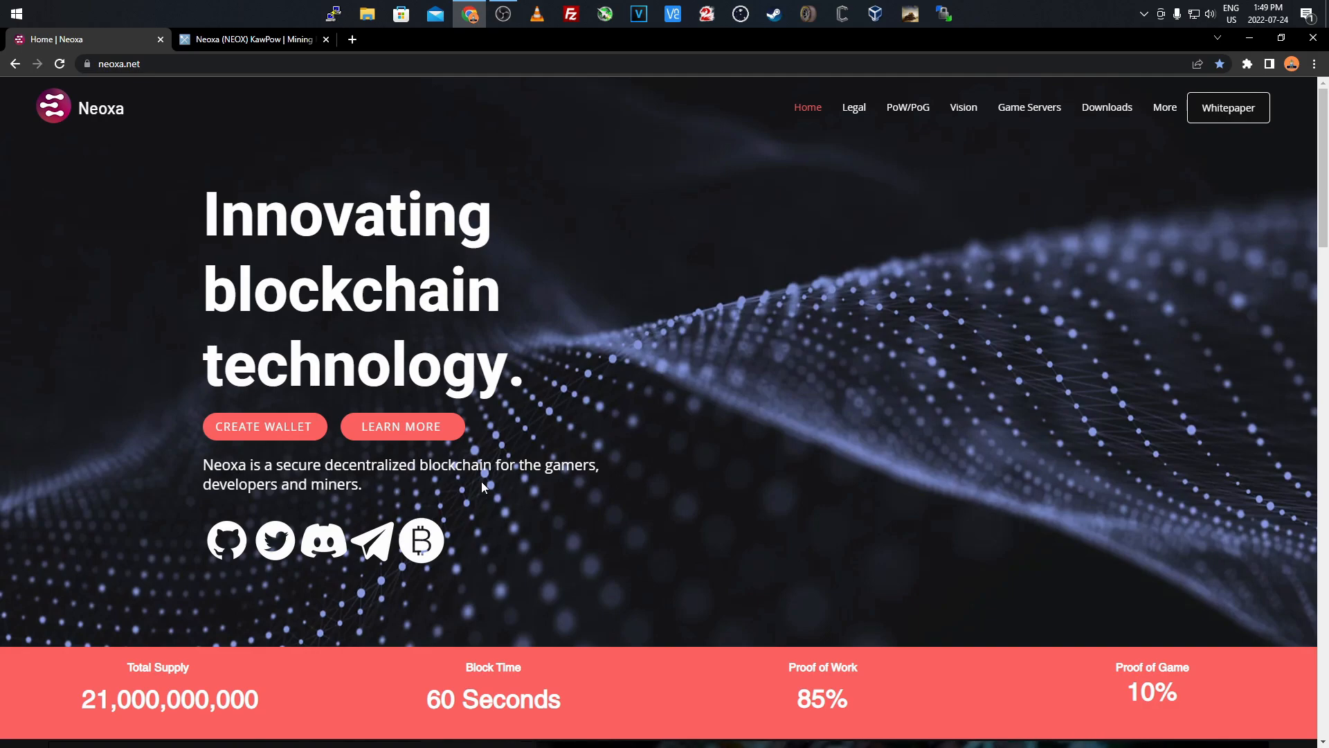
mouse_move(486, 487)
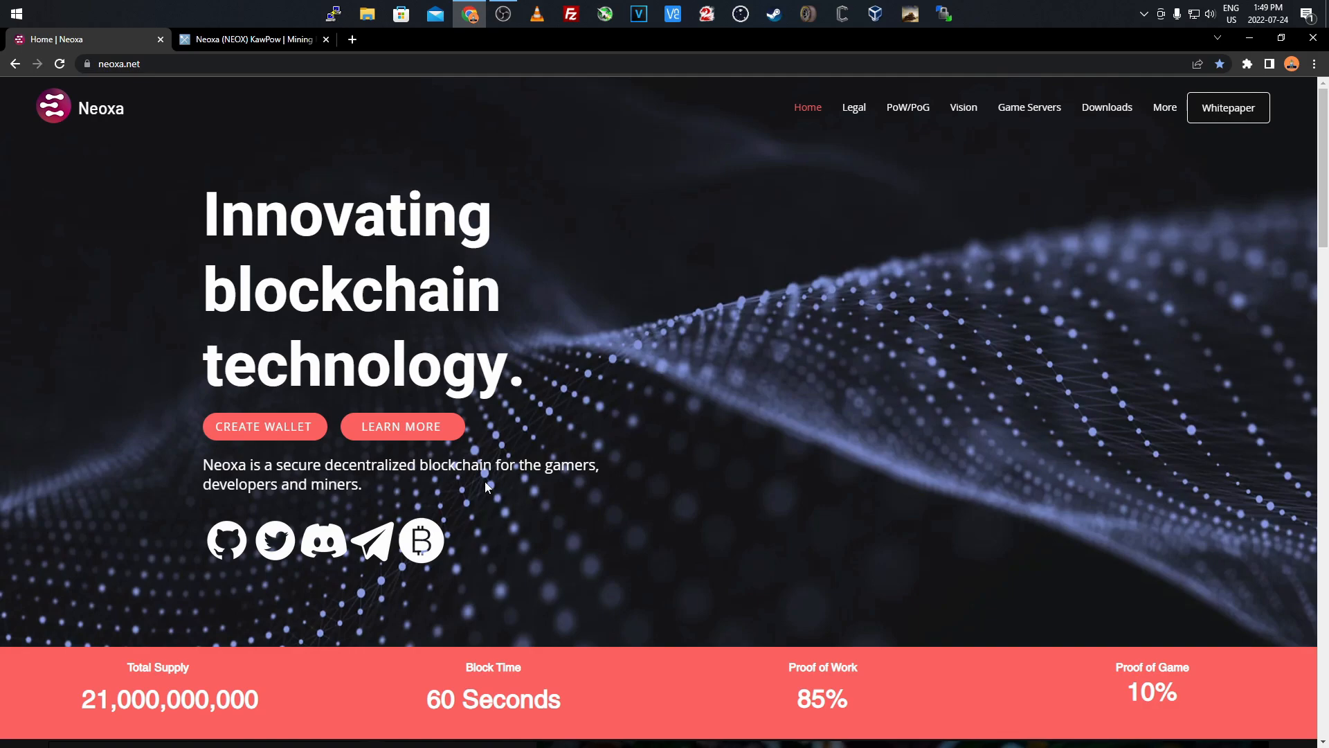
mouse_move(109, 462)
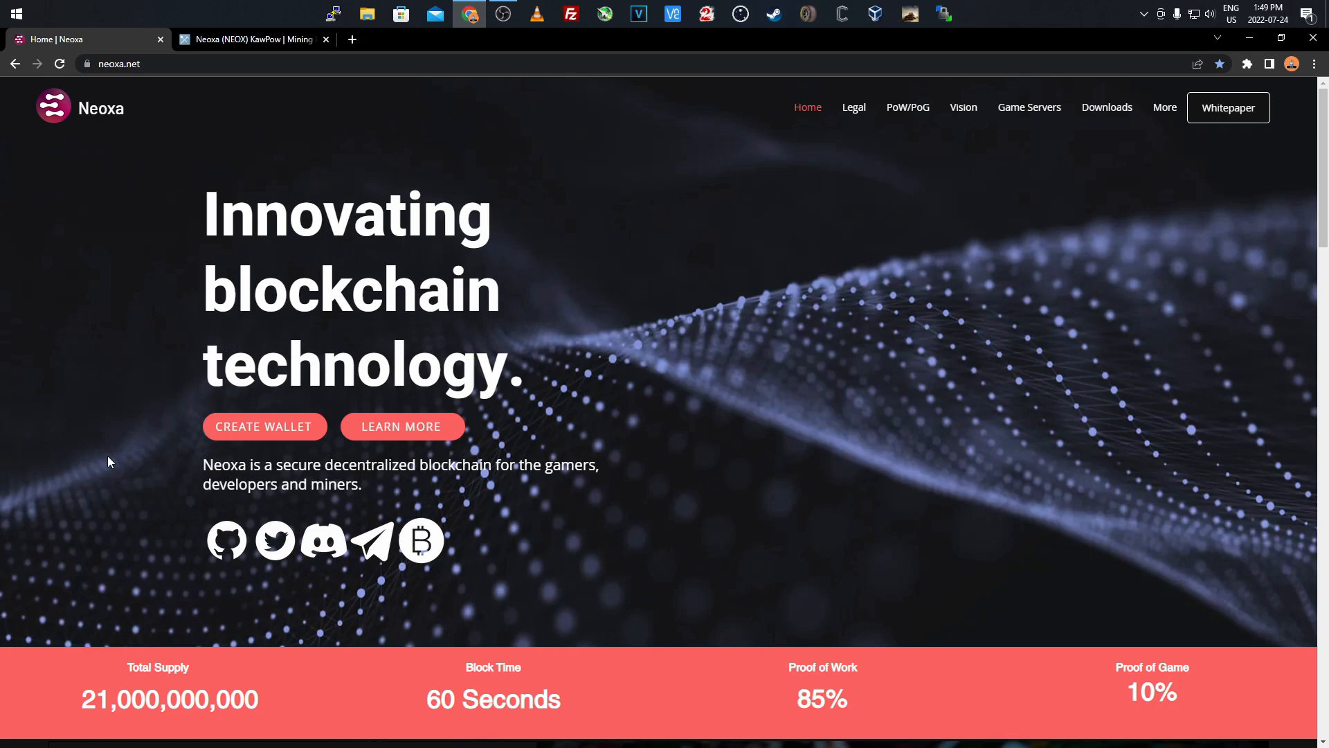
mouse_move(83, 319)
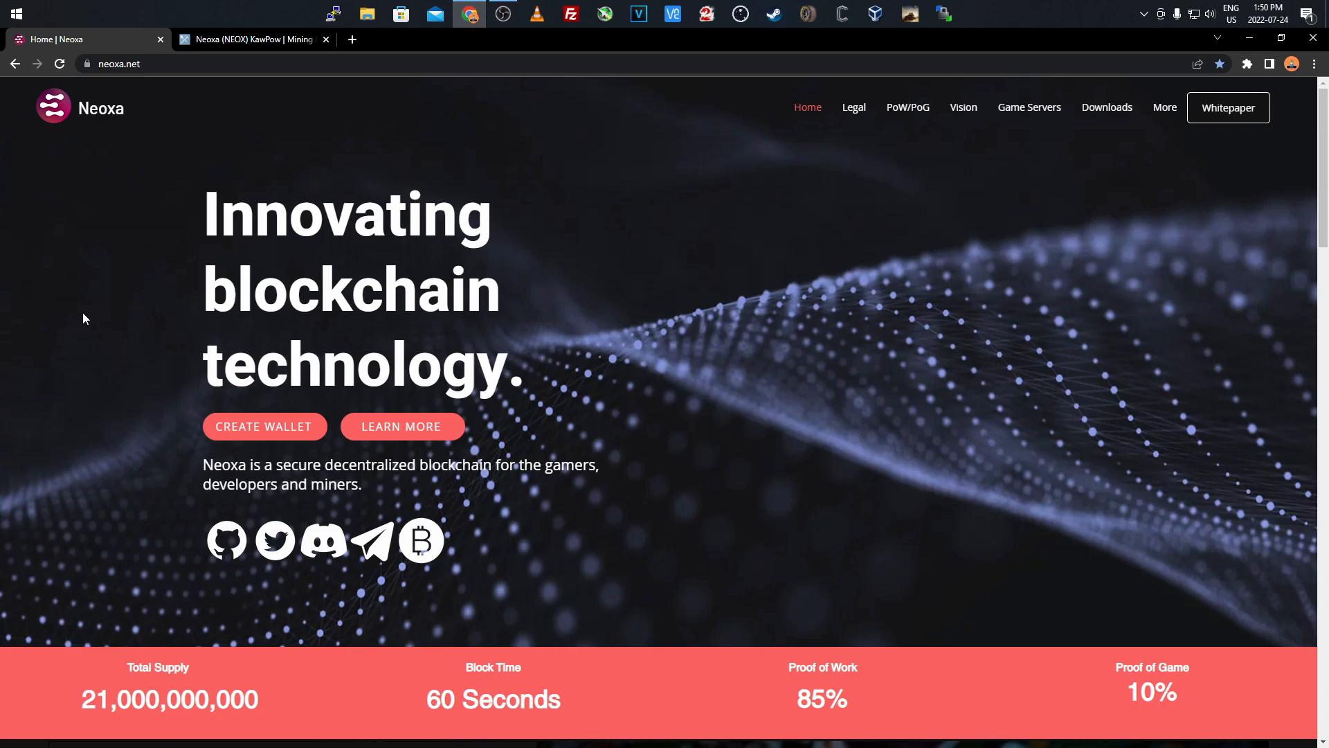
Scroll neoxa.net down until the gaming text on rewards for playing and developing games shows
scroll("down", 3)
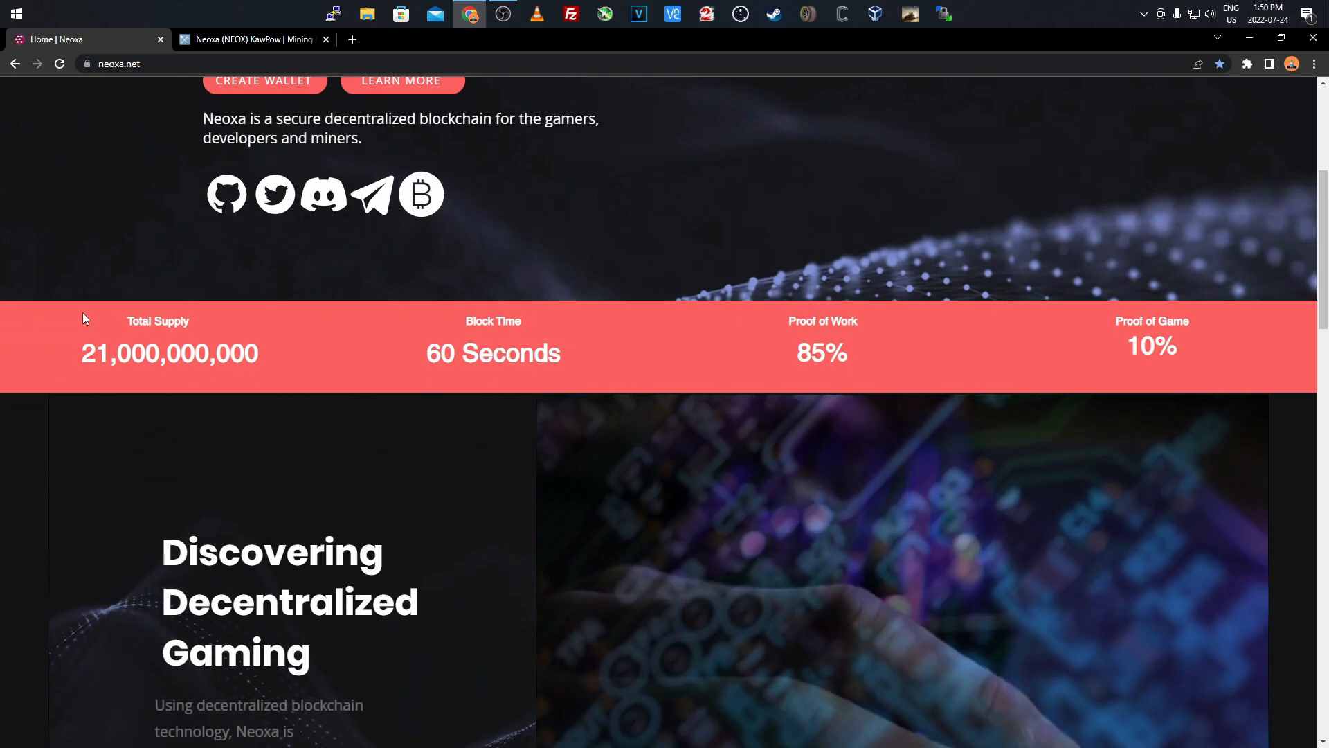
scroll("down", 3)
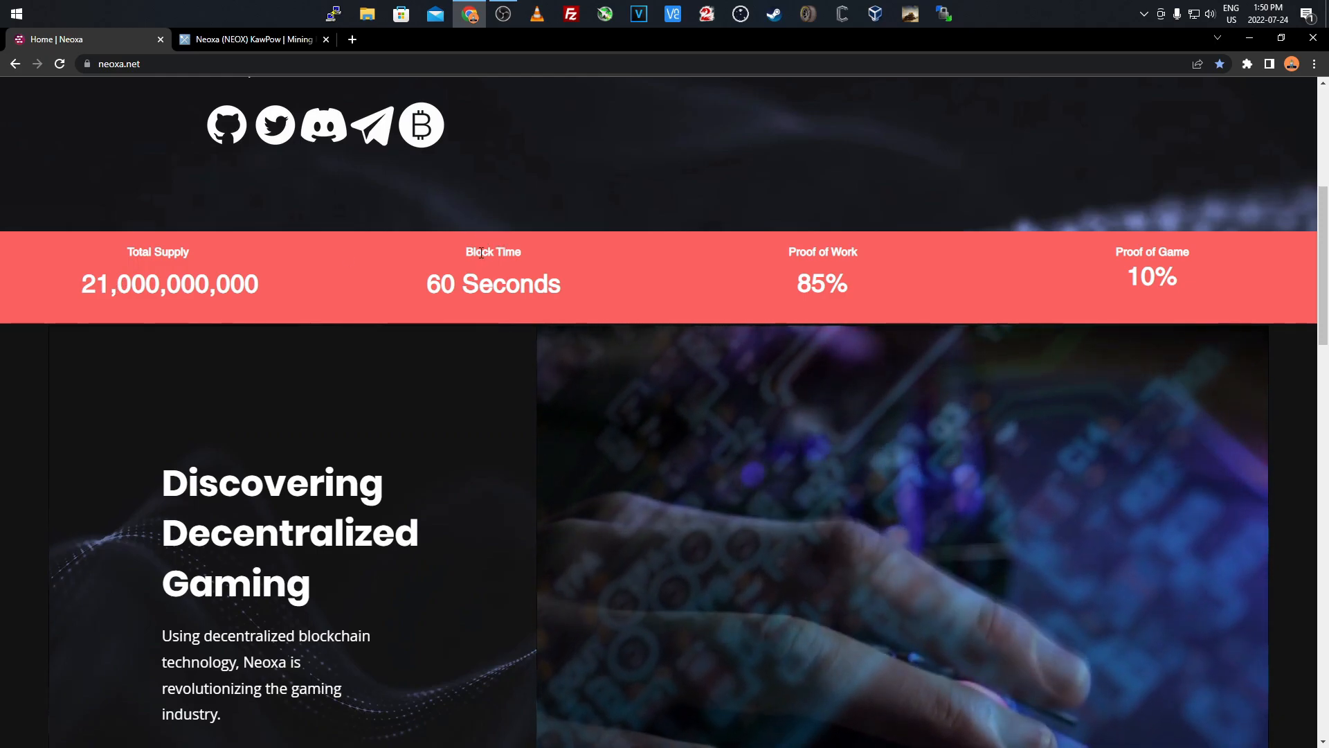
mouse_move(644, 266)
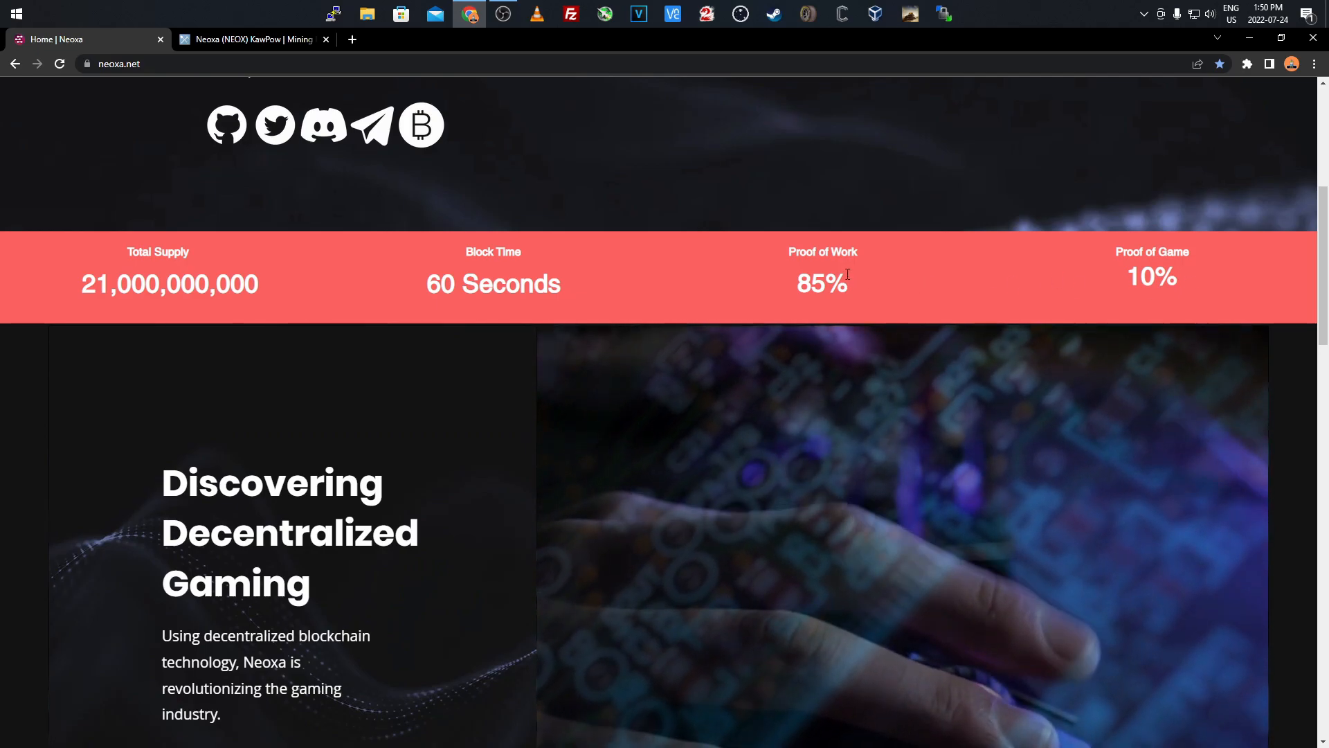
mouse_move(910, 300)
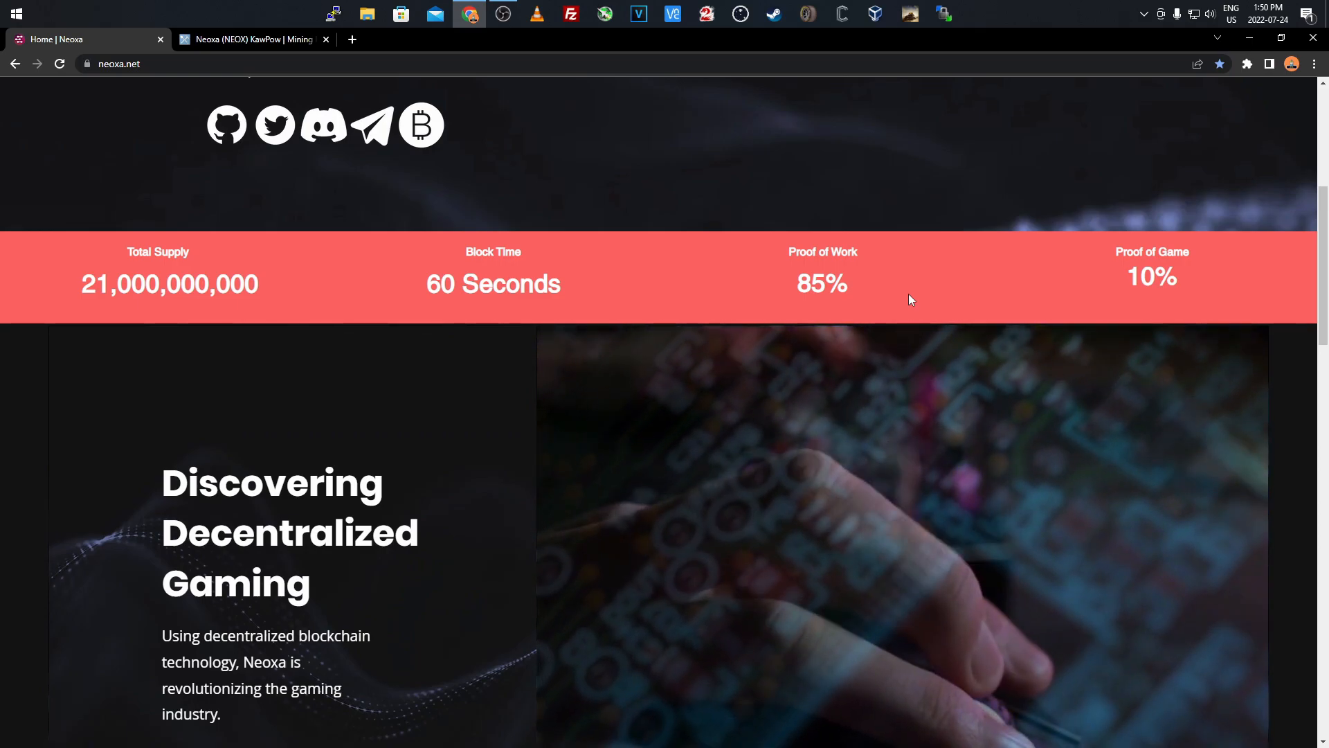
mouse_move(875, 303)
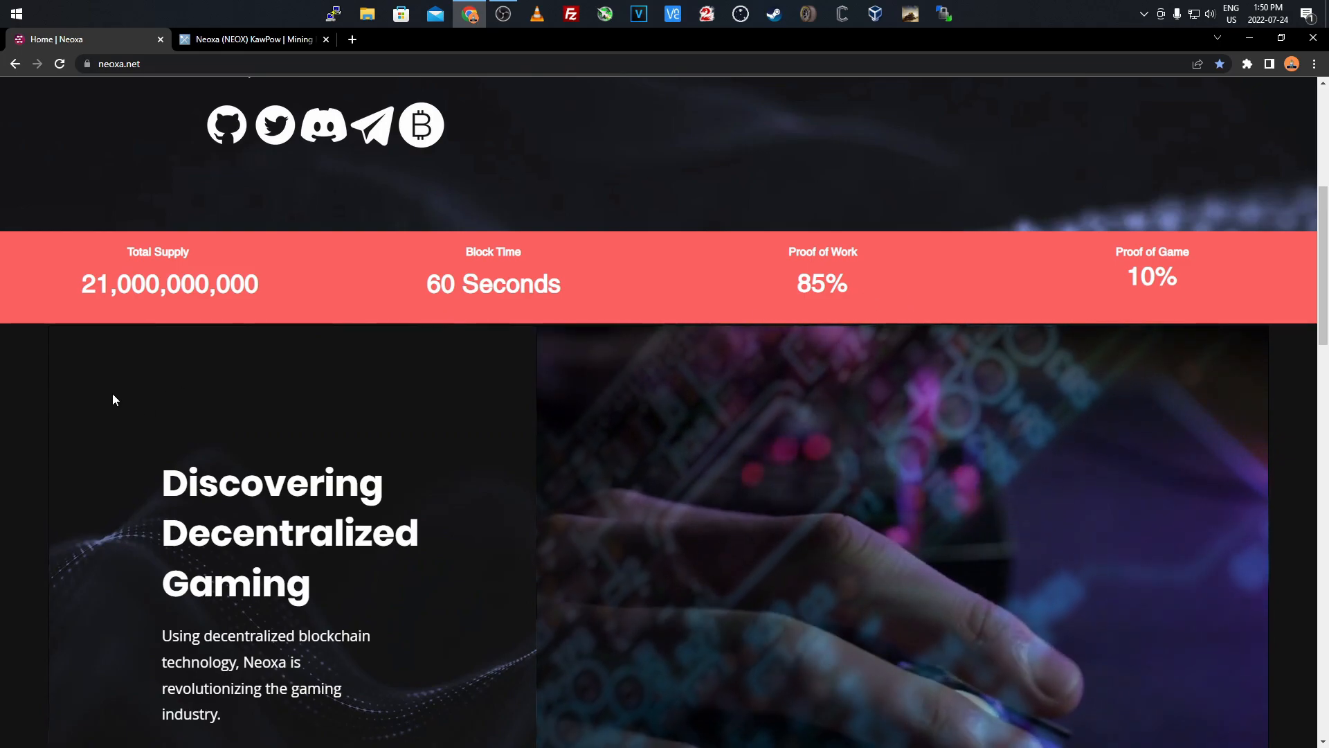
scroll("down", 3)
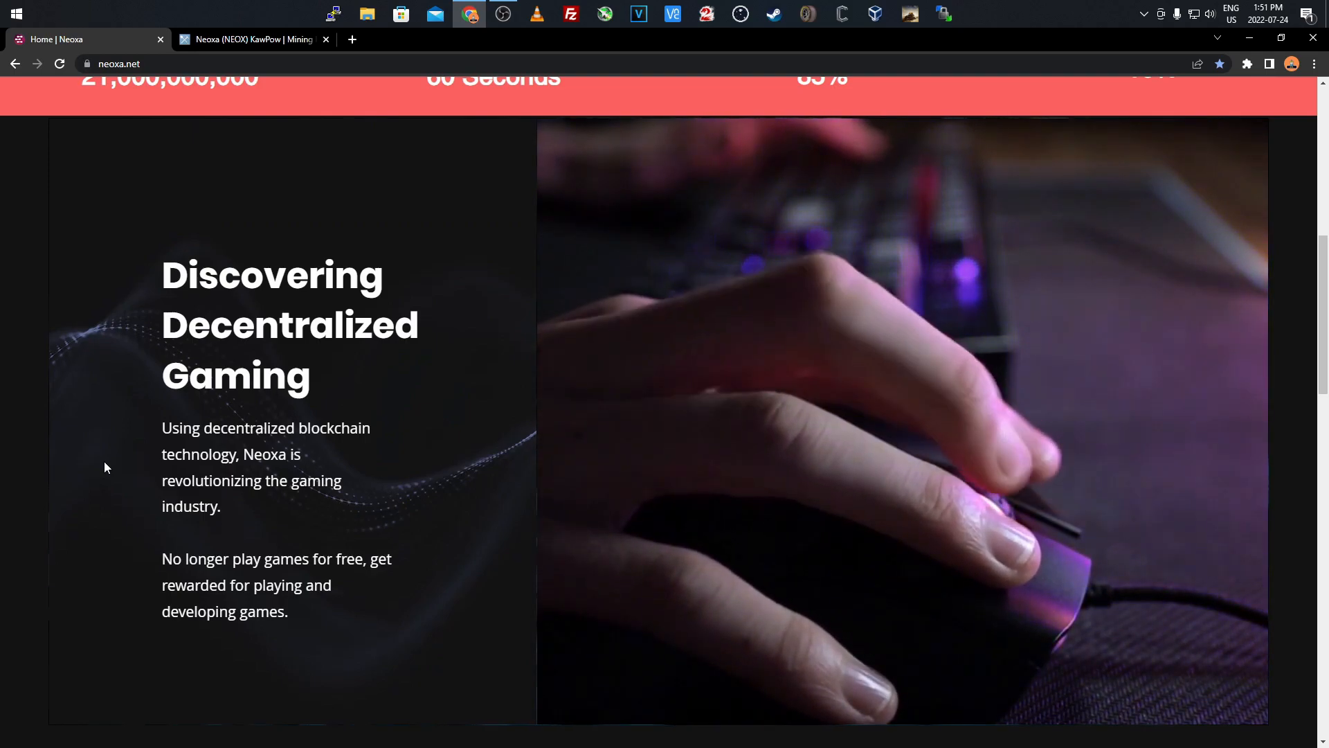
scroll("down", 3)
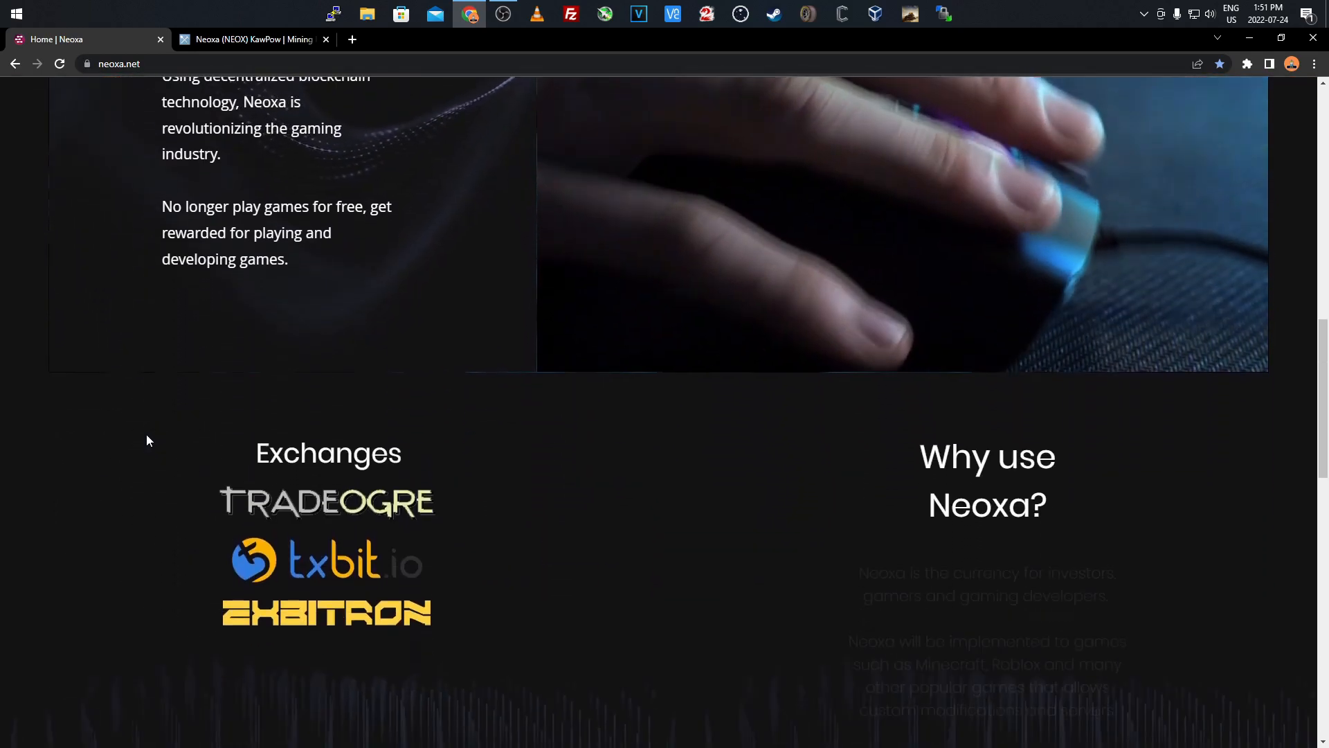
scroll("down", 3)
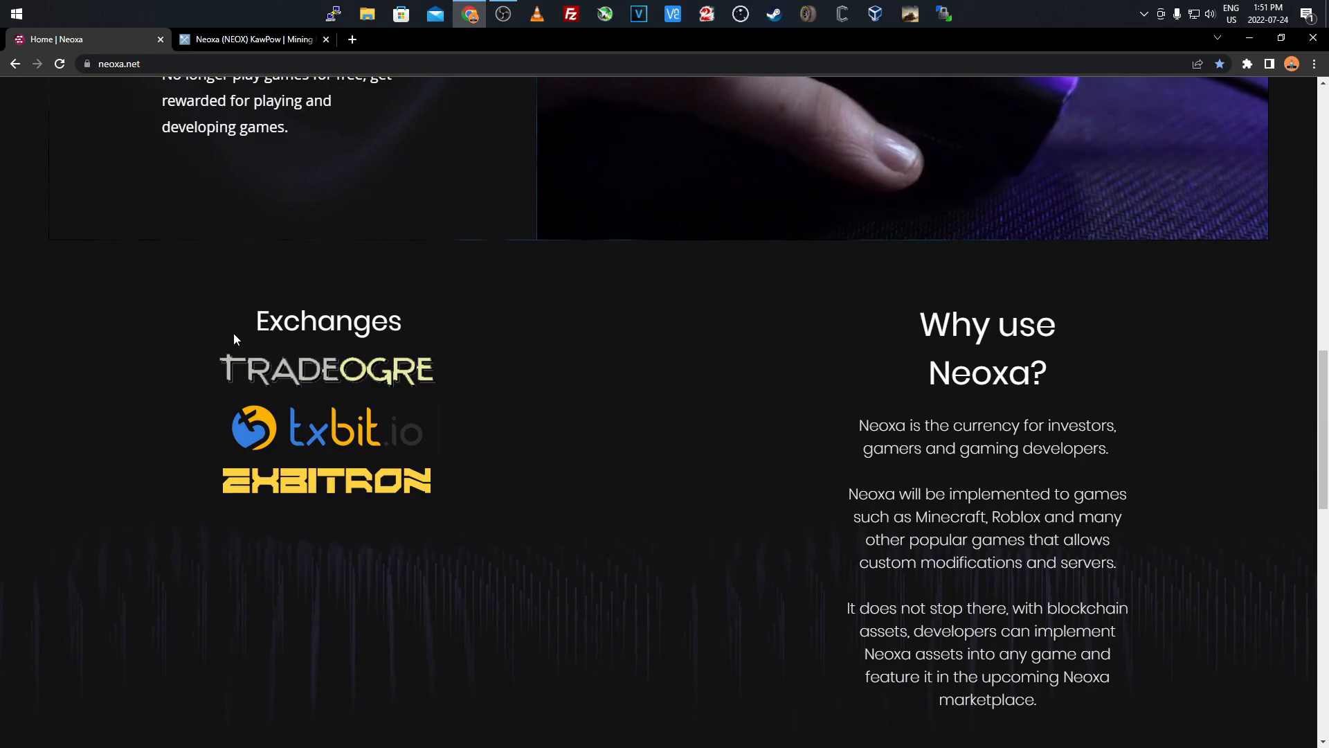
mouse_move(287, 431)
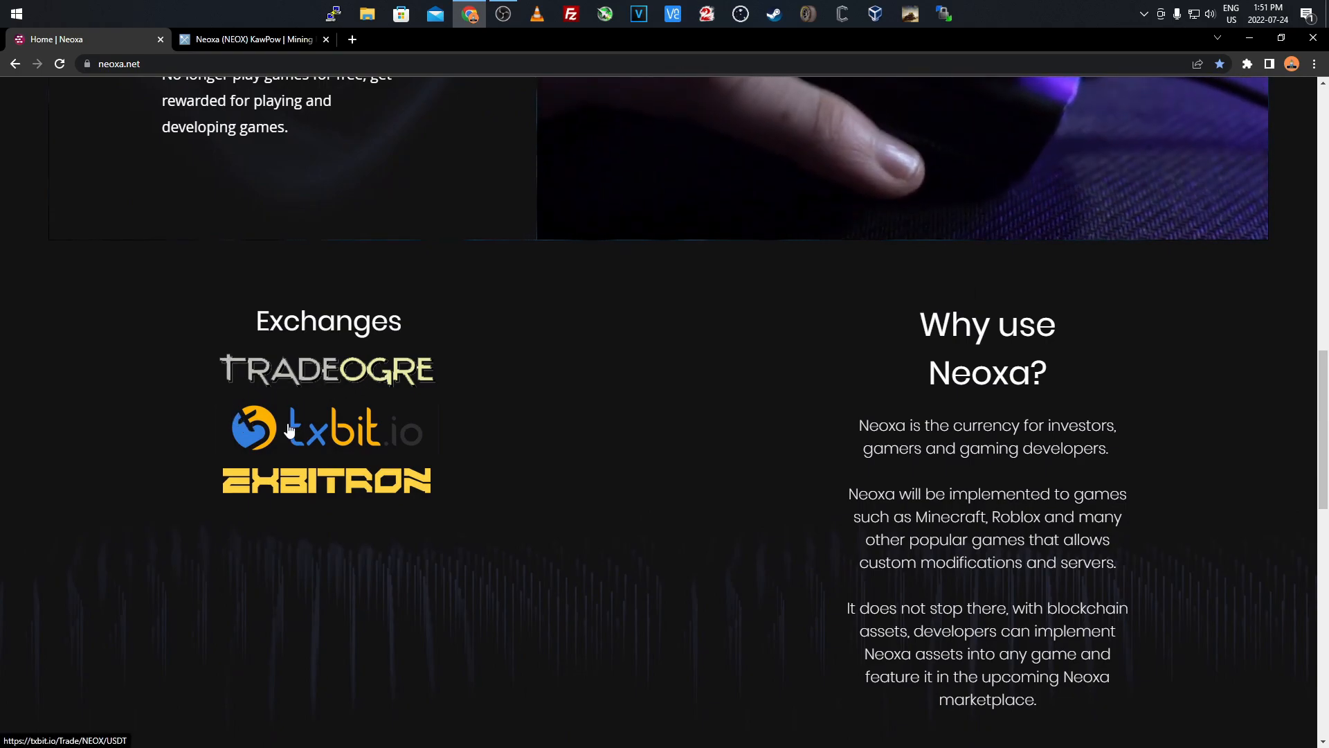
mouse_move(615, 488)
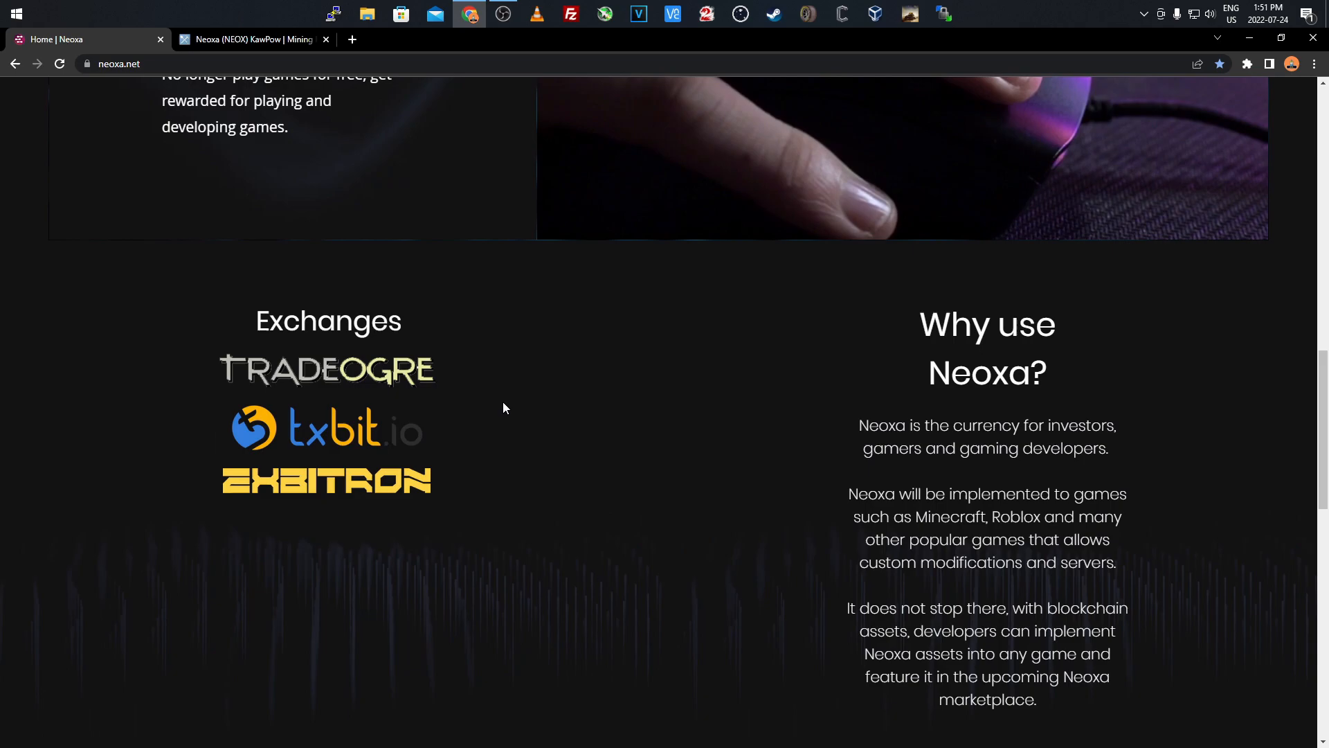
scroll("down", 3)
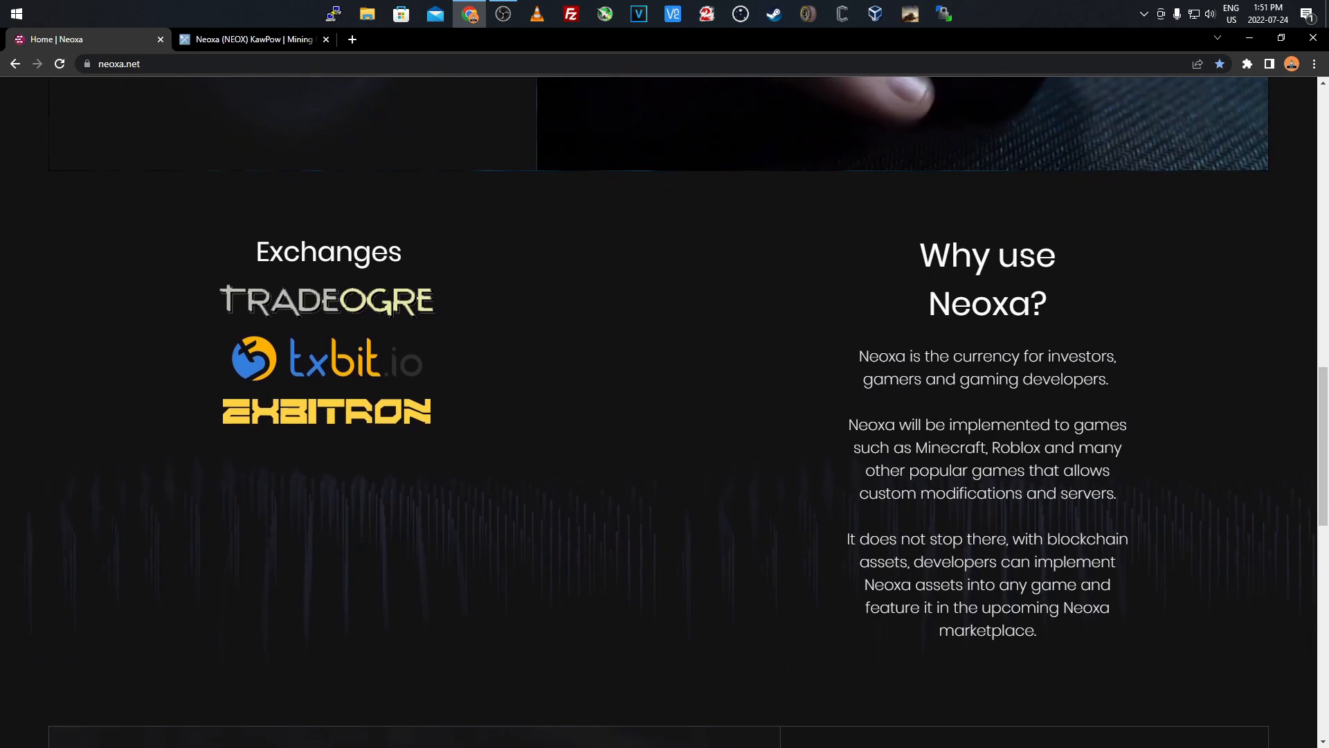
mouse_move(850, 317)
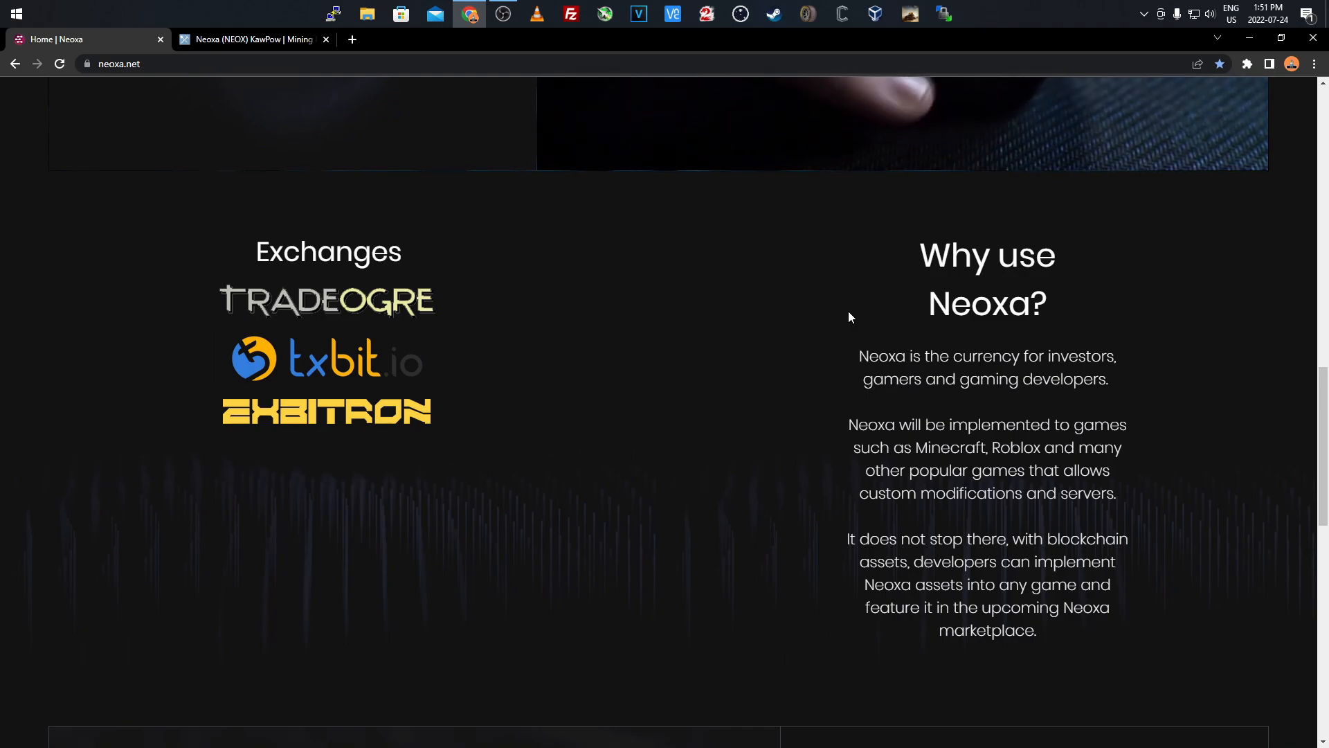
mouse_move(800, 381)
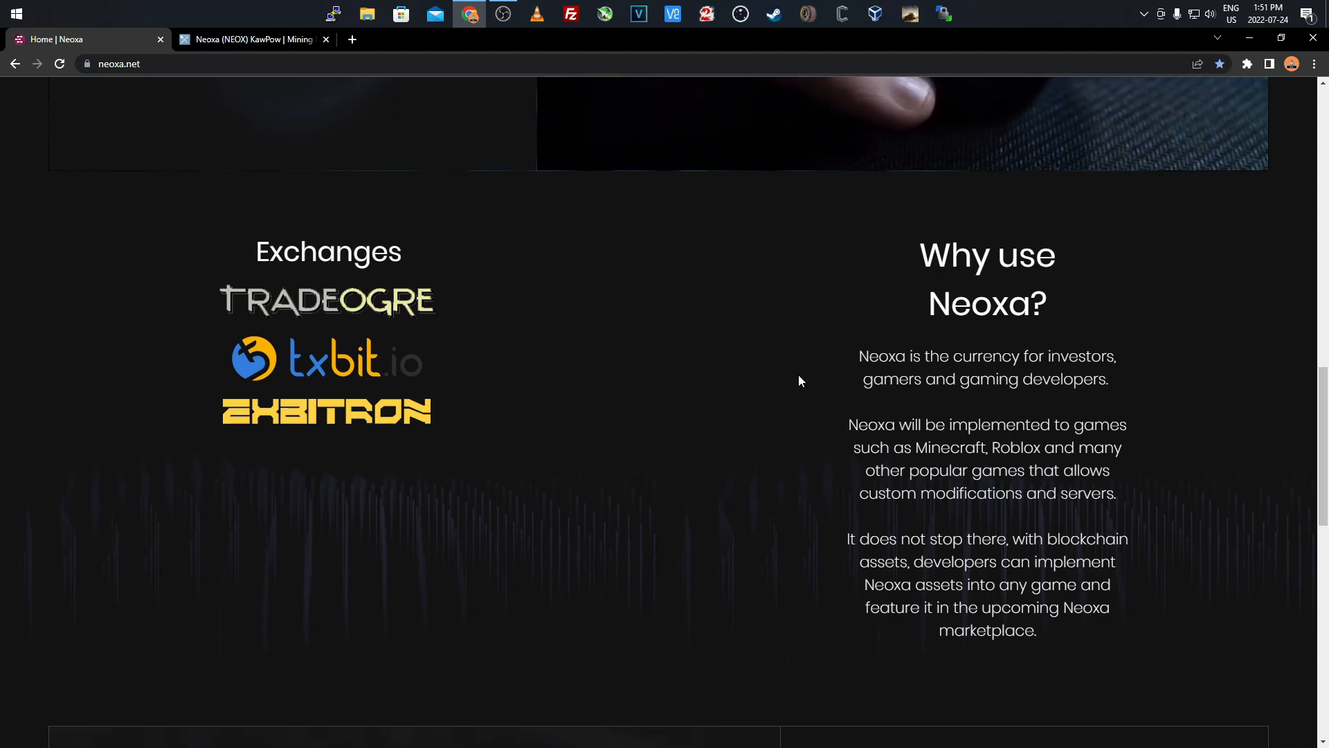
scroll("down", 3)
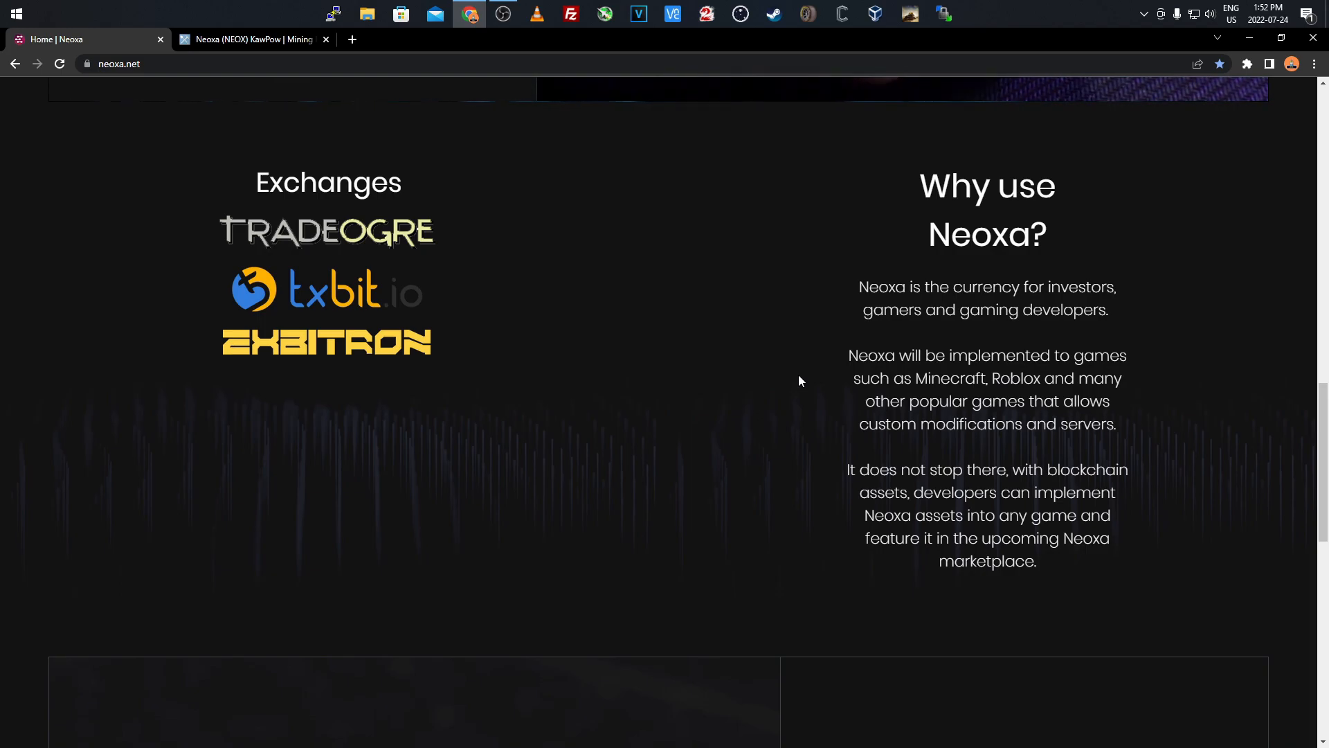
scroll("down", 3)
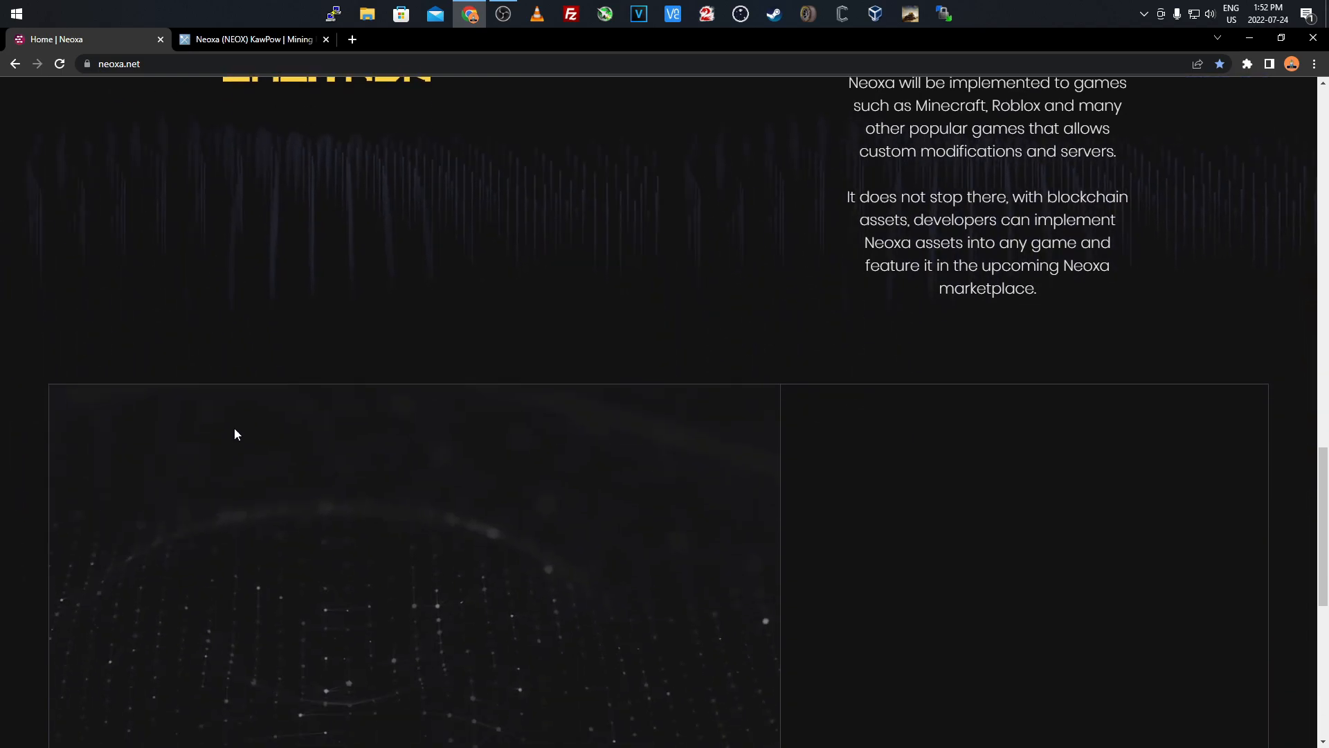
scroll("down", 3)
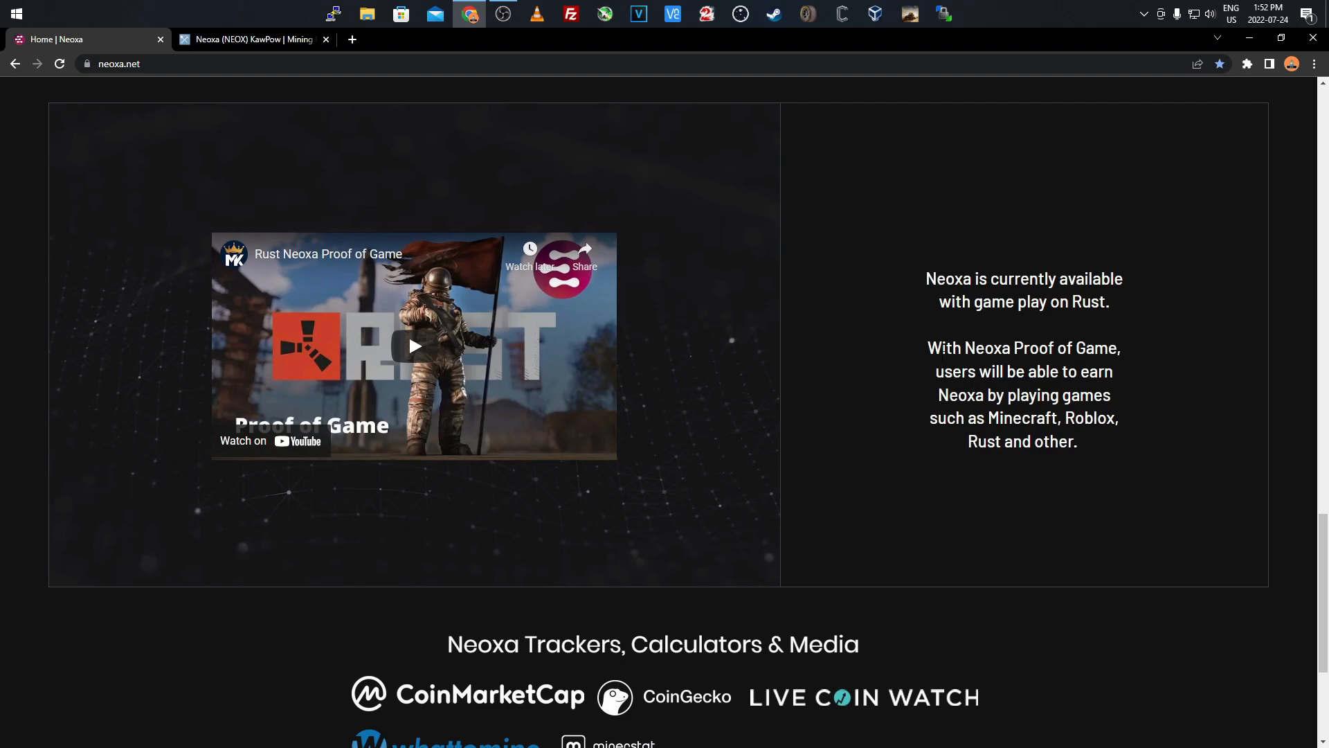
mouse_move(1068, 384)
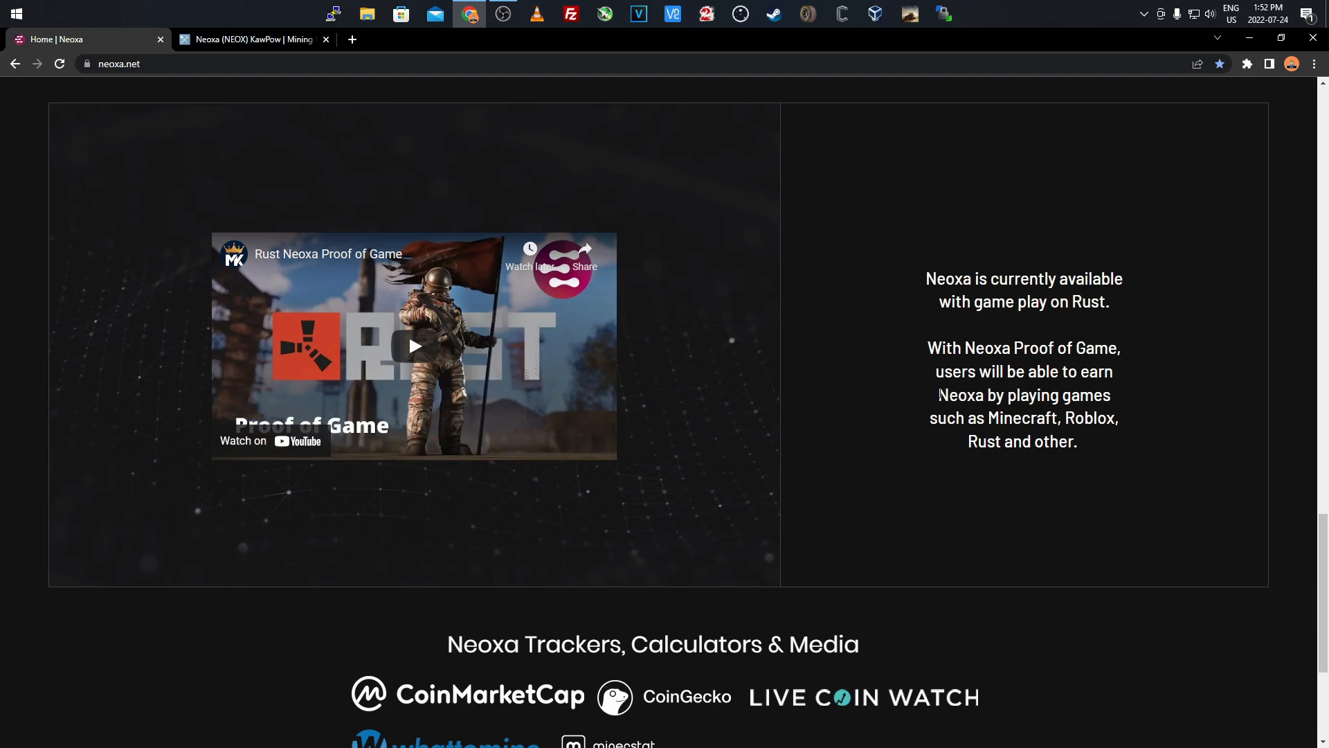
mouse_move(836, 371)
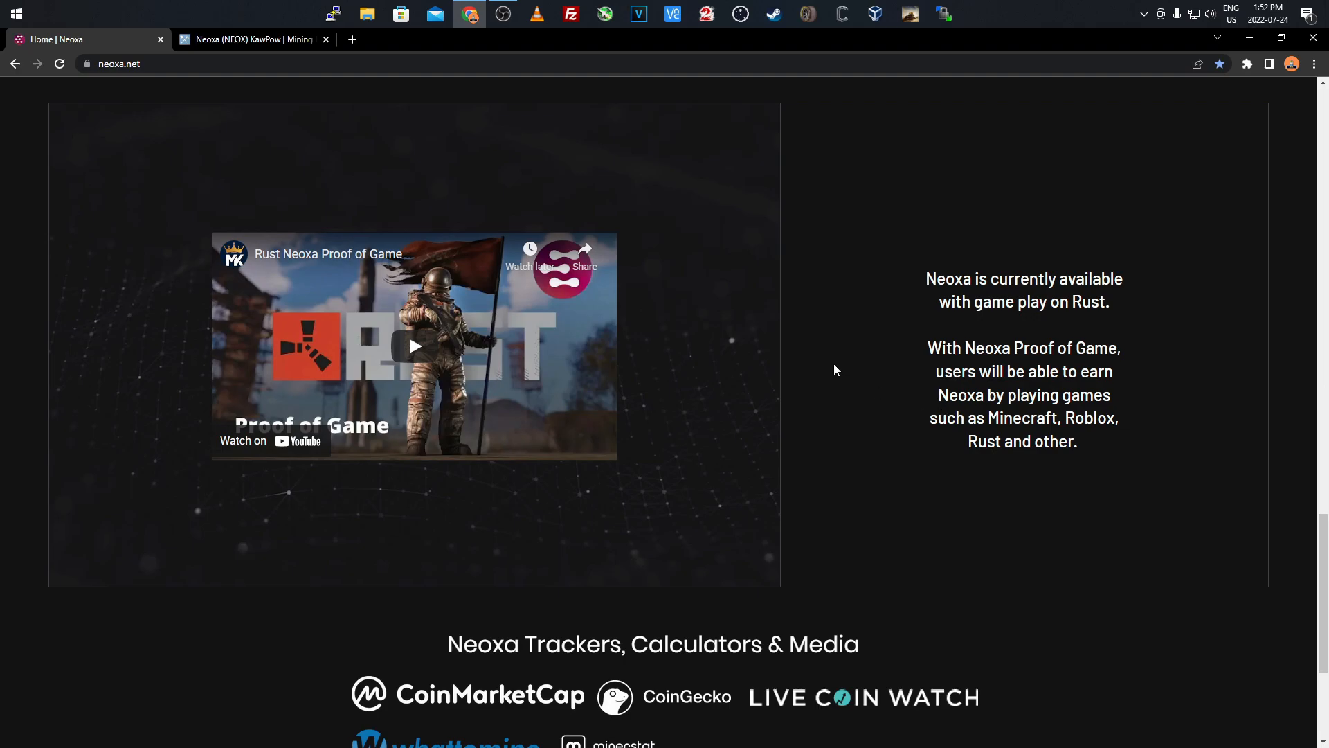
scroll("down", 3)
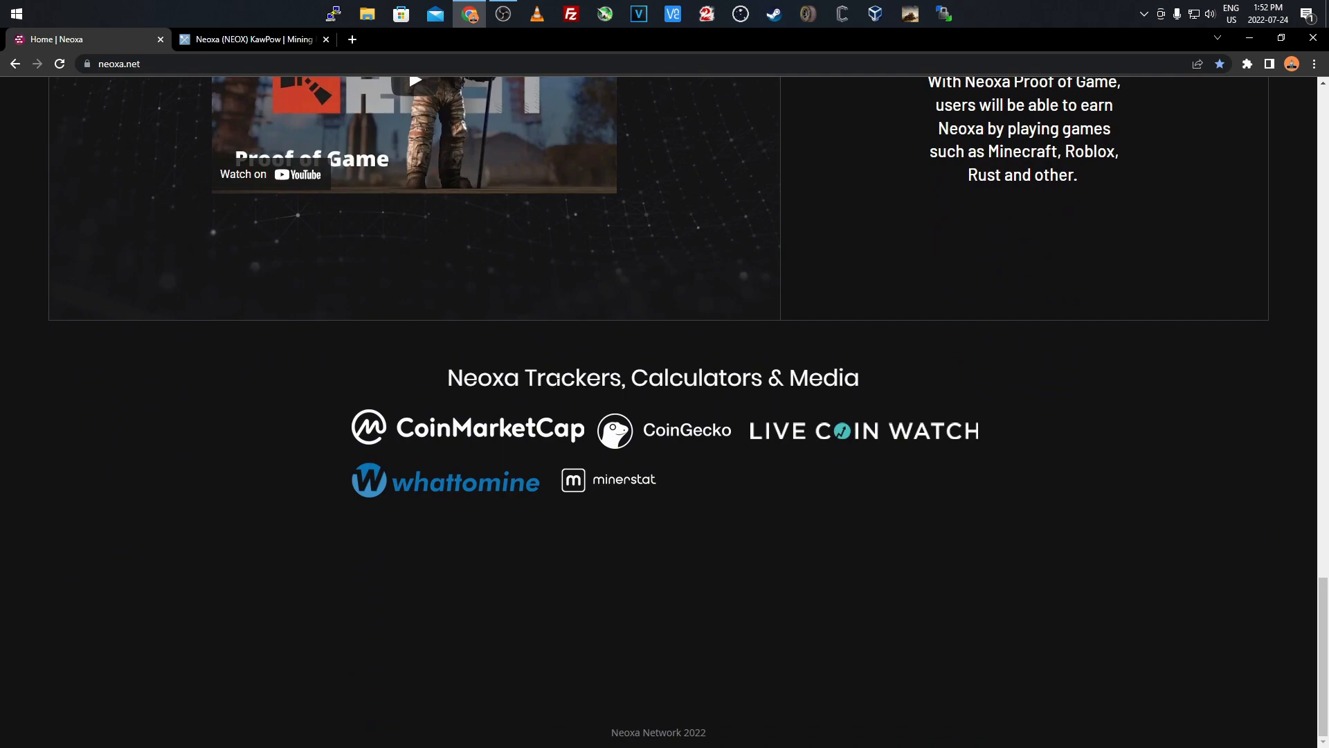
mouse_move(643, 415)
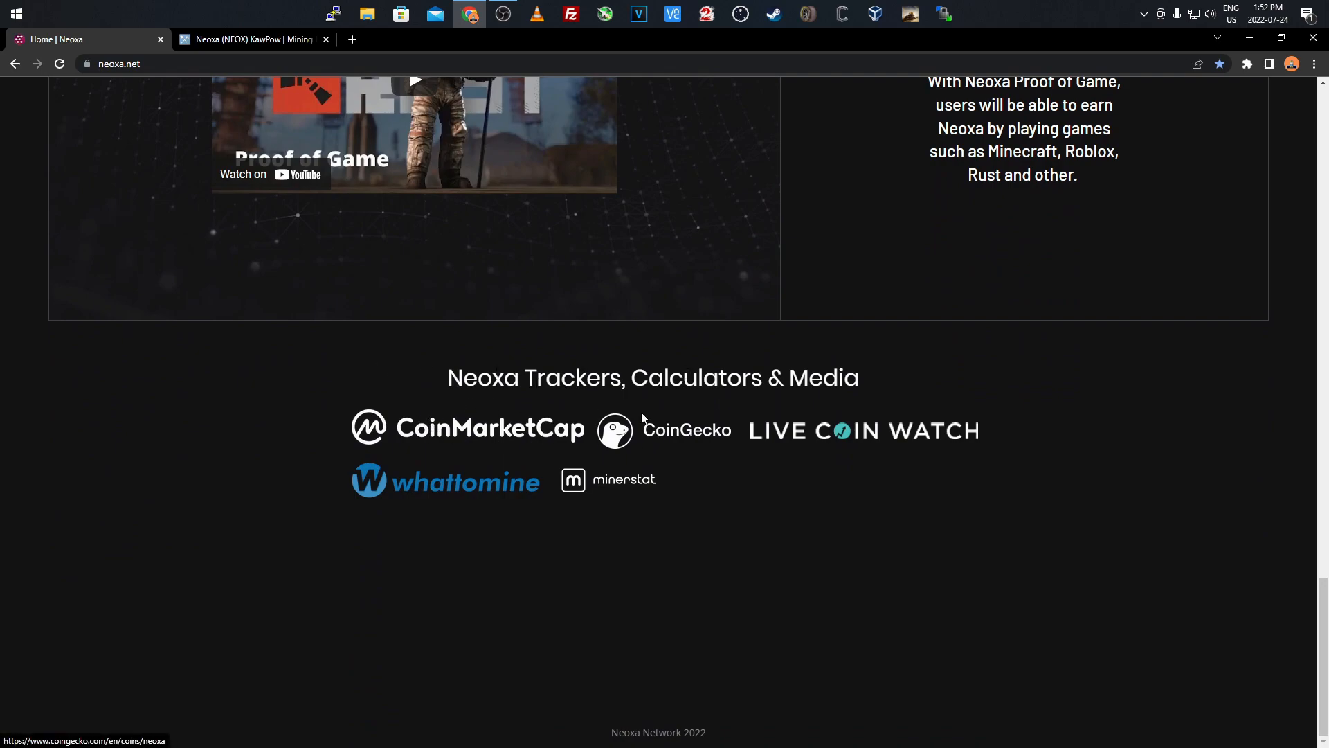
mouse_move(470, 470)
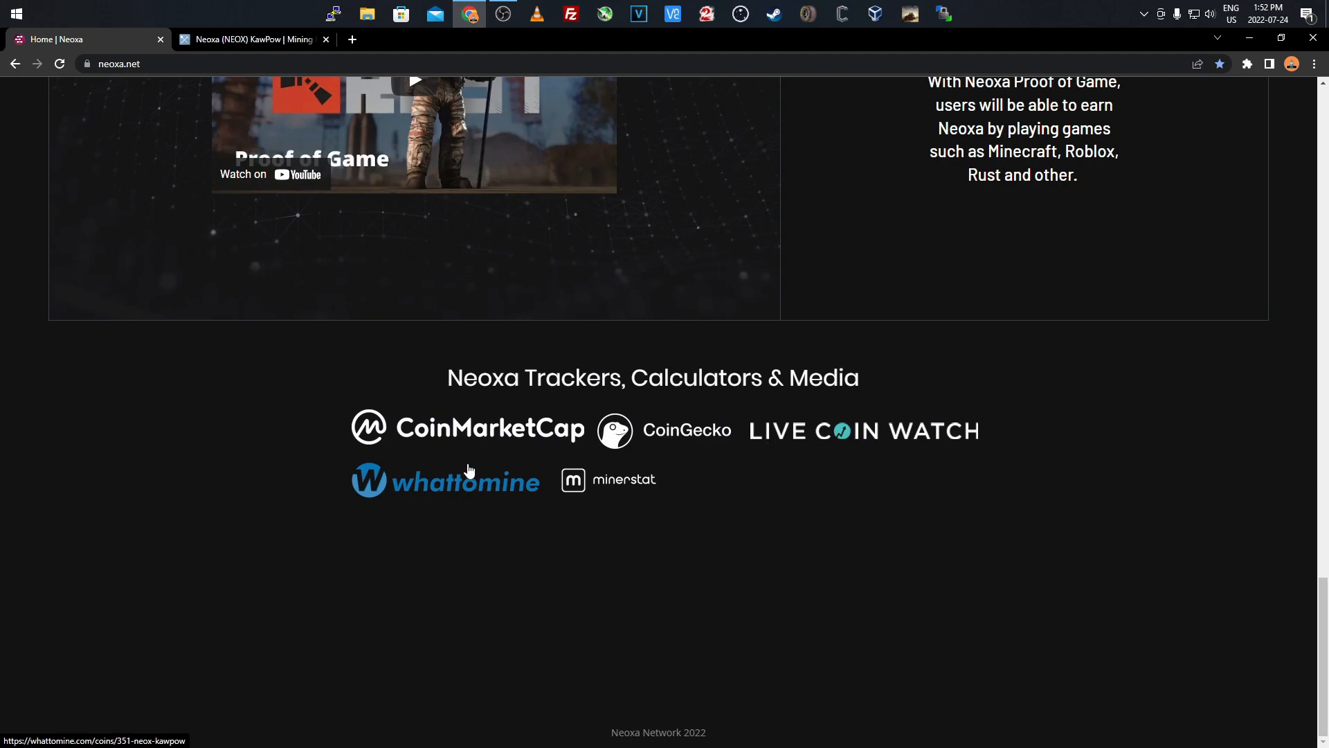
mouse_move(294, 418)
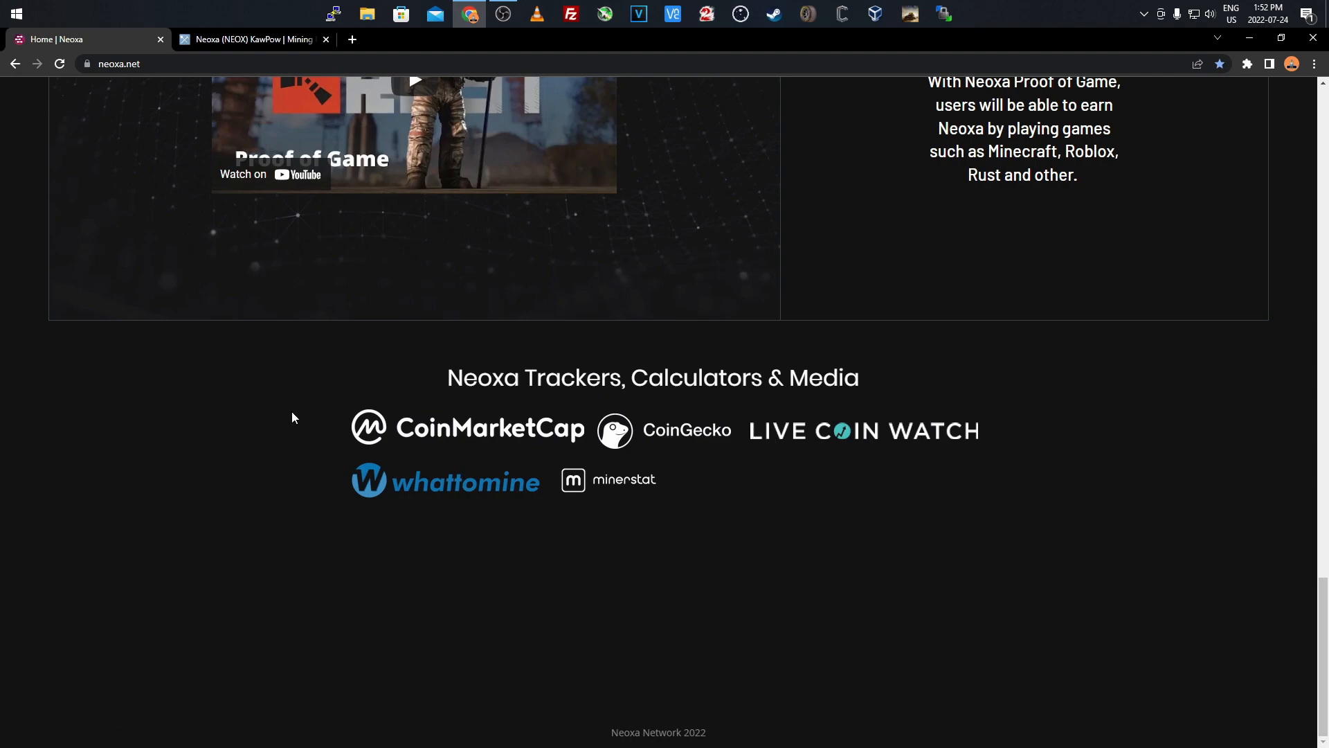
mouse_move(283, 415)
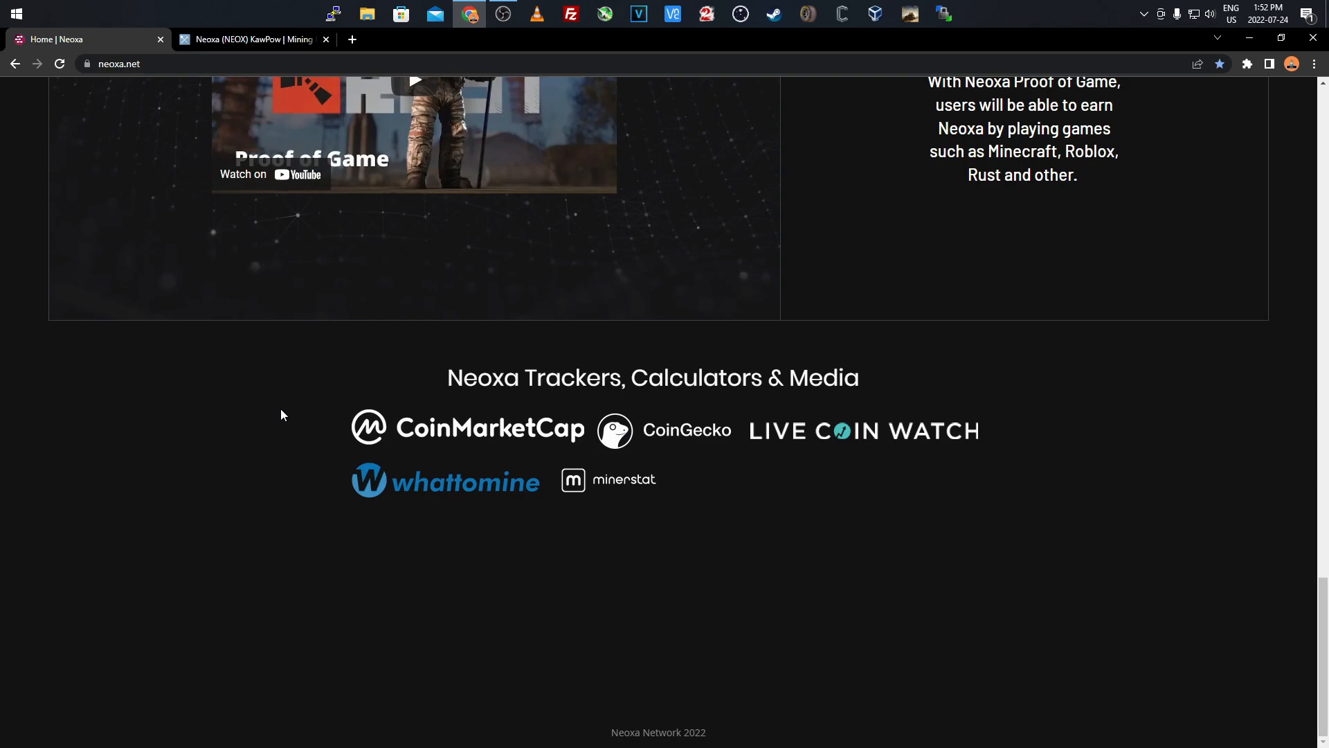
scroll("up", 3)
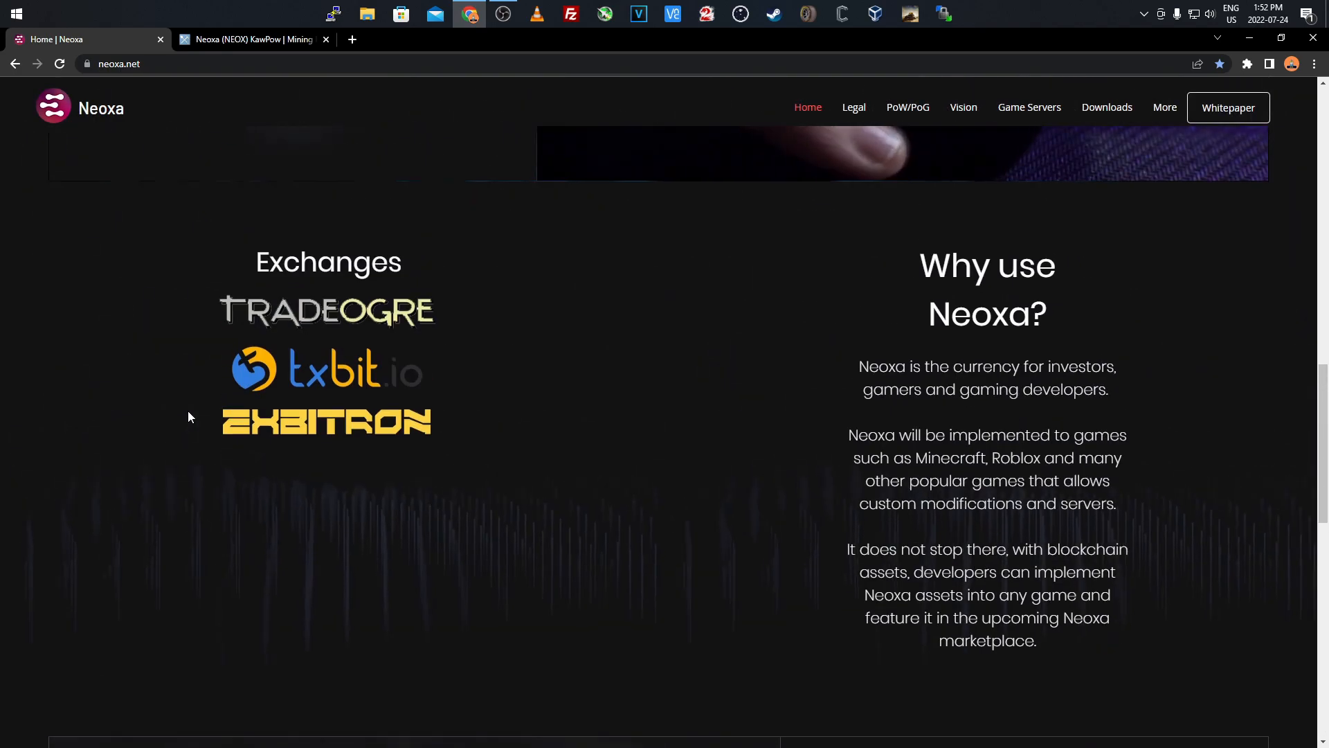
scroll("up", 3)
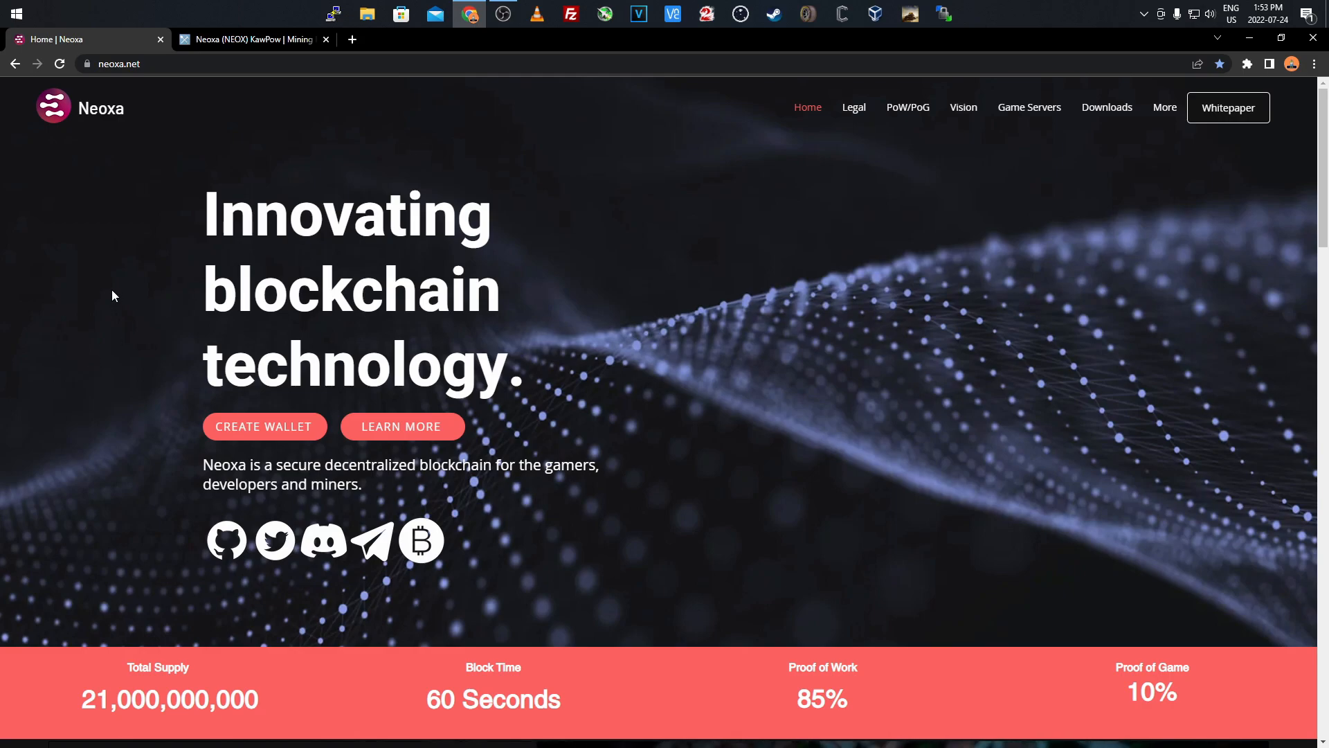
mouse_move(889, 178)
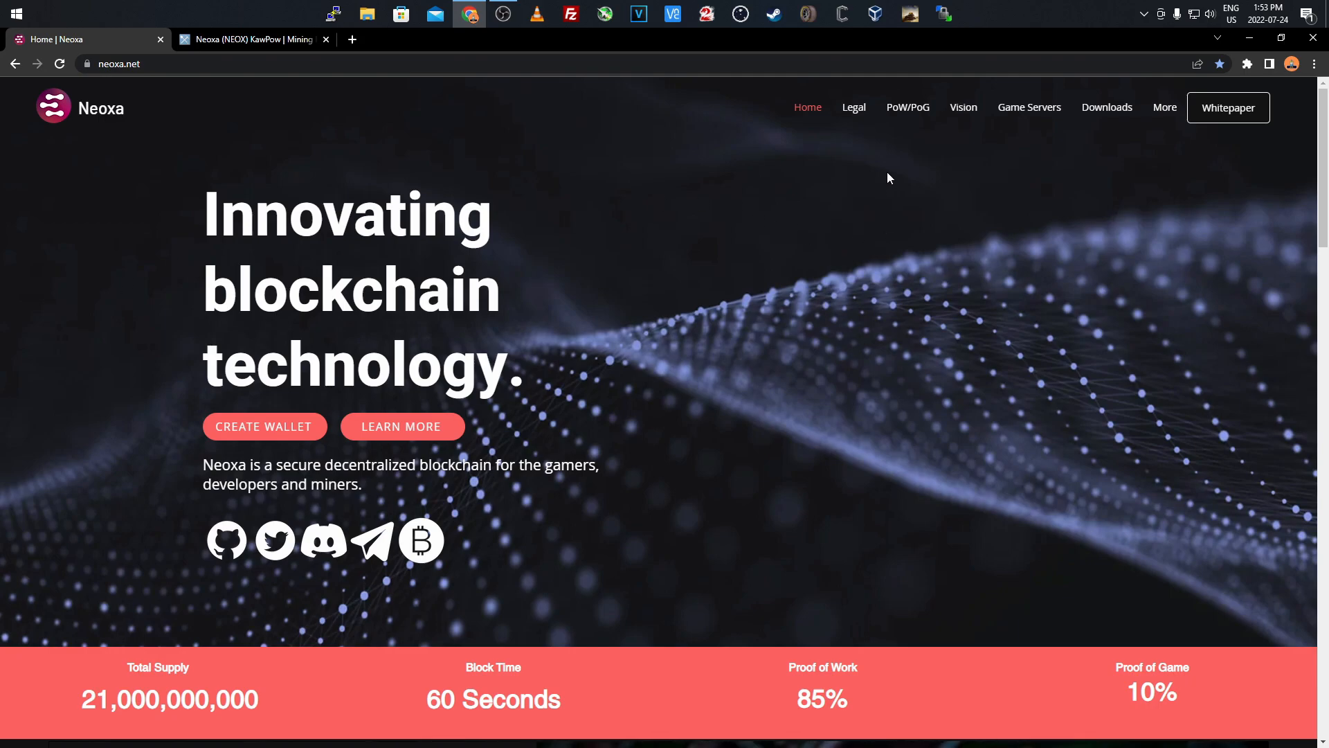
Open the PoW/PoG guide and read down to Proof of Game, Rust server instructions and video
left_click(907, 108)
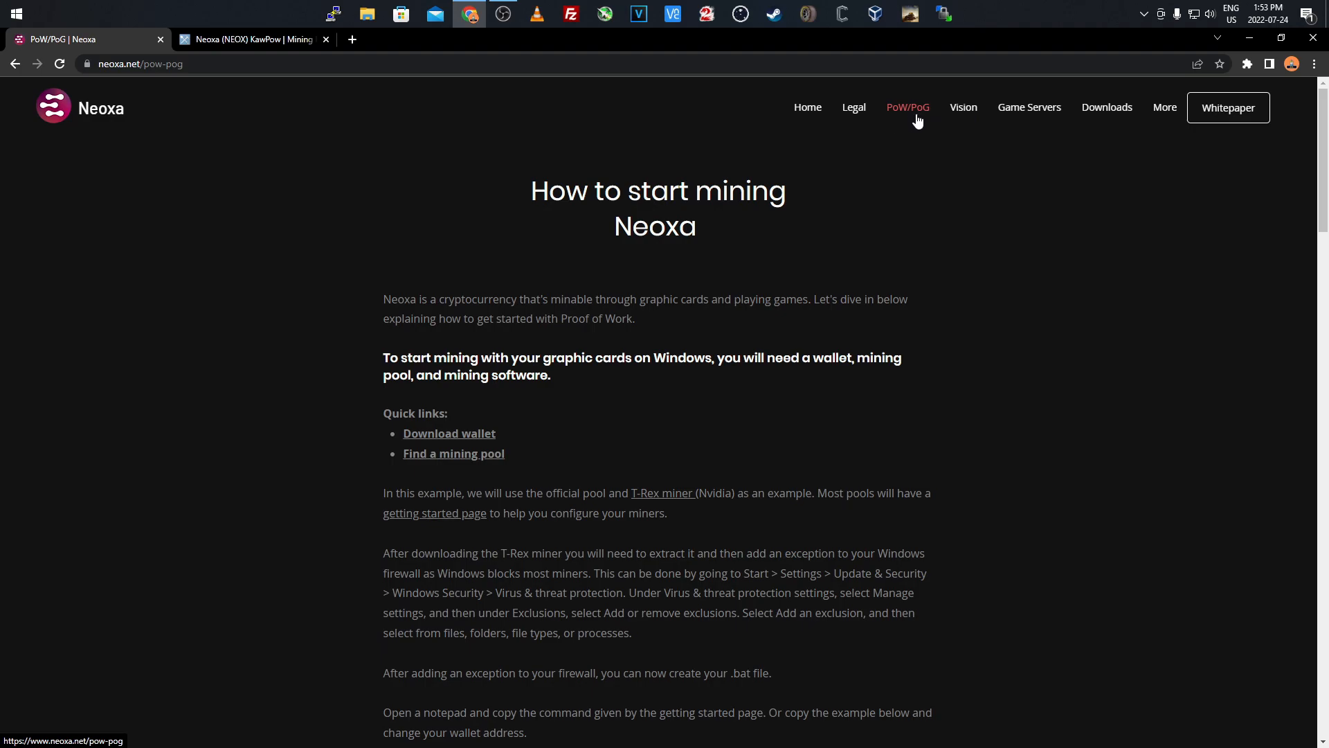
mouse_move(322, 365)
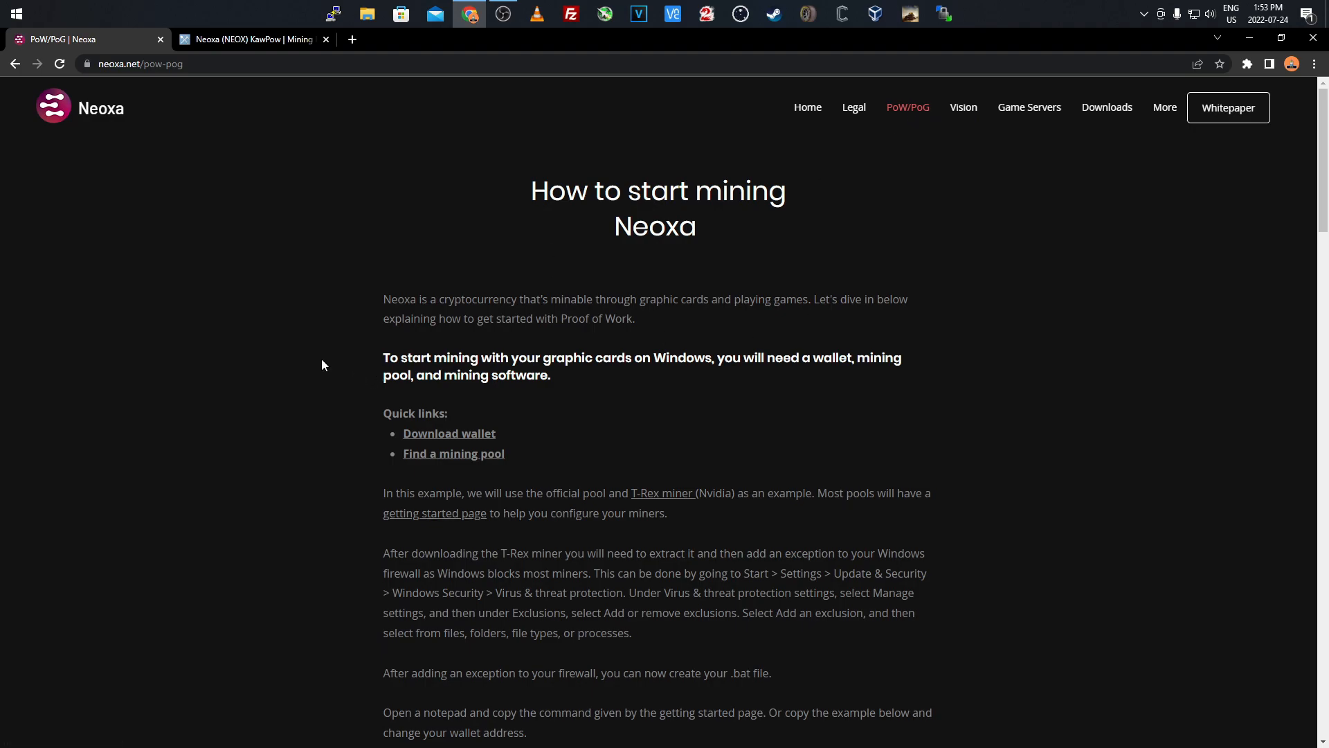
scroll("down", 3)
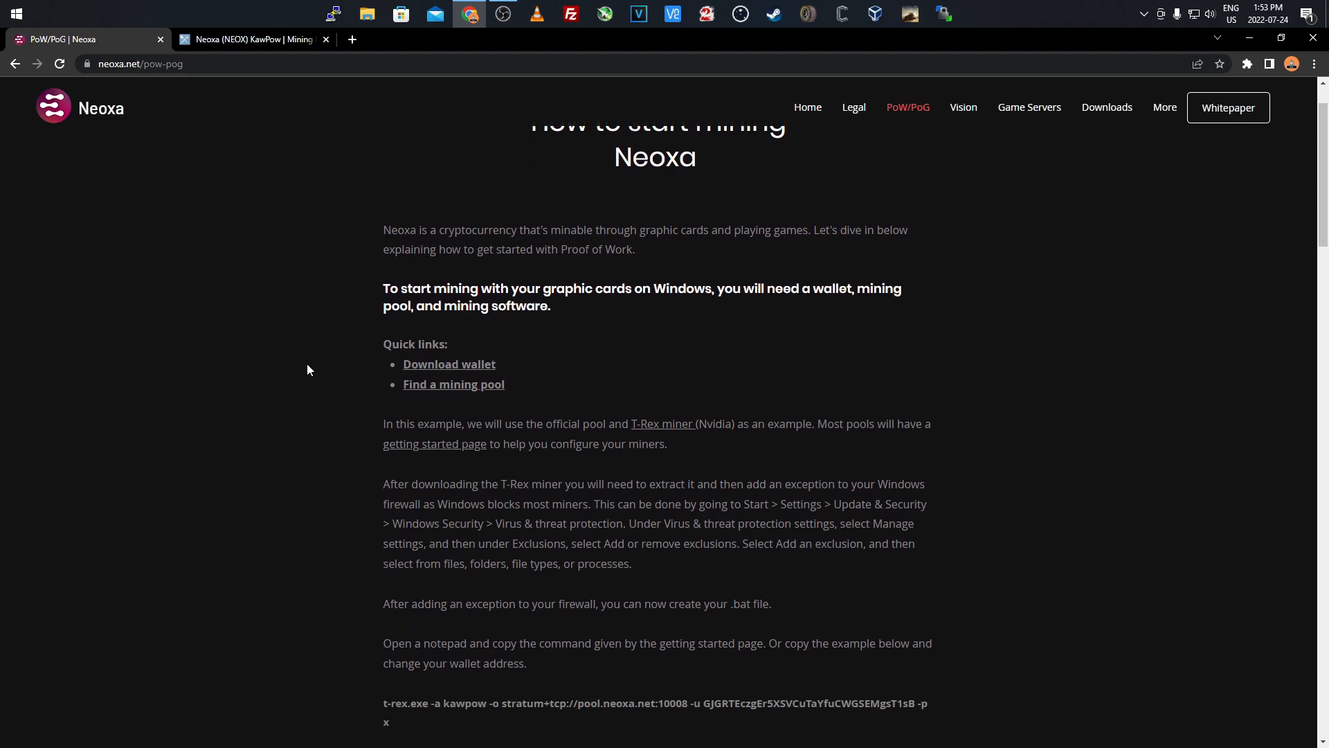
scroll("down", 3)
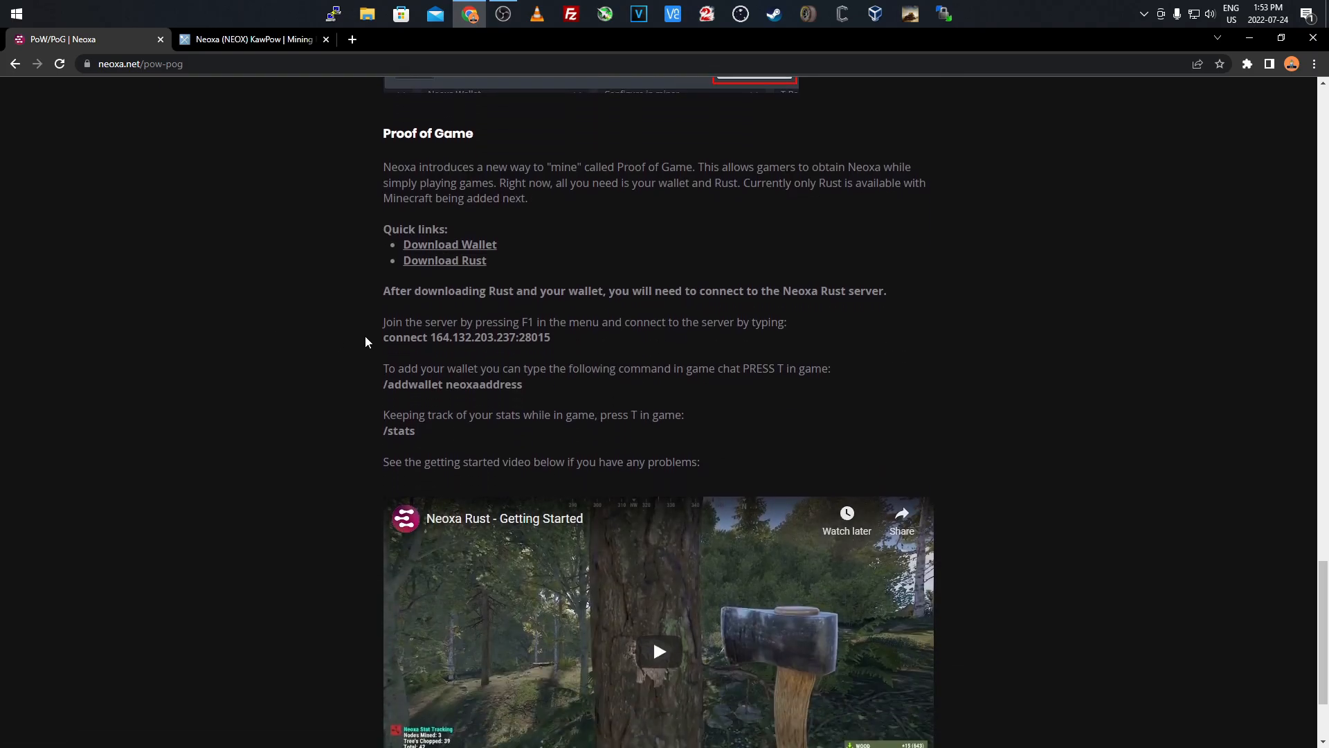
mouse_move(572, 363)
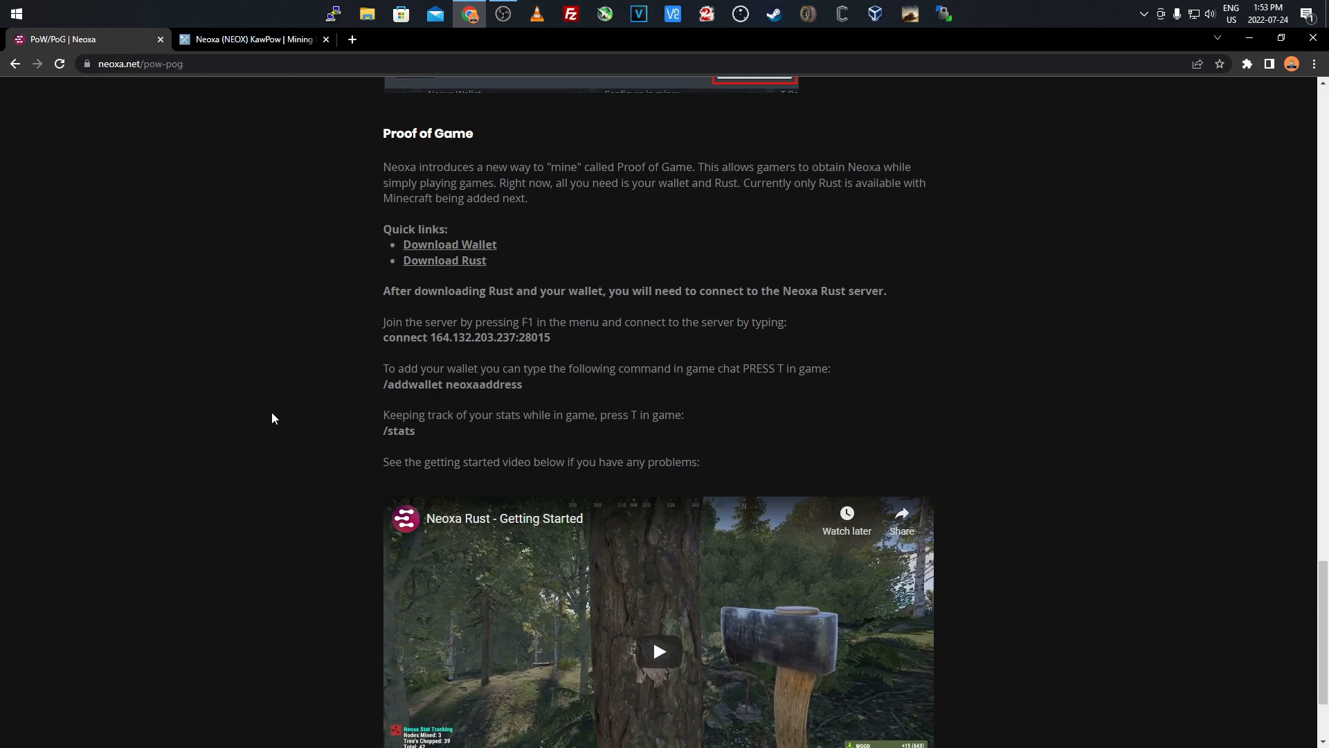
scroll("down", 3)
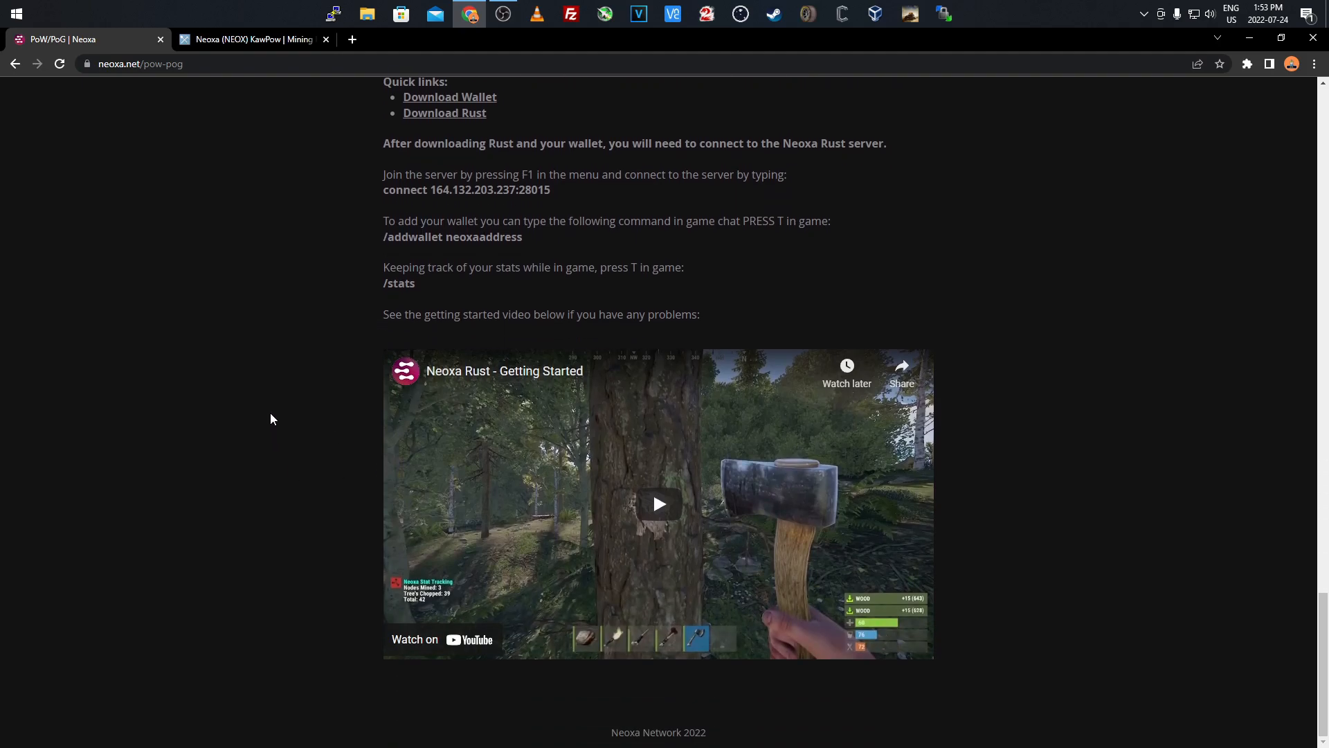
mouse_move(331, 403)
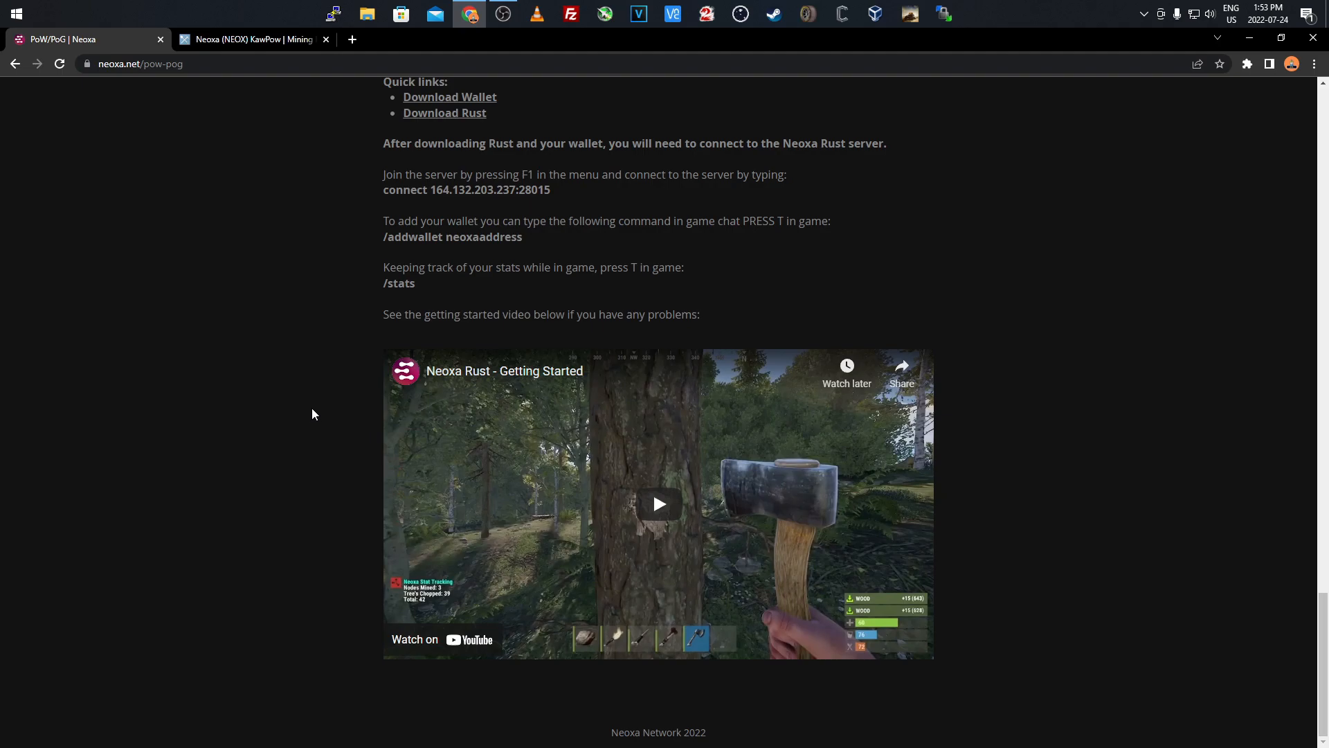
mouse_move(324, 410)
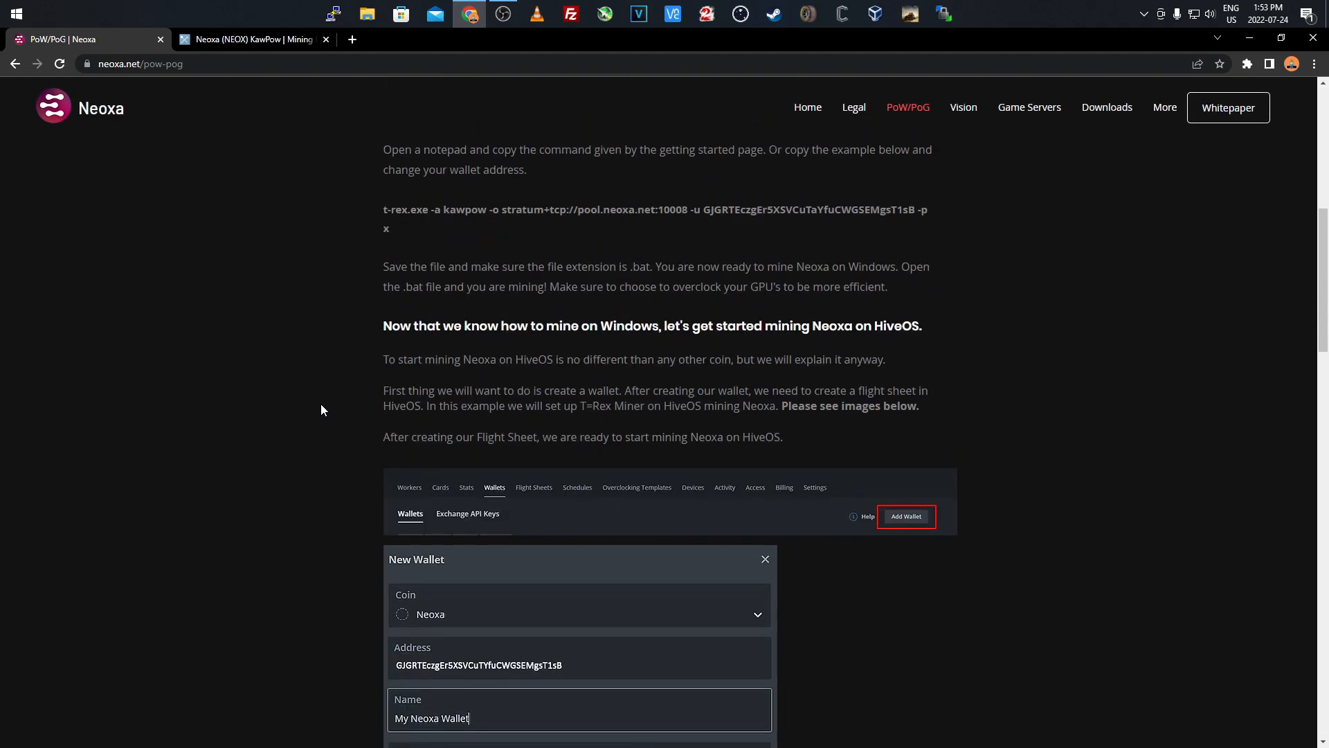
Open the Vision page and scroll past the 2022 roadmap quarters to the development stages
left_click(964, 107)
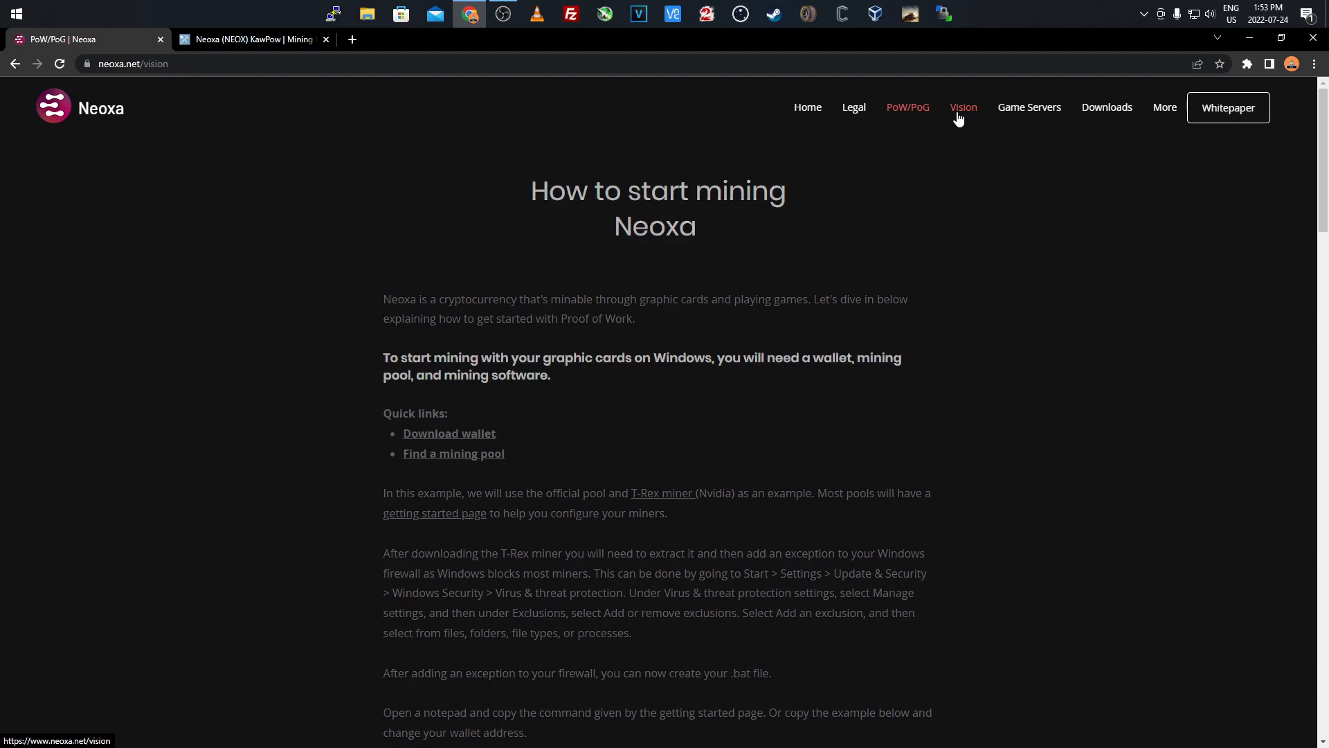
left_click(963, 107)
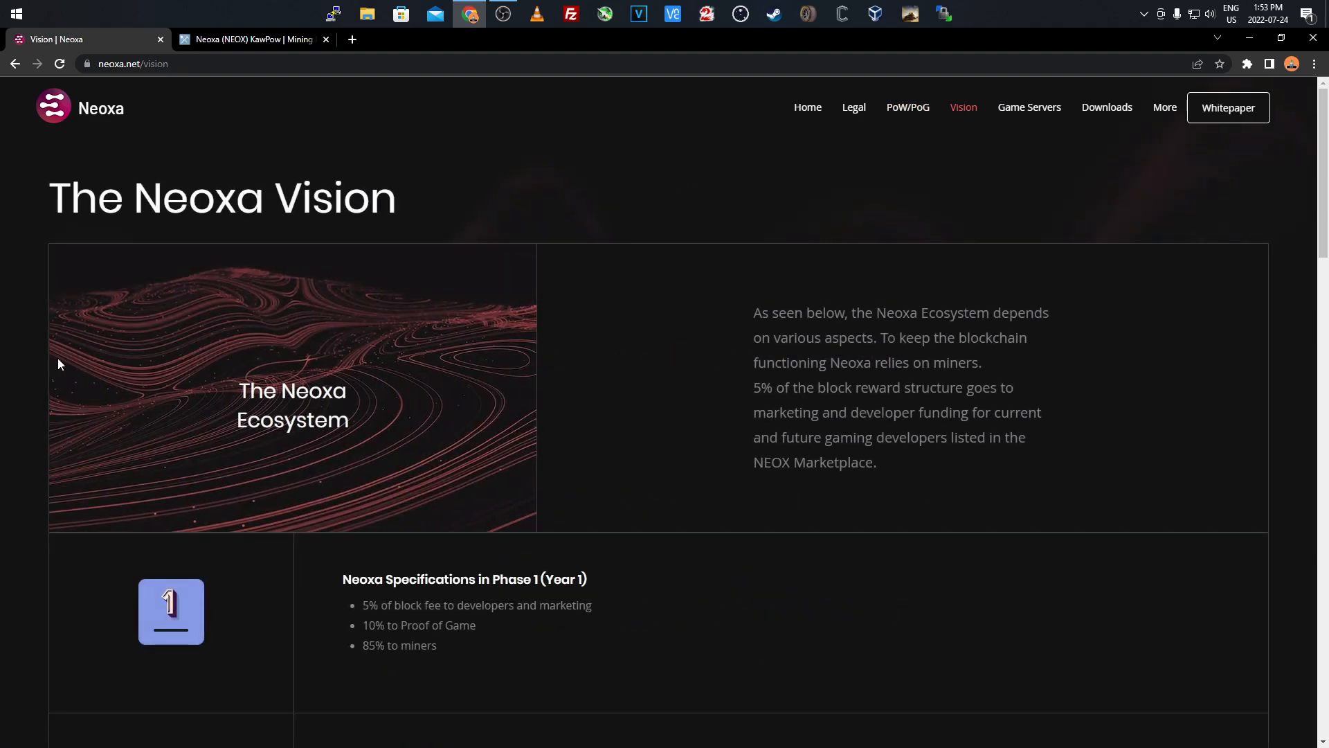
scroll("down", 3)
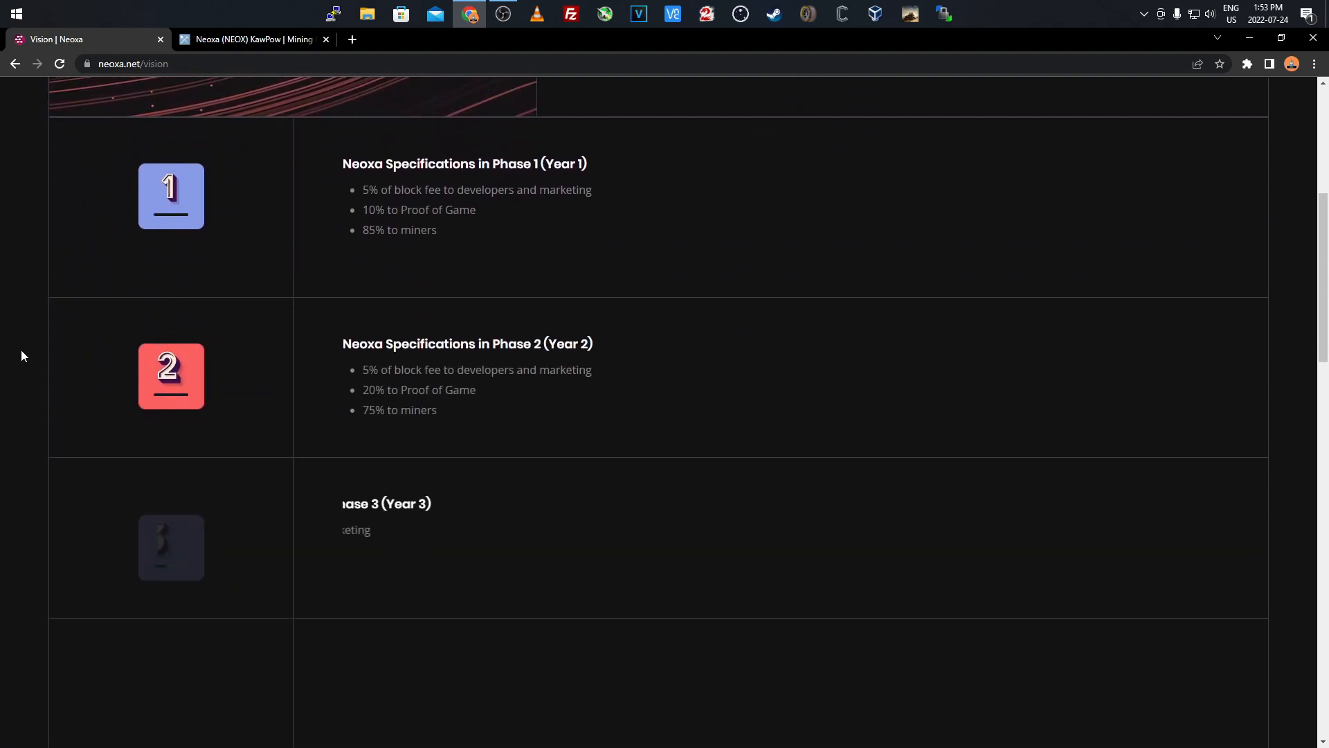
scroll("down", 3)
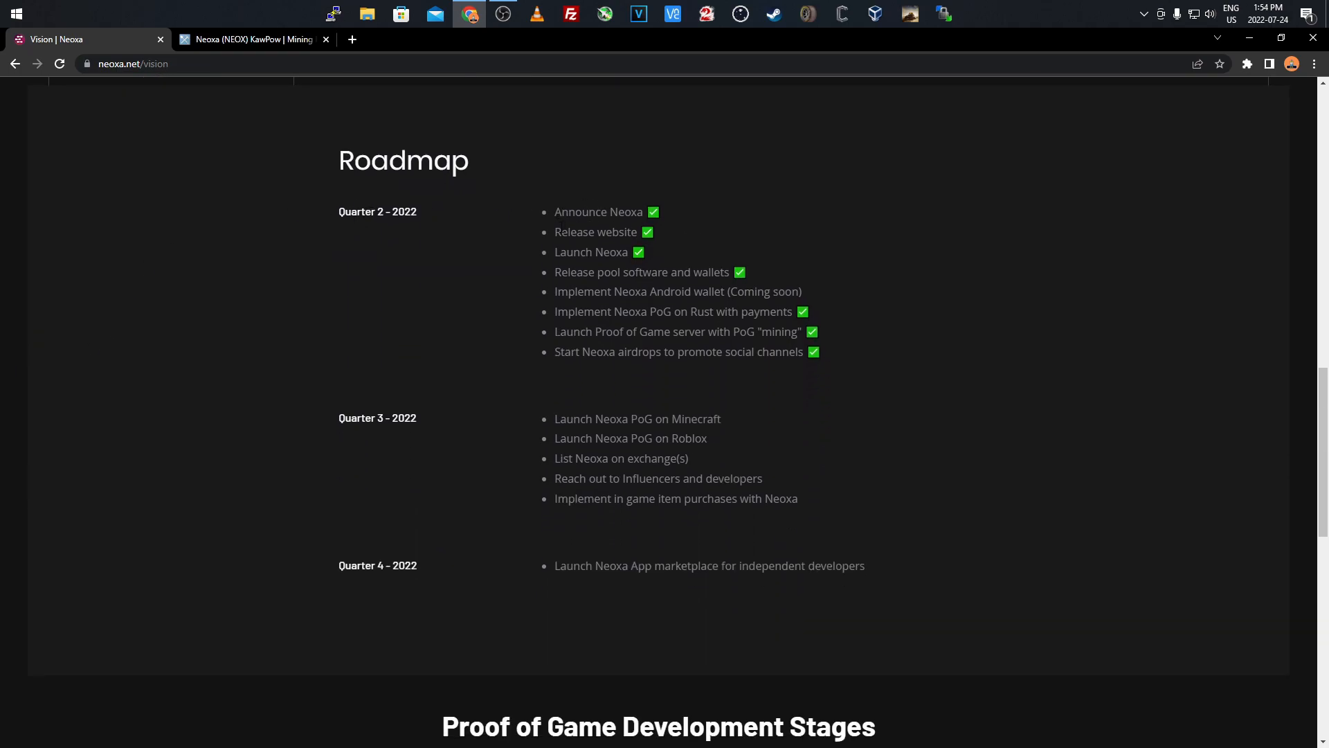
mouse_move(549, 272)
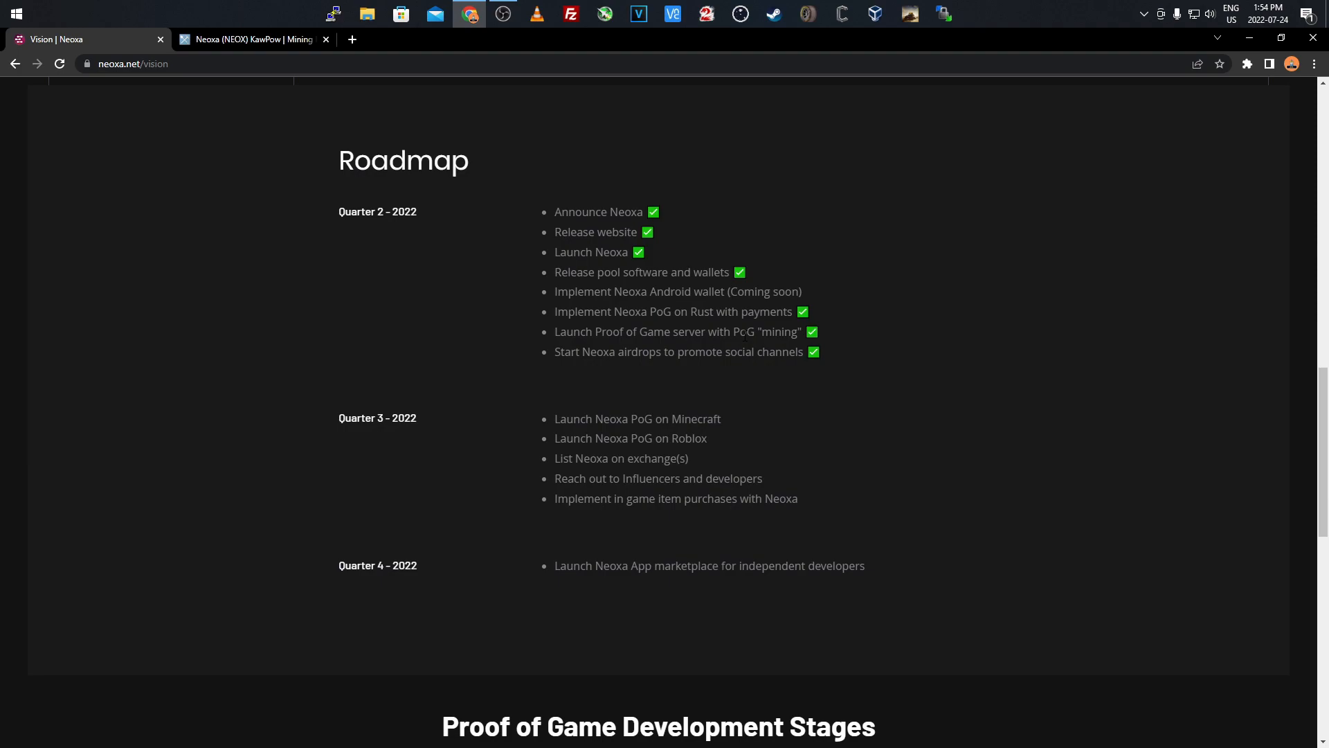
mouse_move(720, 372)
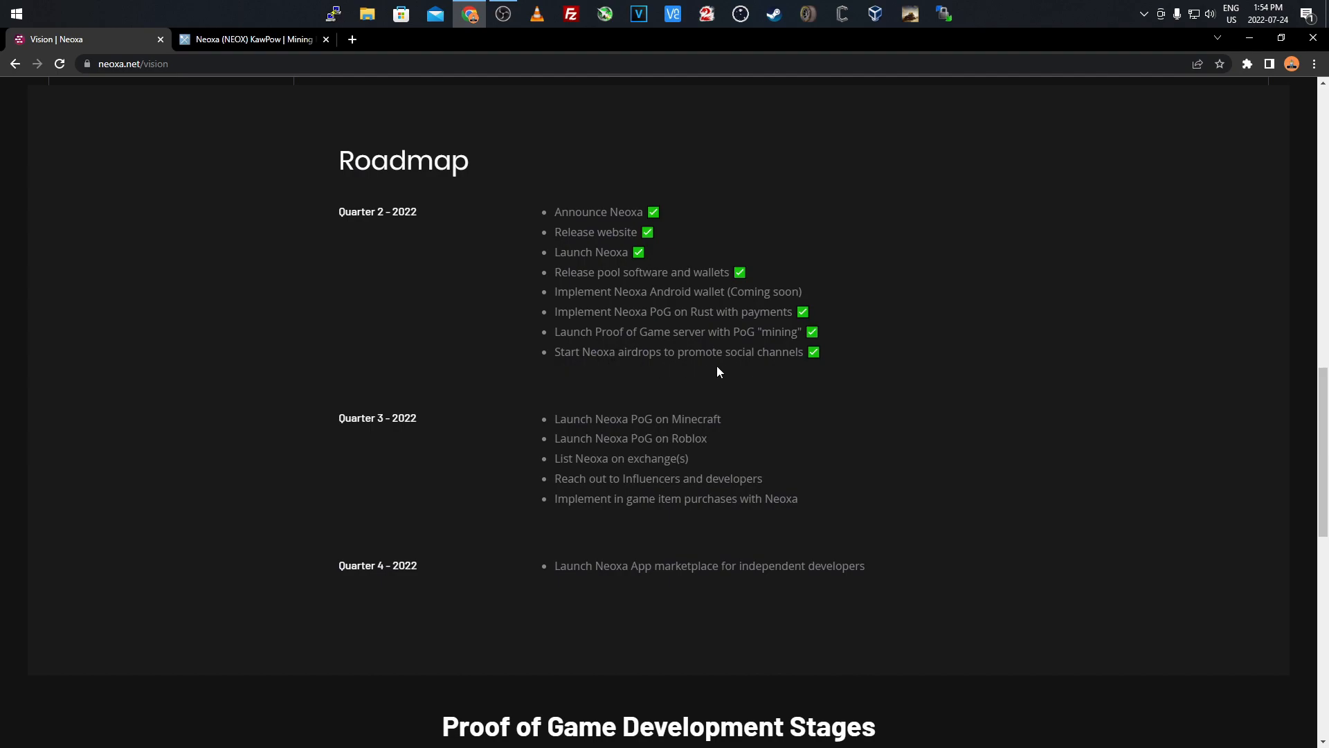
scroll("down", 3)
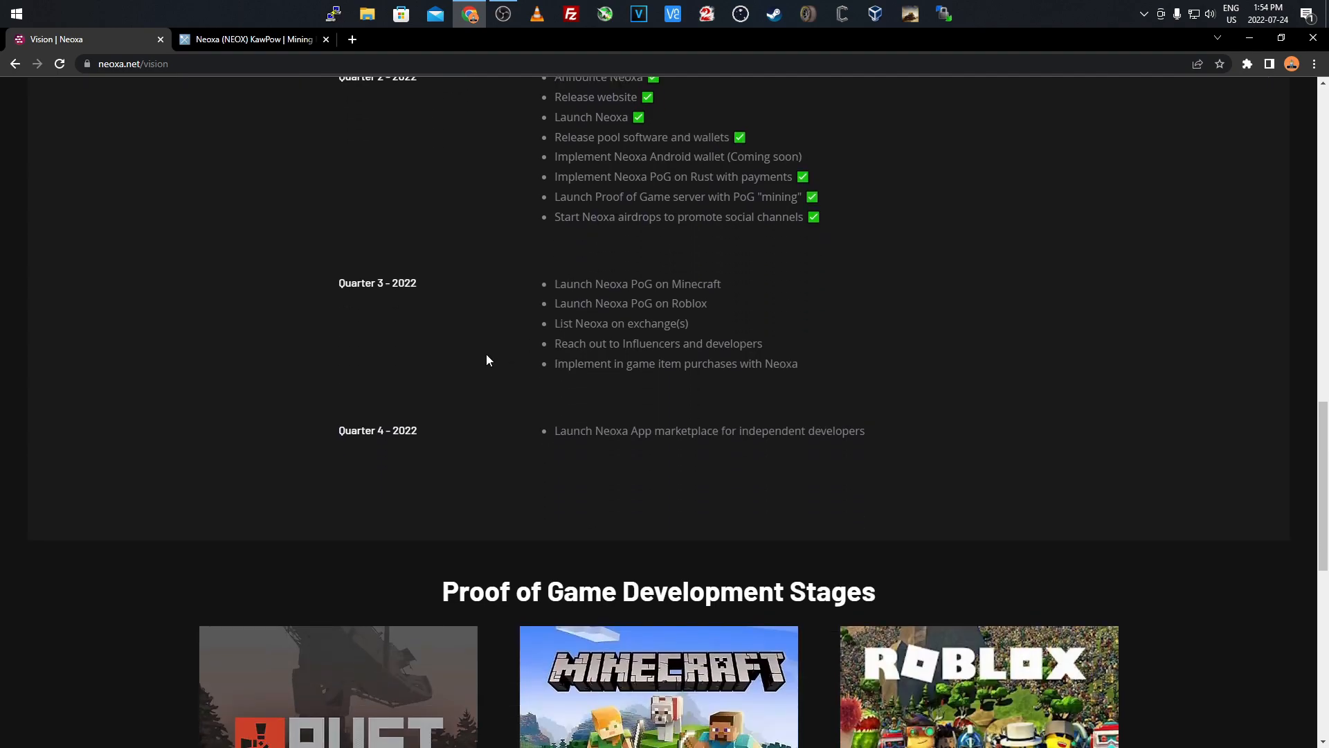
scroll("down", 3)
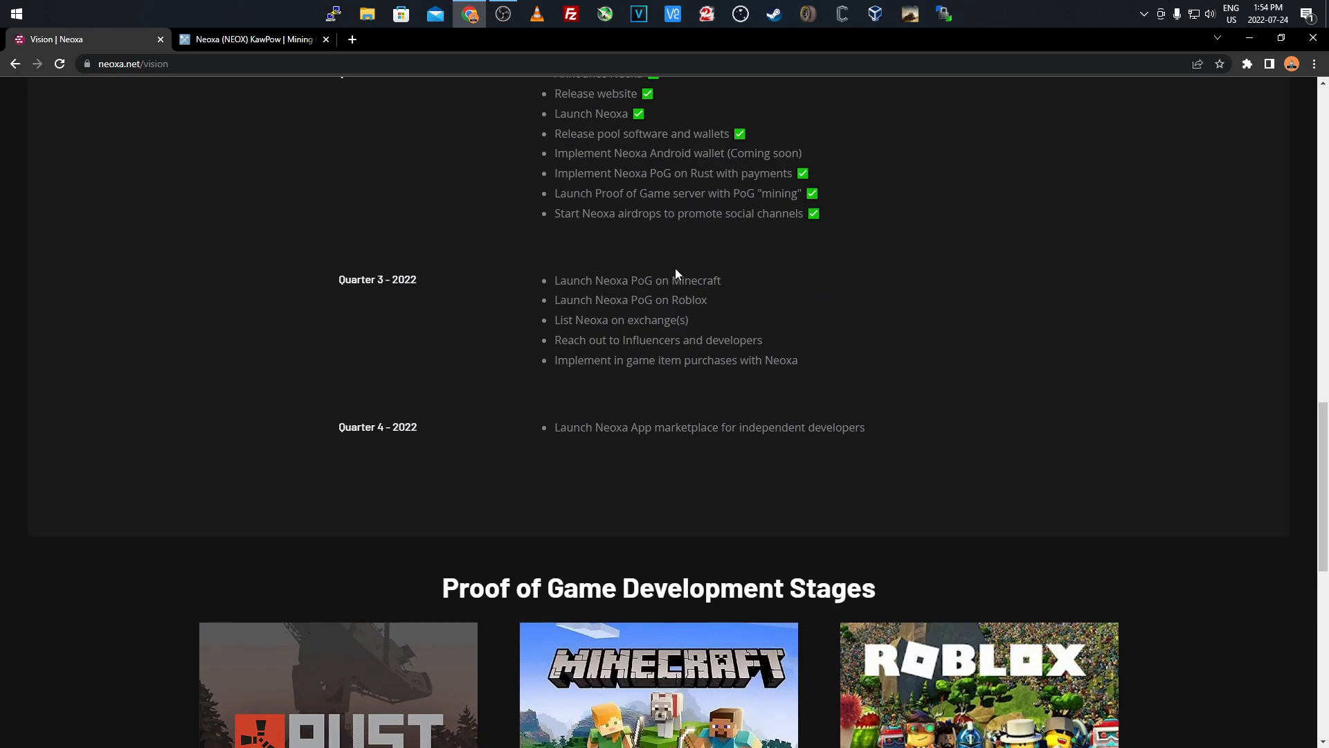
mouse_move(629, 336)
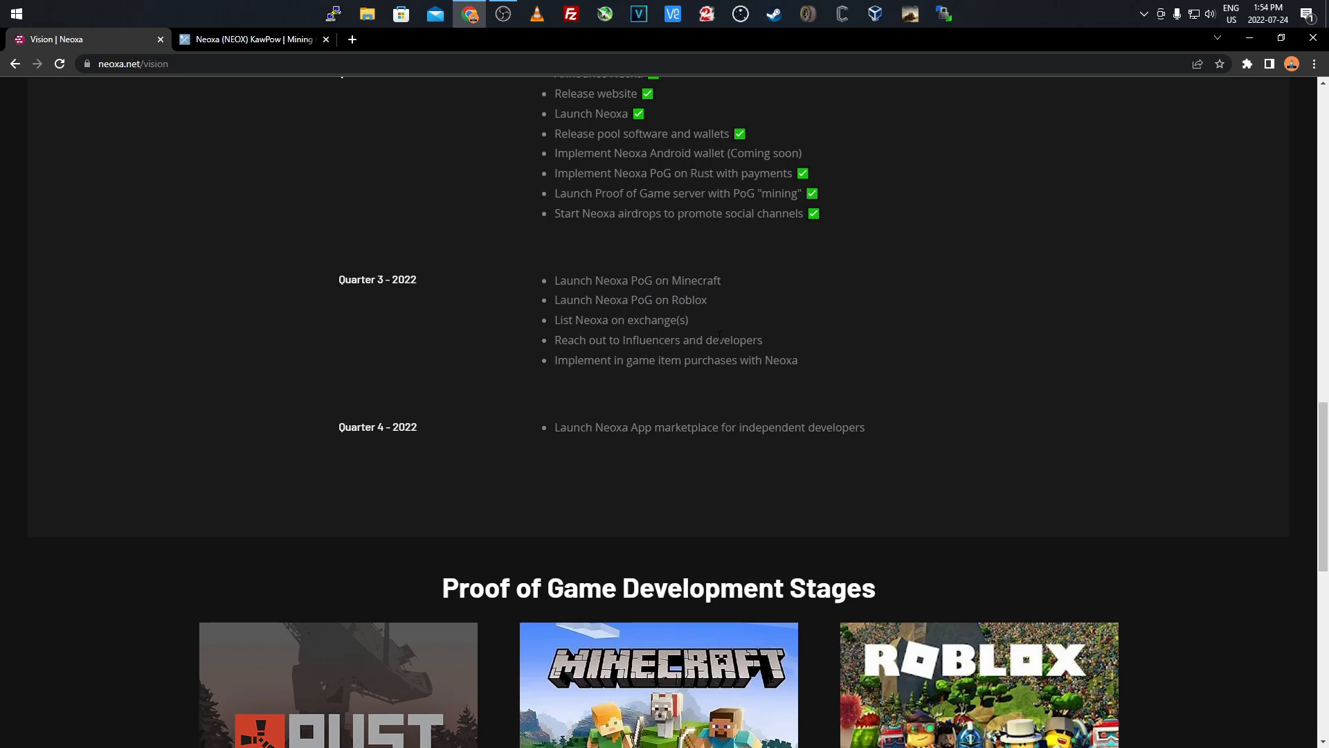
mouse_move(804, 372)
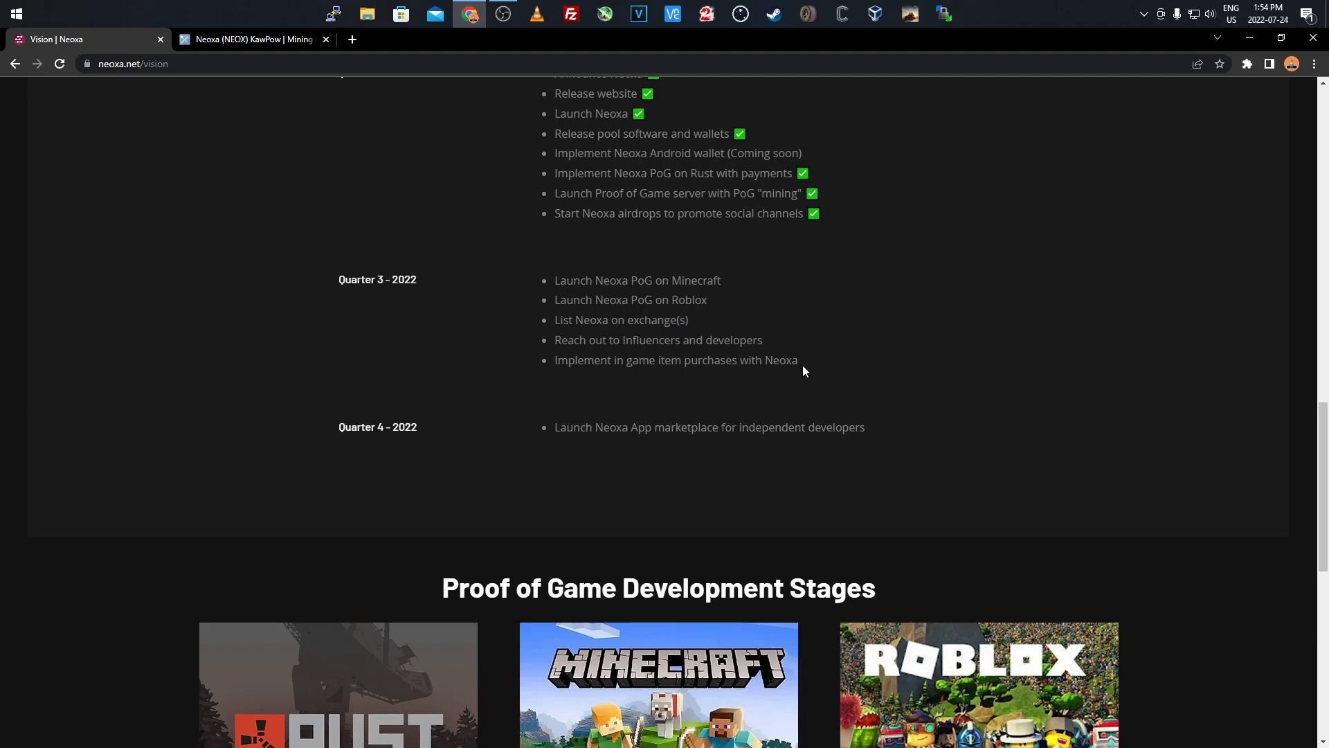
mouse_move(809, 363)
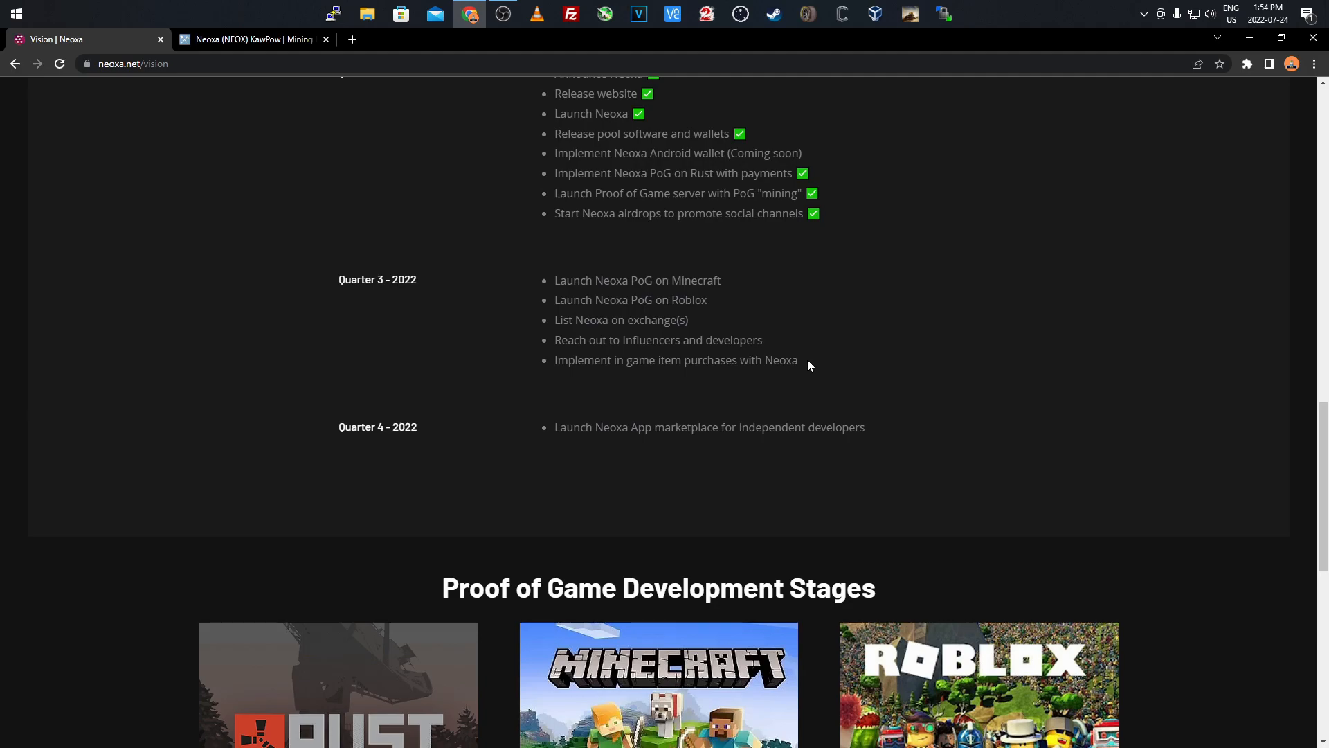
mouse_move(550, 440)
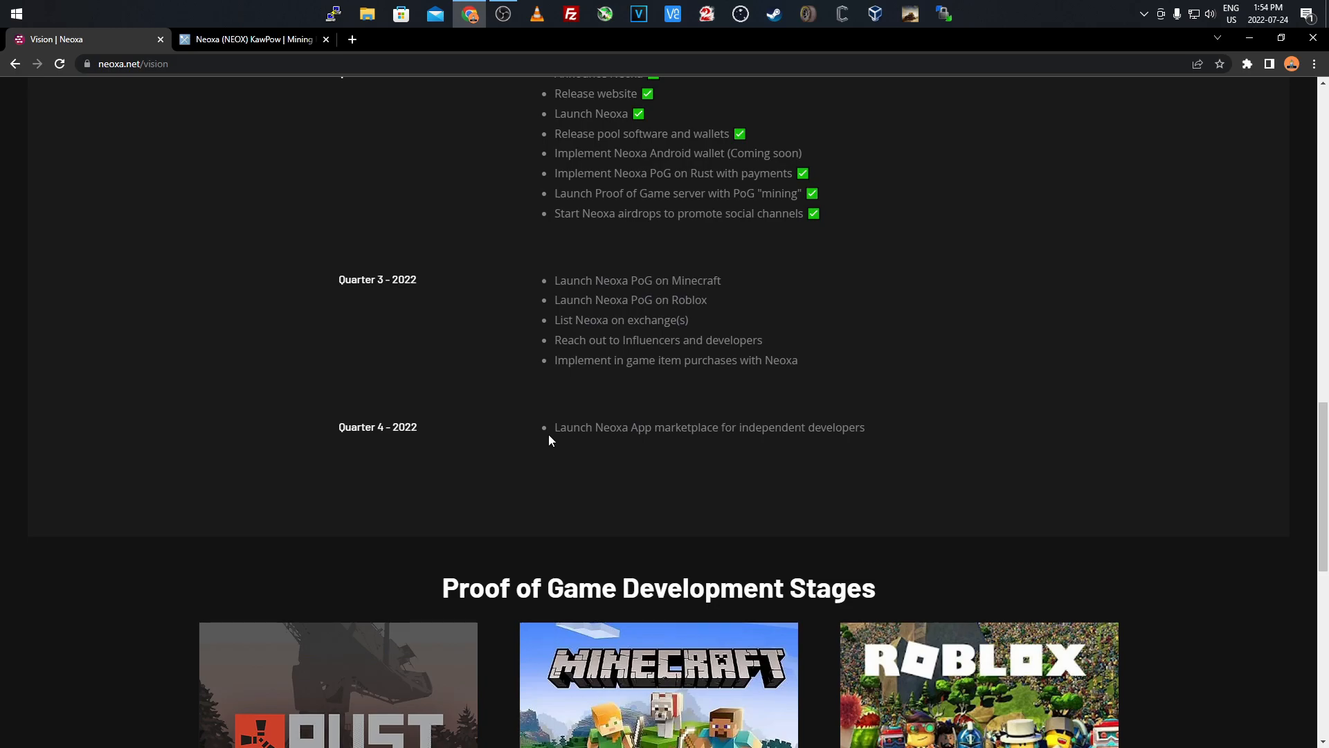
mouse_move(586, 420)
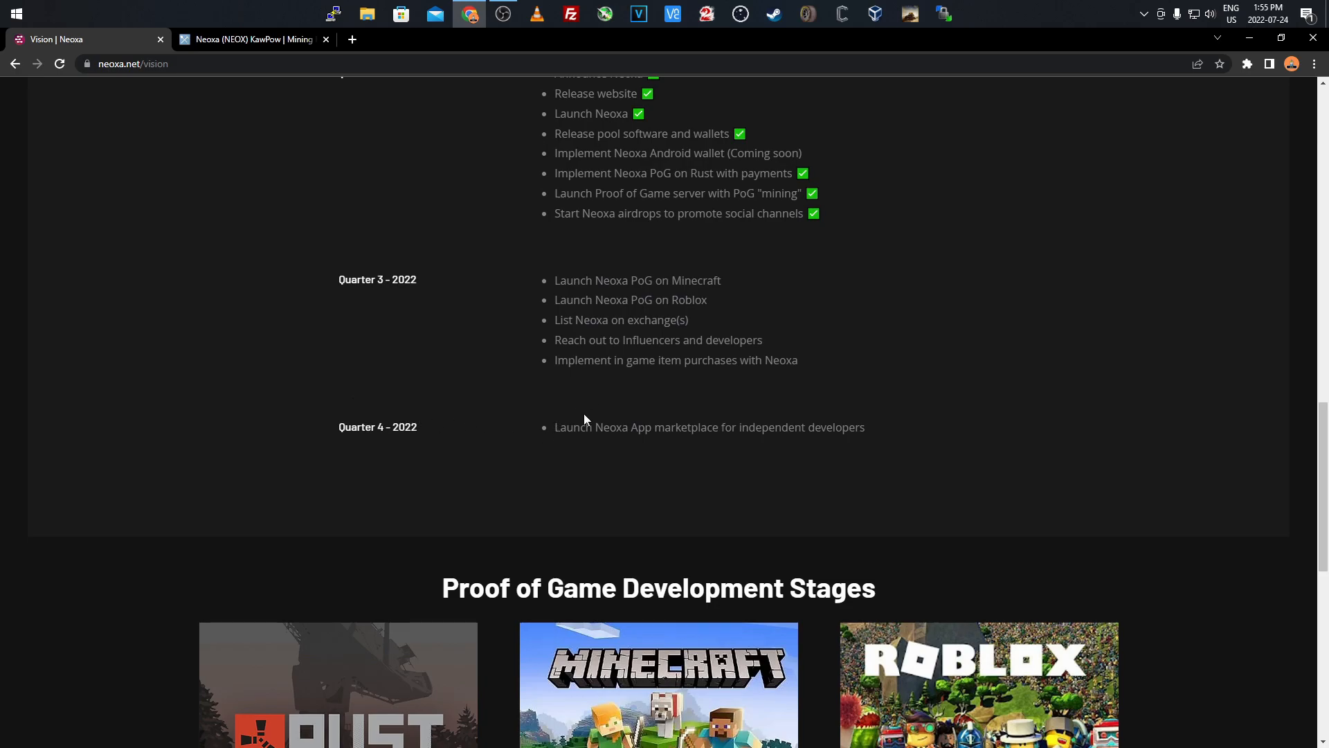
mouse_move(734, 444)
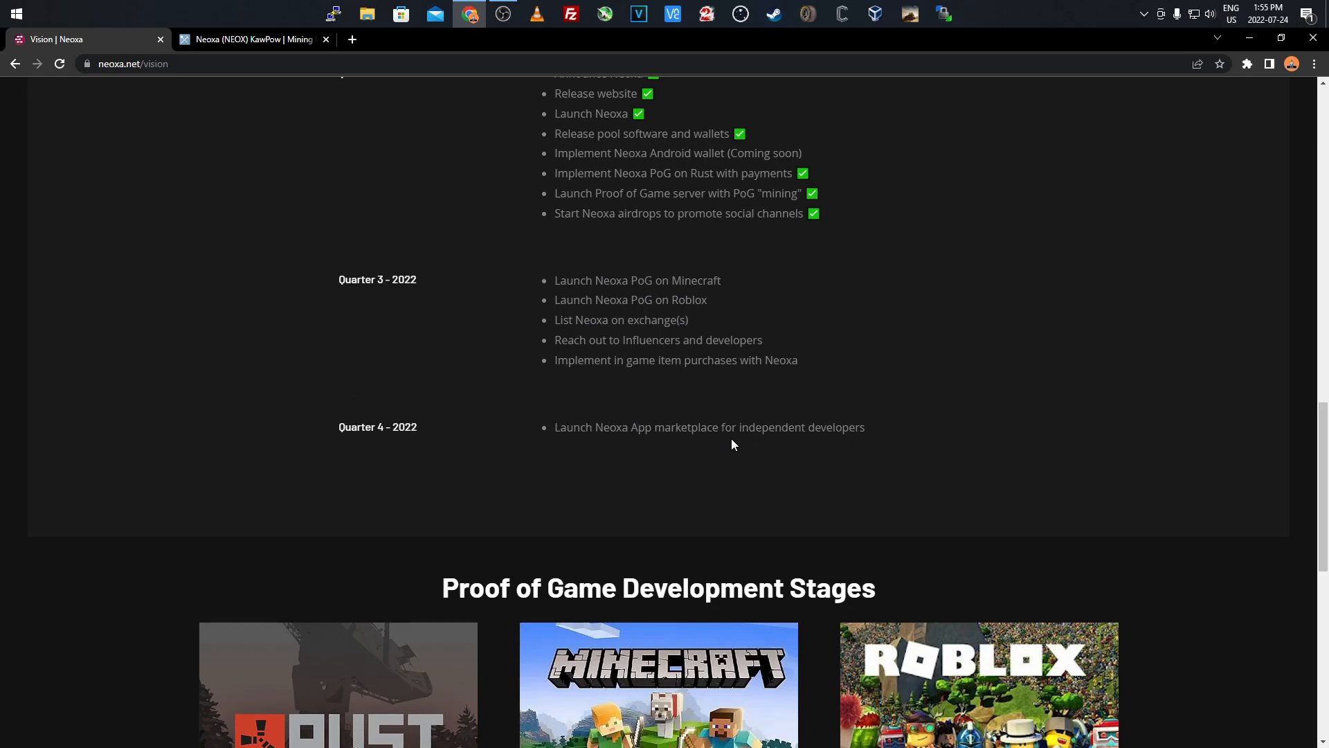
mouse_move(738, 442)
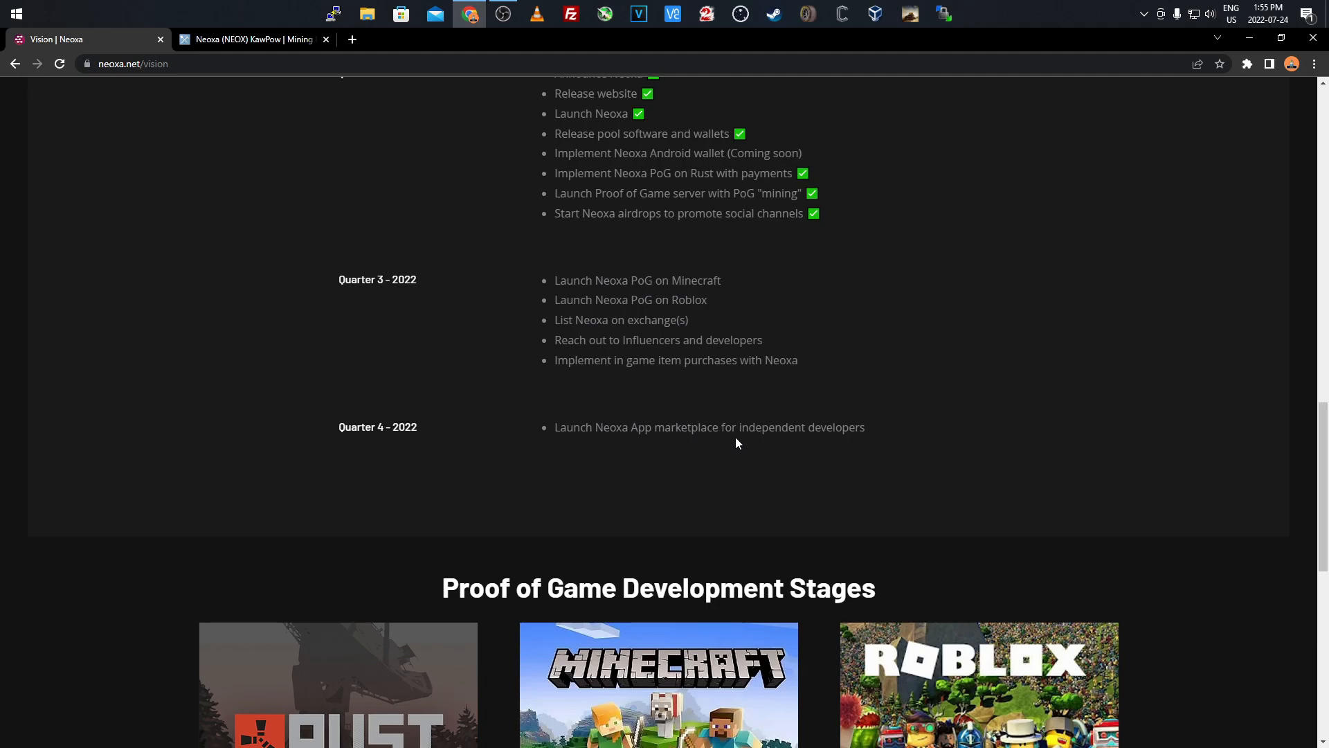
mouse_move(492, 391)
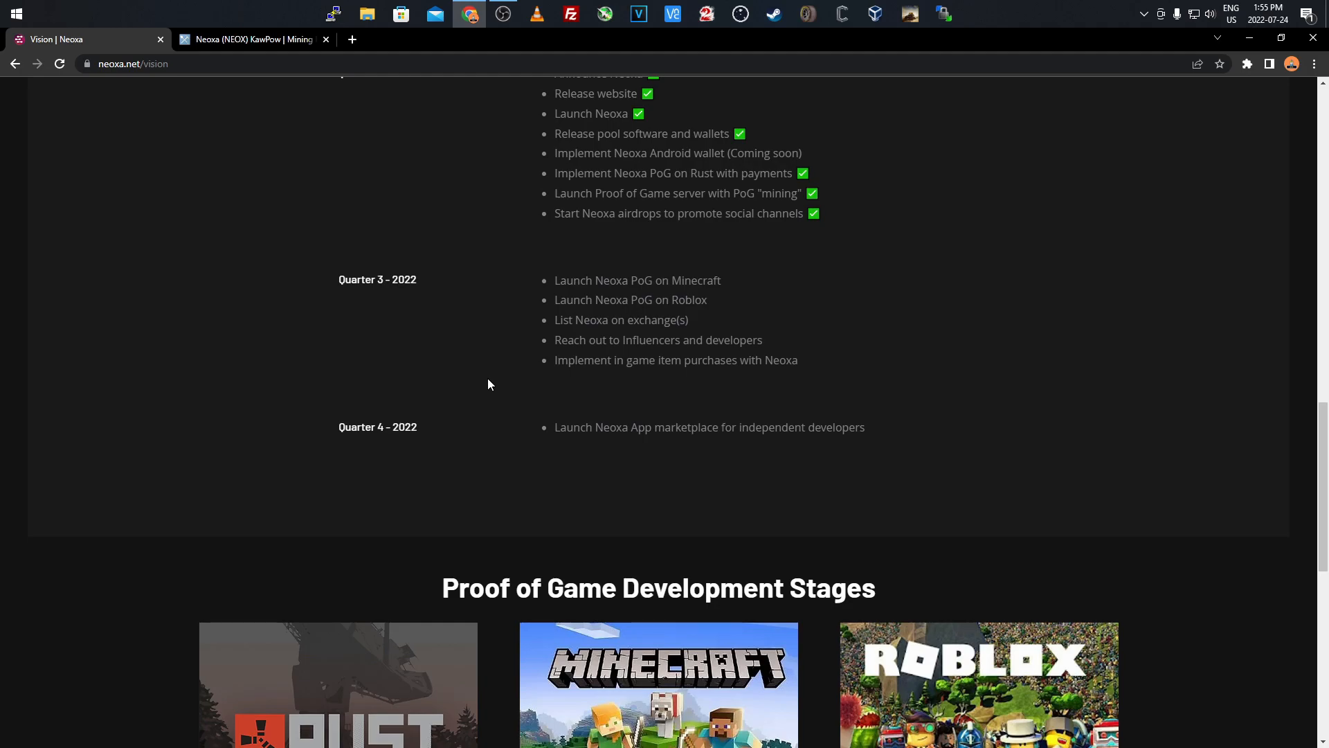
mouse_move(310, 371)
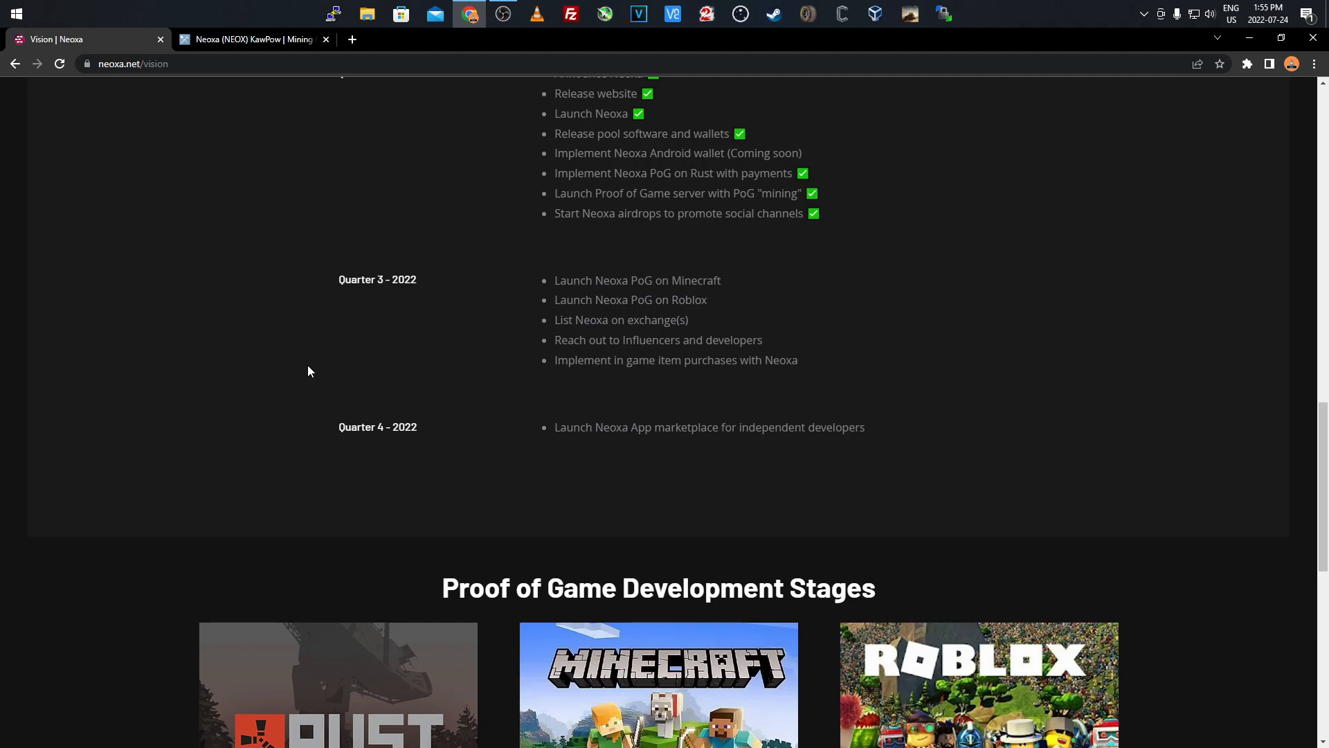
scroll("down", 3)
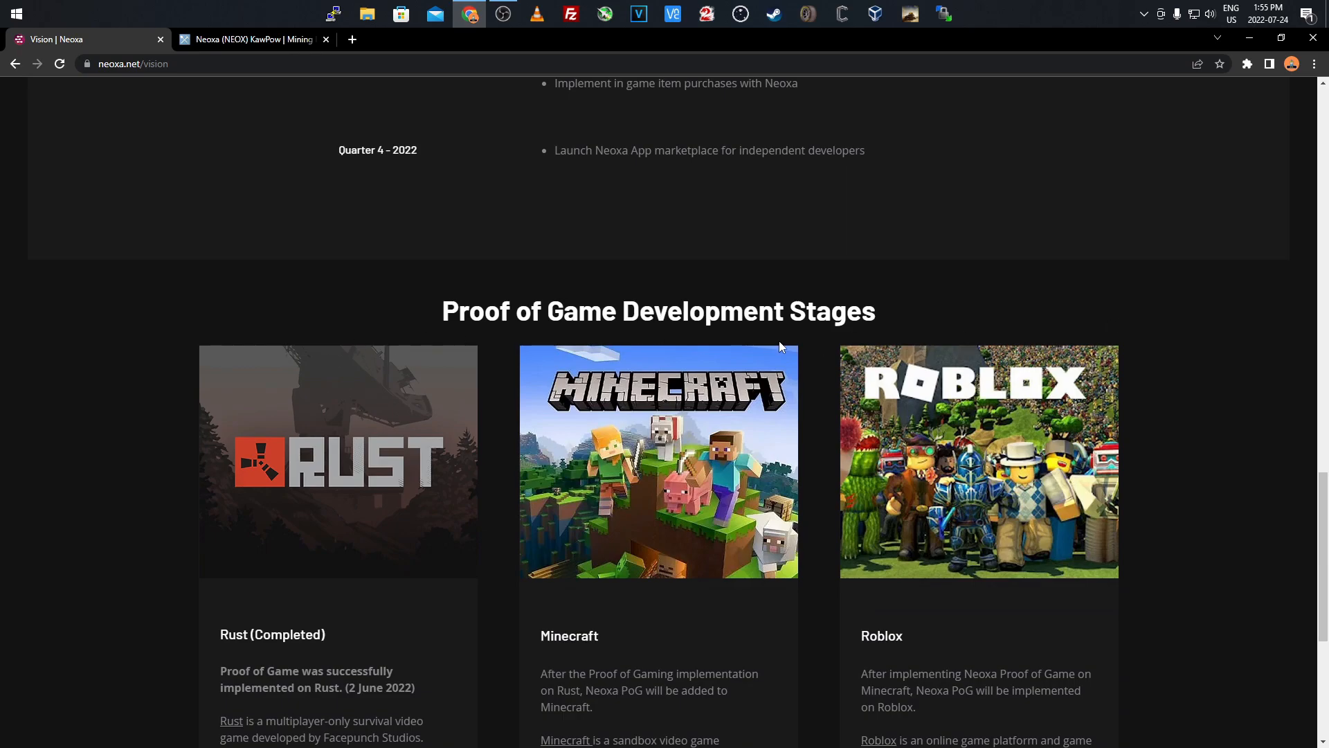
Scroll down to the Rust, Minecraft and Roblox development stage descriptions
scroll("down", 3)
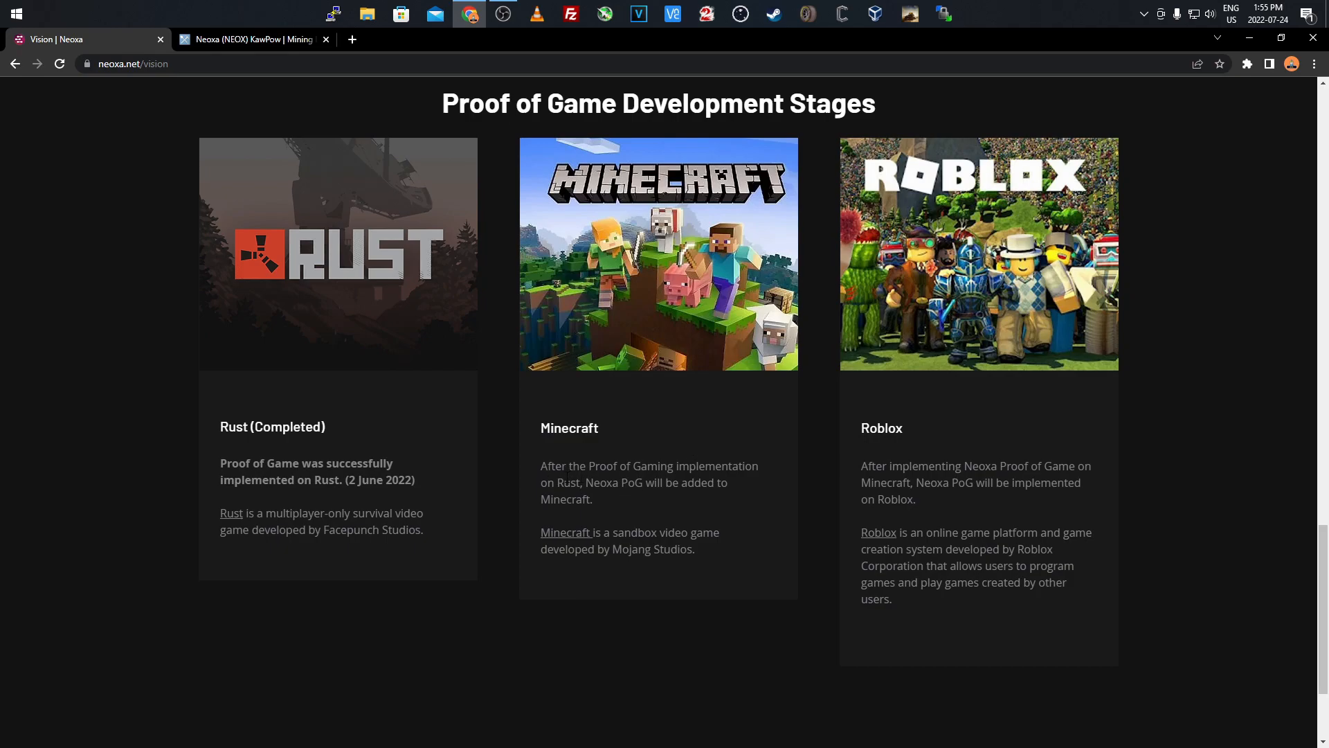
mouse_move(568, 496)
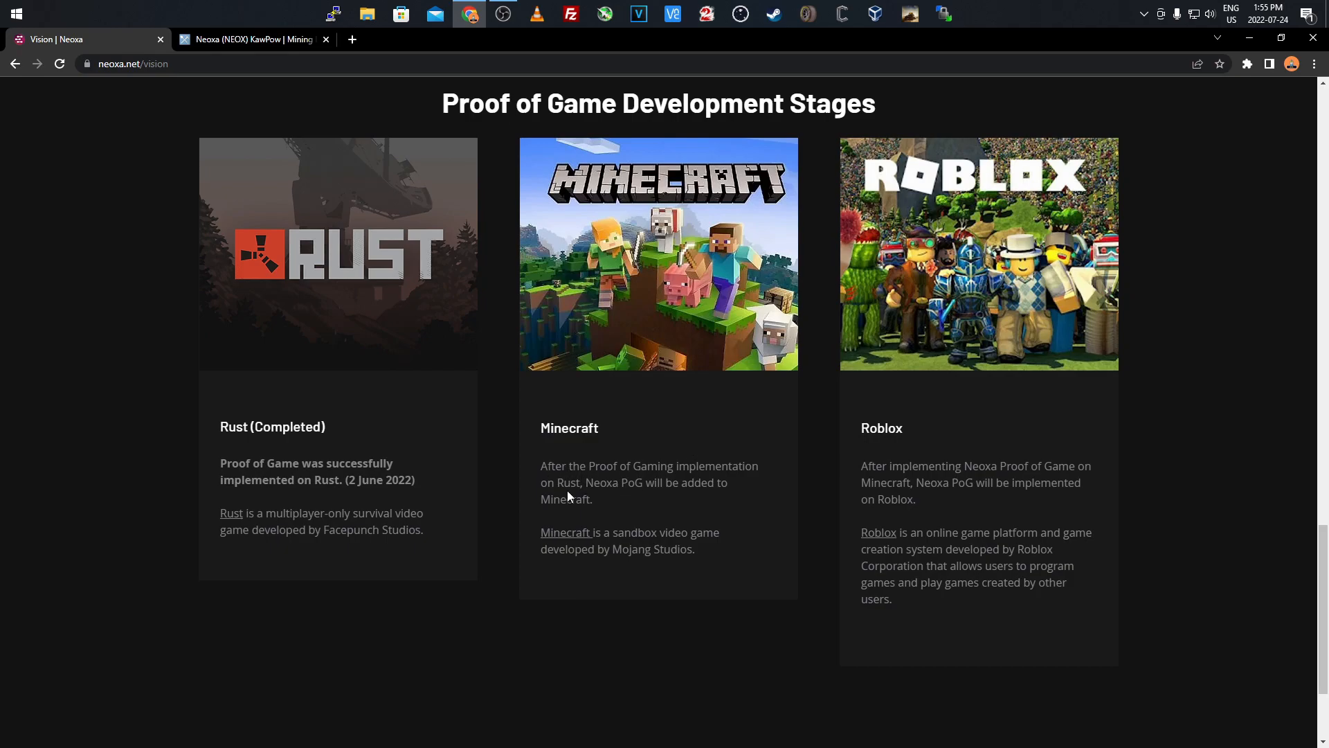
mouse_move(713, 513)
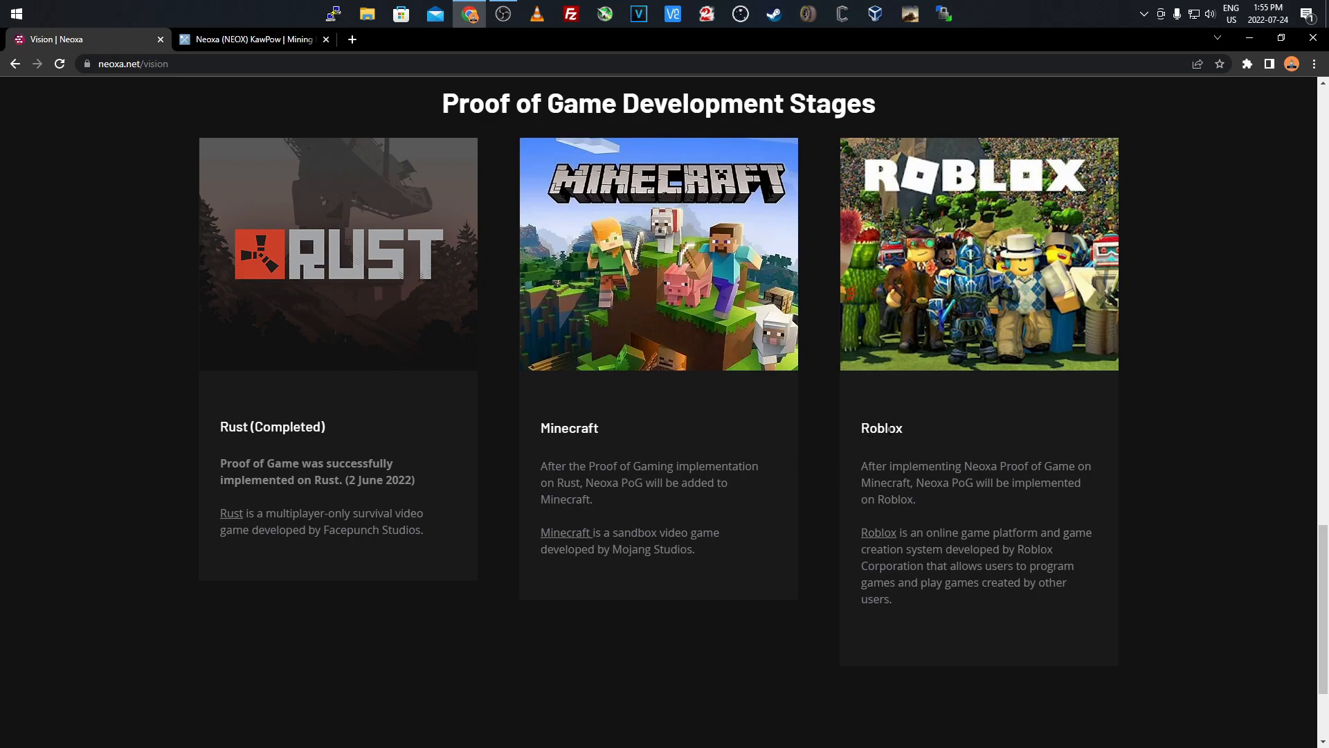
mouse_move(819, 310)
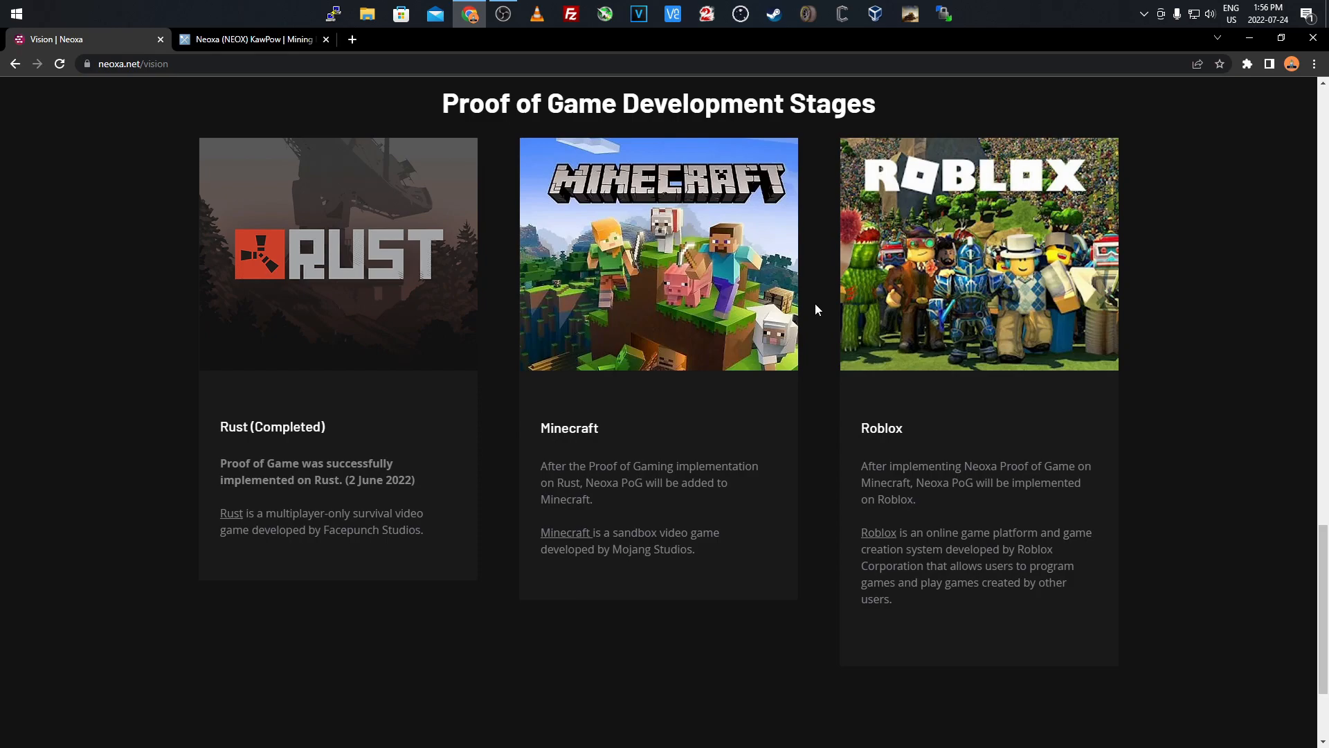
mouse_move(1098, 373)
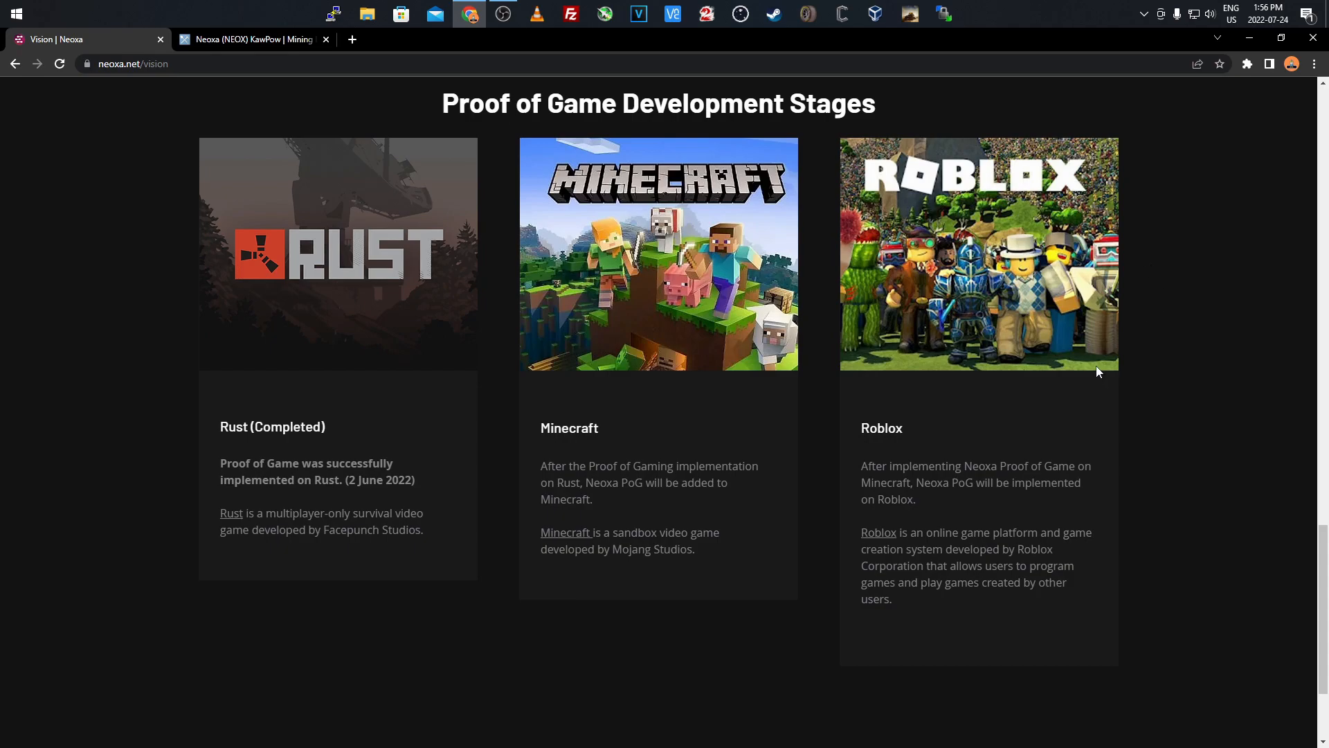
mouse_move(1151, 409)
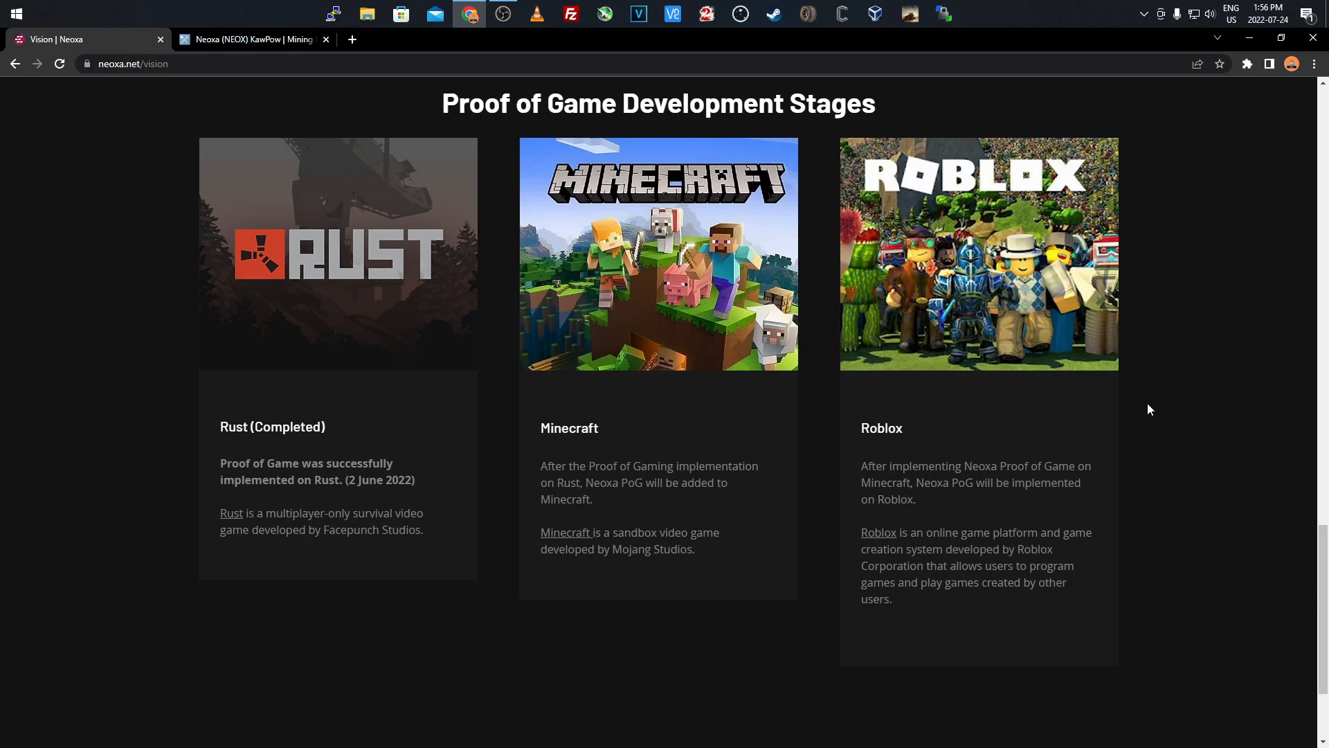
mouse_move(1158, 368)
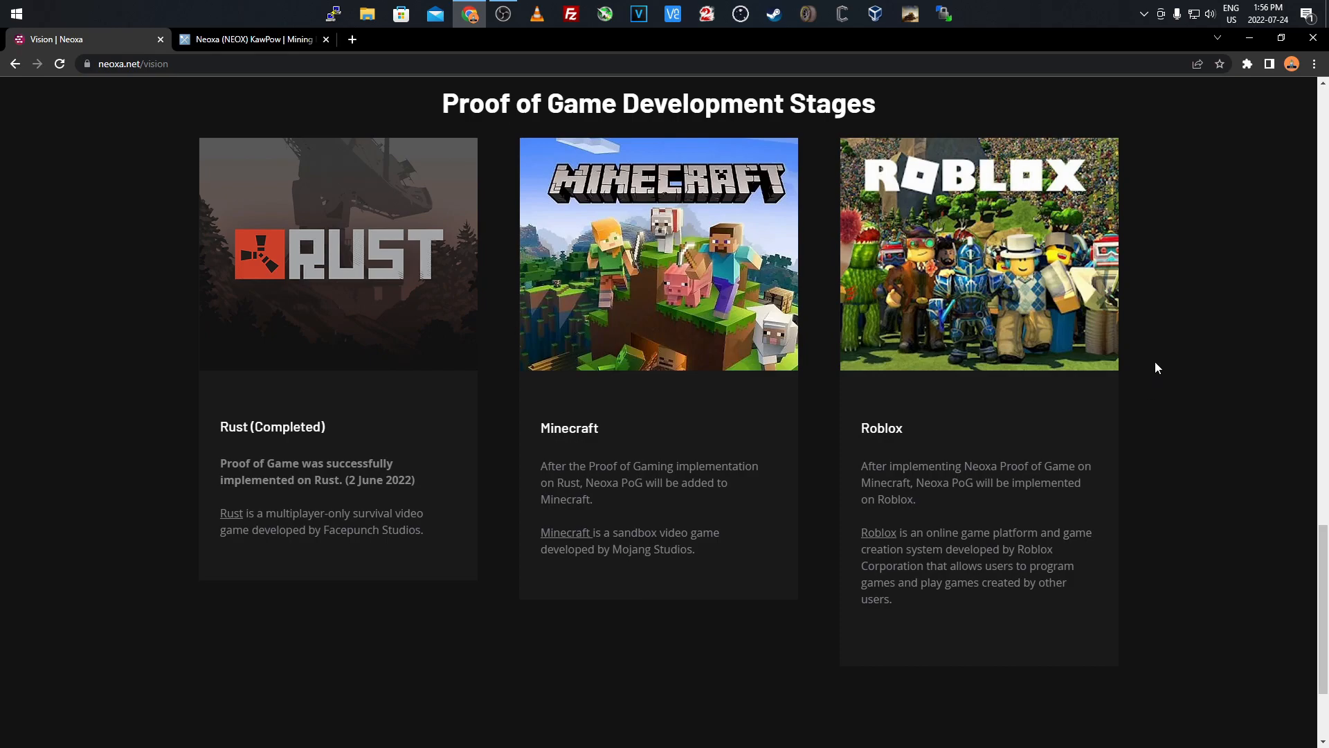
mouse_move(1151, 362)
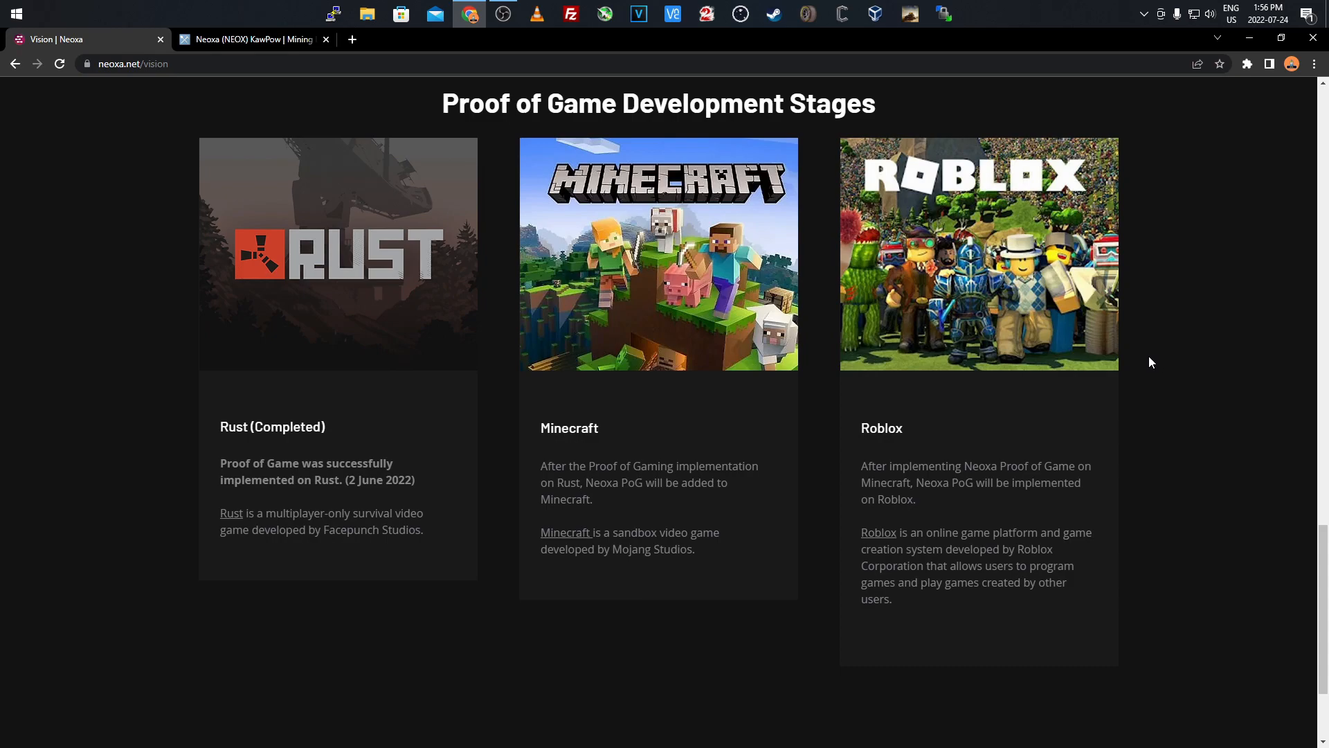
mouse_move(1168, 385)
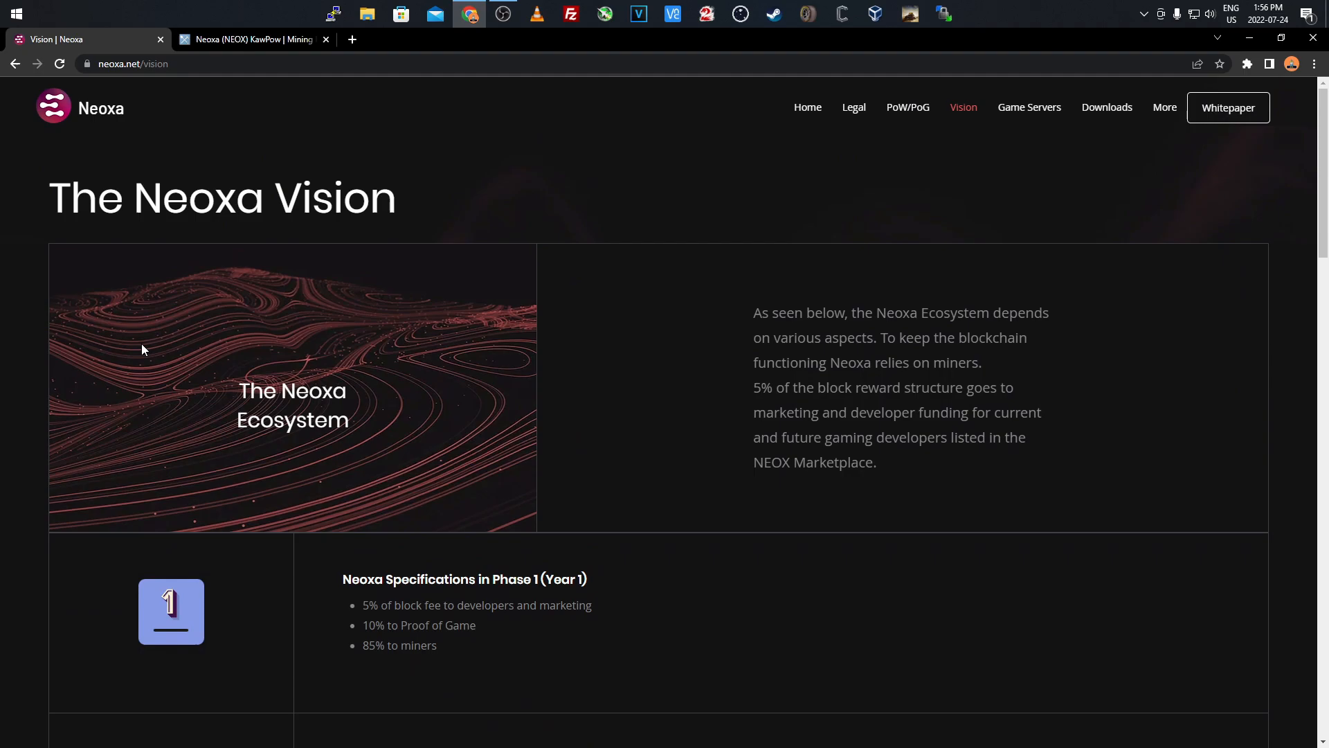
Return to the Neoxa homepage showing total supply, block time and PoW/PoG shares
left_click(807, 107)
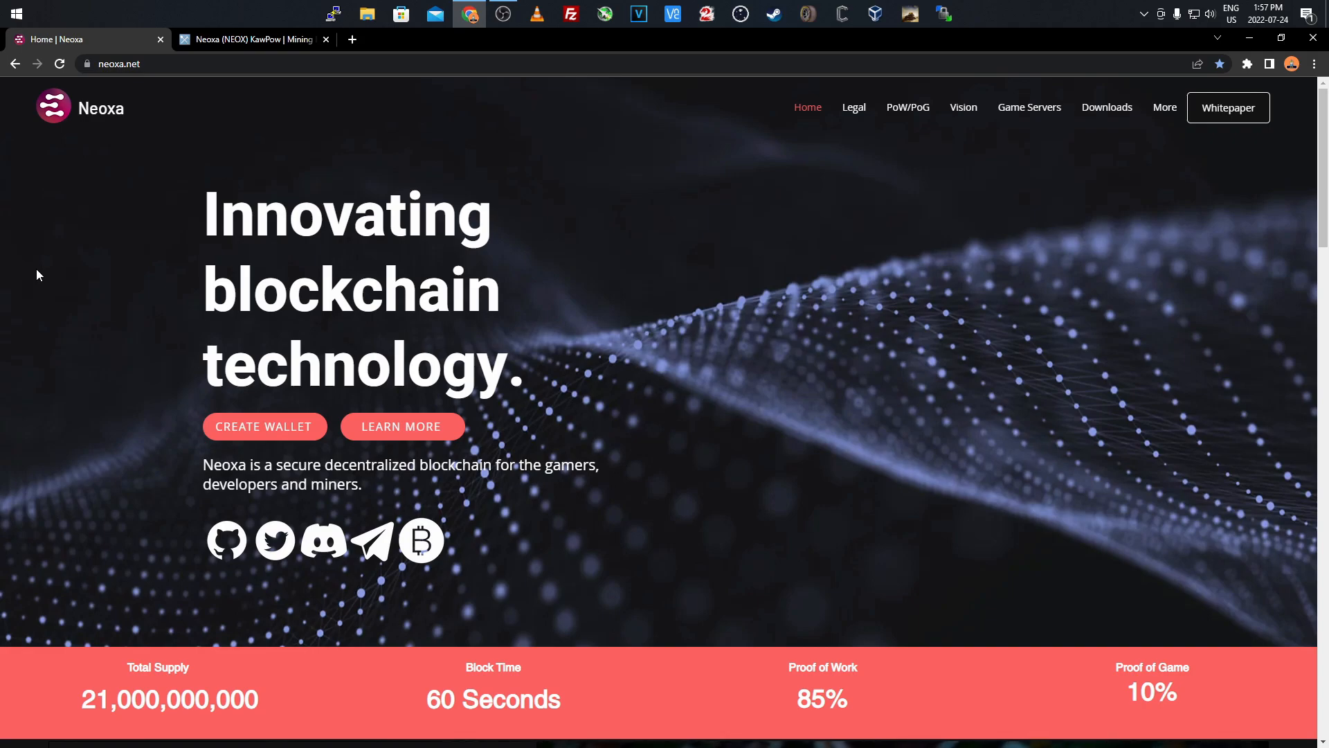
mouse_move(156, 211)
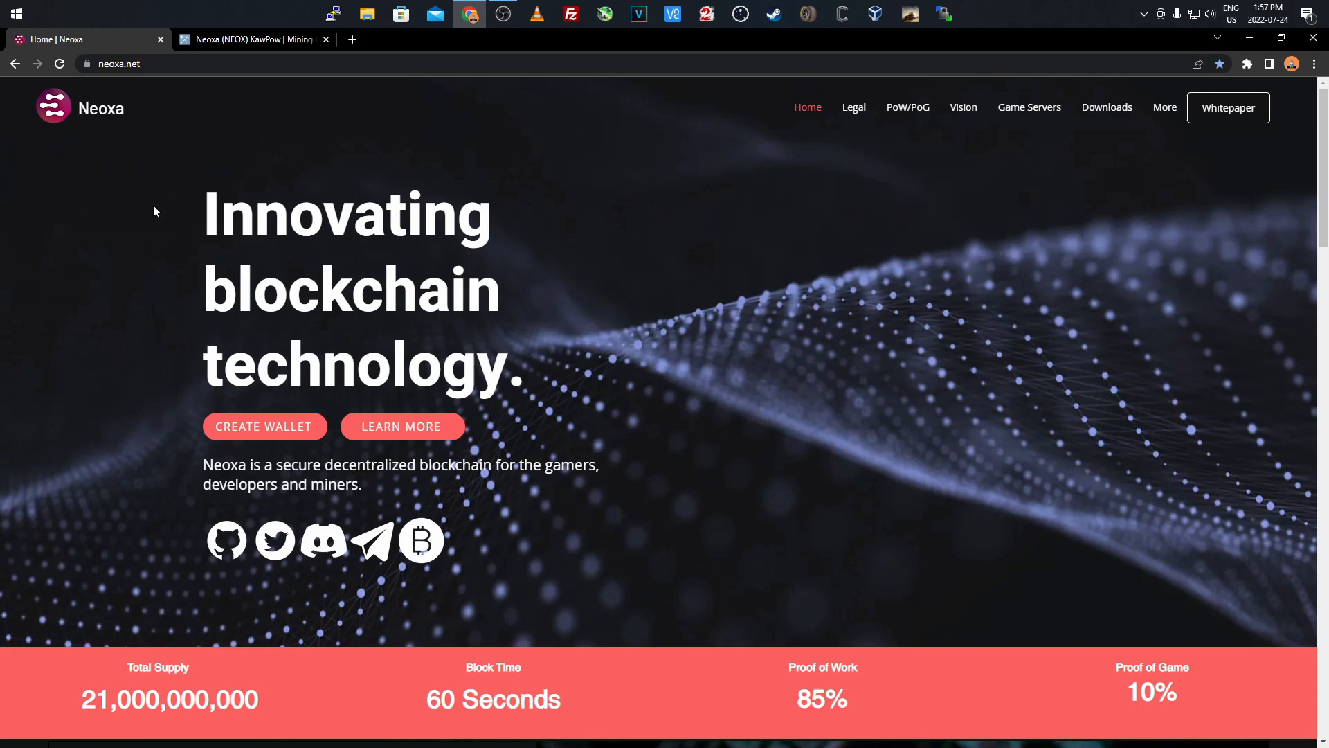
mouse_move(712, 306)
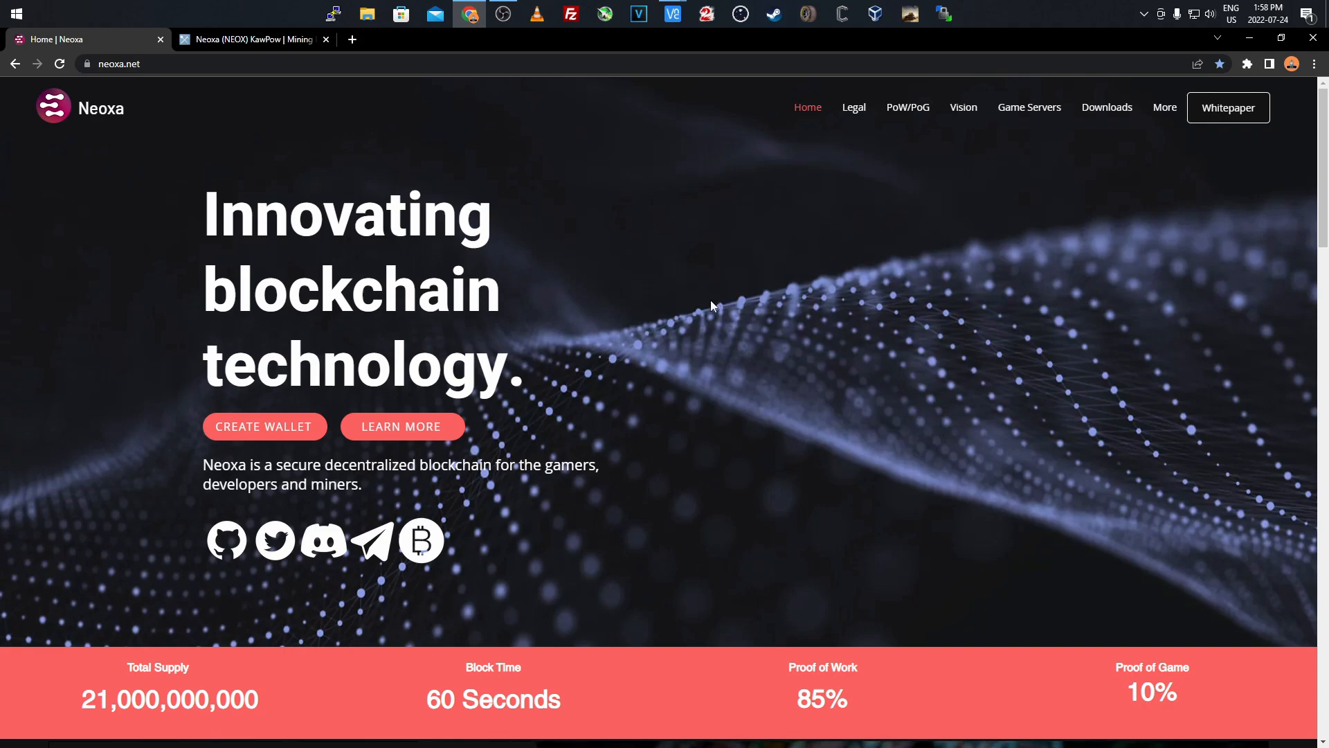
mouse_move(966, 157)
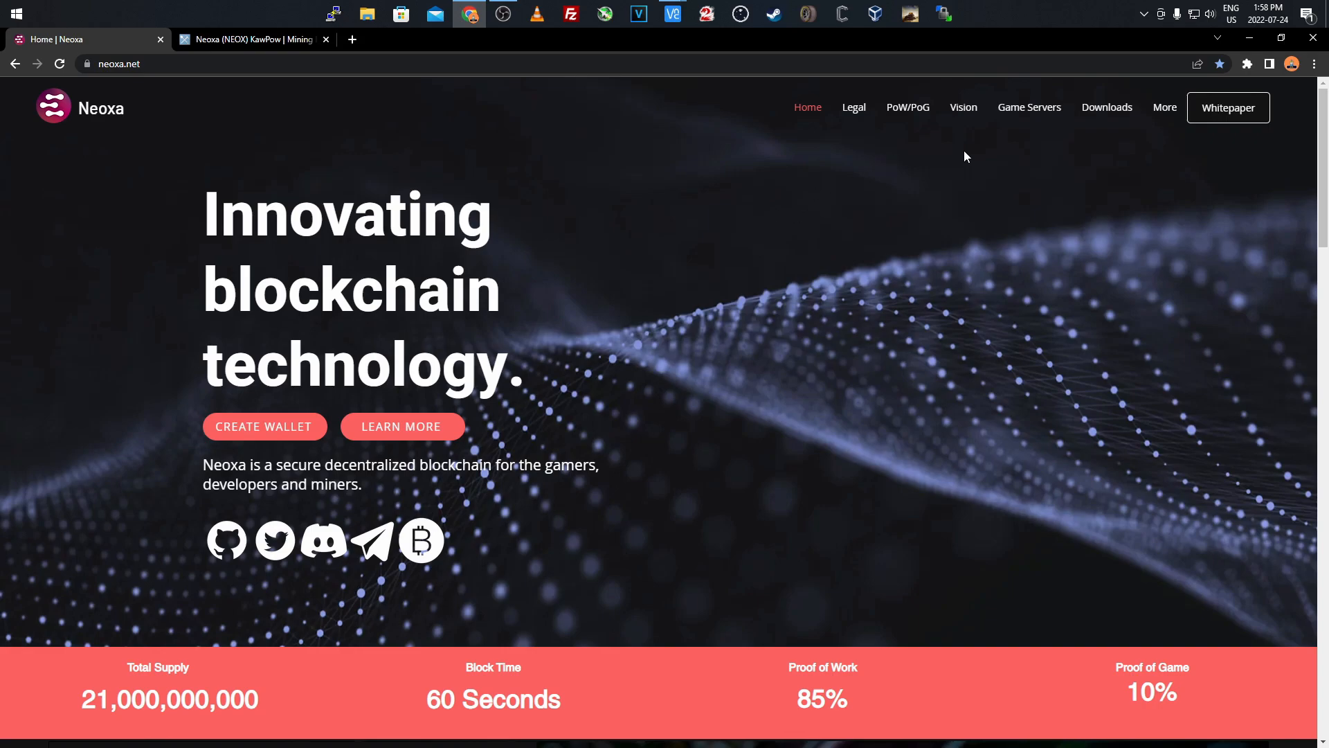
Open Downloads and scroll to the Windows, Mac and Linux wallet links
left_click(1107, 107)
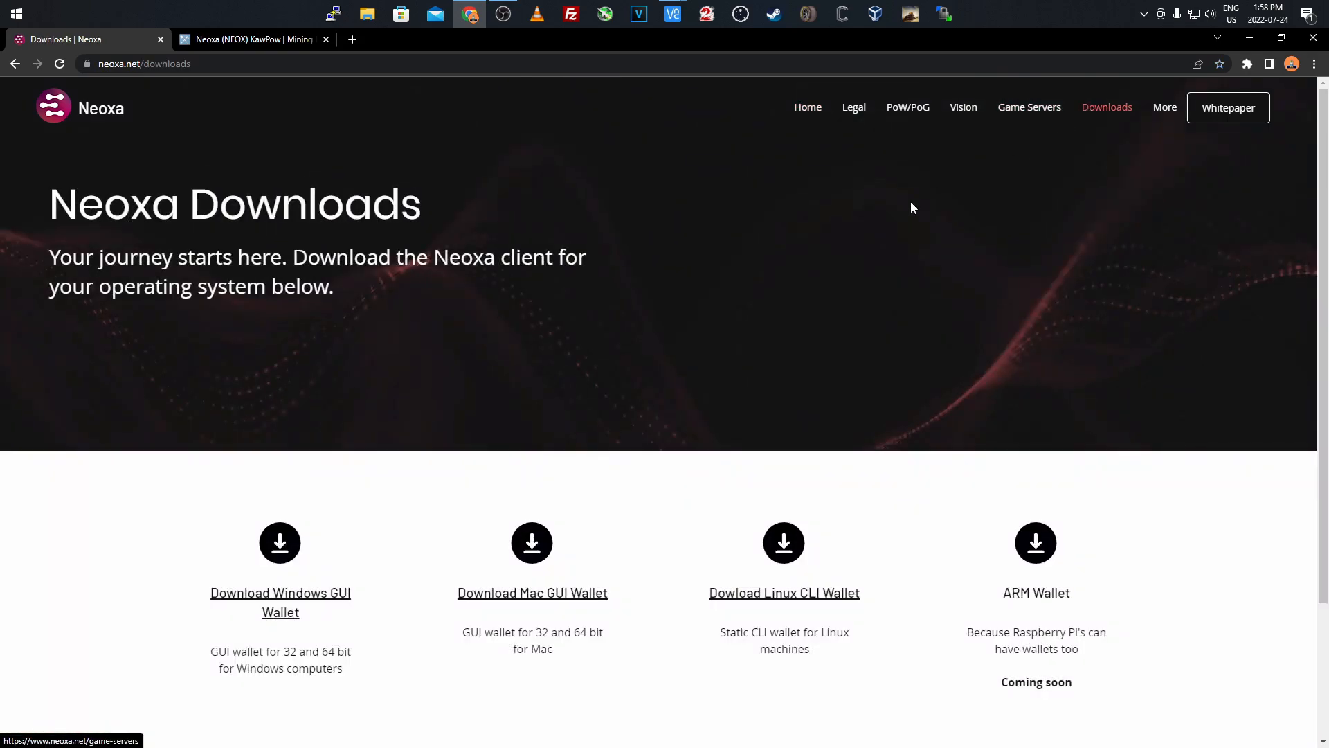
scroll("down", 3)
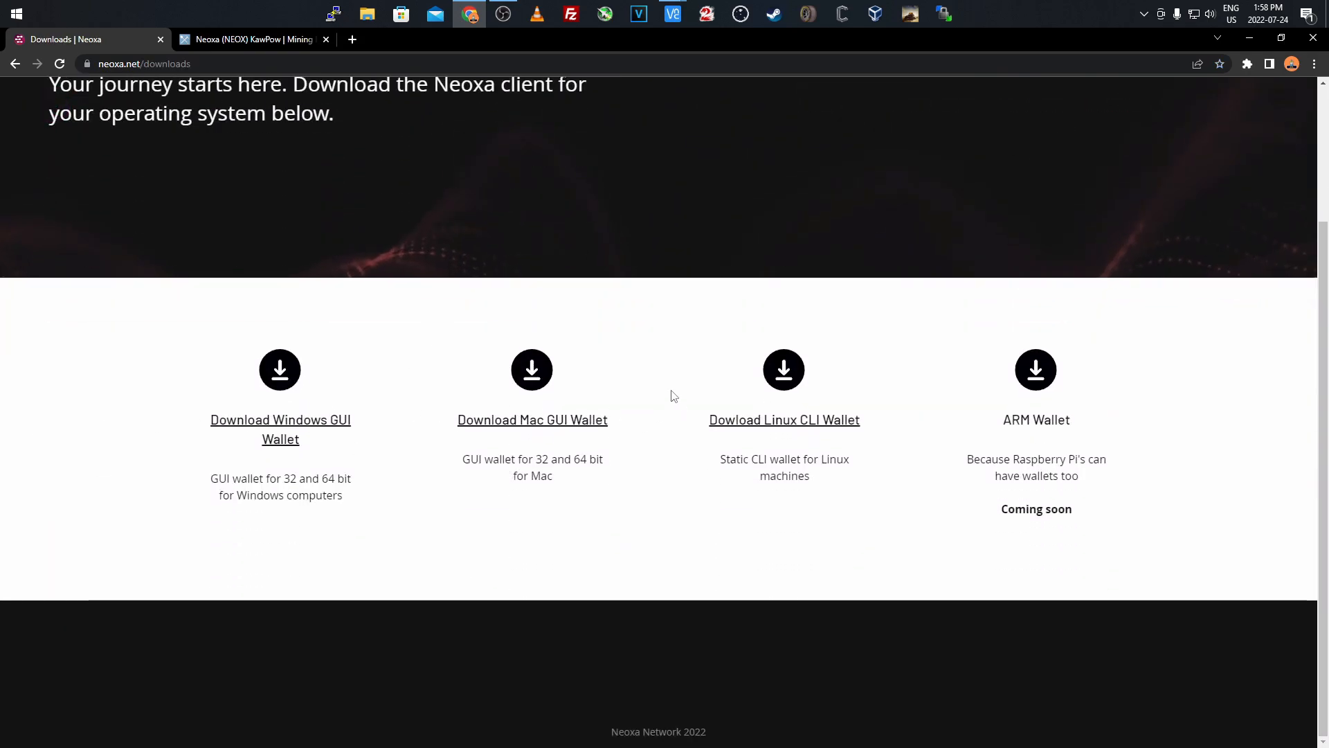
mouse_move(247, 426)
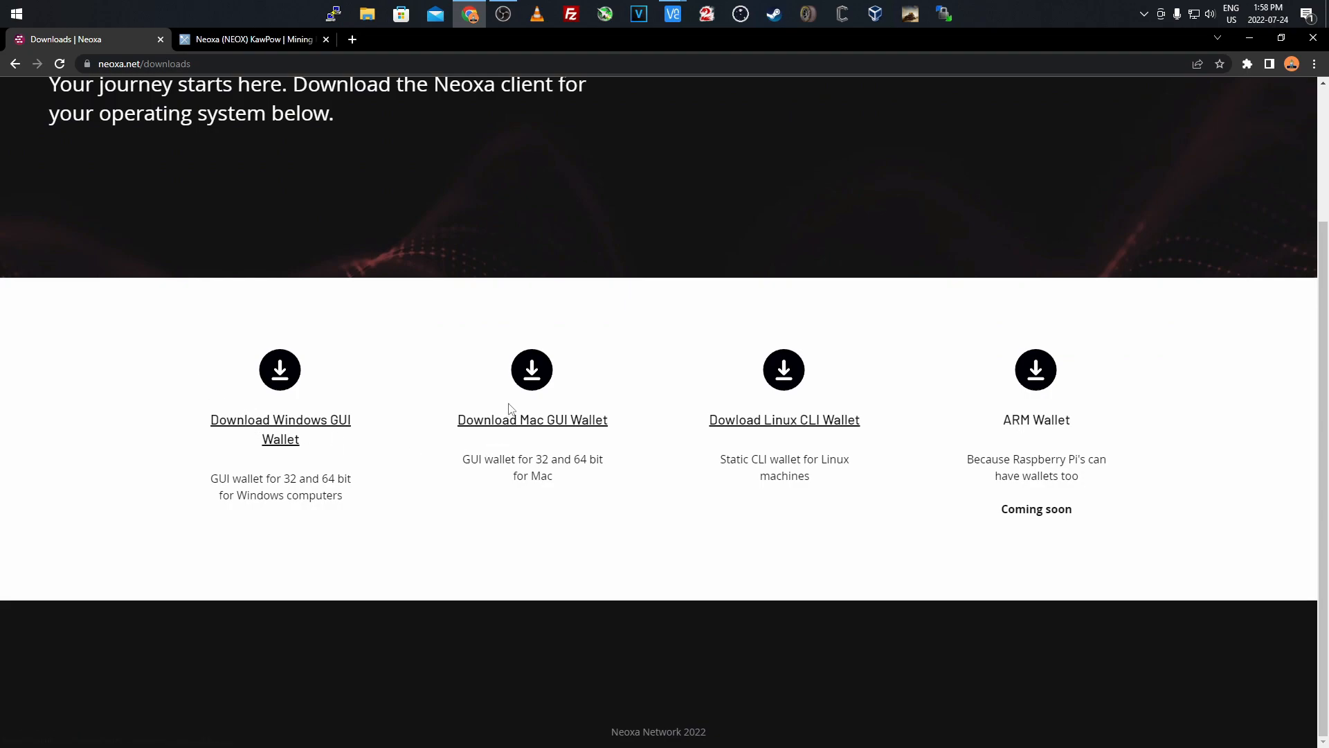
mouse_move(248, 425)
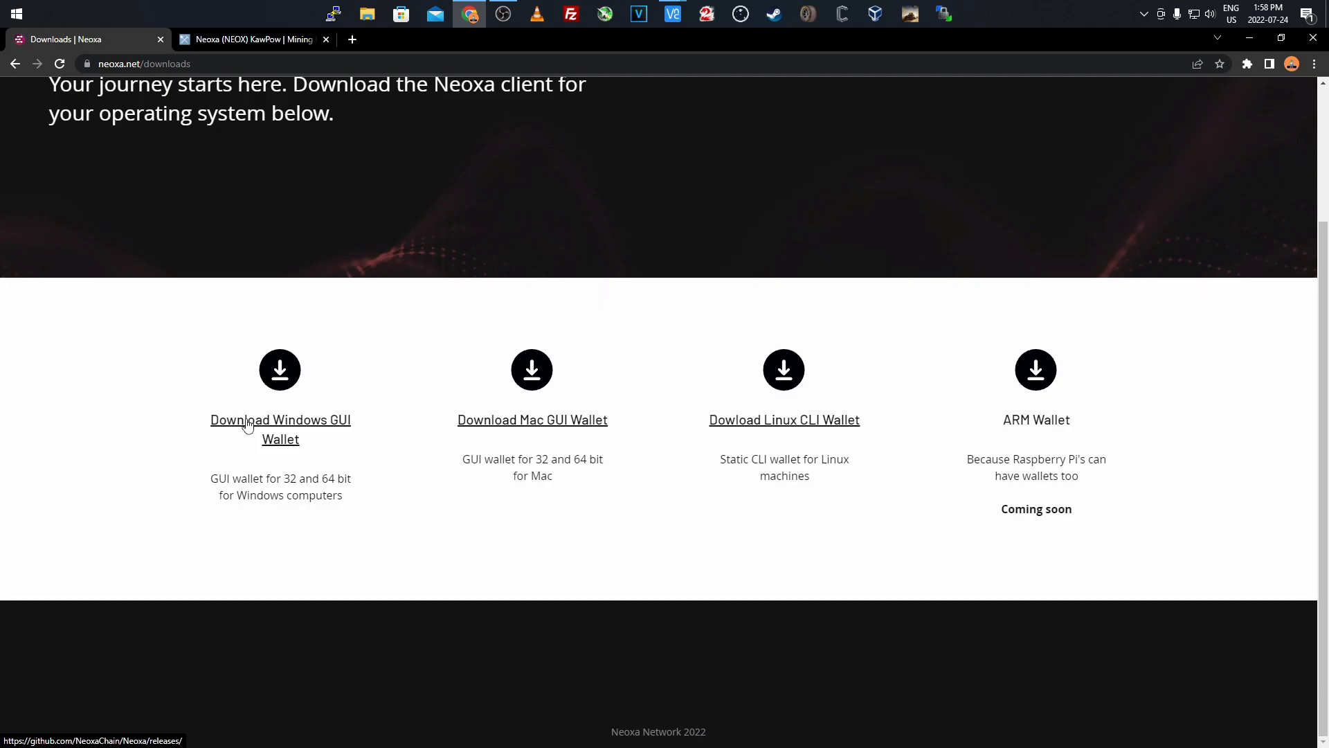
Follow Download Windows GUI Wallet to GitHub and scroll to the v1.0.3 assets
left_click(280, 420)
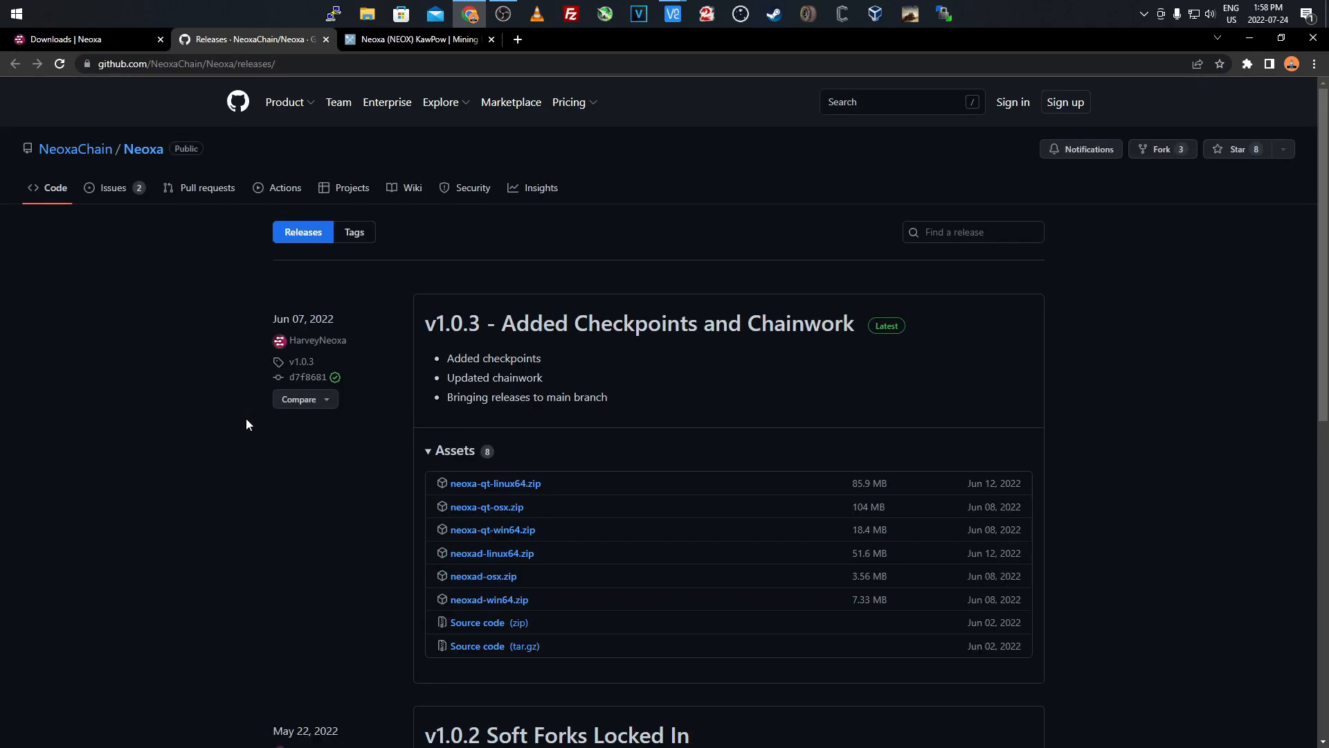
scroll("down", 3)
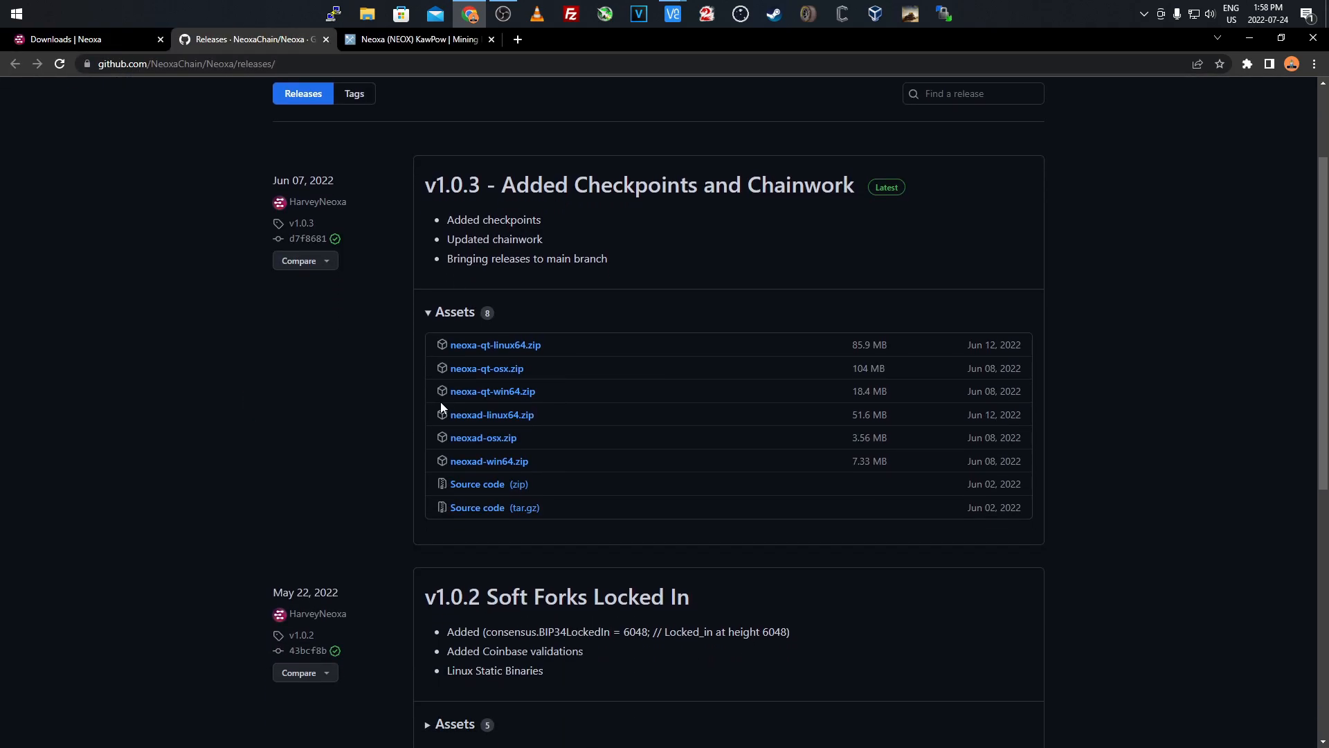
mouse_move(454, 398)
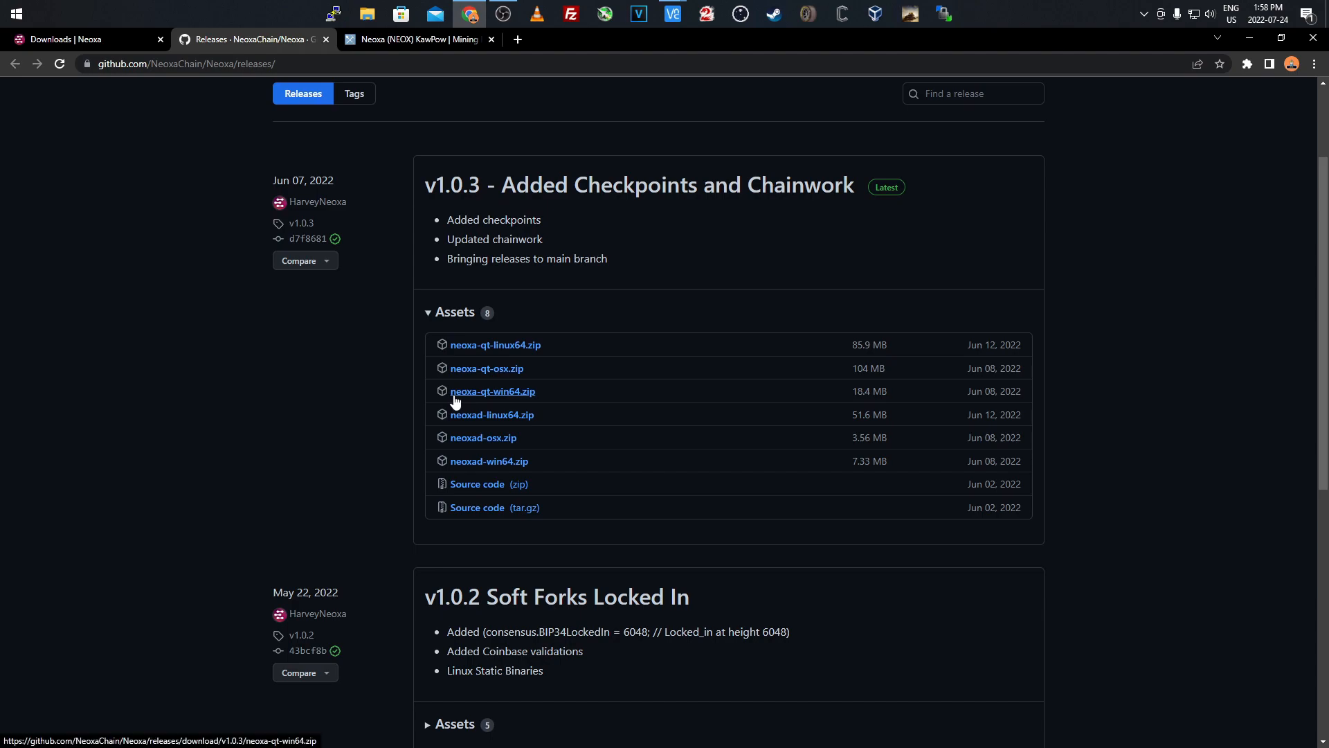
mouse_move(475, 352)
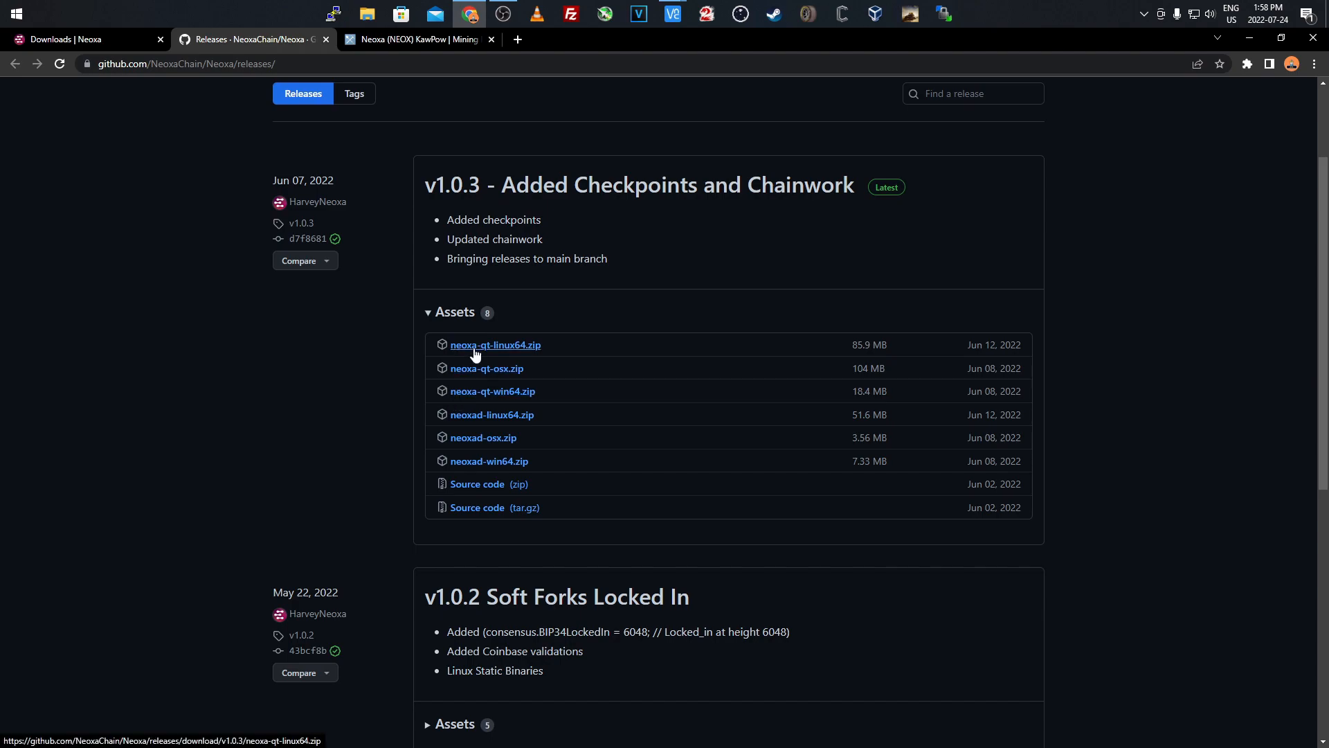
mouse_move(495, 438)
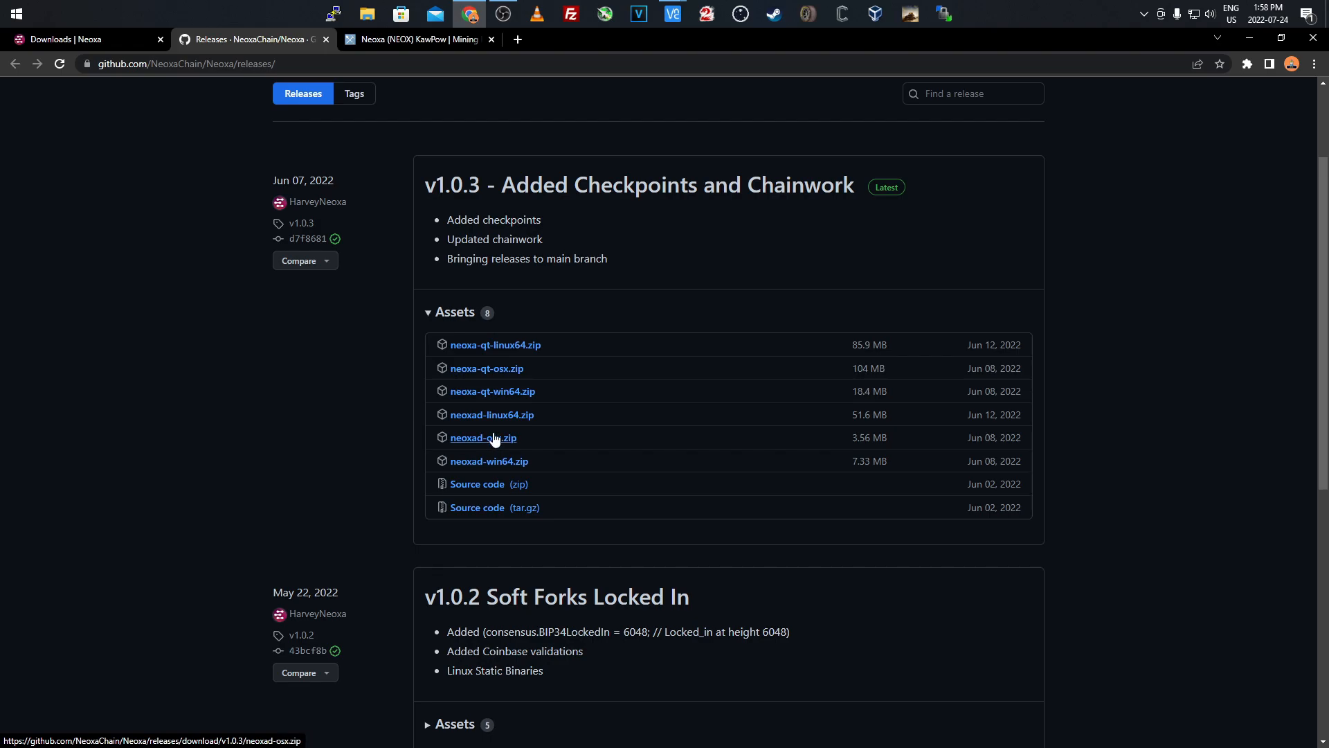
mouse_move(477, 452)
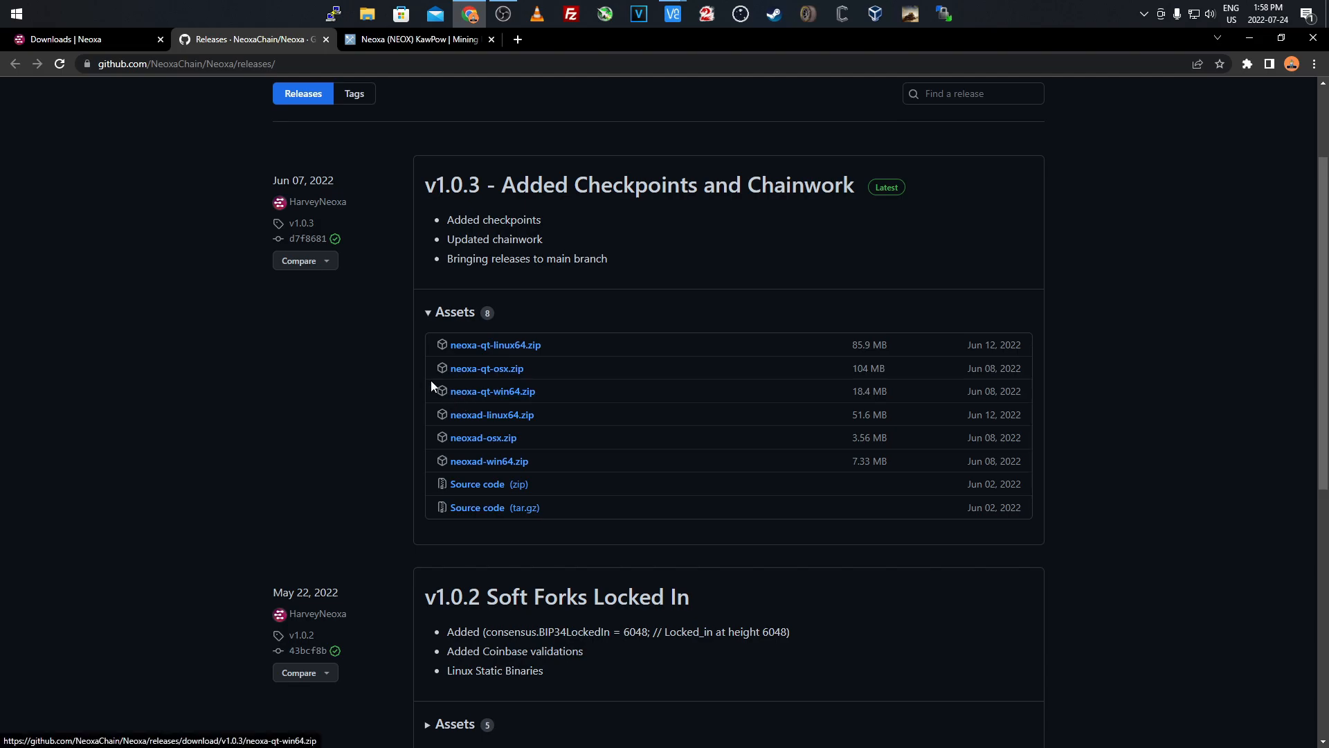
mouse_move(1243, 50)
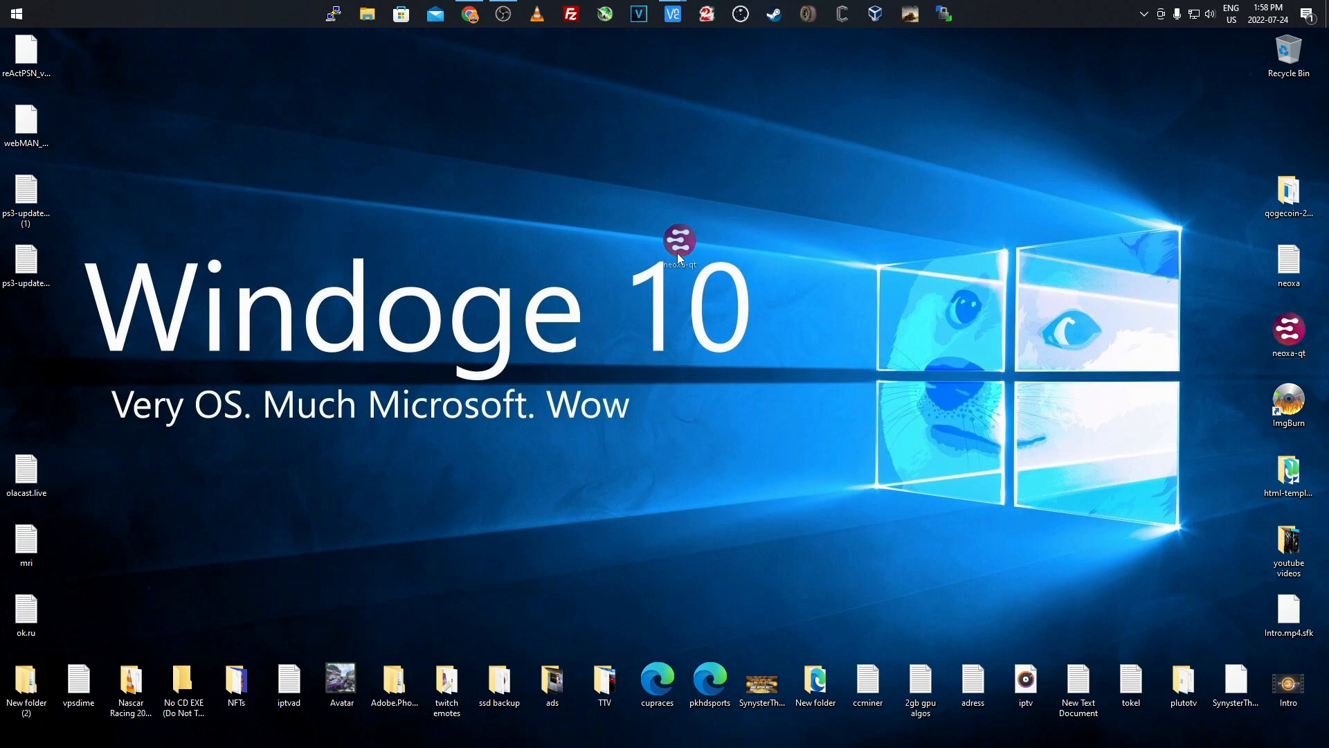
Place neoxa-qt on the desktop and launch Neoxa Core
left_click_drag(679, 242, 552, 193)
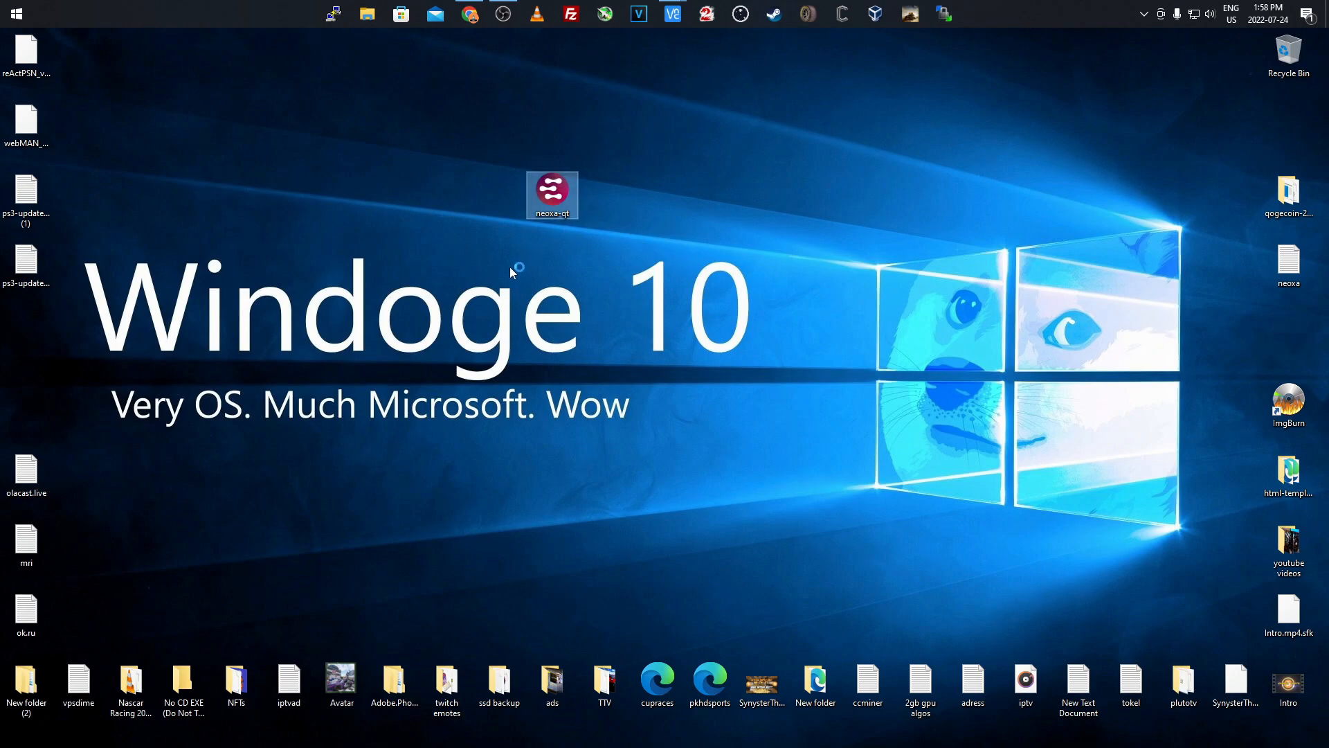
double_click(552, 185)
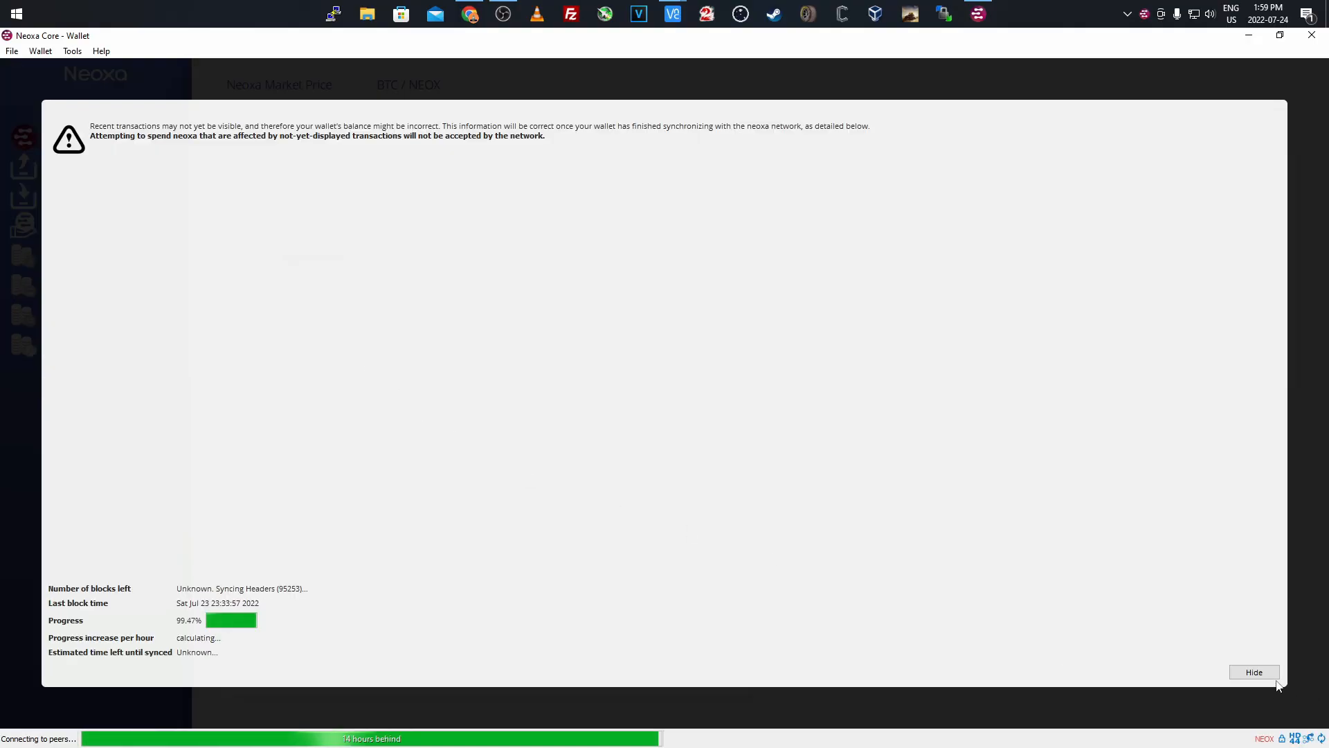
Hide the sync overlay and look over Create Assets, Transactions and the zero-balance Overview
left_click(1255, 672)
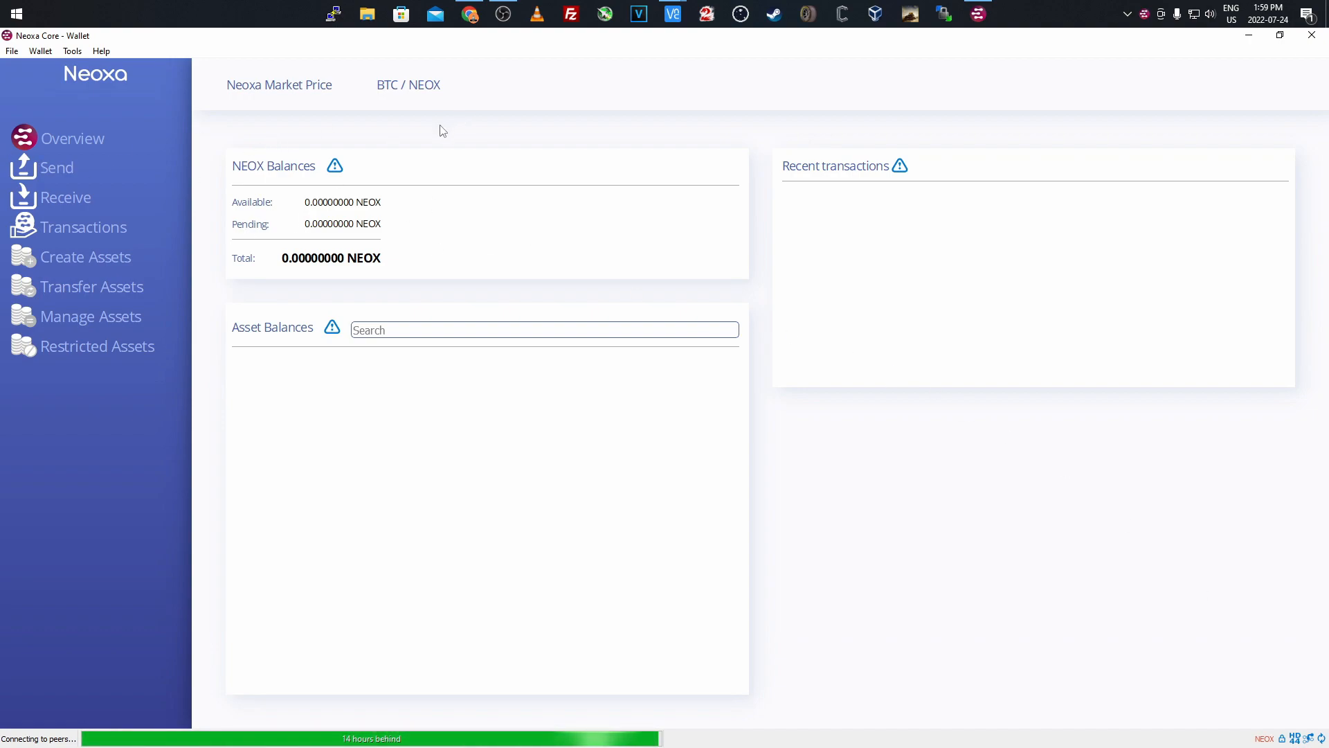
mouse_move(226, 172)
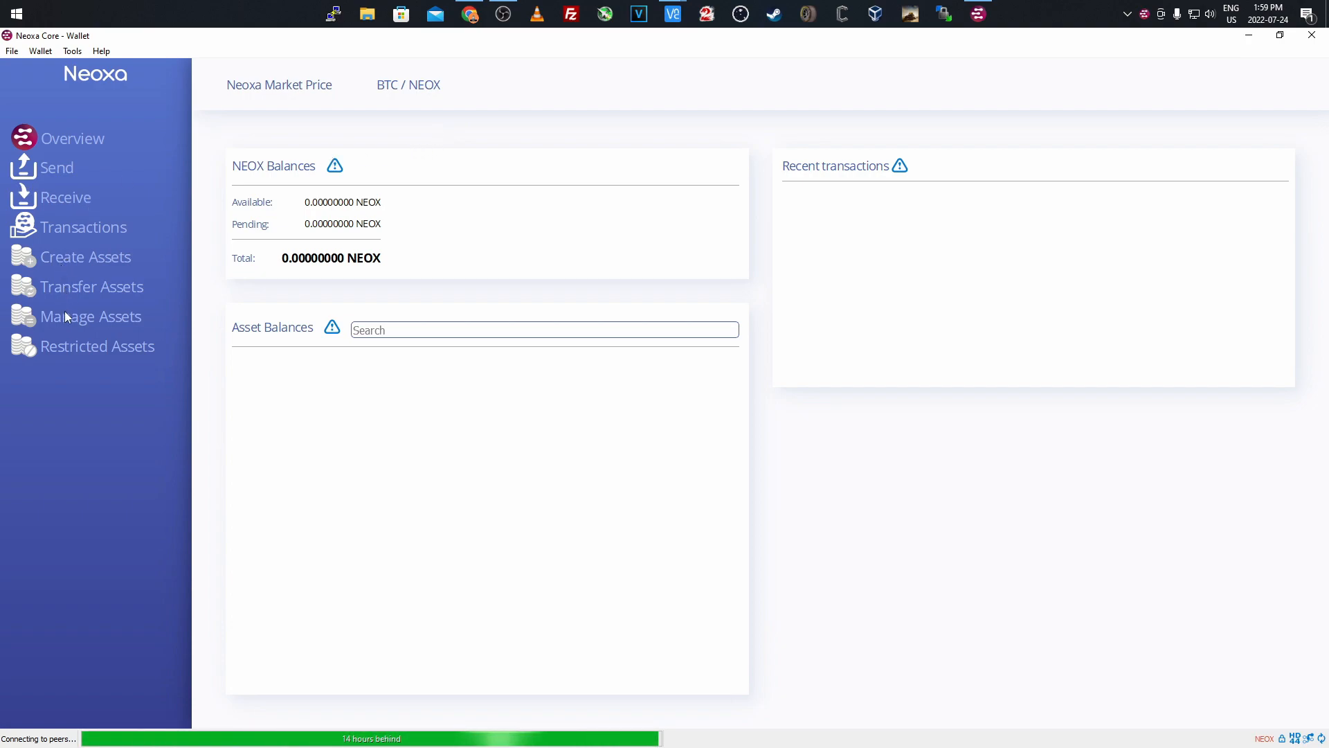
left_click(86, 257)
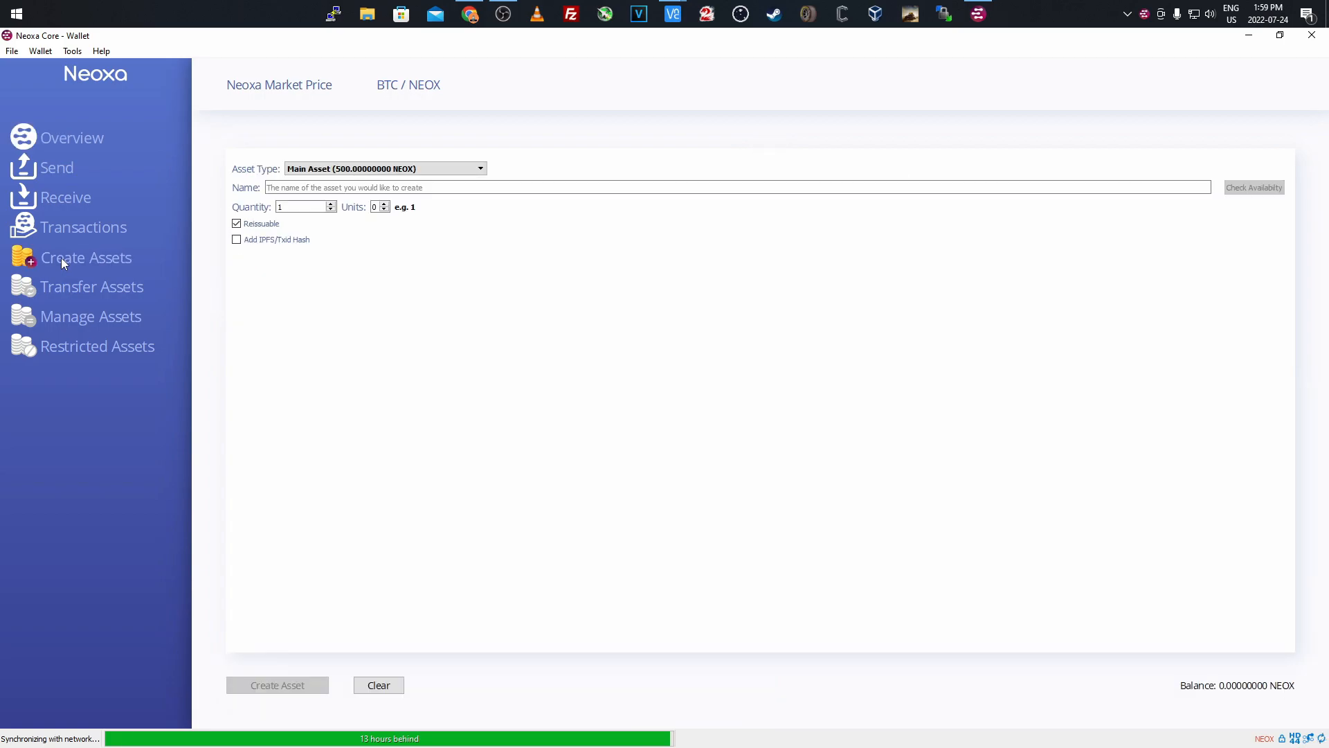
left_click(384, 168)
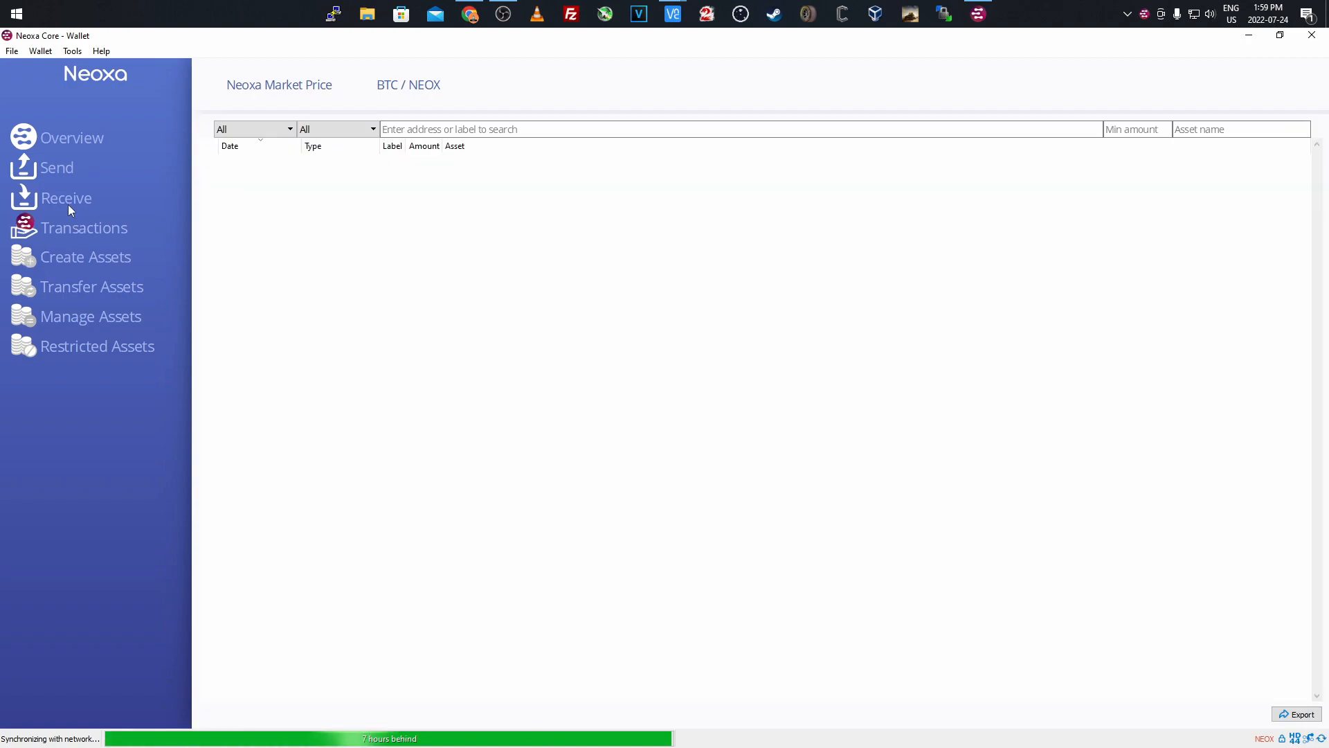
left_click(65, 198)
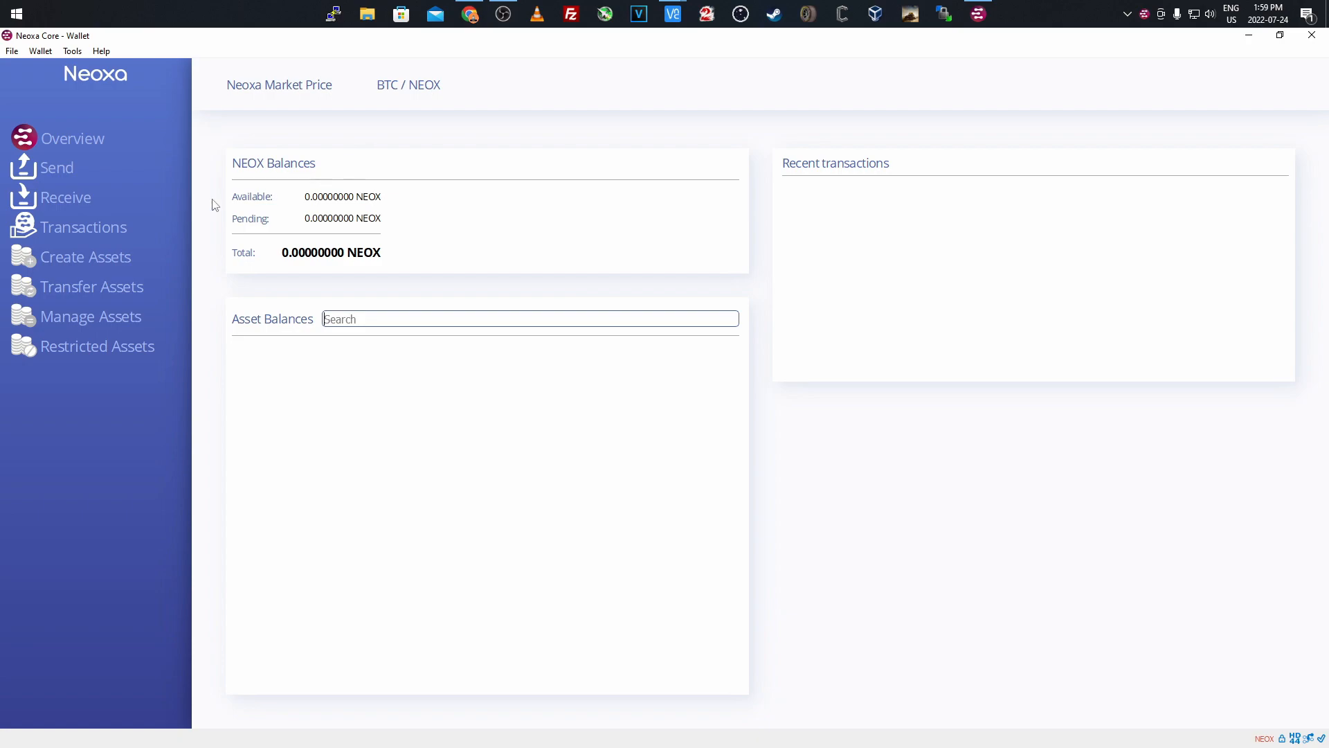
mouse_move(355, 112)
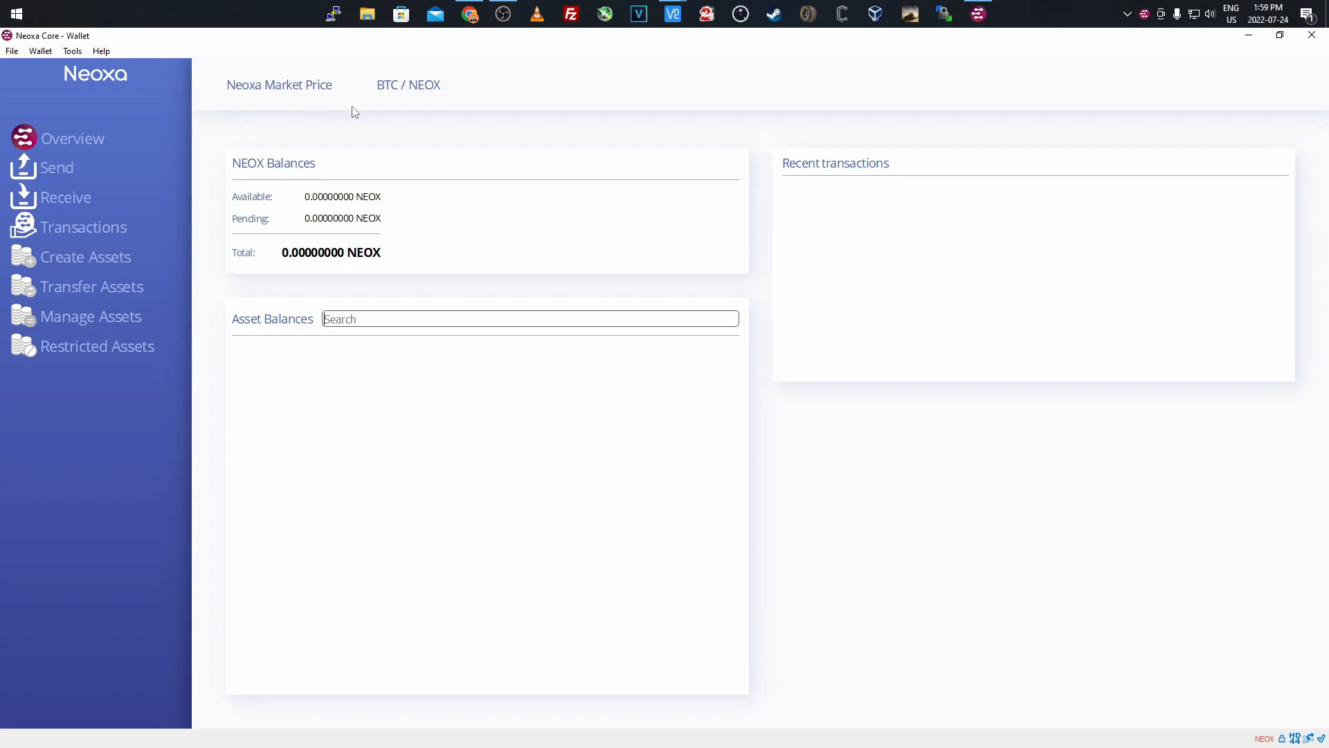
mouse_move(347, 121)
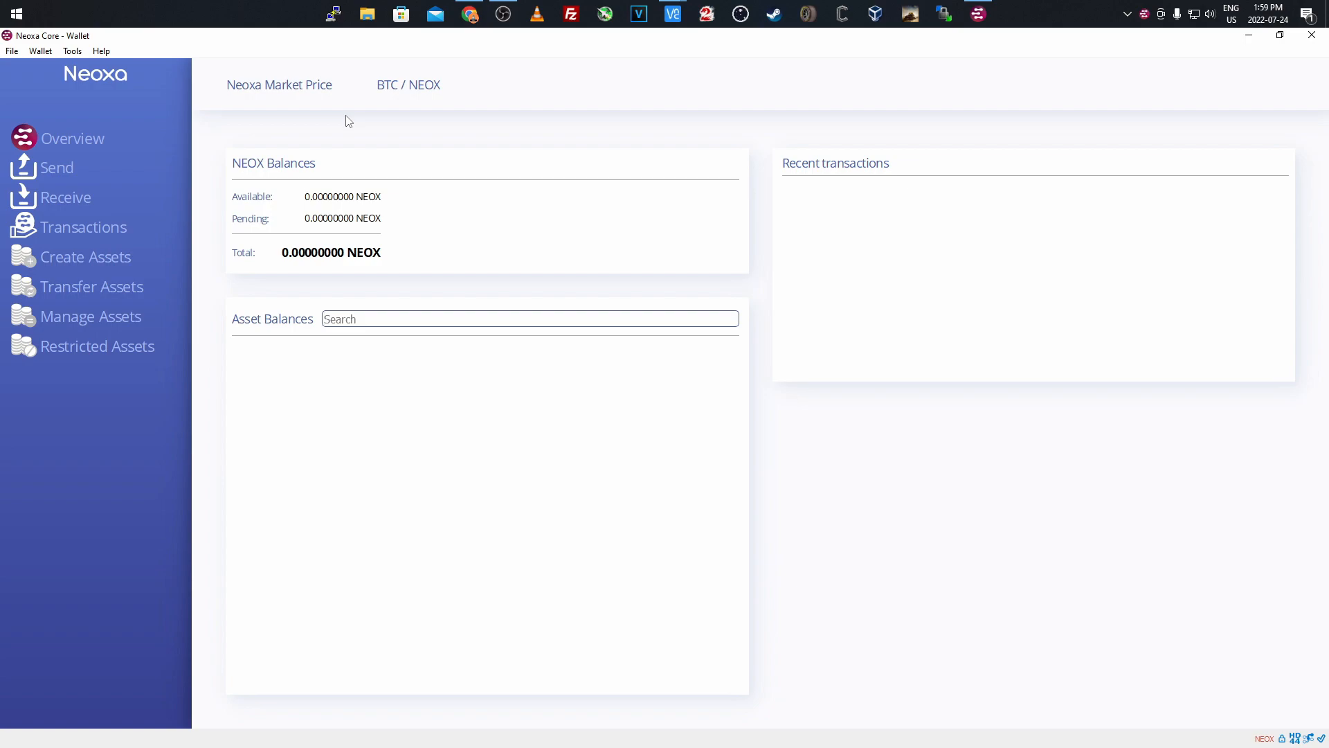
mouse_move(336, 134)
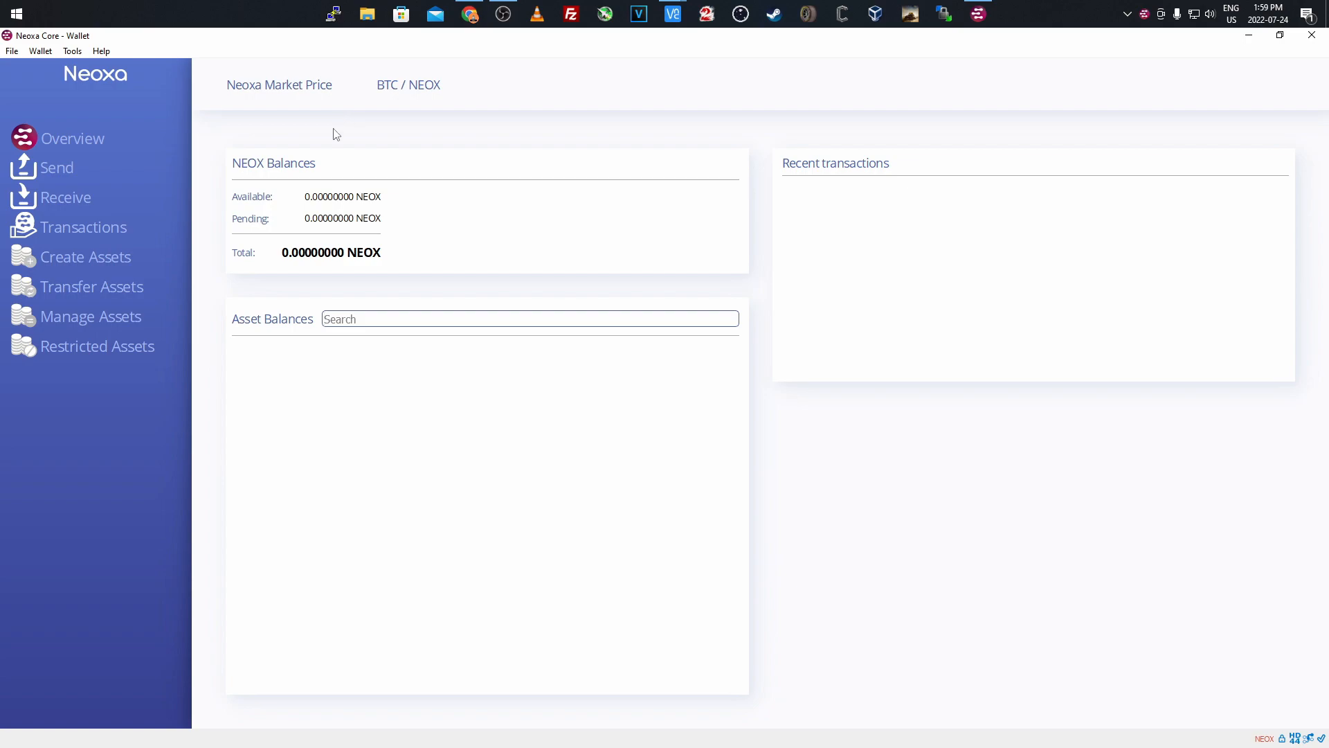
Review past receiving requests, return to Overview, and close the GitHub releases tab
left_click(65, 198)
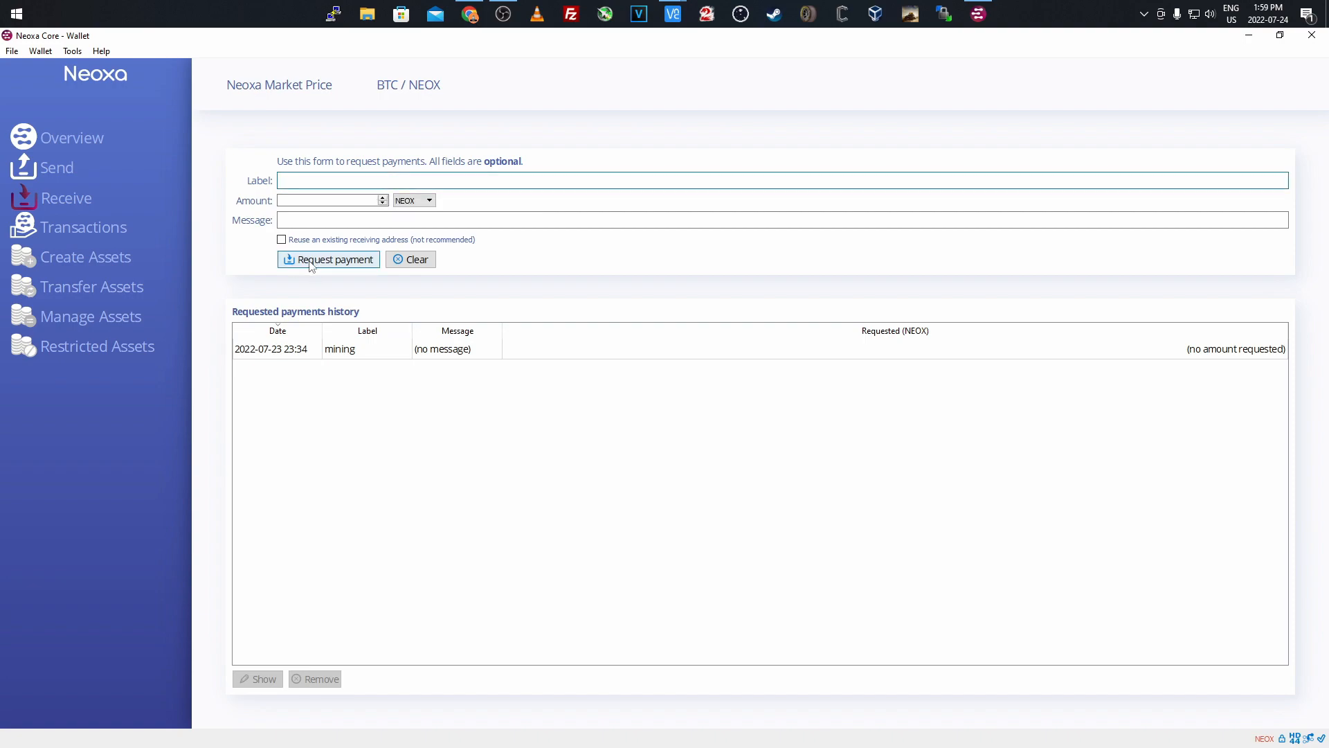
mouse_move(80, 141)
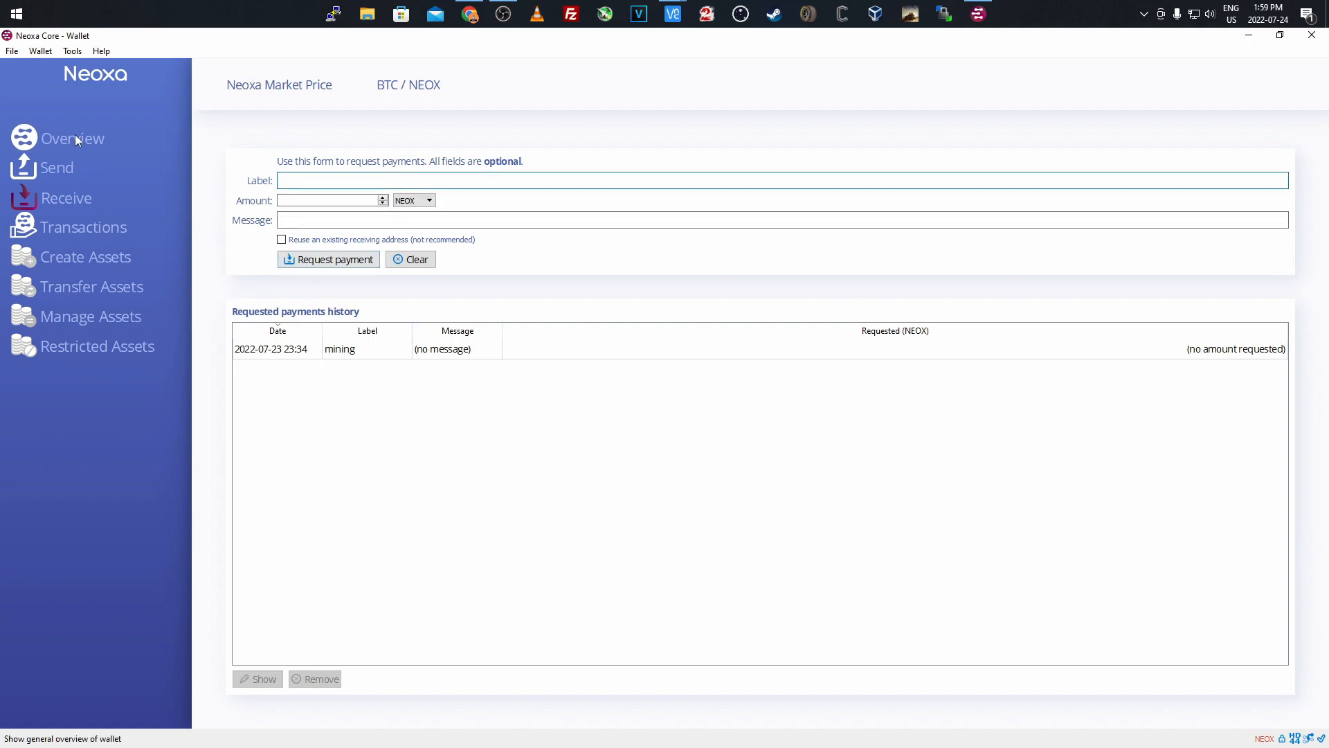
left_click(71, 138)
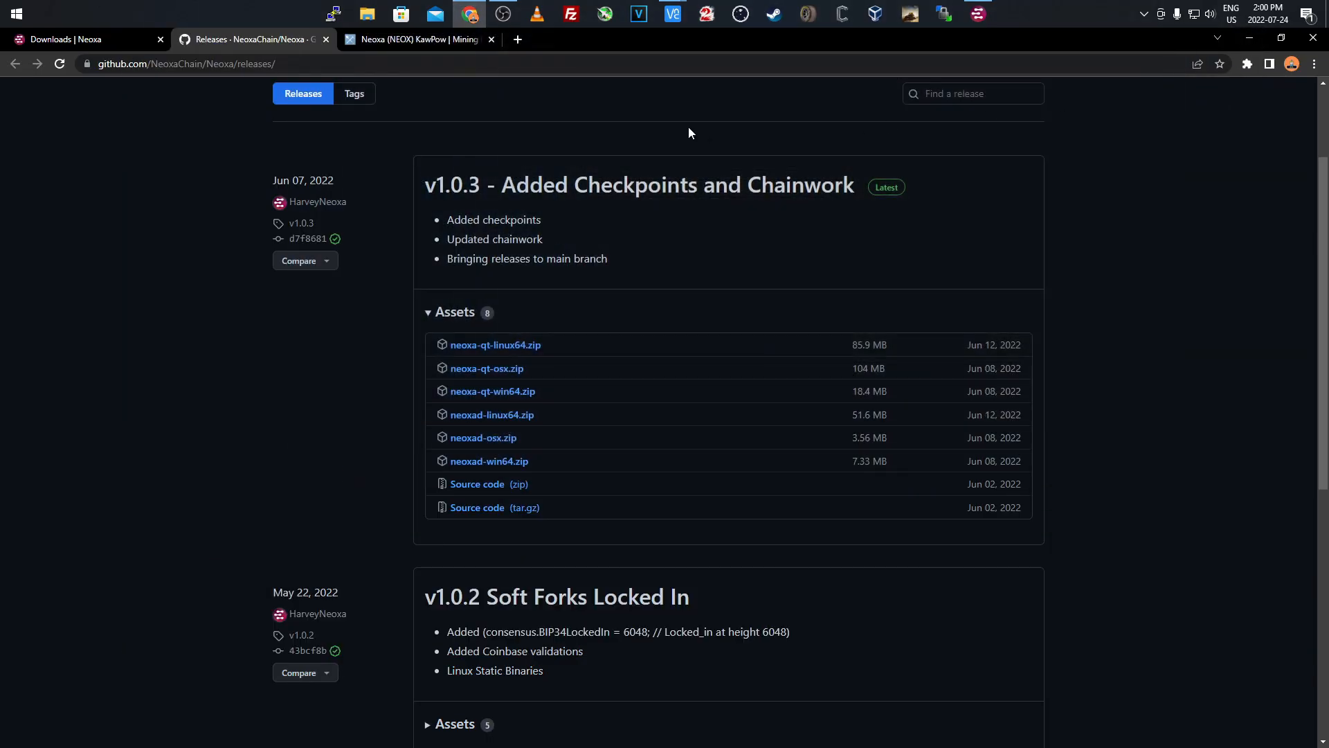
left_click(83, 39)
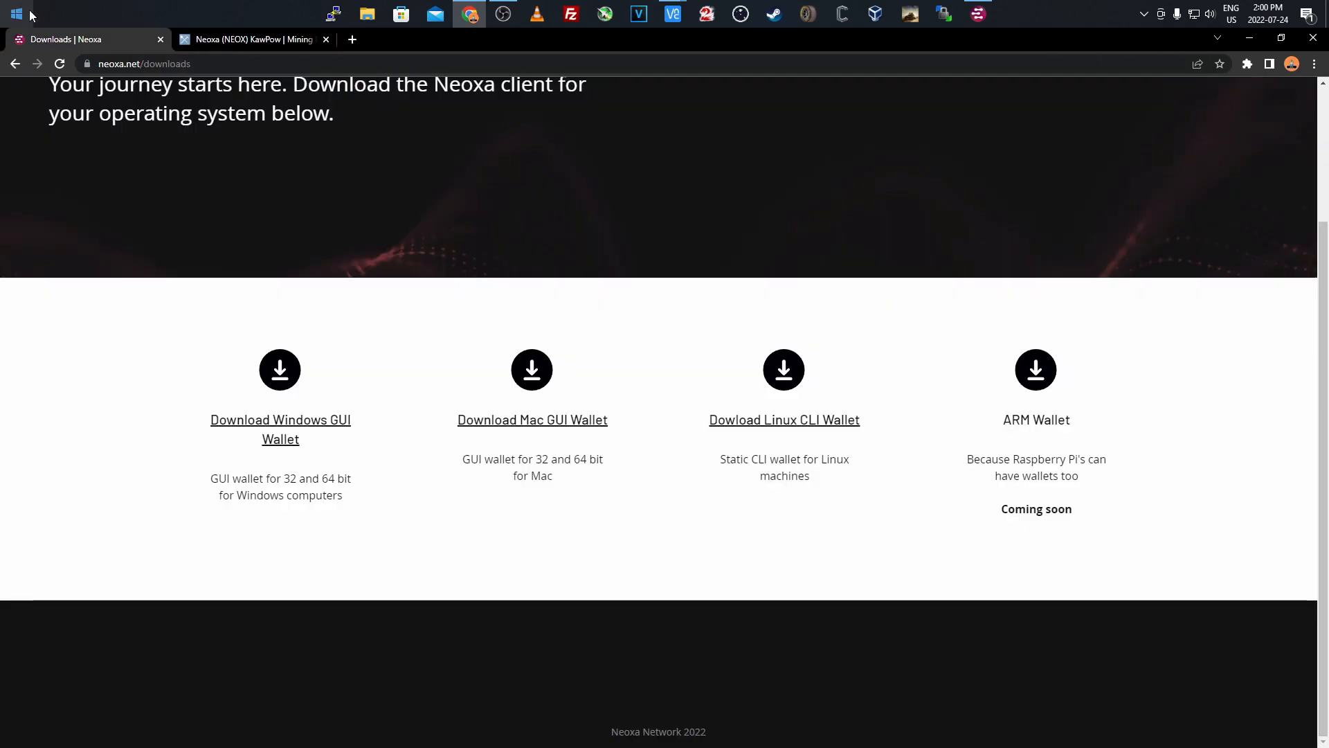
scroll("up", 3)
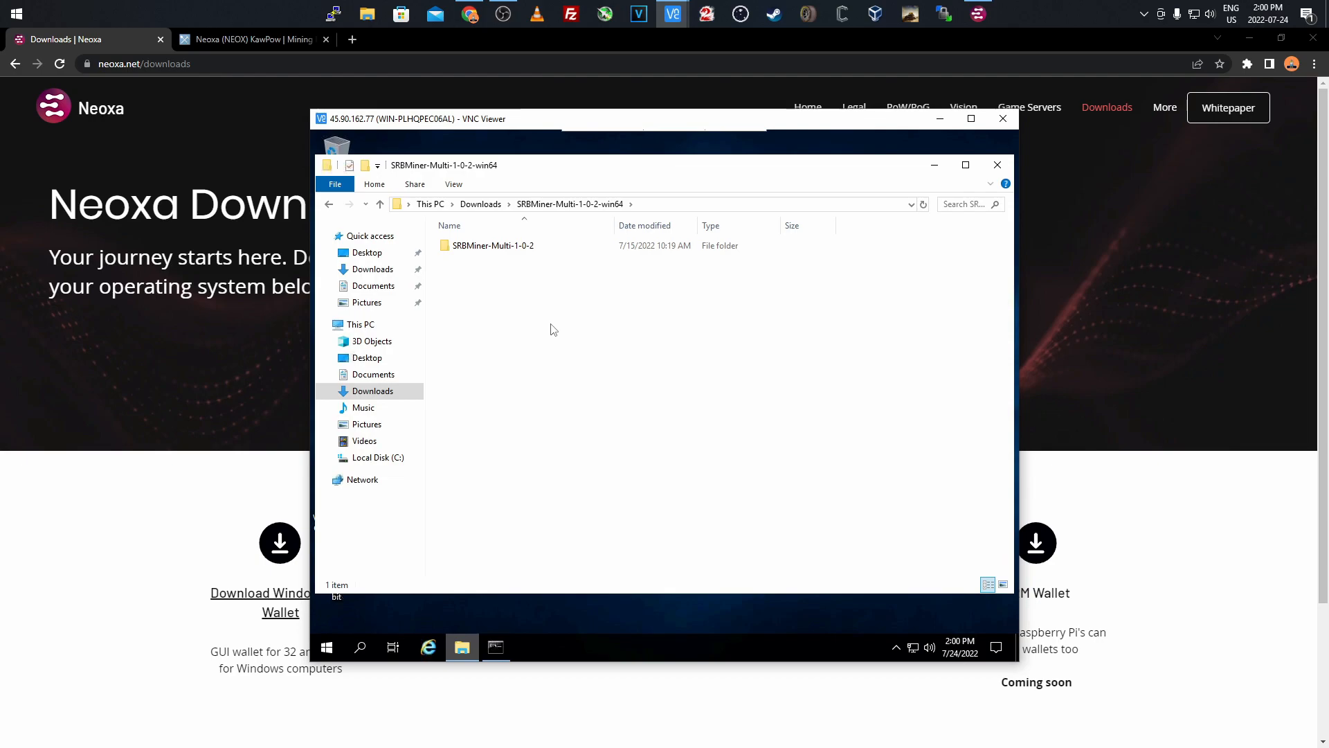
Open the SRBMiner-Multi-1-0-2 folder remotely and edit start-mining-raven in Notepad
left_click(492, 245)
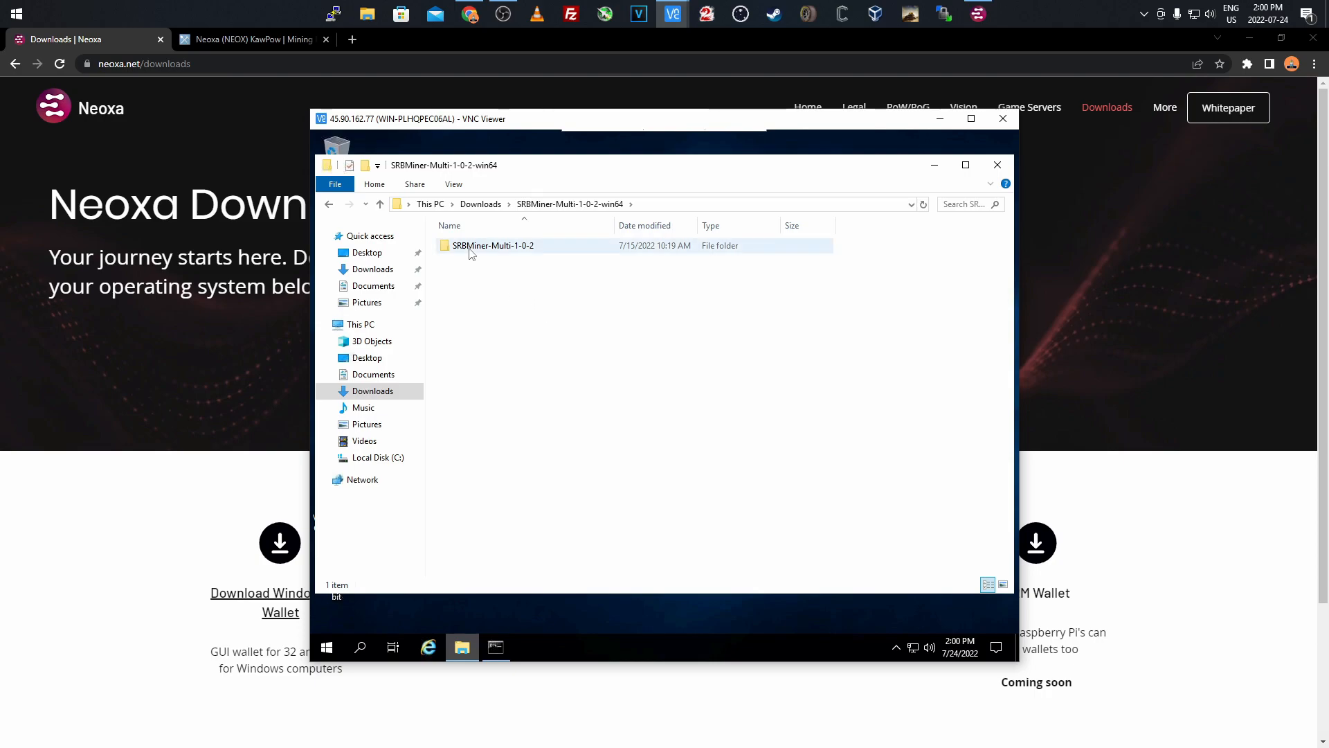
mouse_move(473, 249)
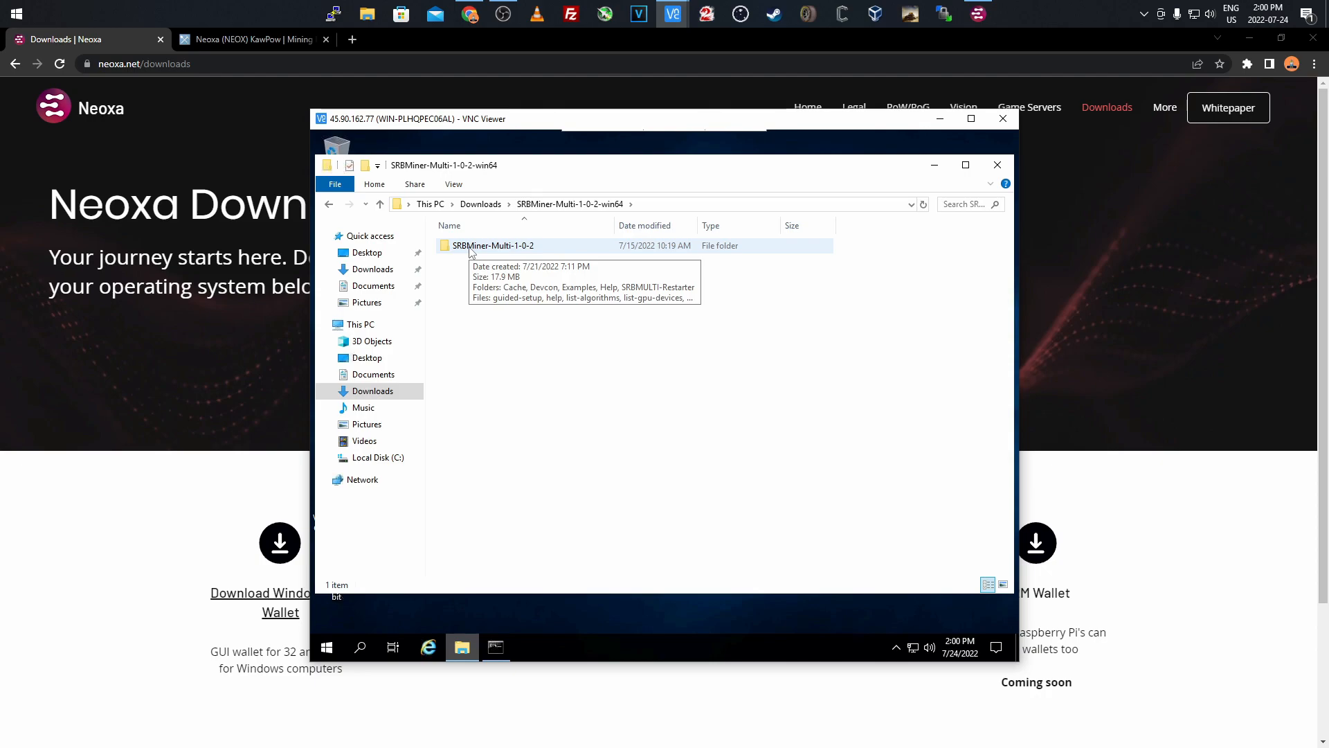
double_click(493, 245)
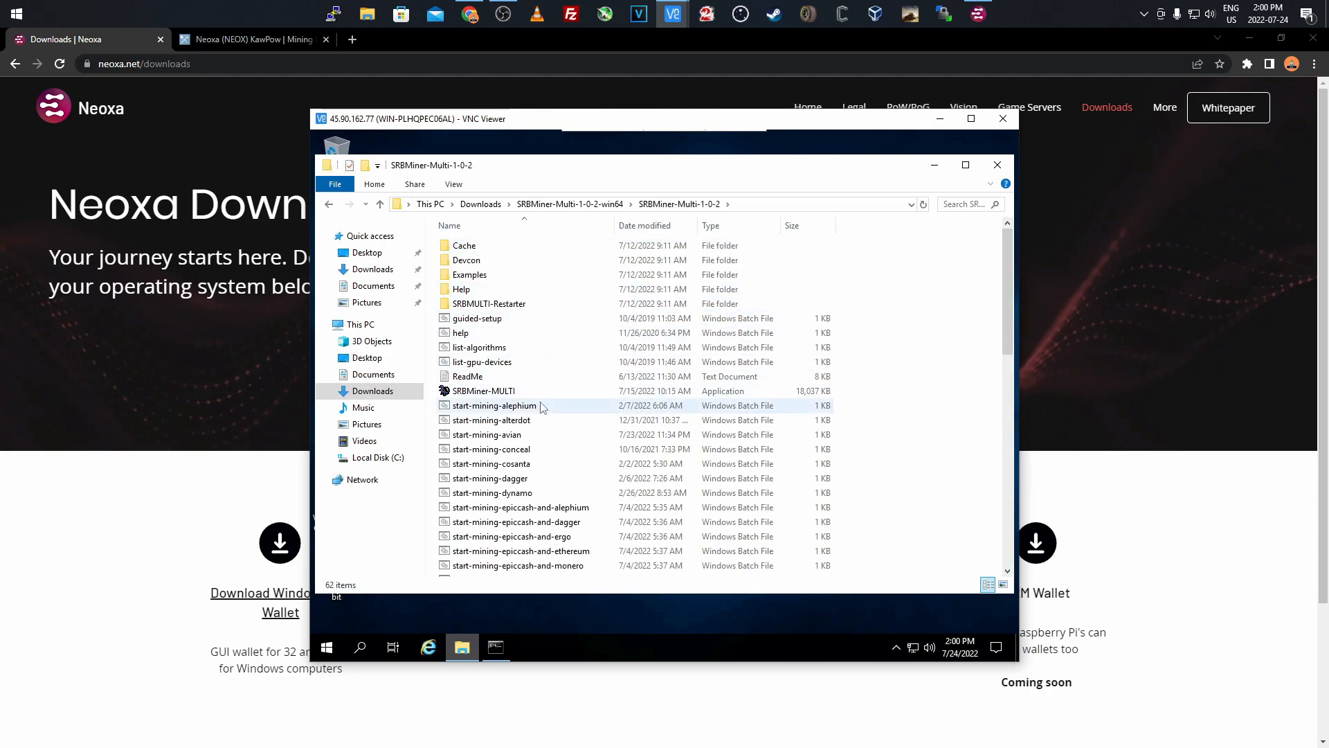
scroll("down", 3)
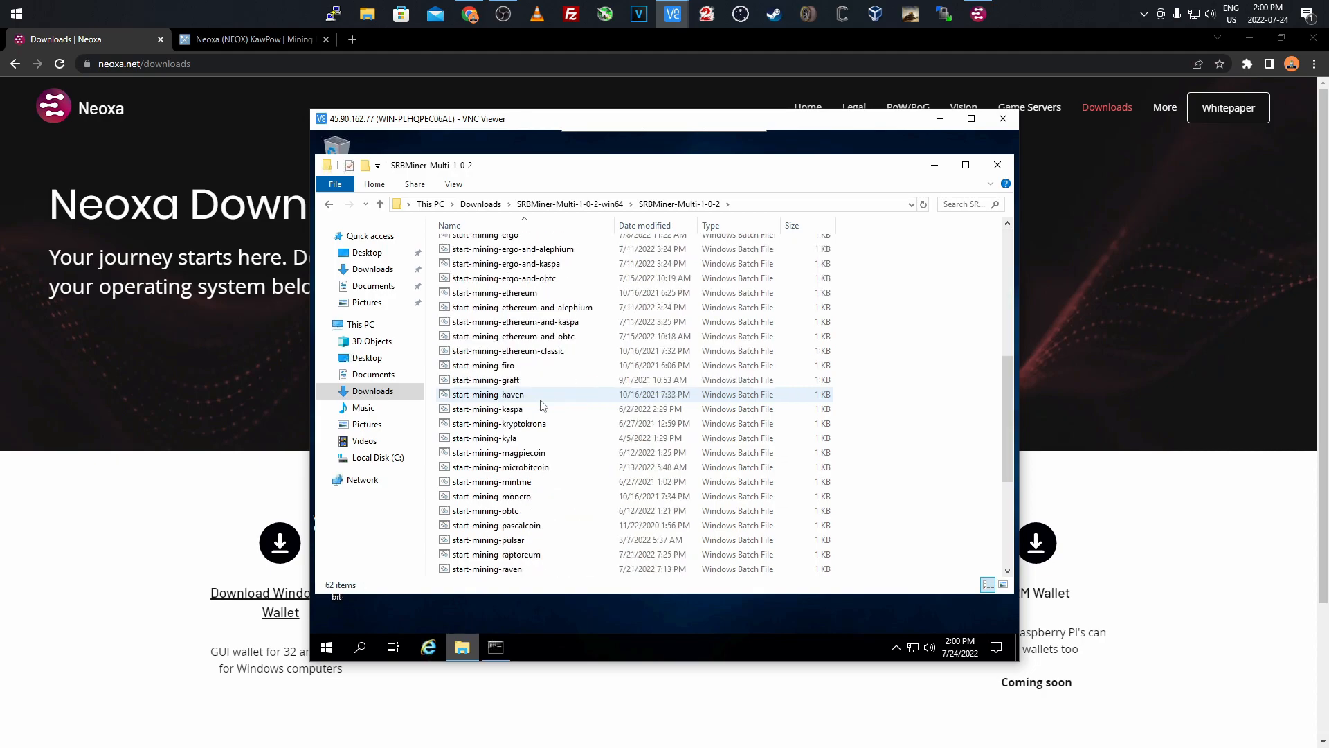
scroll("down", 3)
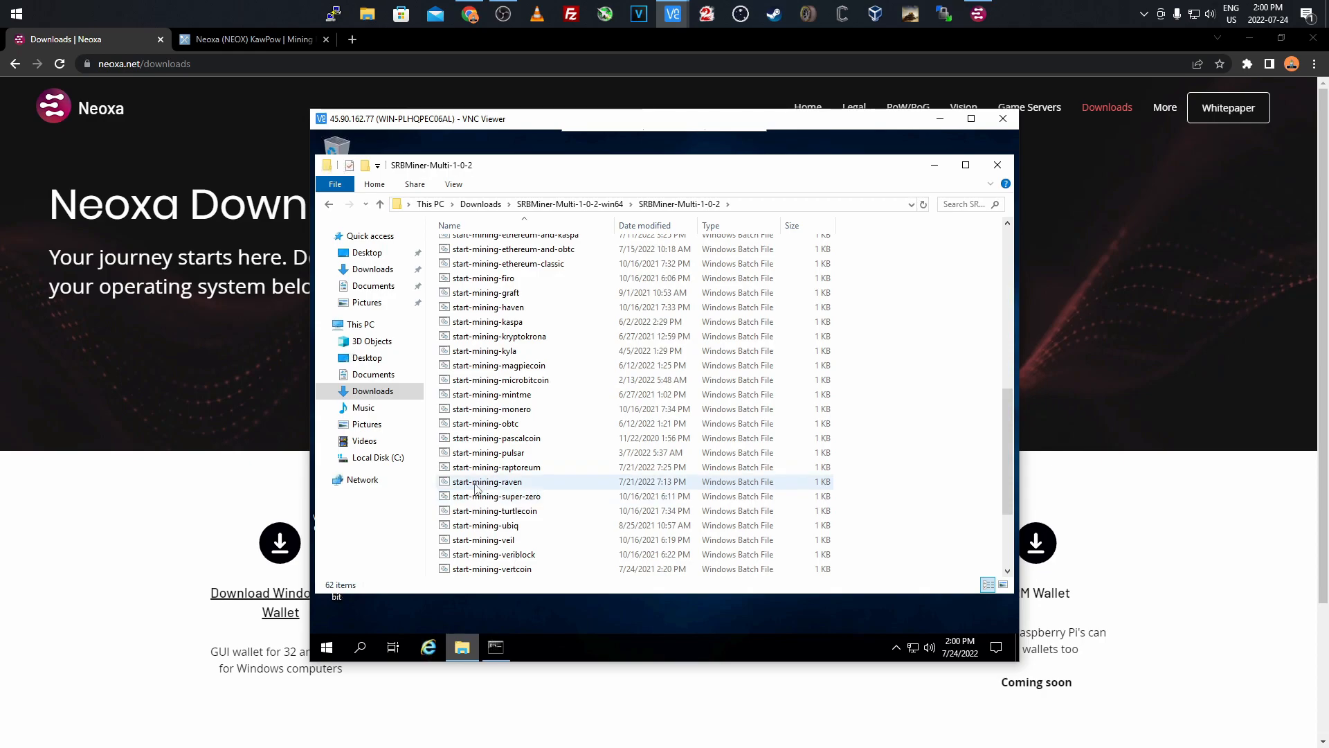
mouse_move(486, 483)
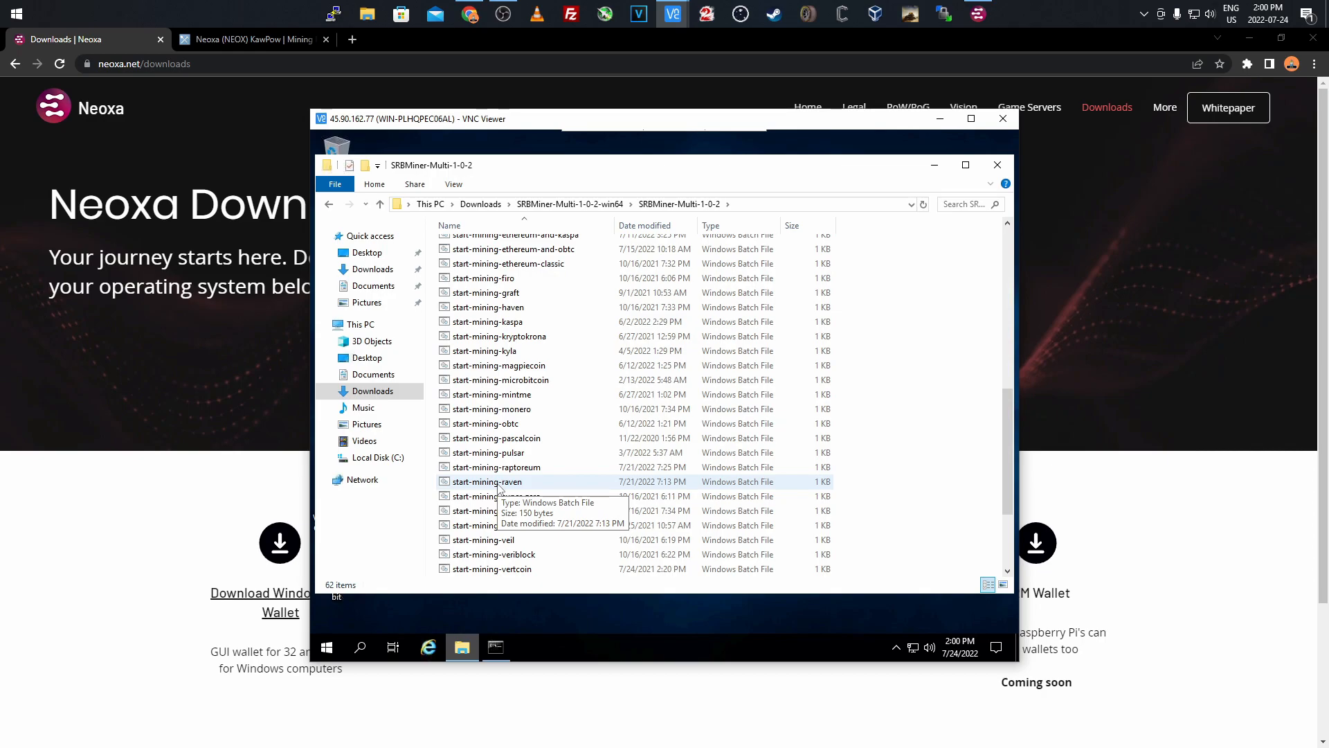
right_click(486, 481)
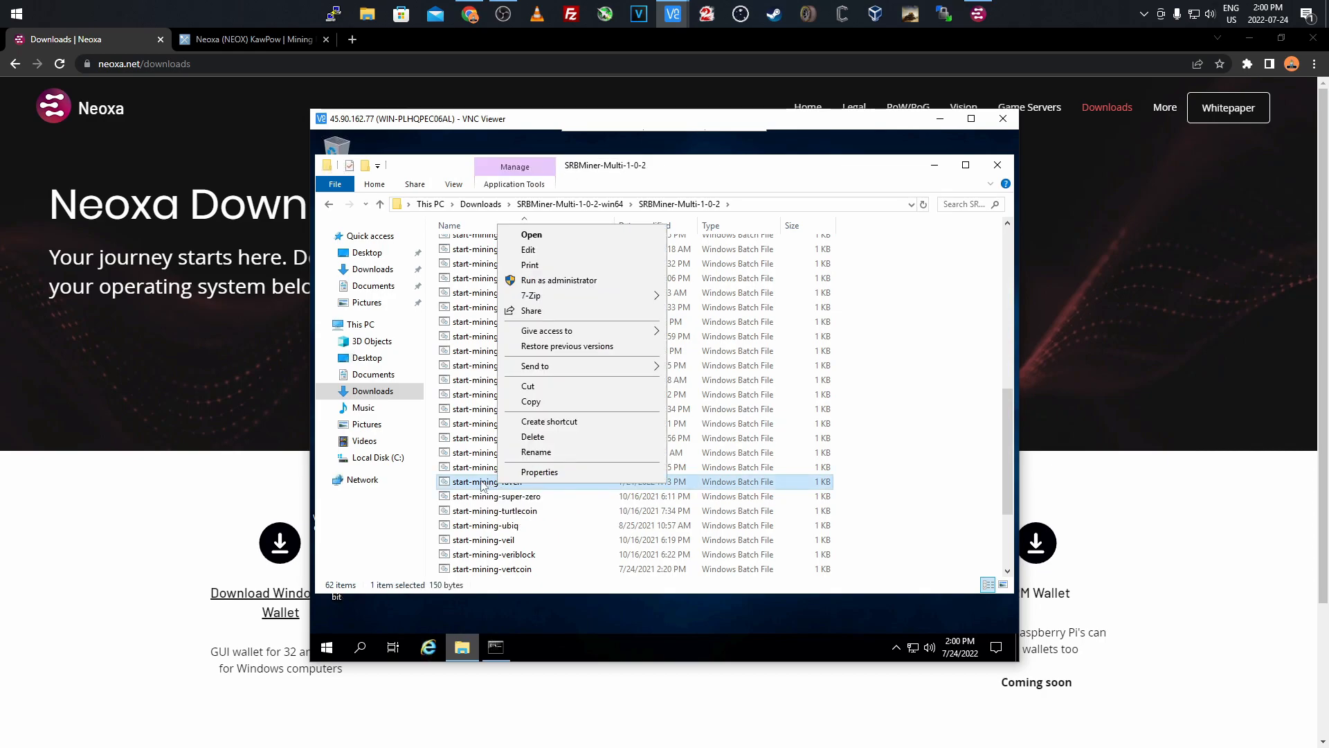
mouse_move(529, 250)
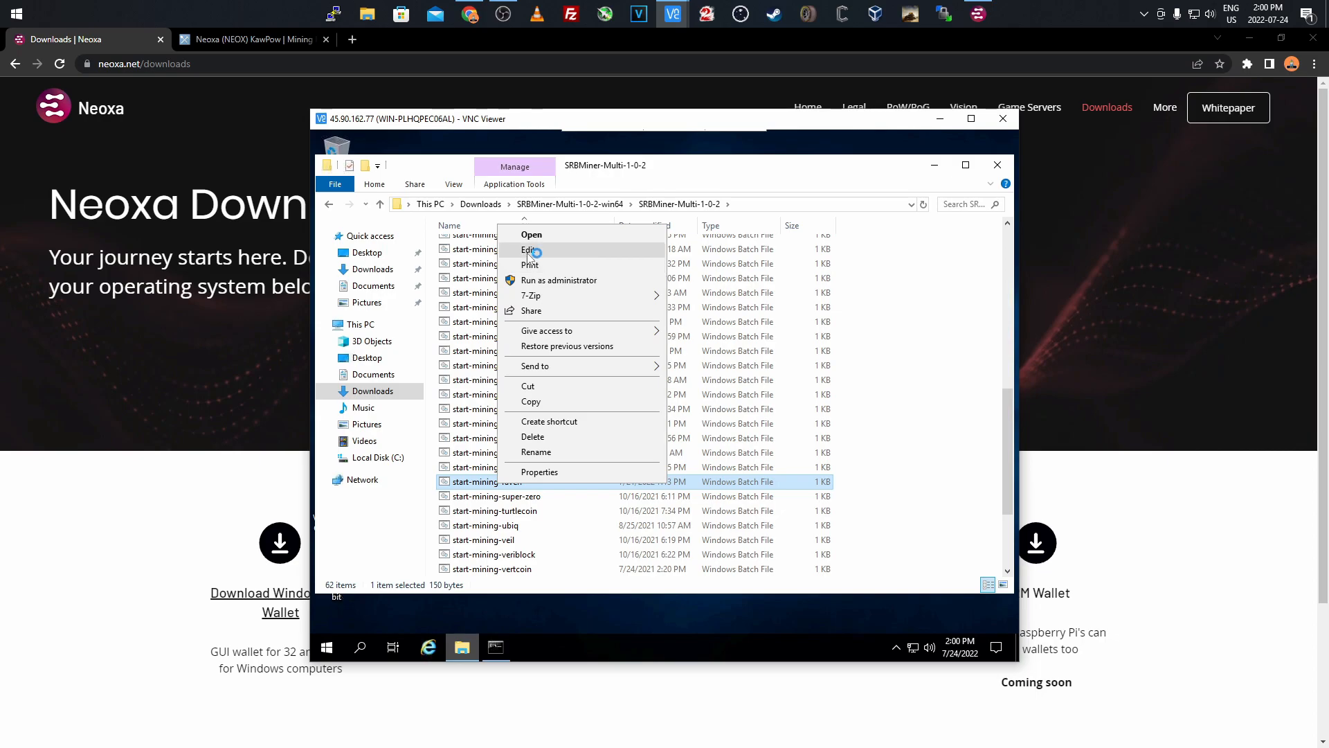
left_click(528, 249)
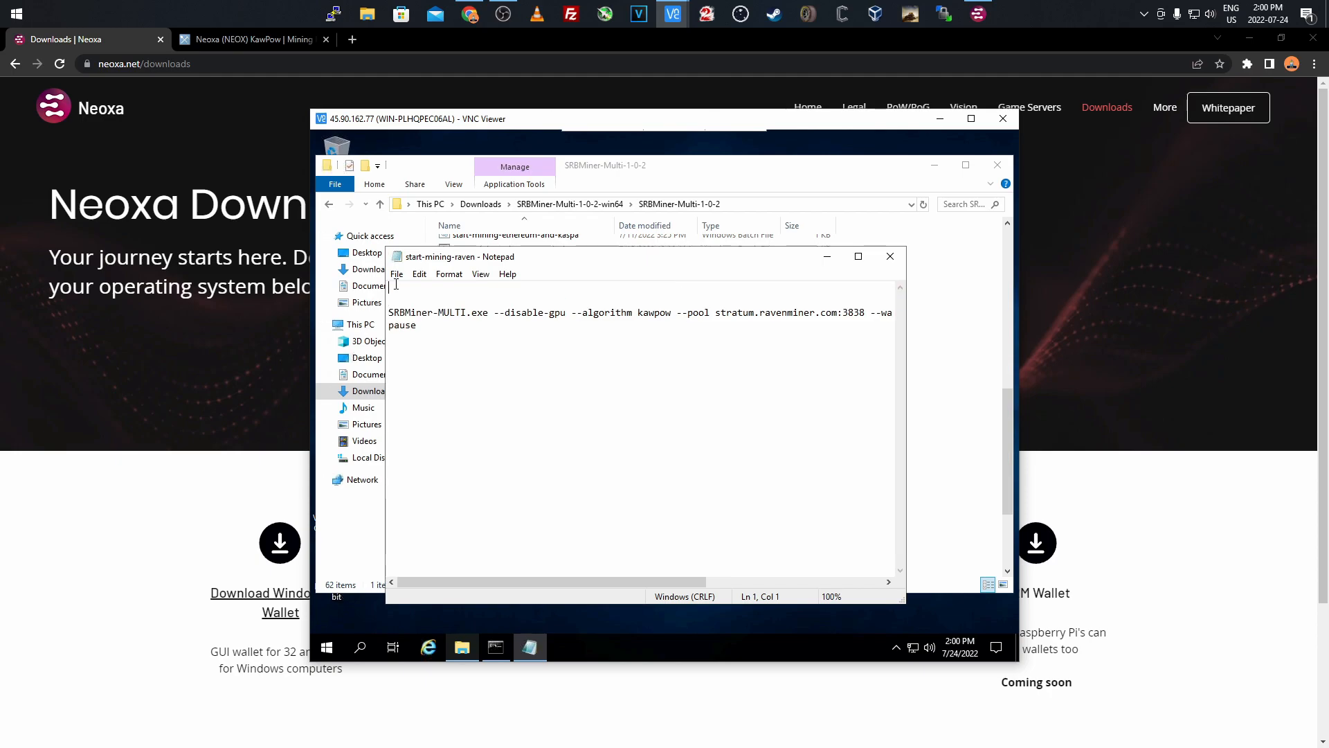
type("frgfgfuftu")
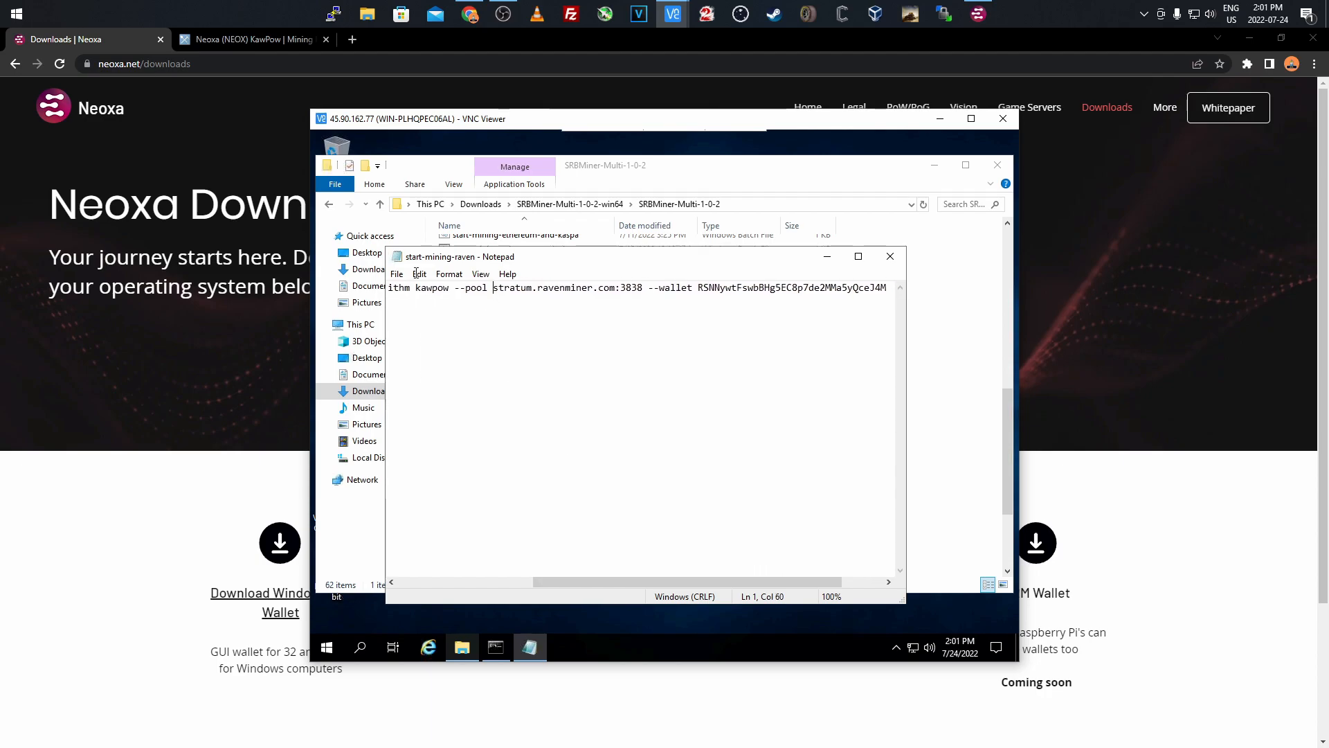
left_click(249, 39)
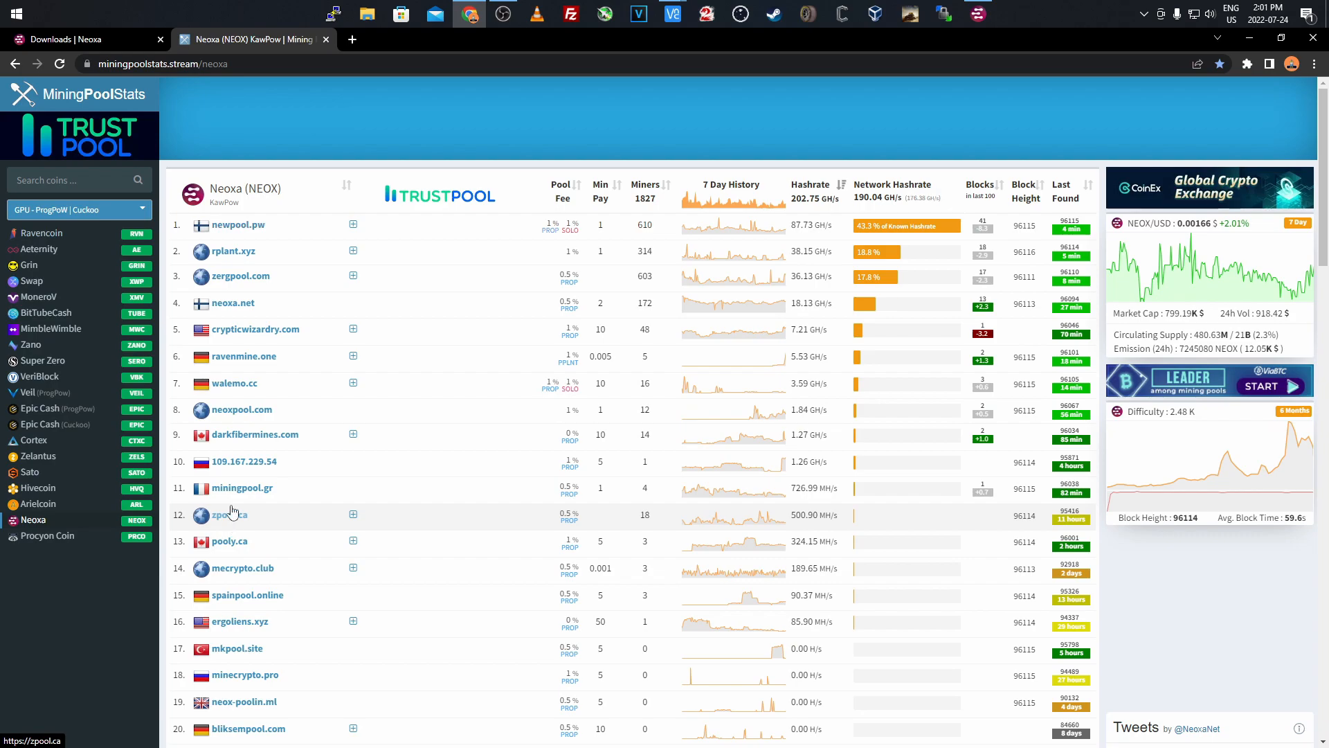
mouse_move(351, 39)
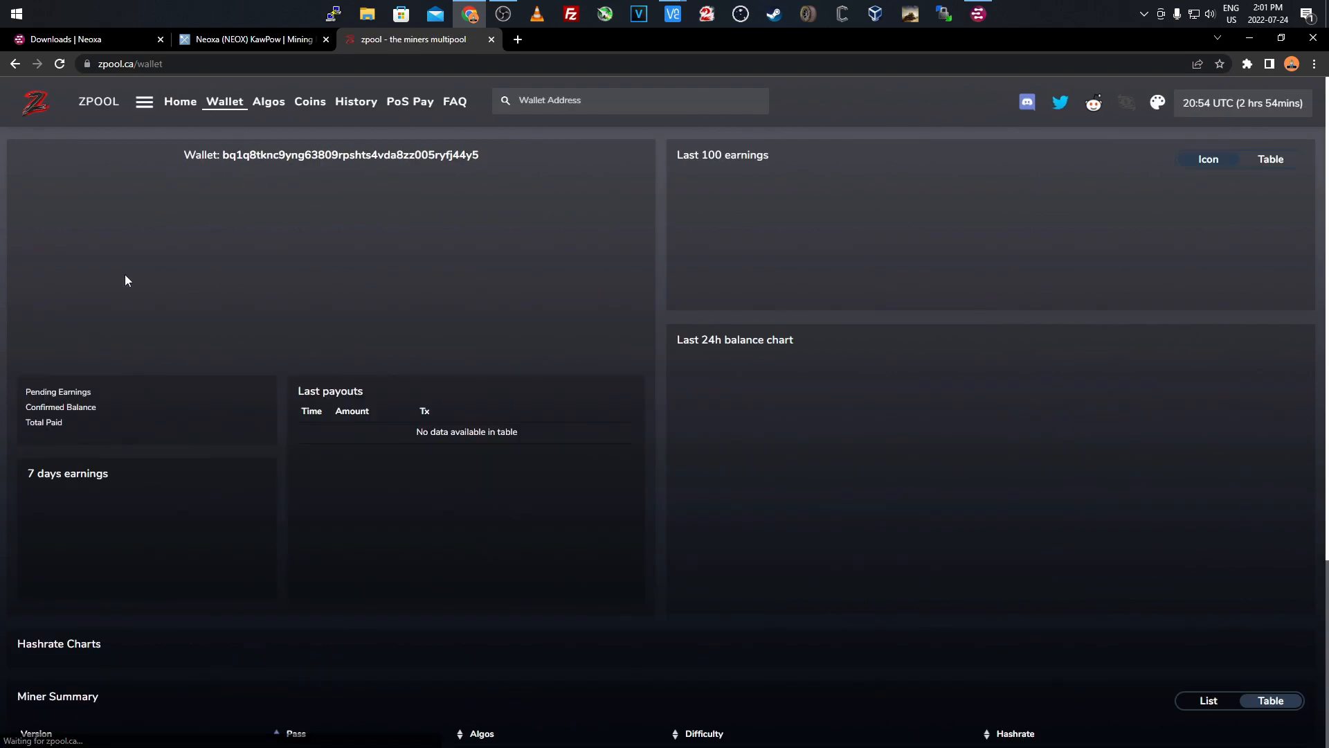
Scroll zpool's wallet page showing 10.6 QOGE pending and an SRBMiner yescryptR16 worker
scroll("down", 3)
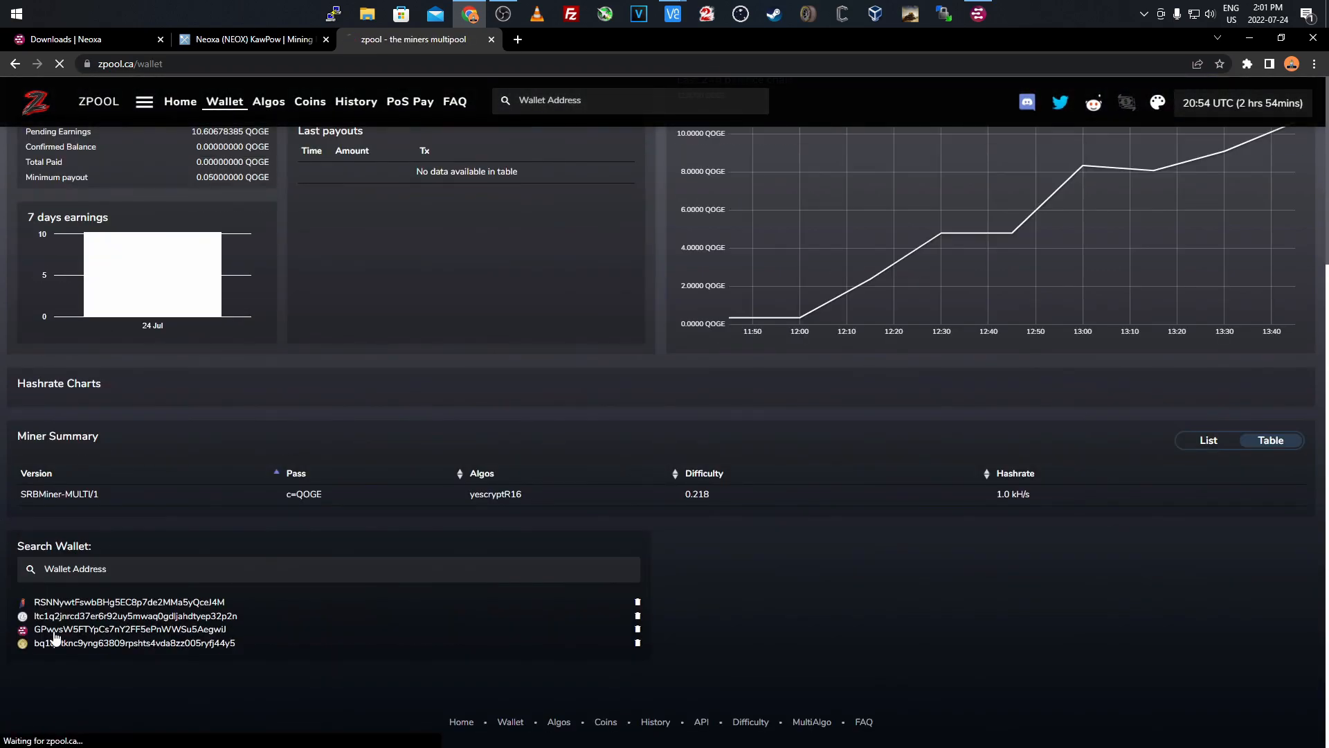
Review zpool's NEOX wallet, about 18.78 NEOX confirmed, then return to MiningPoolStats
left_click(104, 629)
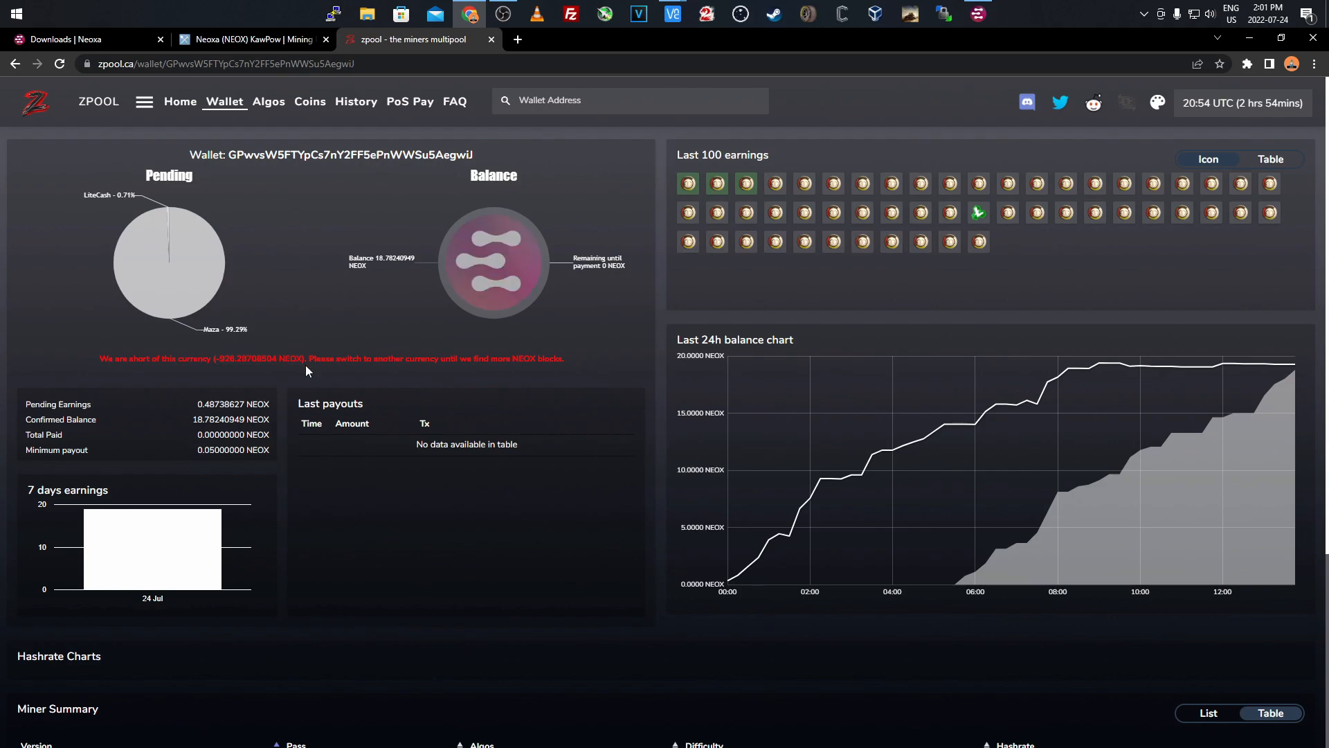
scroll("down", 3)
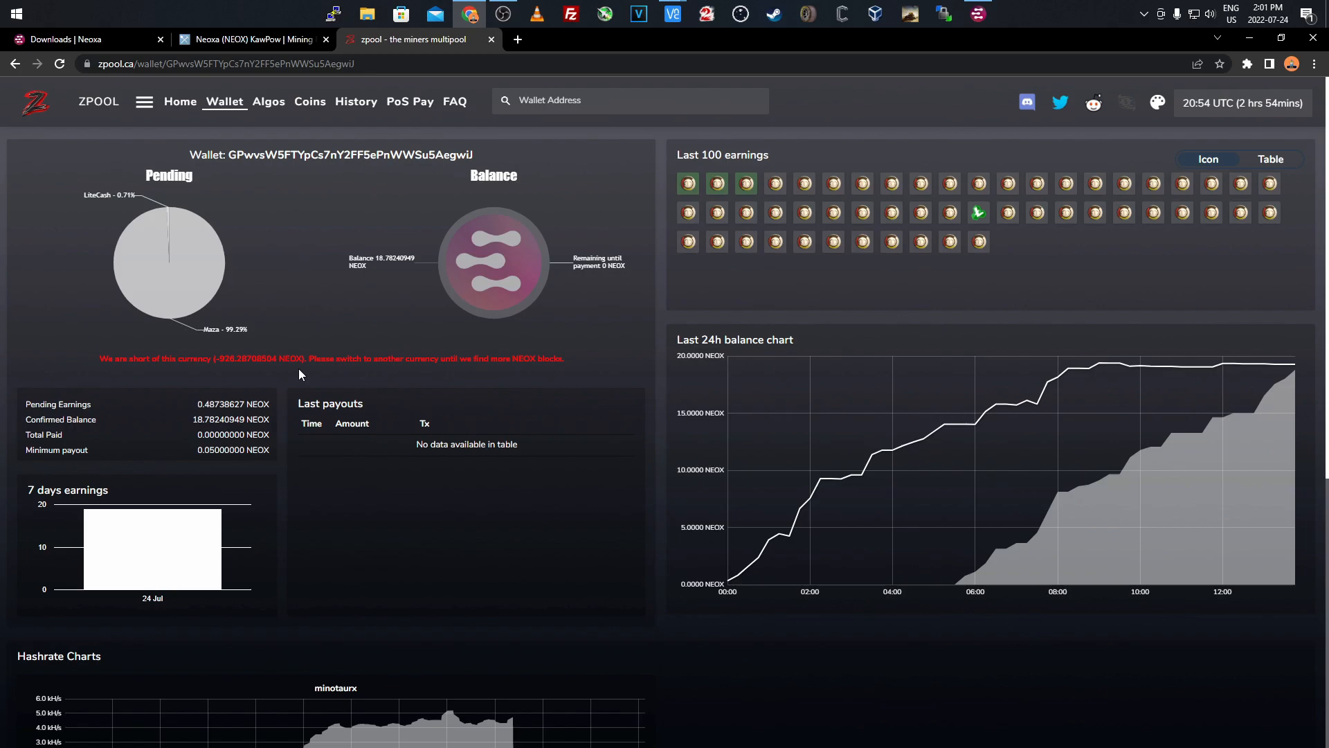
mouse_move(219, 373)
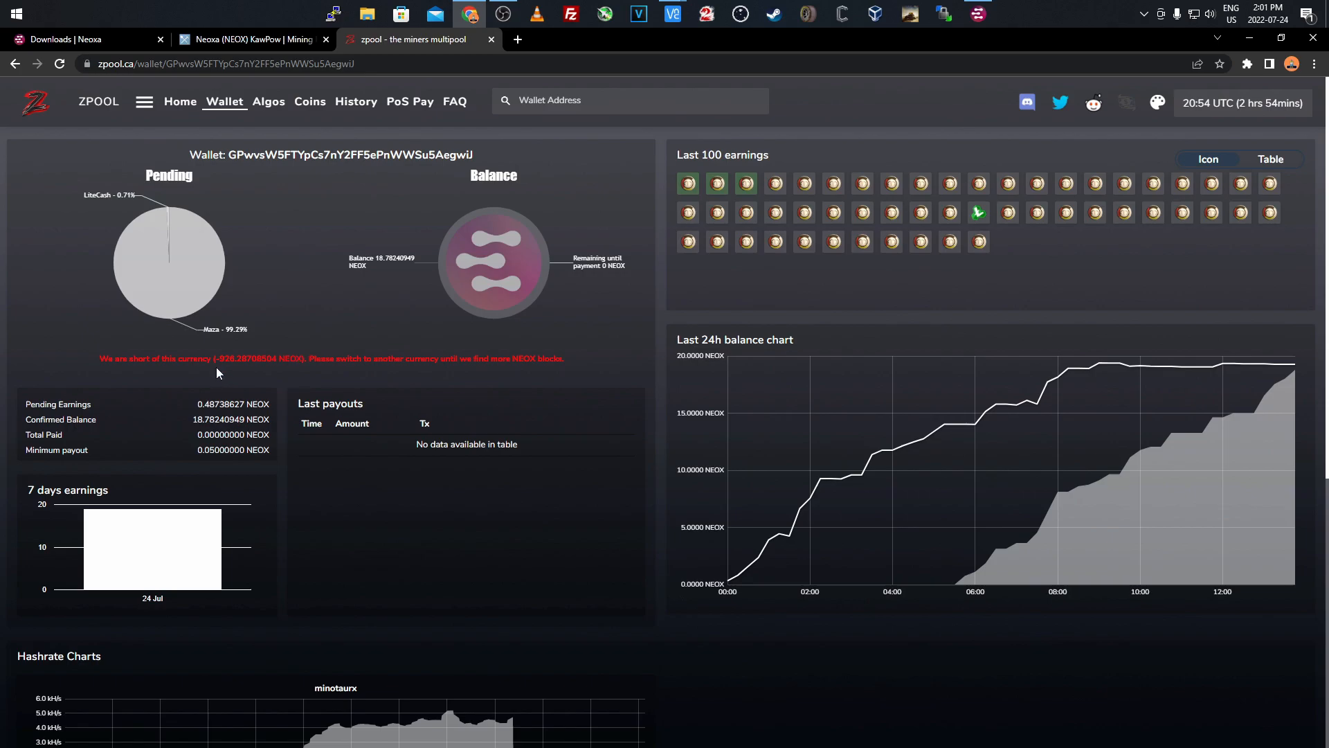
mouse_move(716, 183)
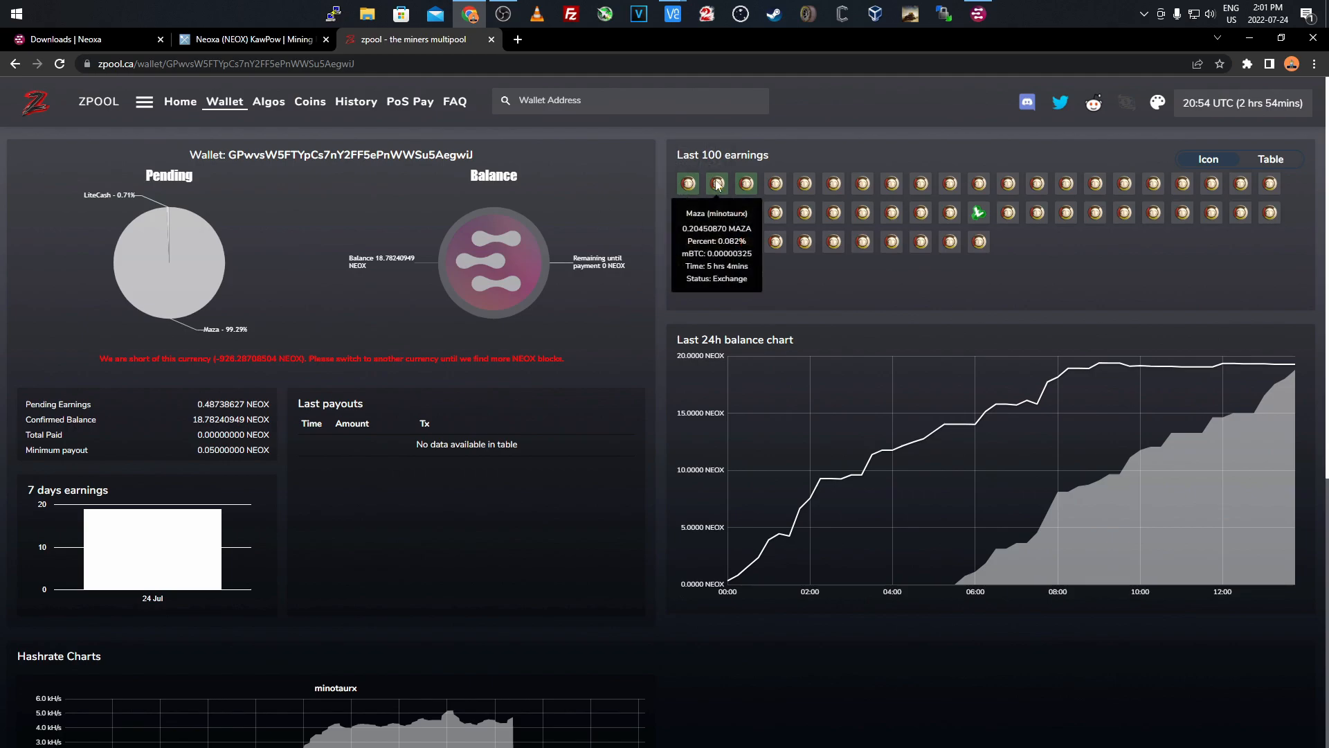
mouse_move(758, 141)
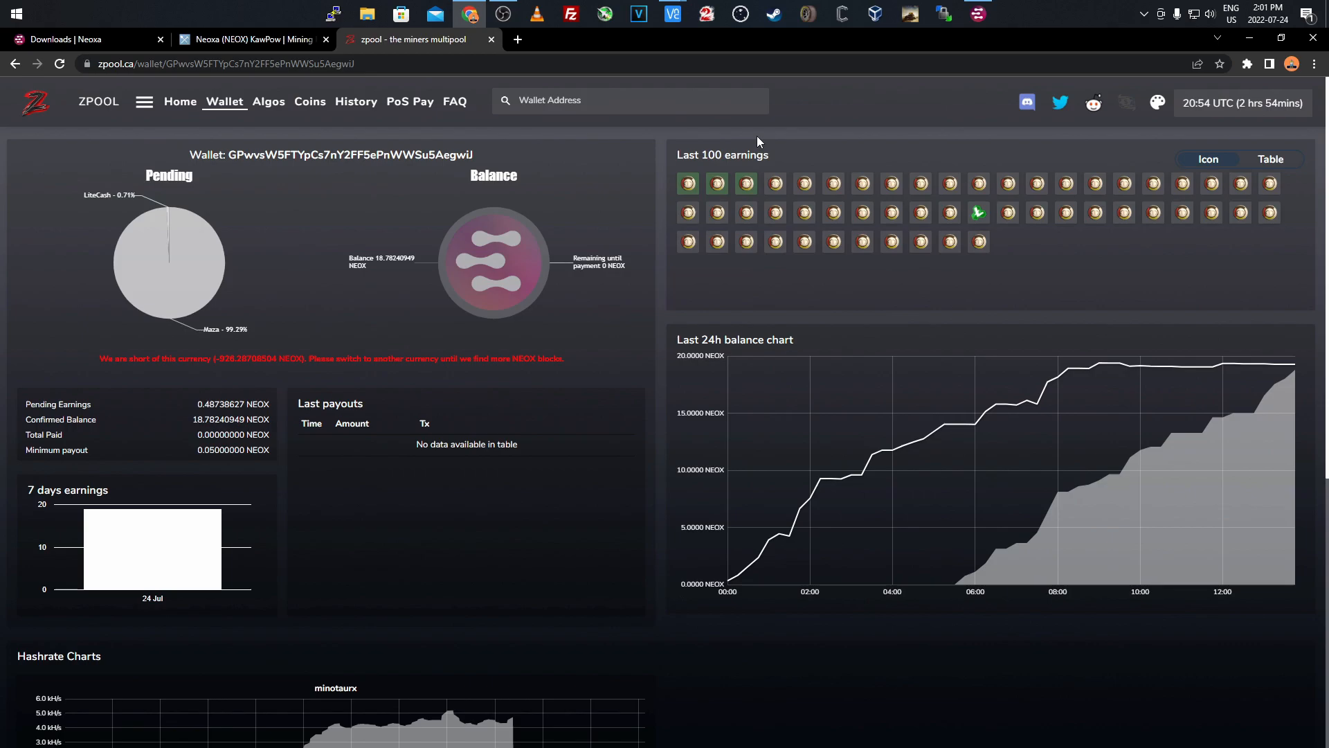
mouse_move(763, 151)
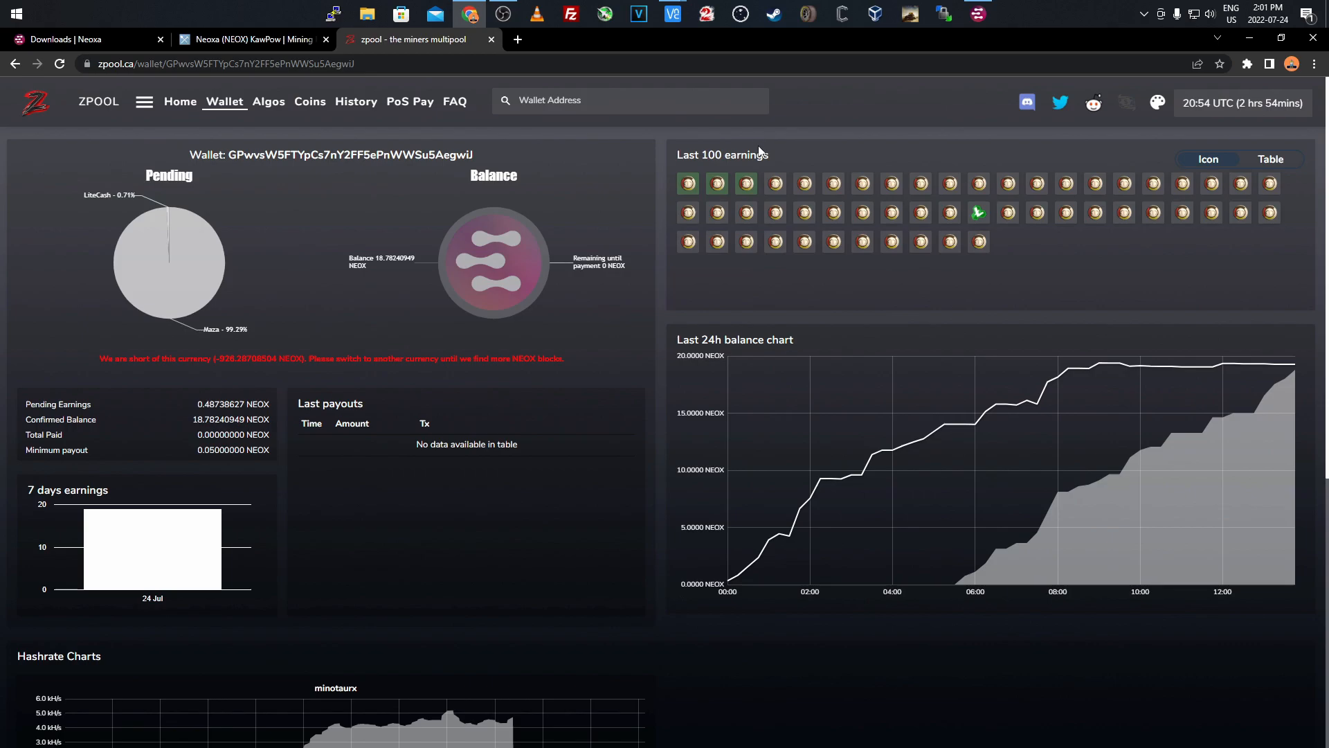
mouse_move(344, 252)
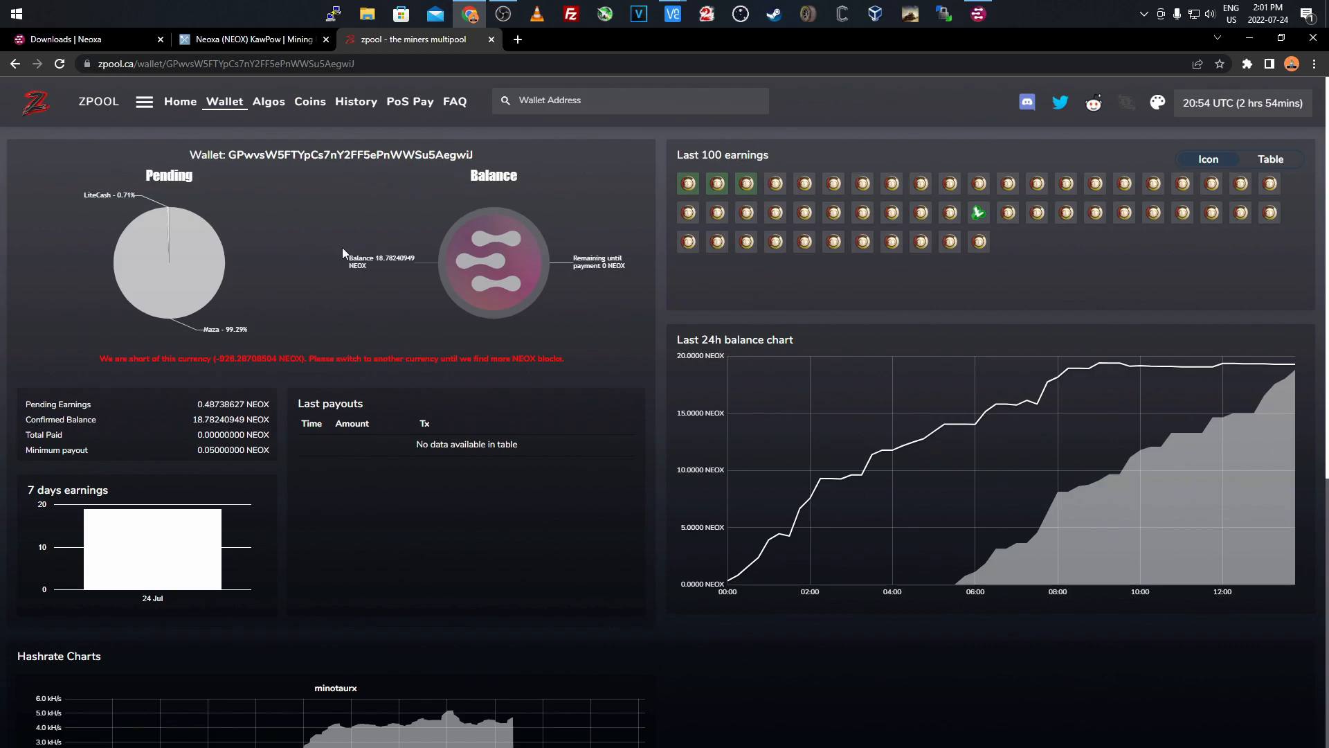
mouse_move(254, 390)
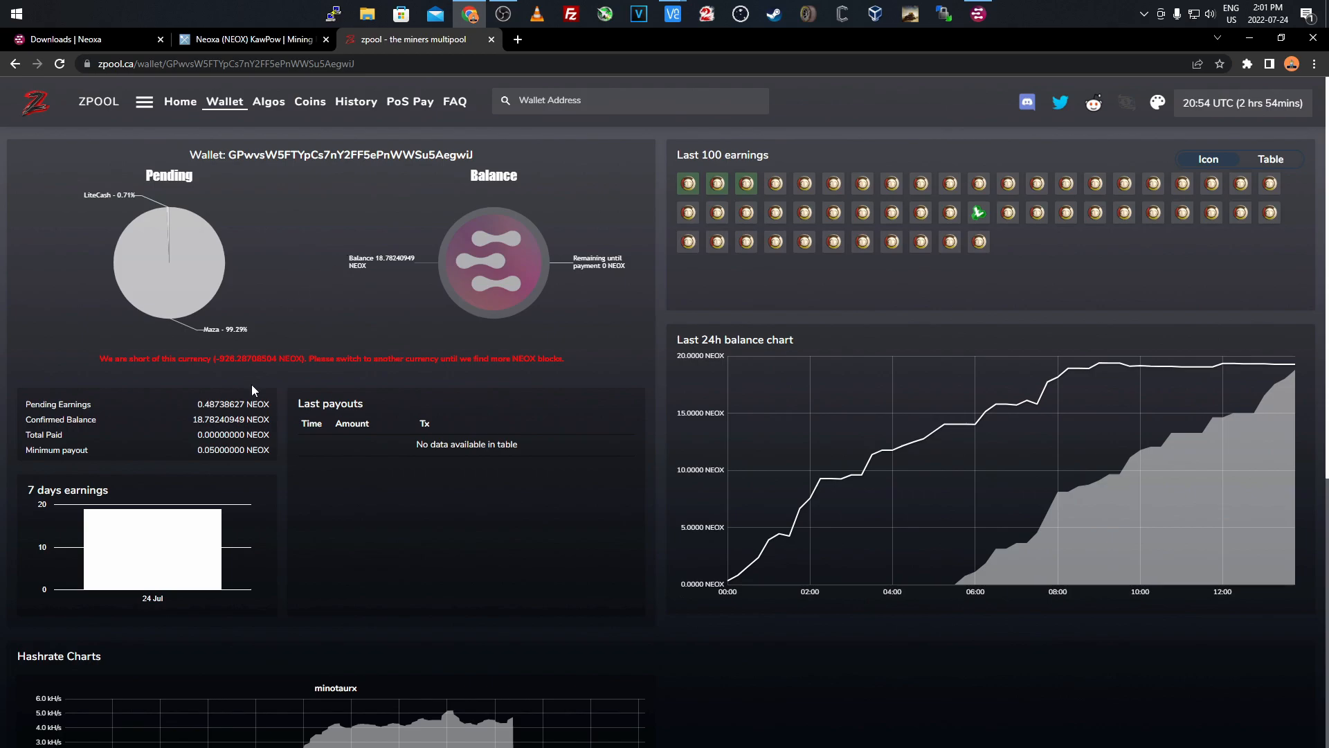
mouse_move(362, 181)
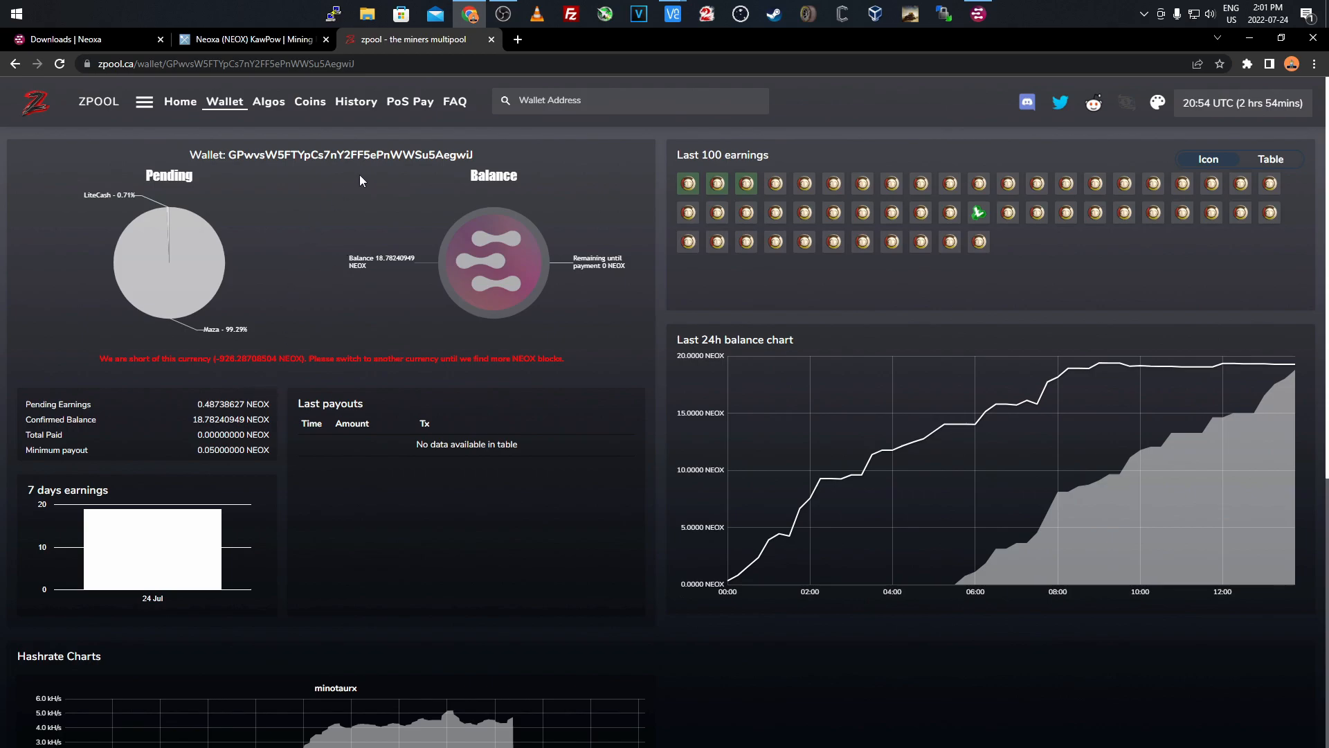
mouse_move(276, 135)
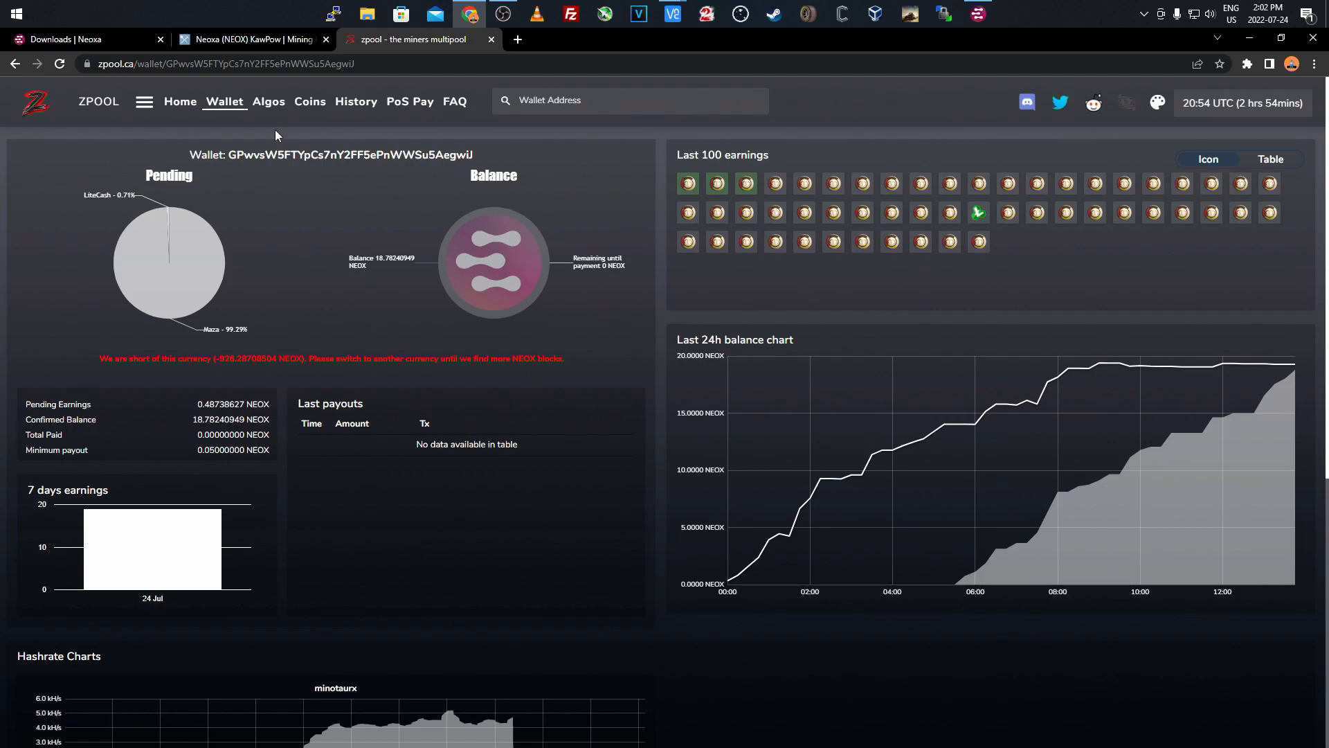
left_click(235, 39)
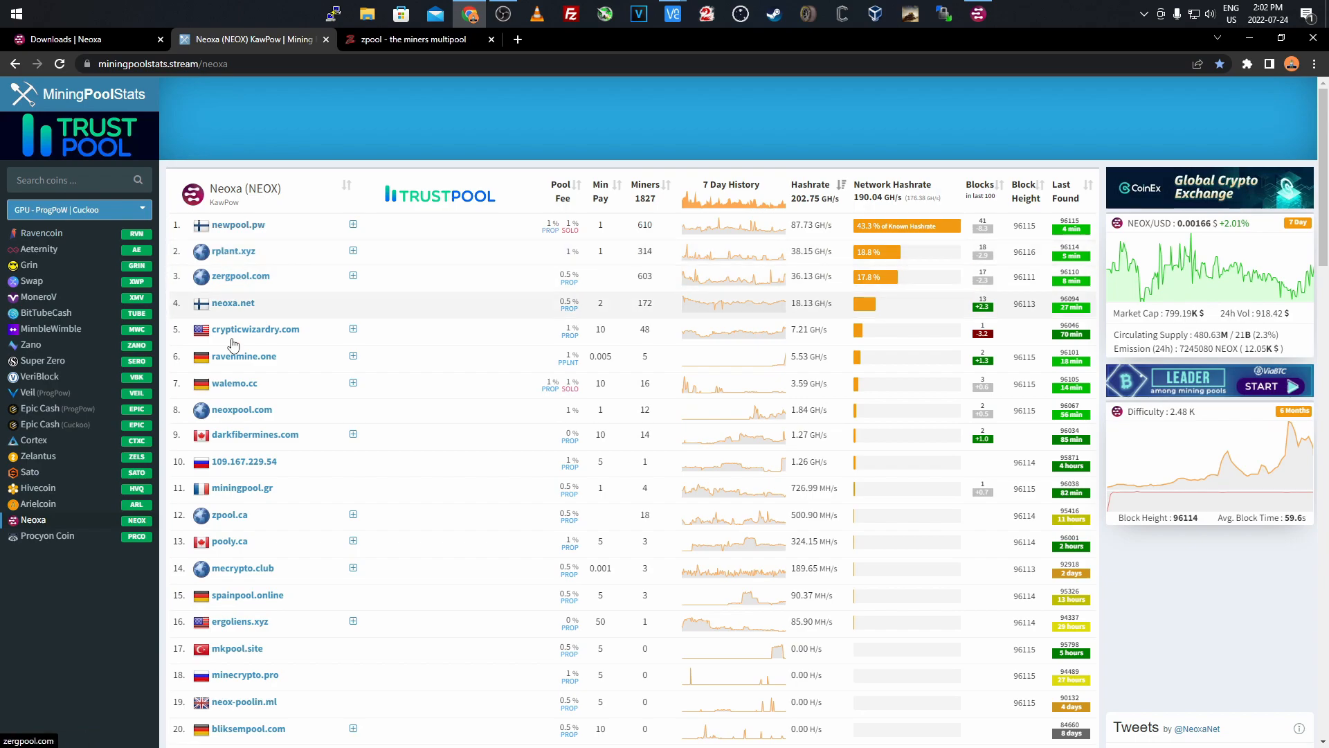
mouse_move(249, 280)
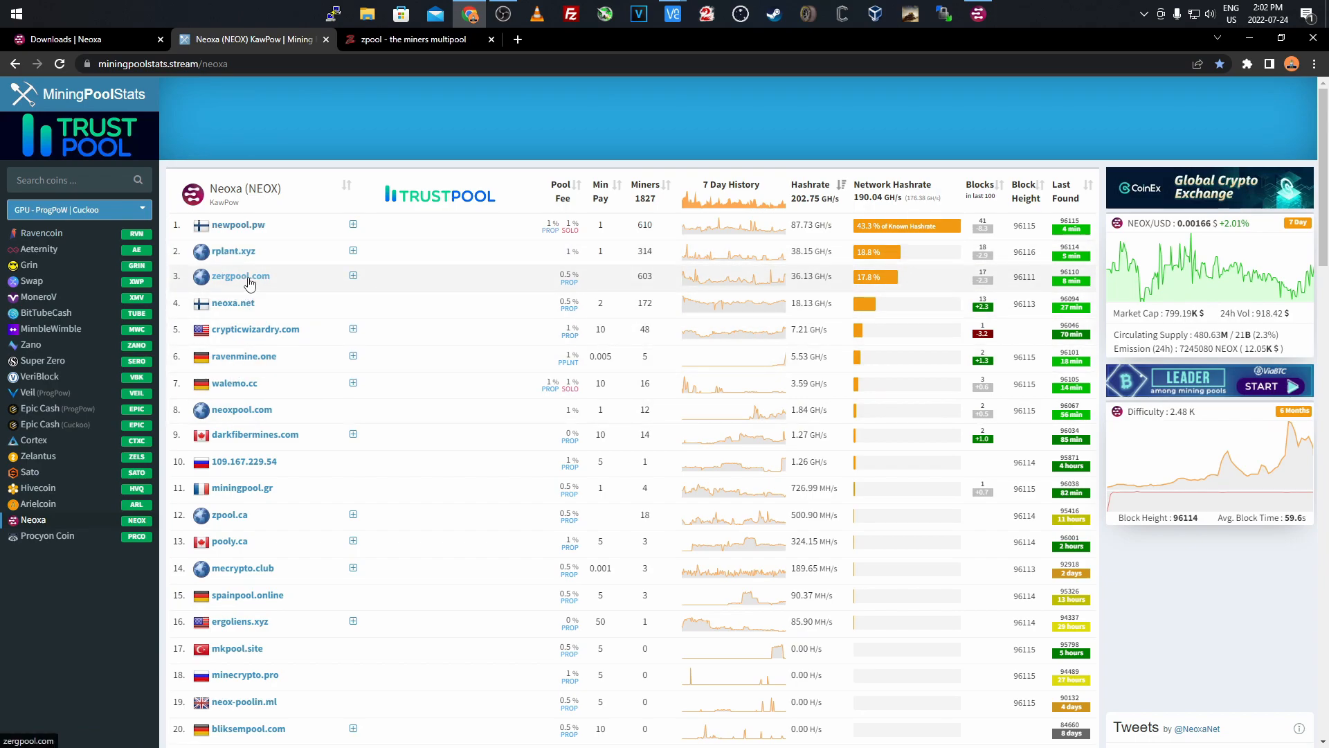
mouse_move(247, 257)
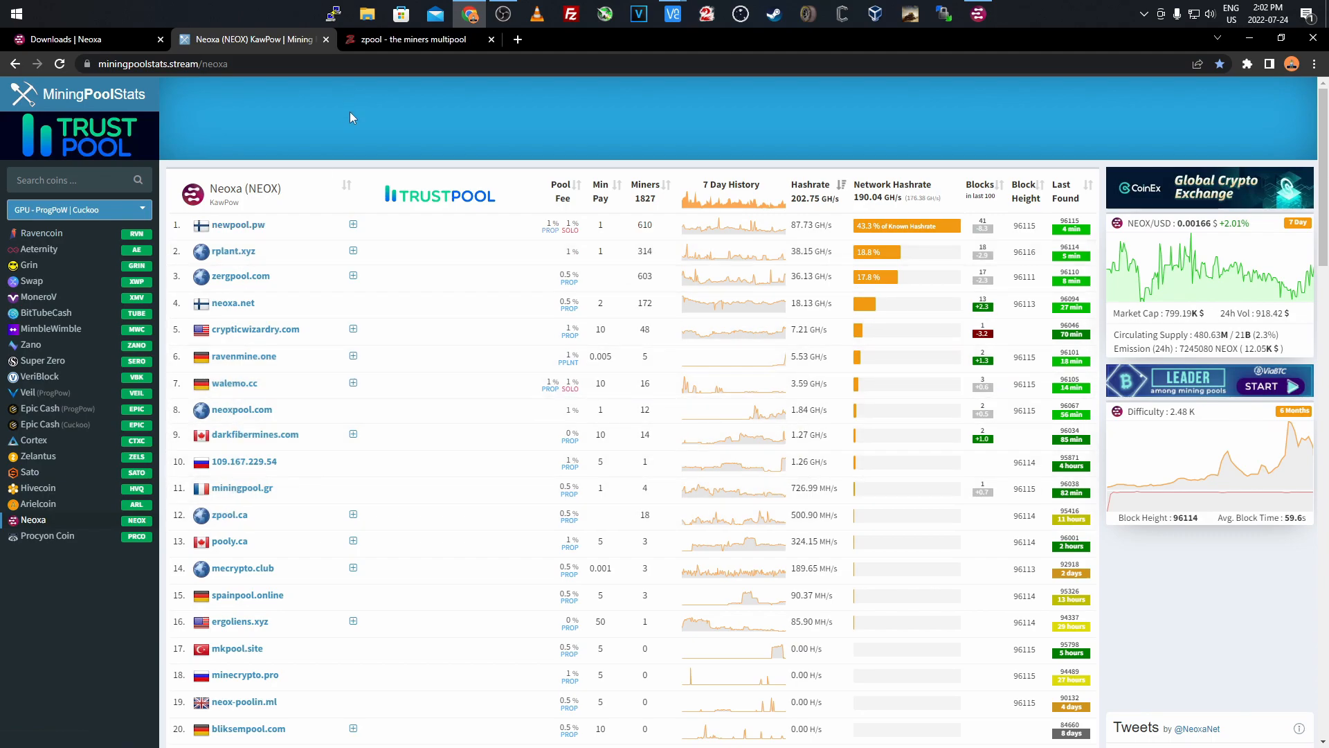
mouse_move(407, 54)
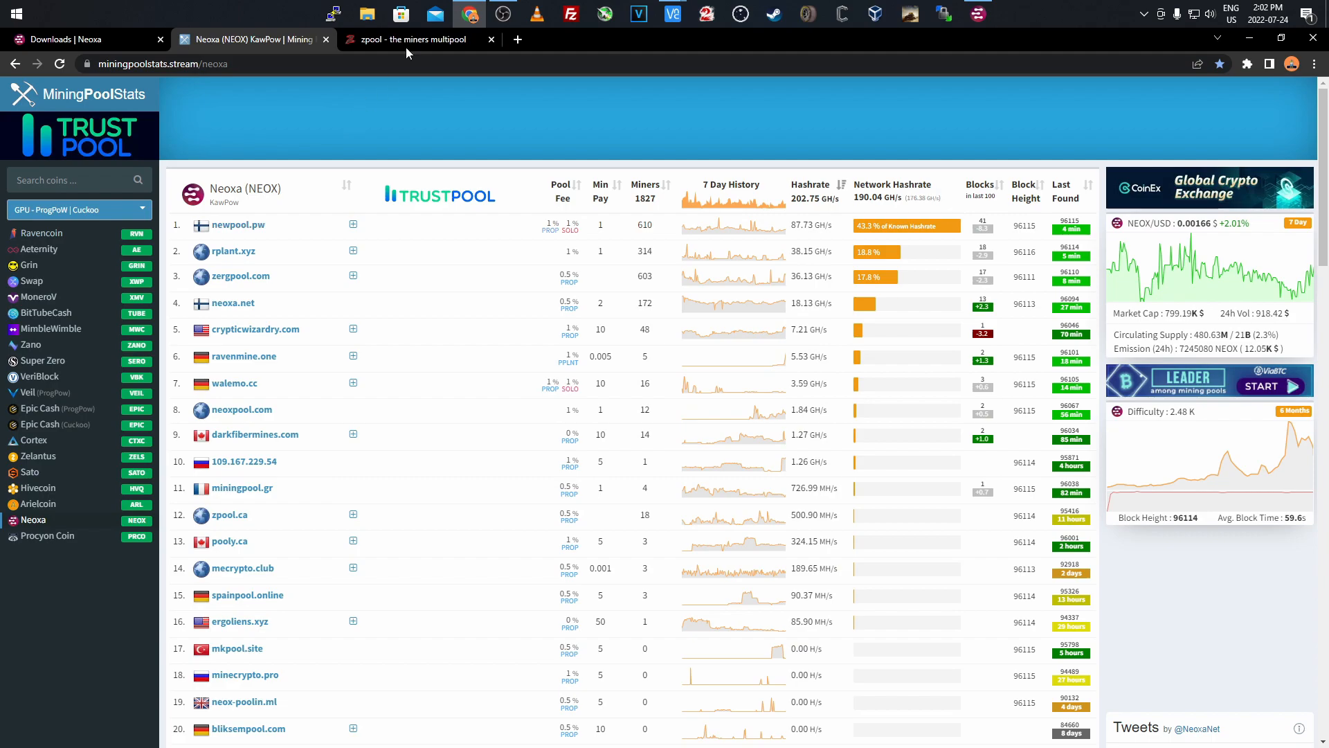
Return to zpool's home page with site news, miner counts and payout details
left_click(409, 39)
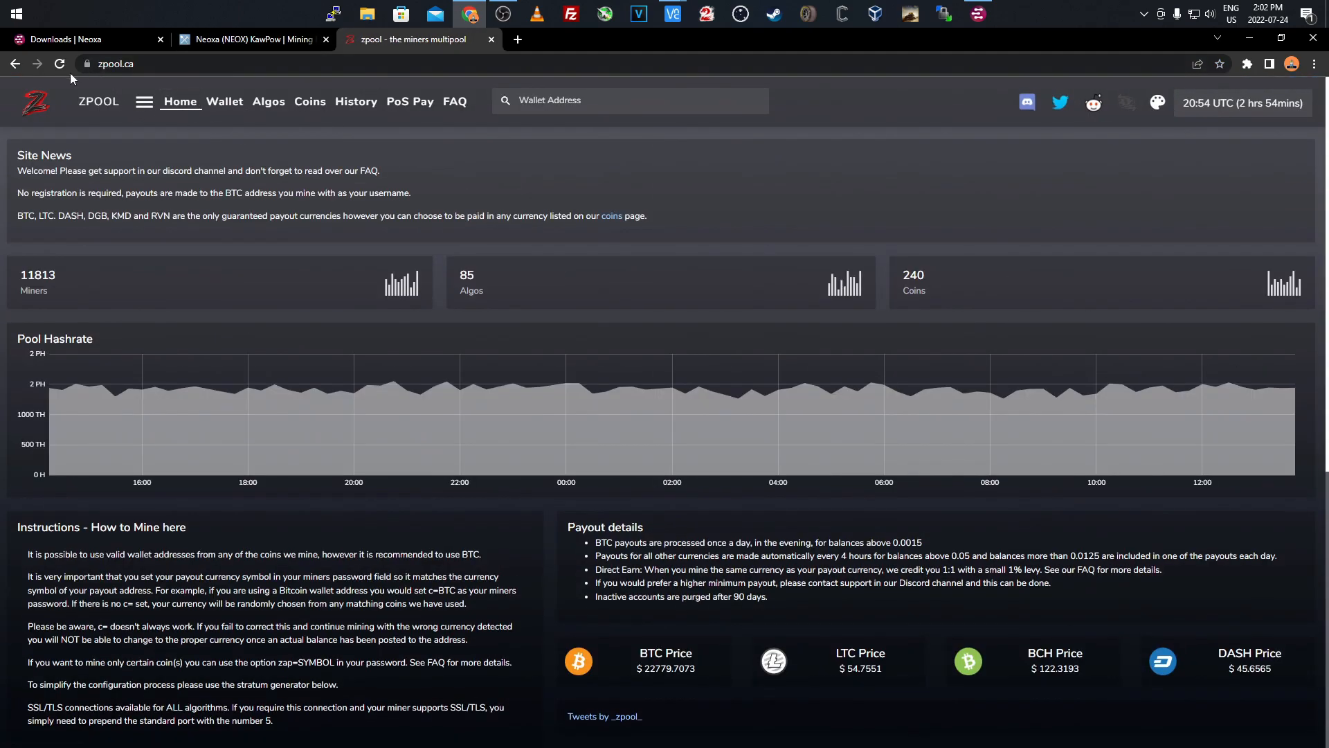
Set the stratum generator to North America kawpow with NEOX as payout currency
scroll("down", 3)
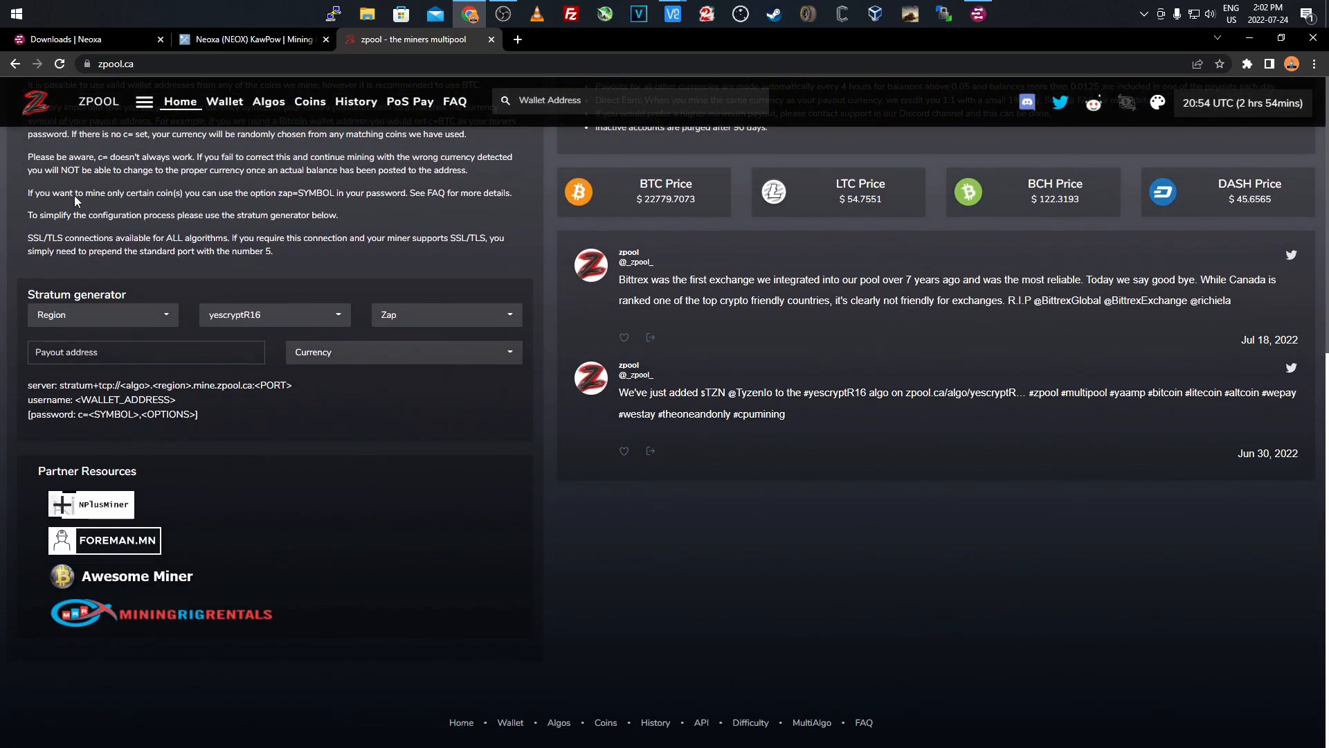
left_click(103, 314)
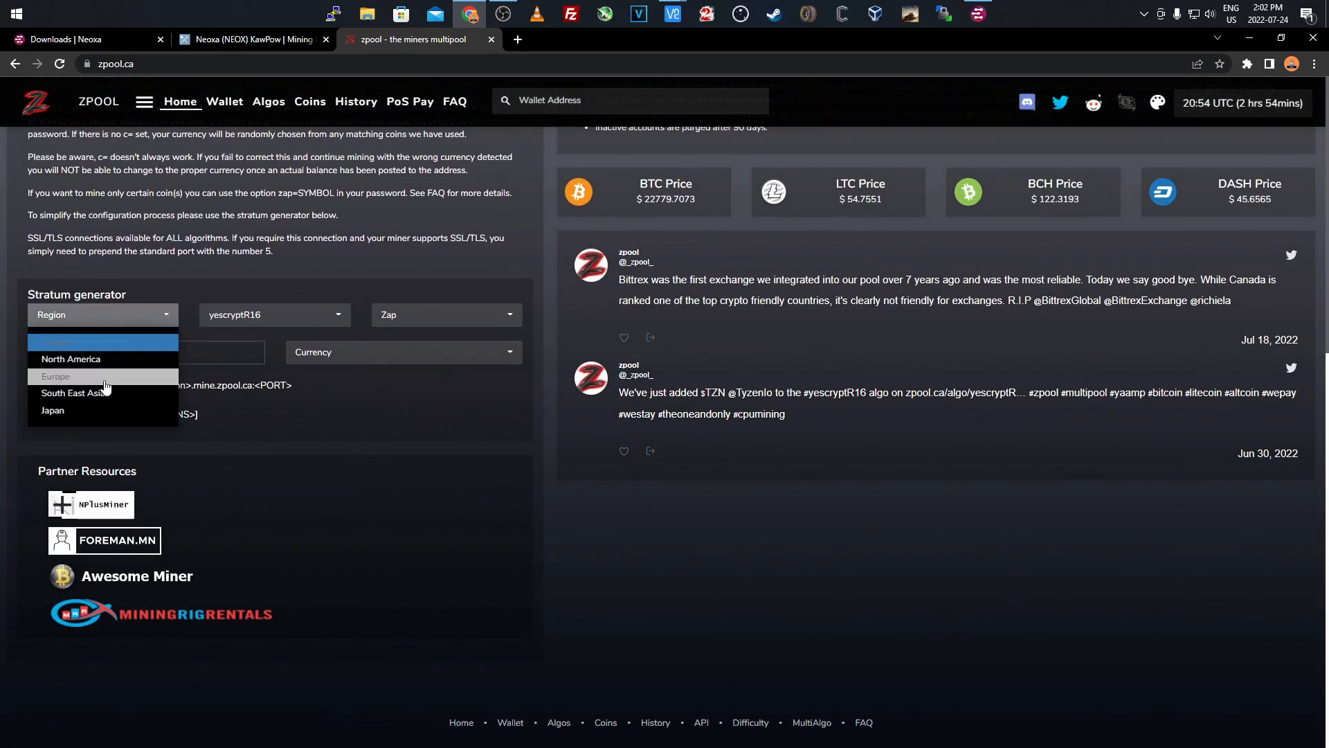
mouse_move(92, 362)
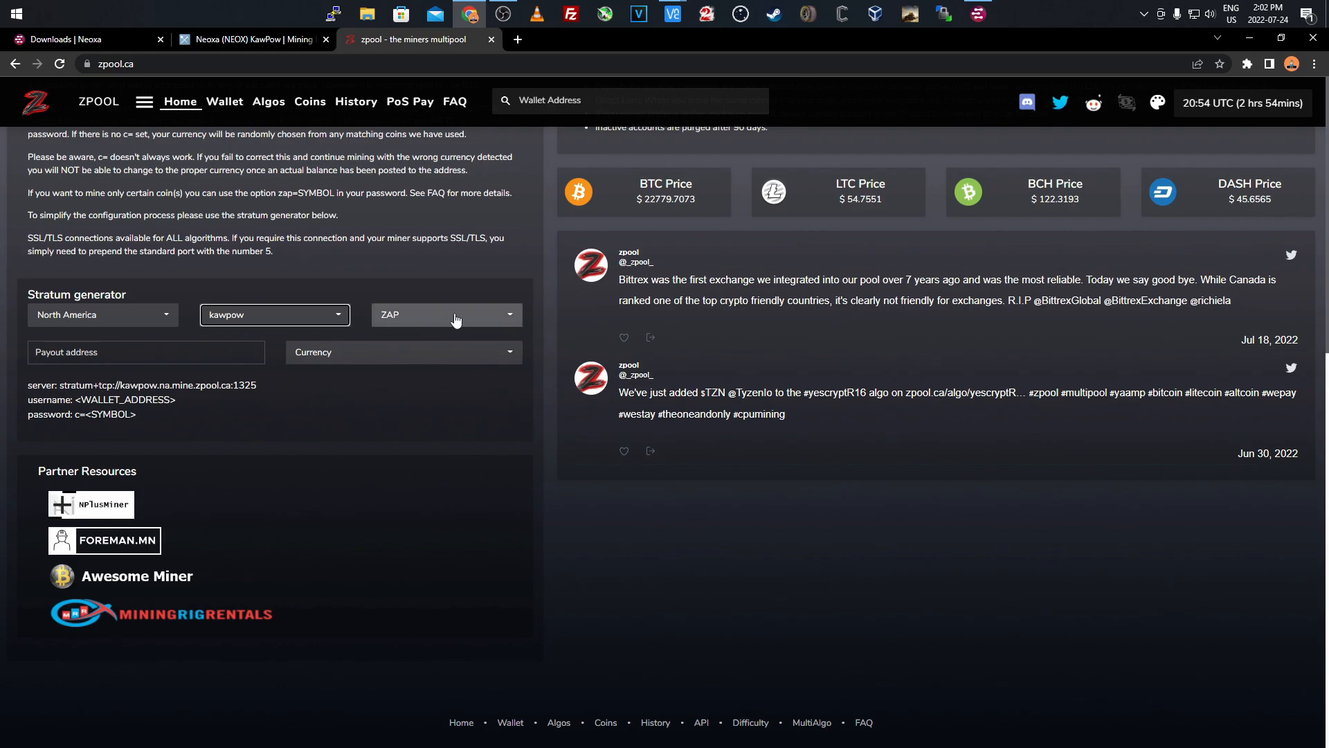
left_click(402, 352)
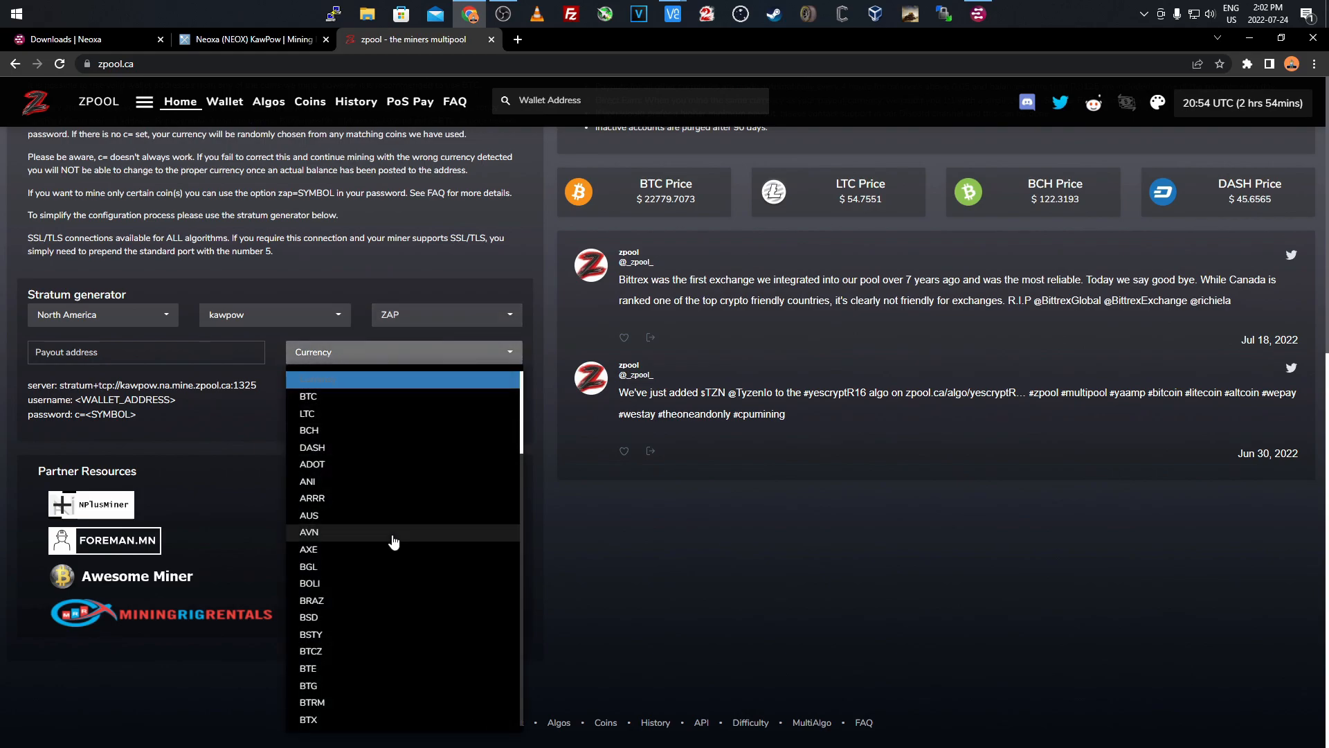
scroll("down", 3)
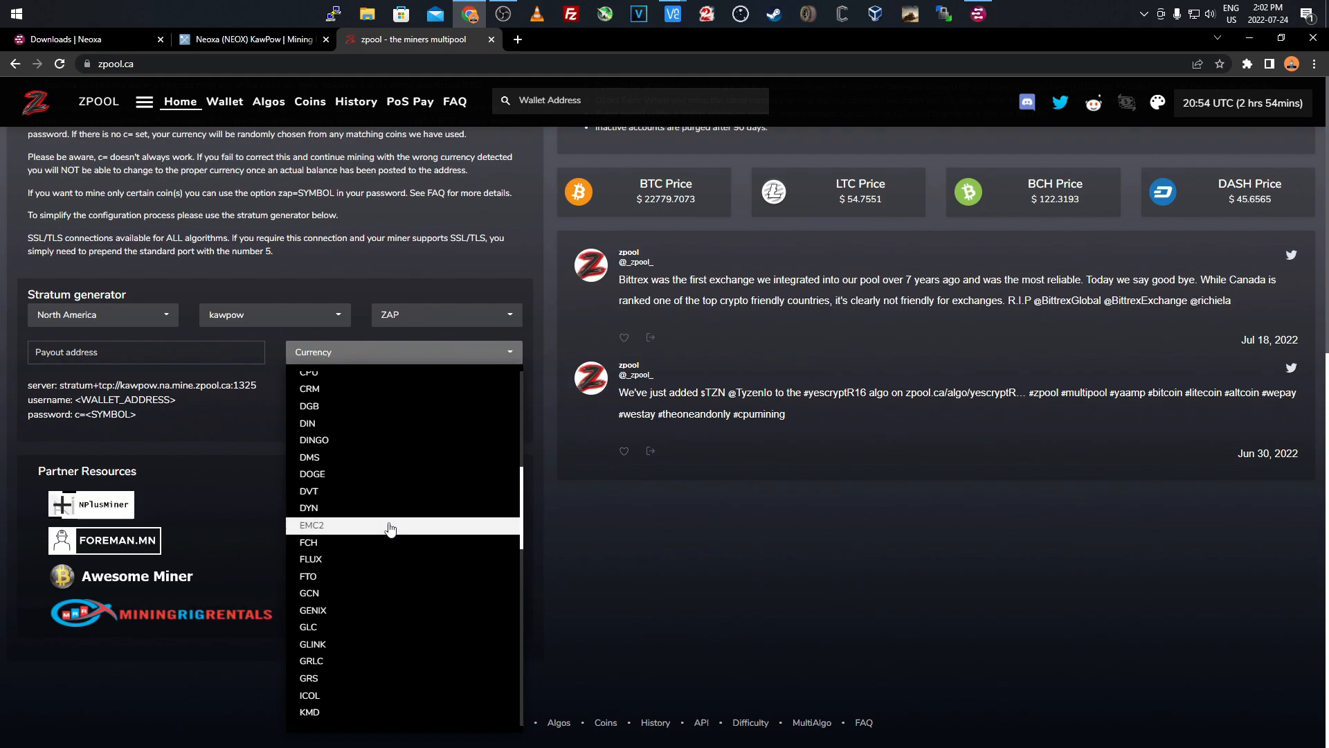
scroll("down", 3)
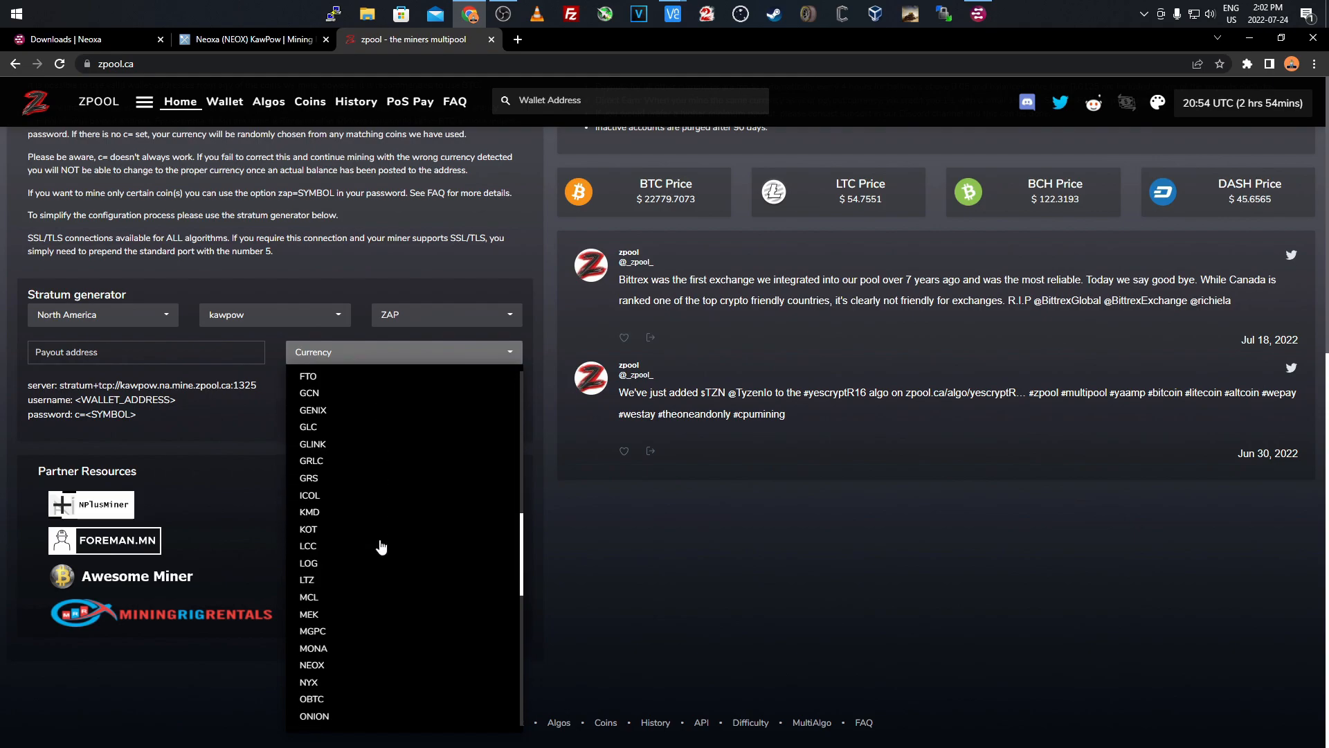
left_click(312, 664)
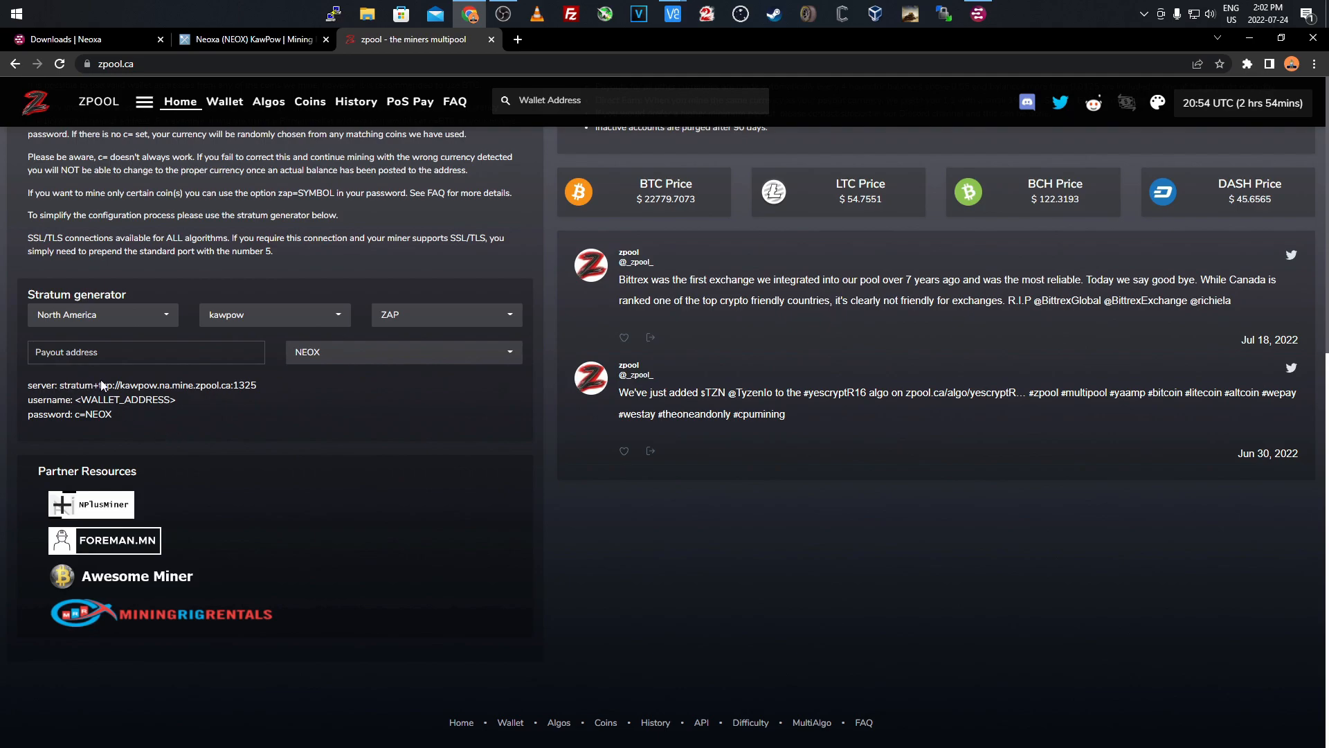
mouse_move(122, 390)
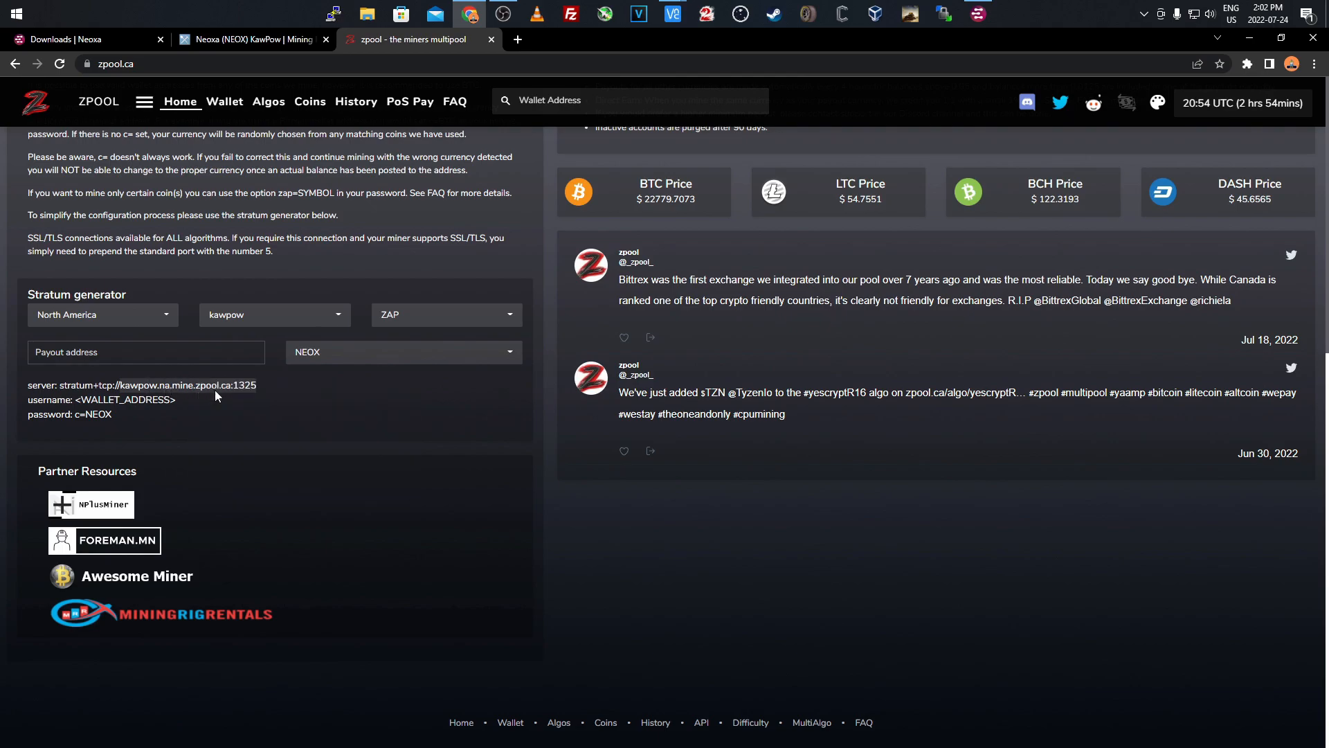
mouse_move(672, 14)
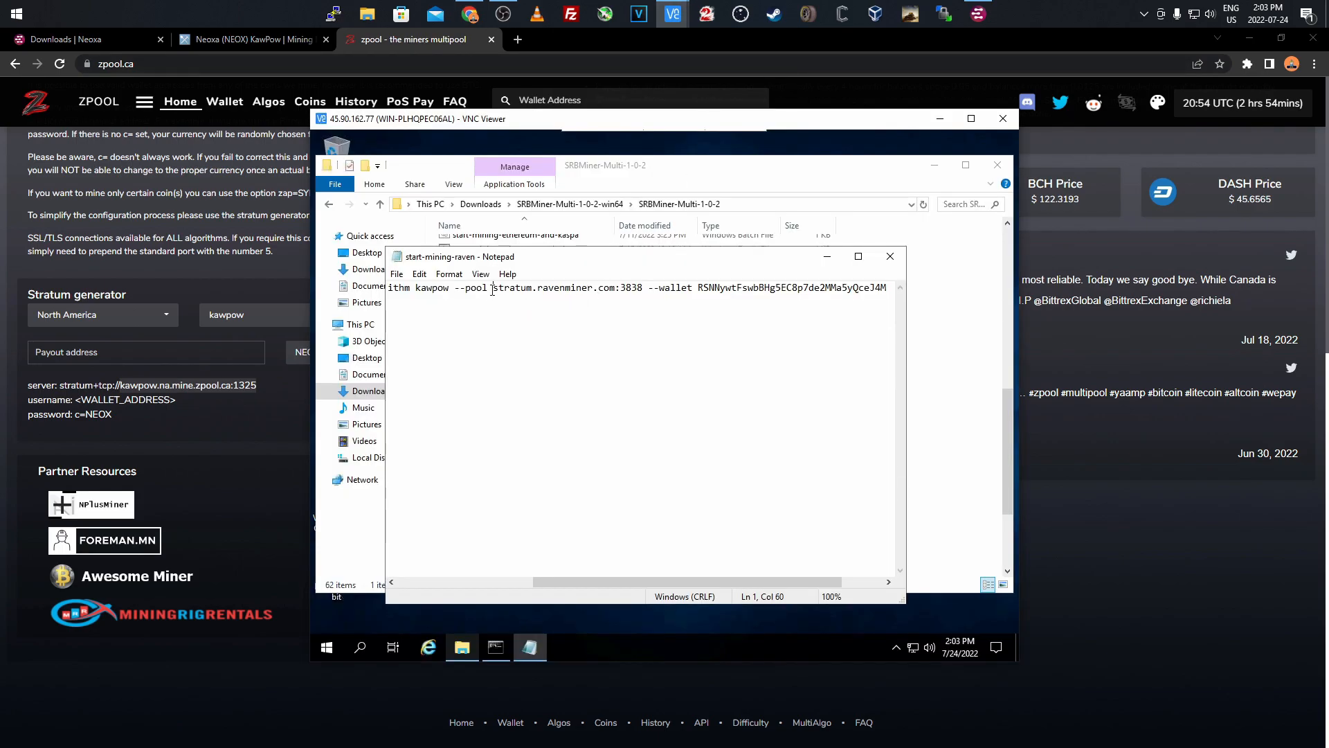
Select the old stratum.ravenminer.com:3838 pool address in the remote batch file
left_click_drag(493, 288, 643, 288)
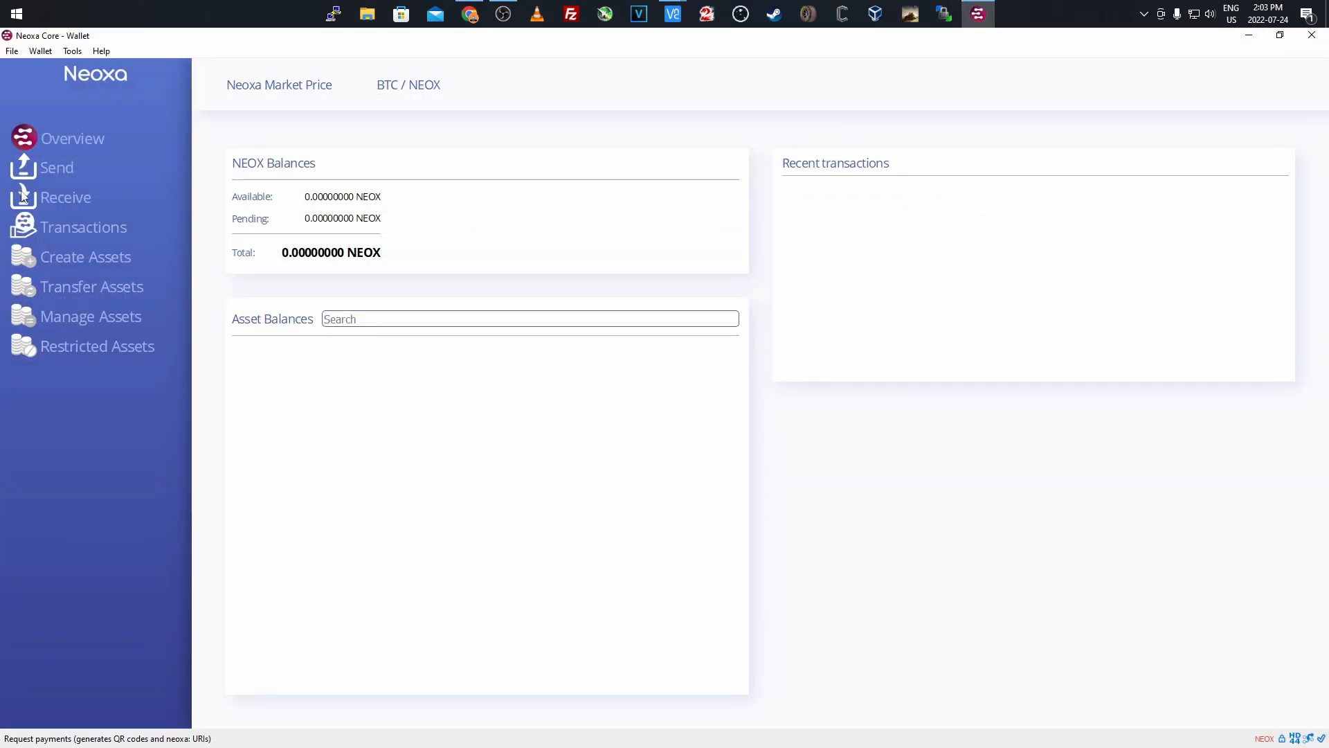
Show the 'mining' payment request and copy its Neoxa receiving address
left_click(65, 197)
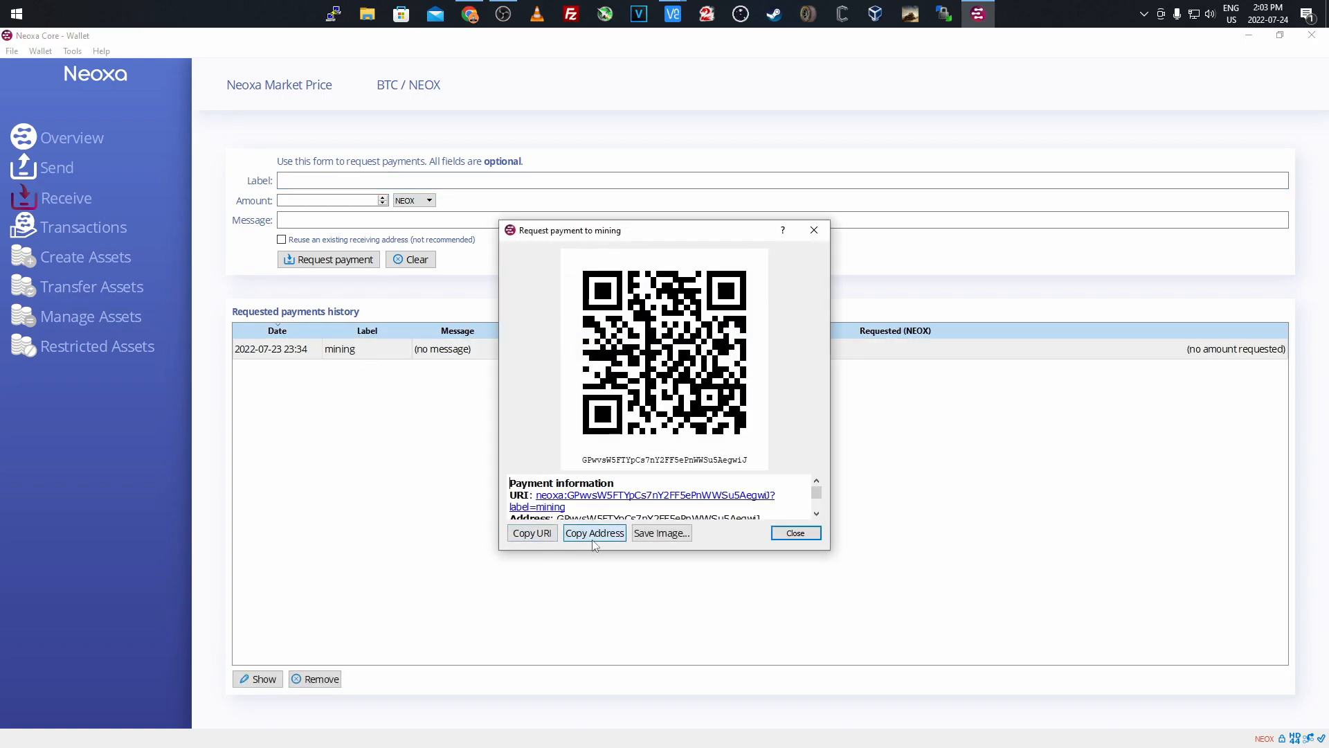
left_click(796, 532)
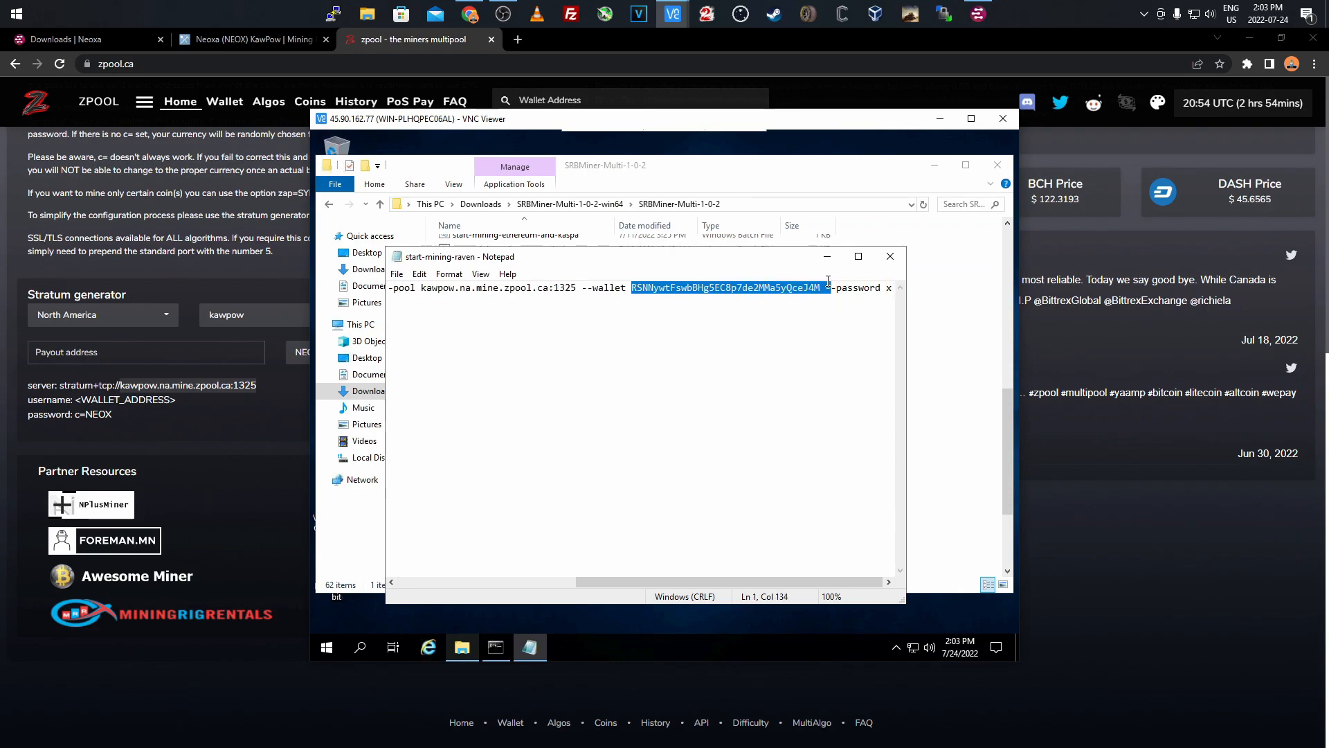
right_click(794, 287)
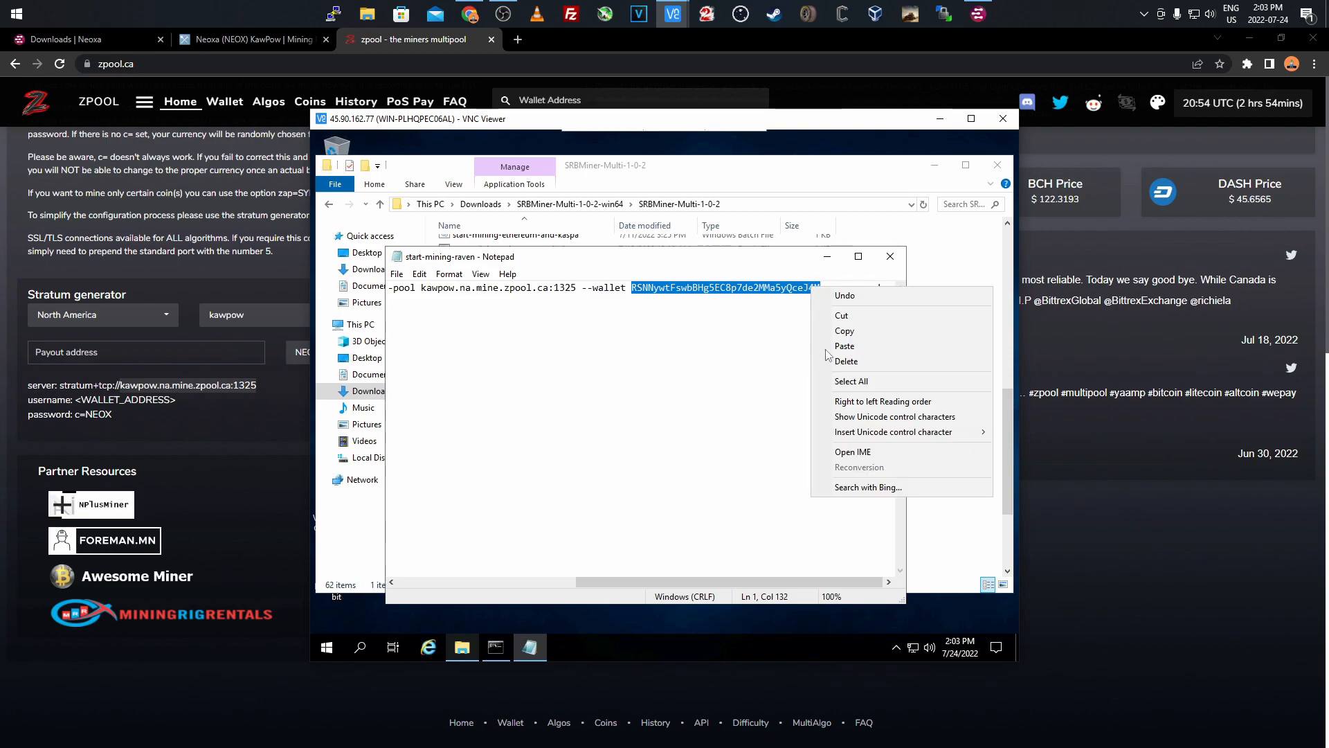
left_click(845, 346)
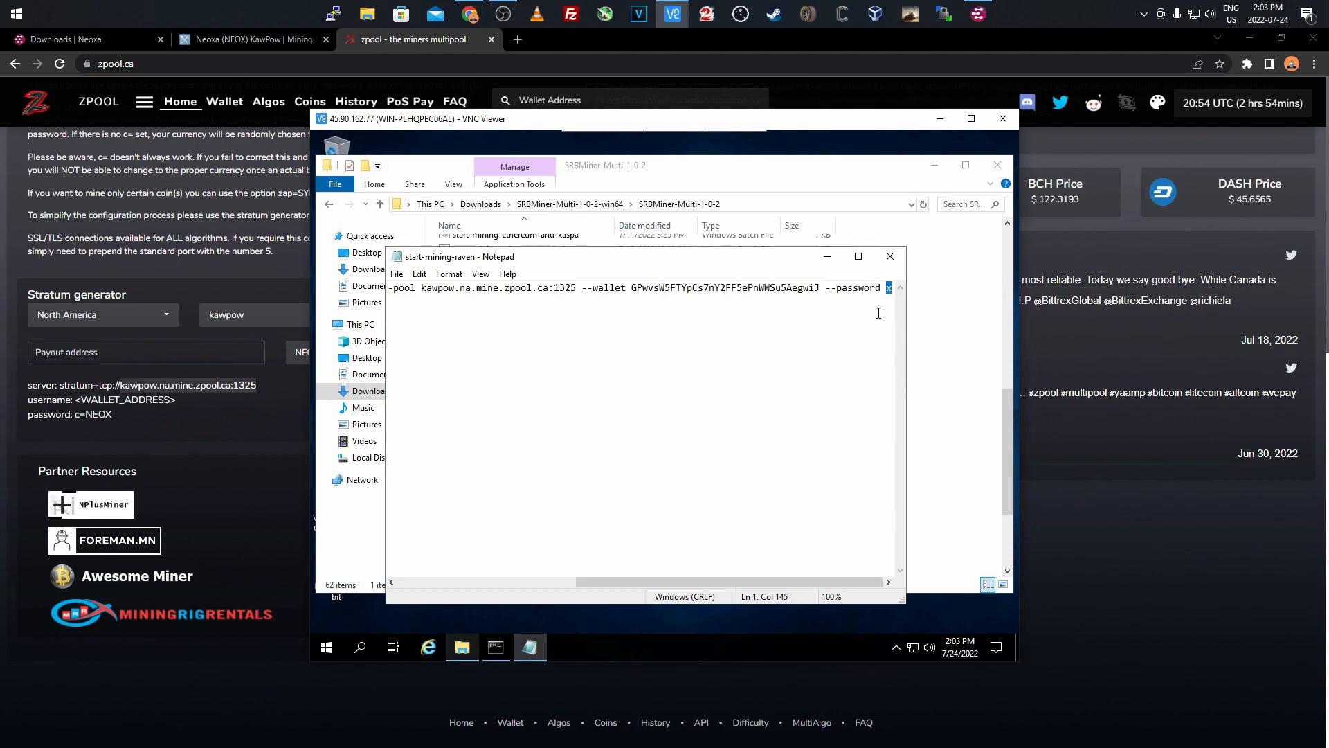
mouse_move(829, 393)
type("c=")
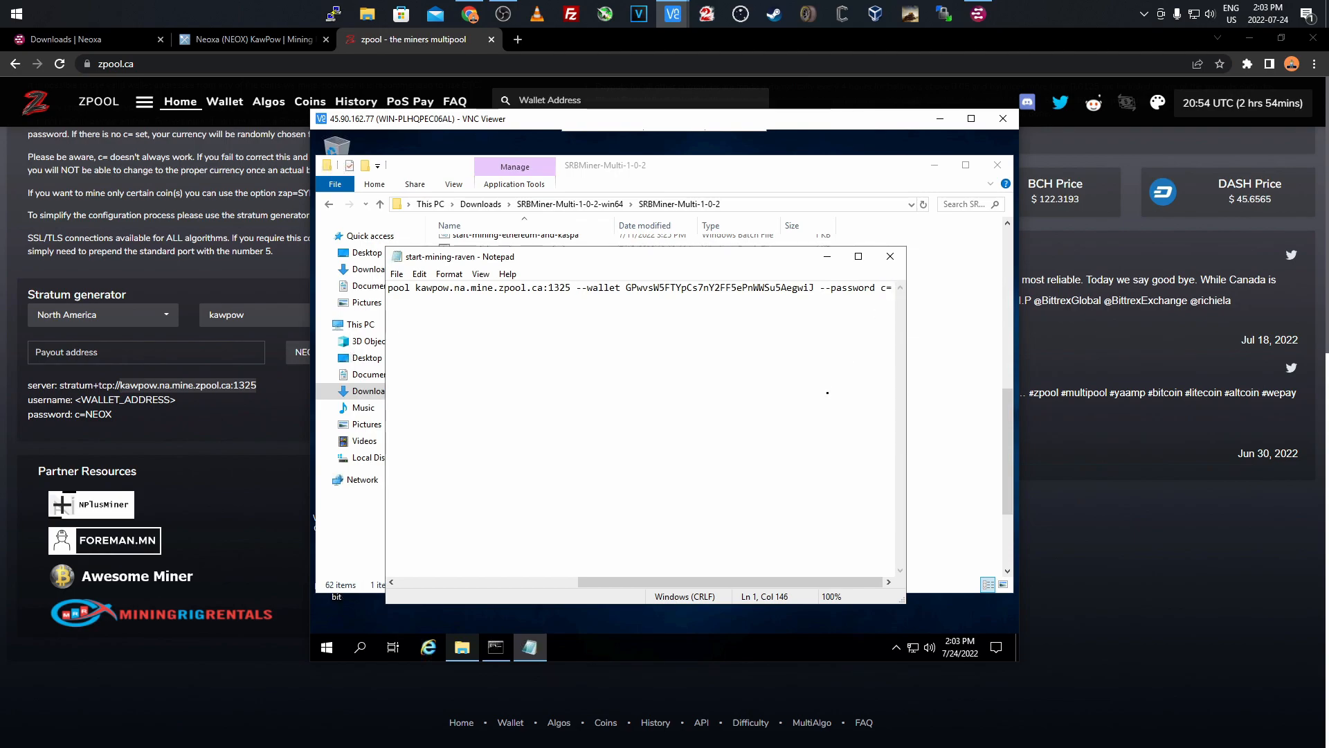
type("NEOX")
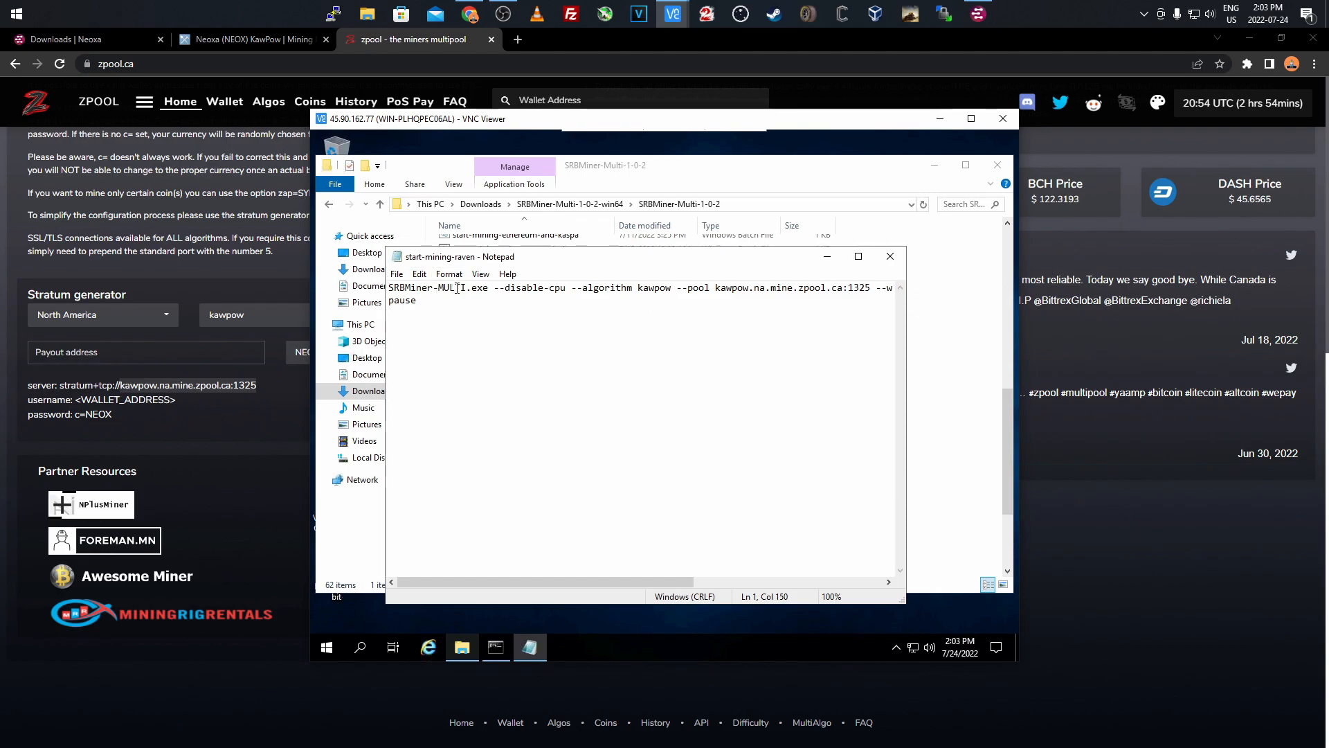
mouse_move(526, 296)
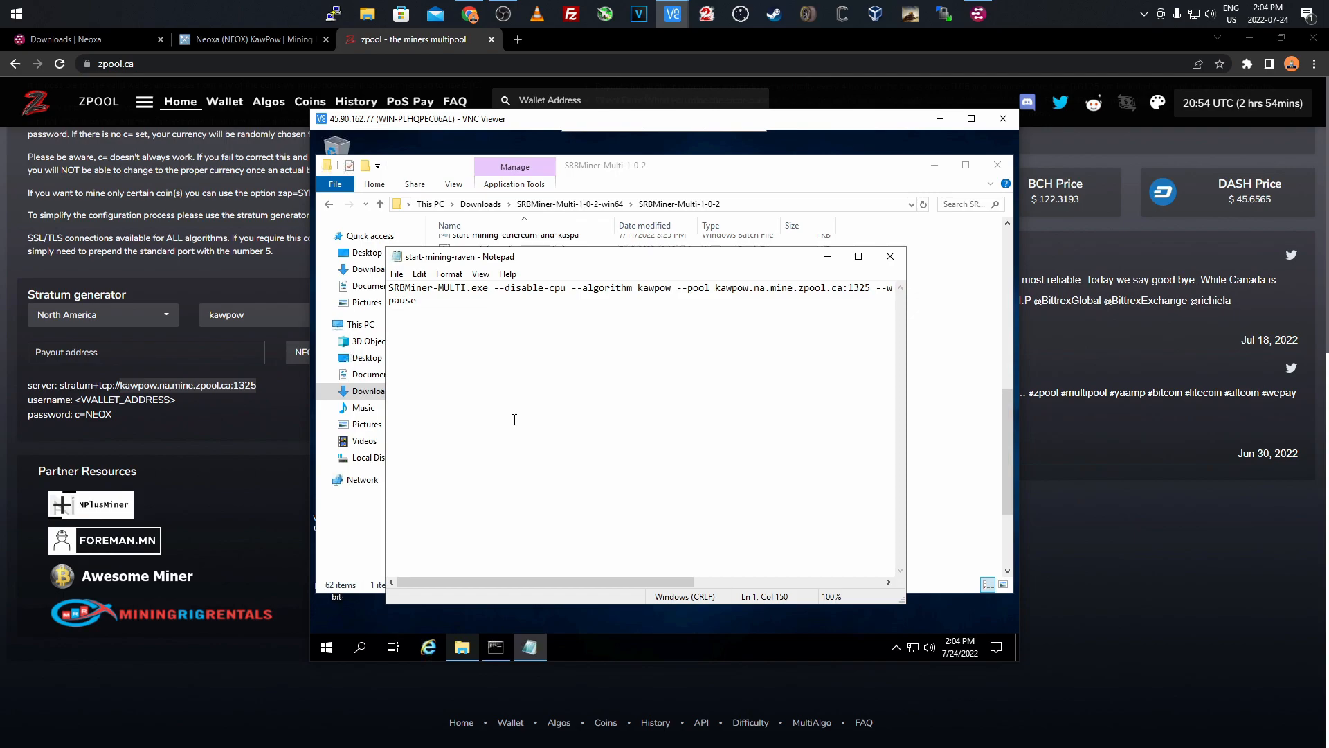
mouse_move(517, 413)
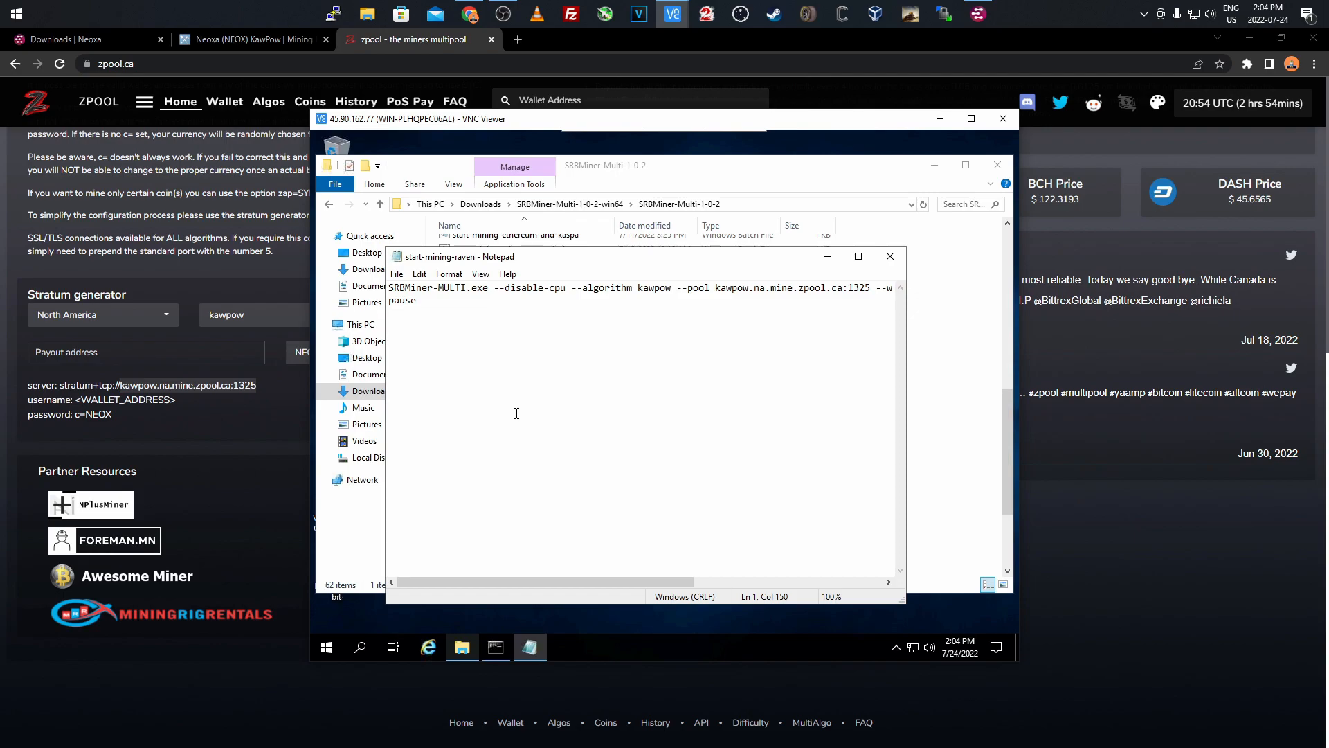
mouse_move(513, 415)
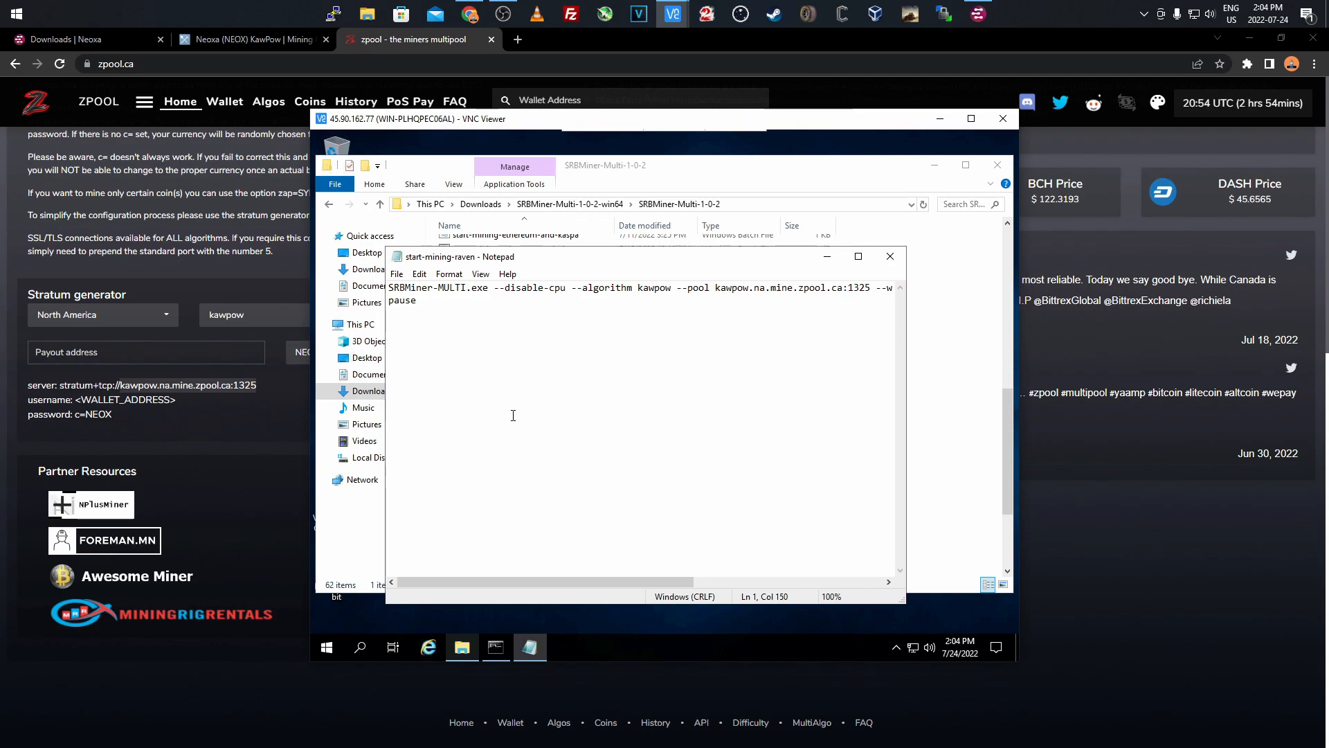
left_click(83, 39)
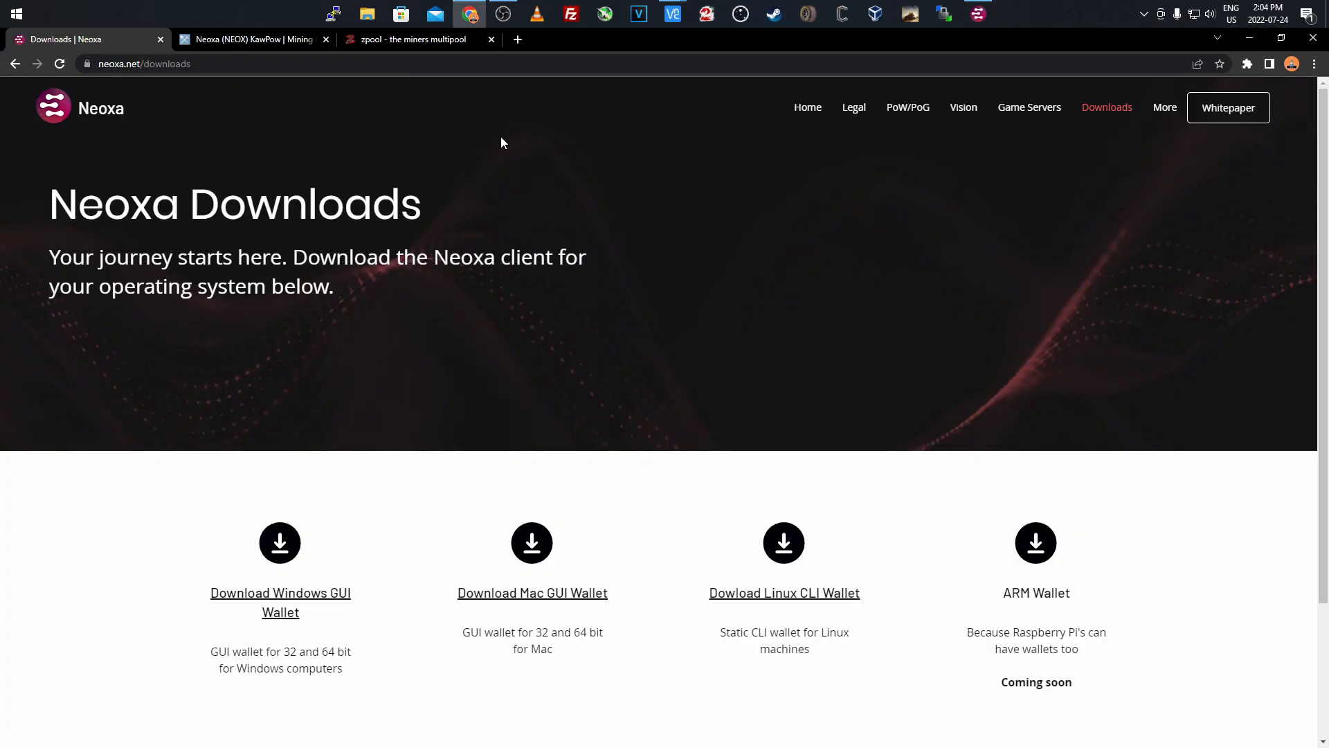
Read through Neoxa's PoW/PoG mining guide and its T-Rex example command
left_click(907, 107)
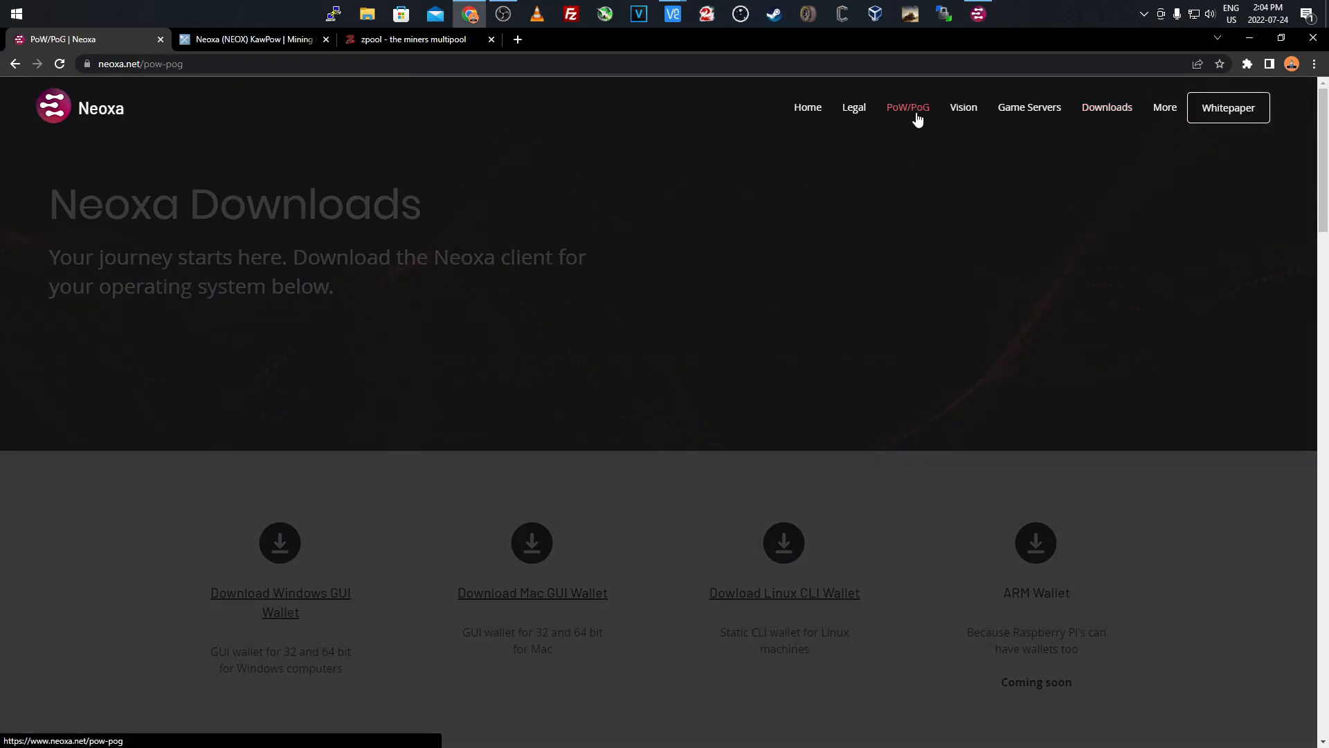
scroll("down", 3)
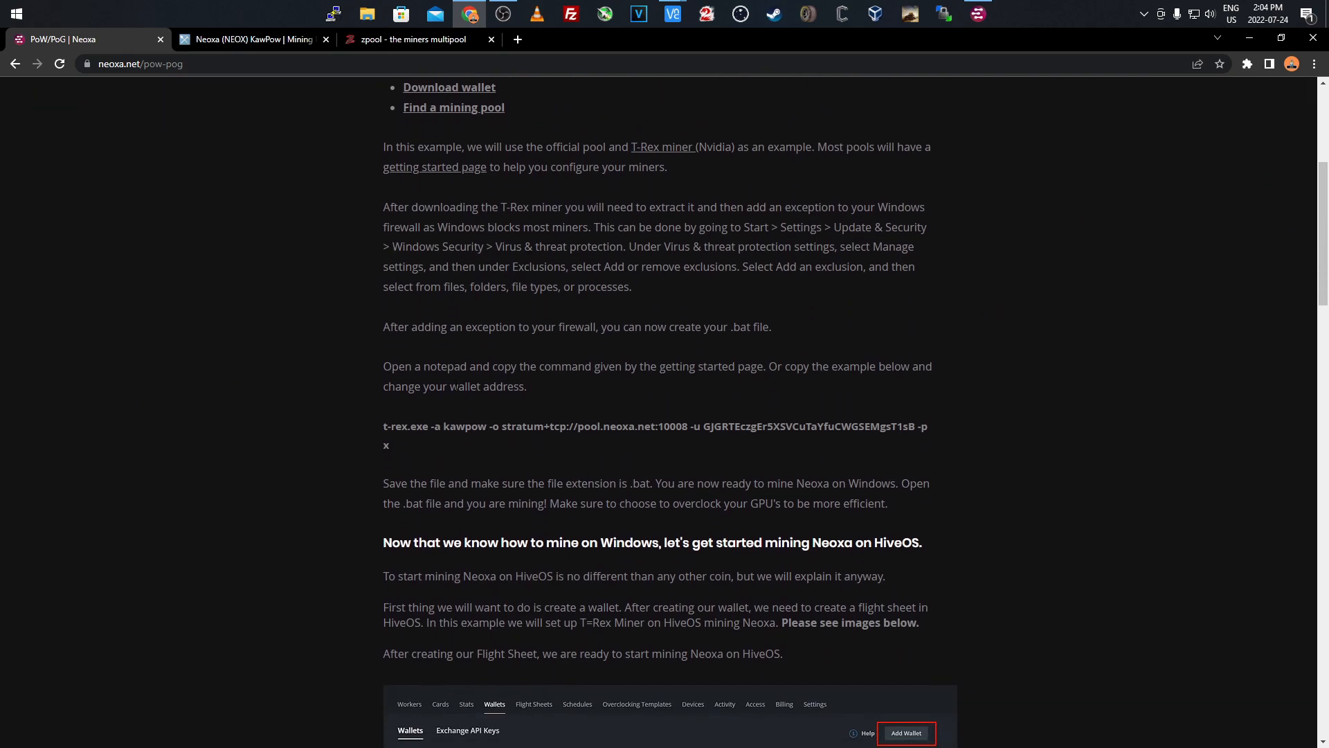
mouse_move(639, 157)
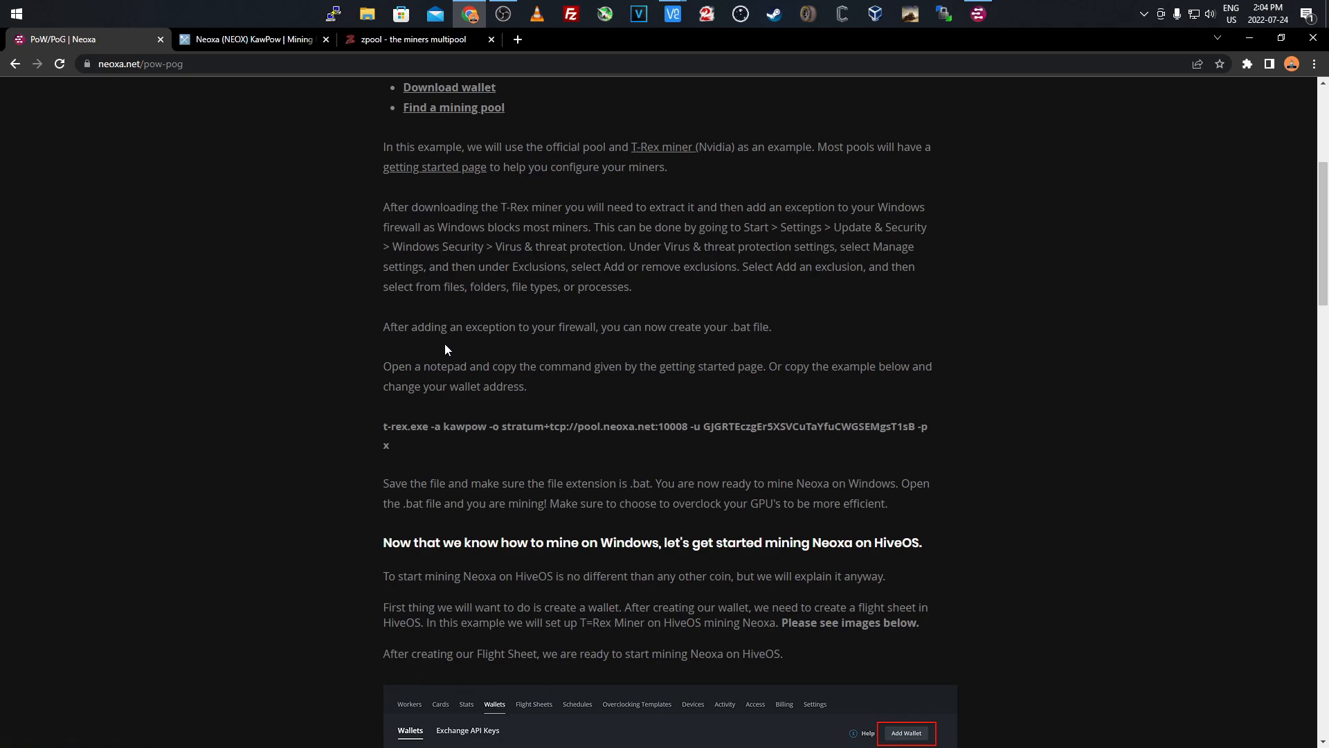
left_click(905, 733)
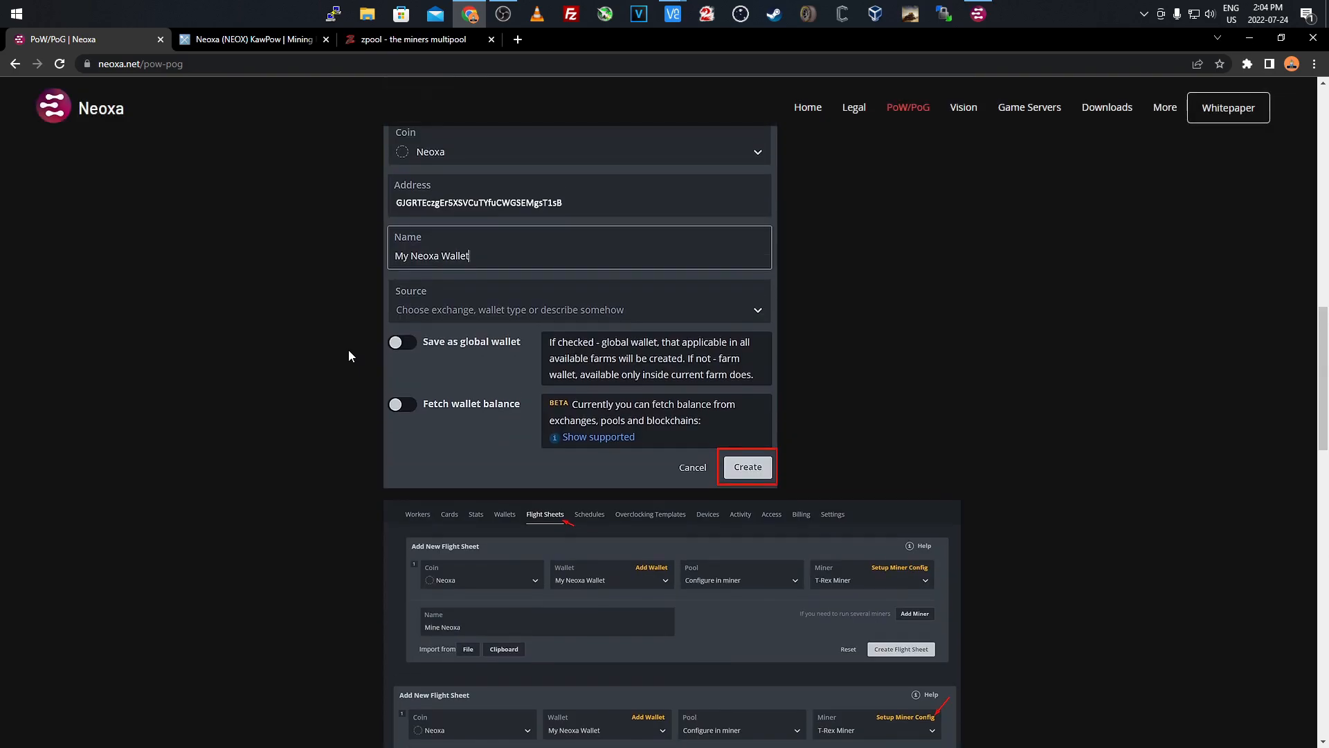
left_click(747, 467)
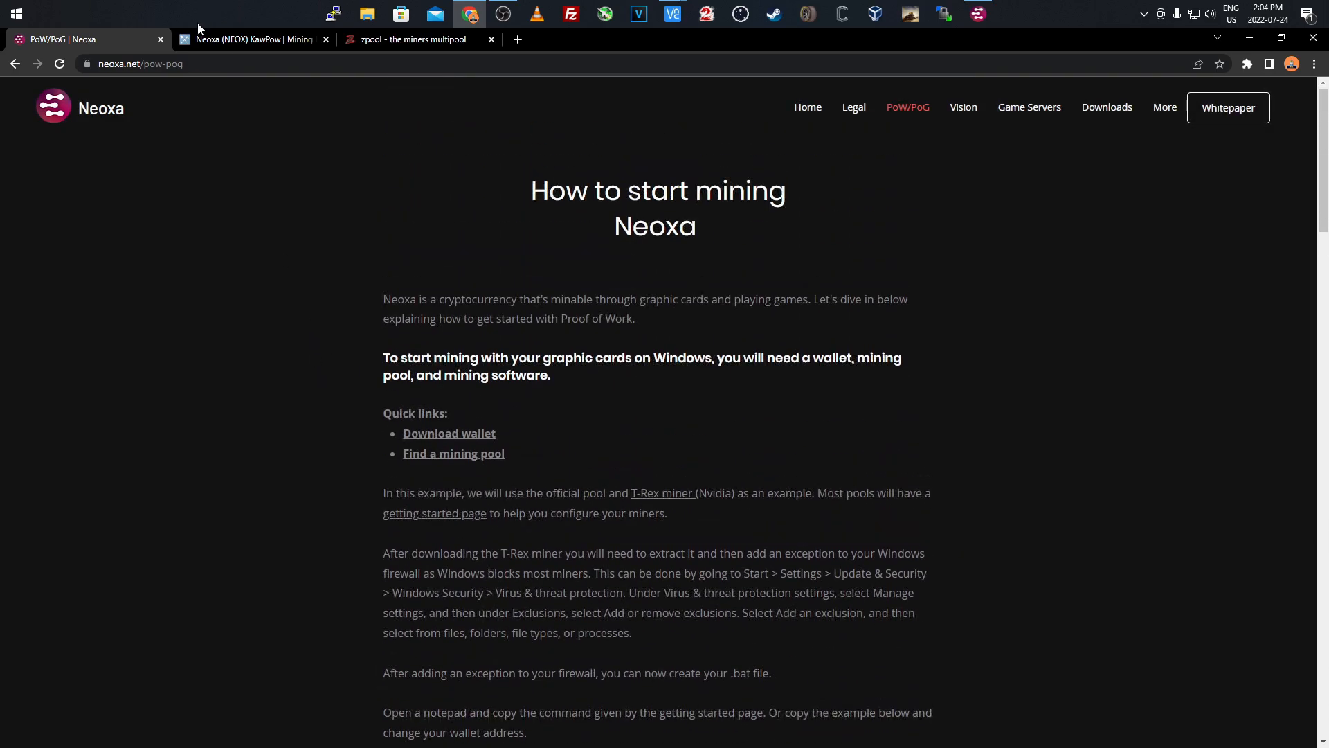
left_click(413, 39)
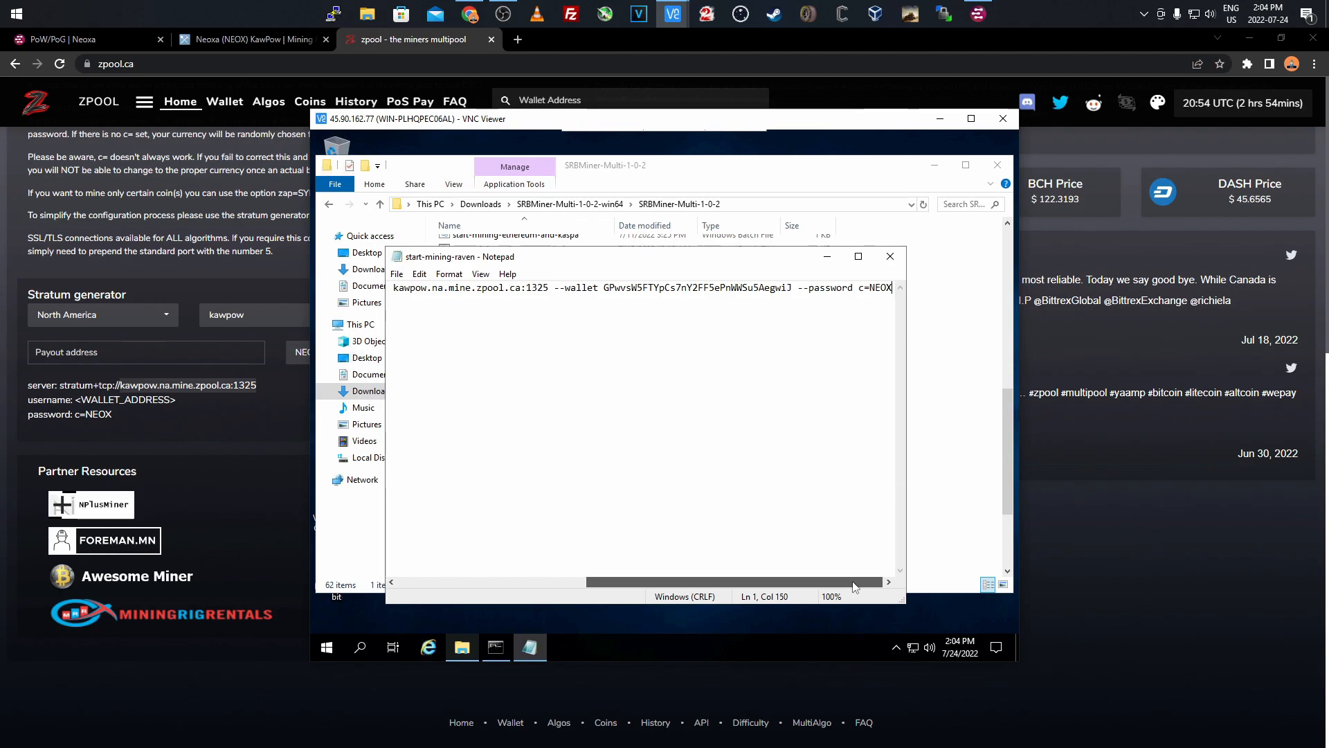
mouse_move(847, 578)
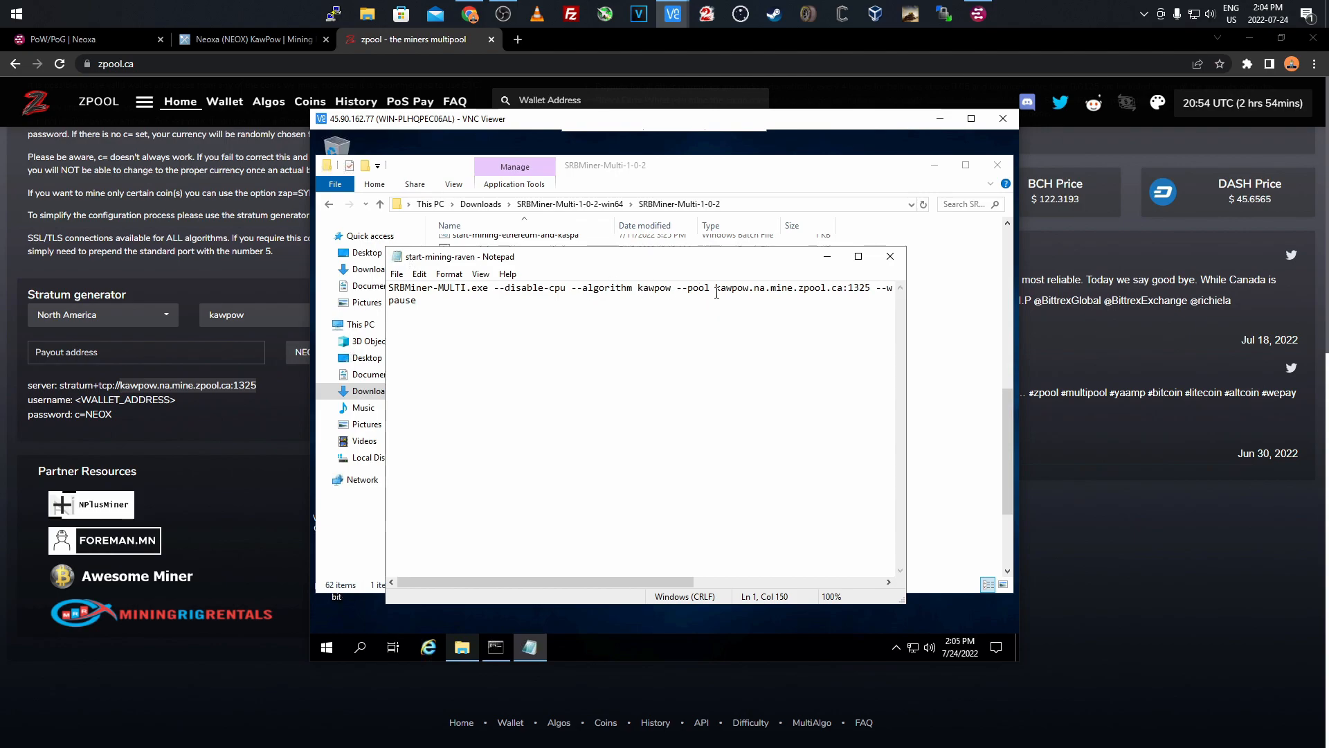
Review the batch command's zpool kawpow pool, wallet and c=NEOX password
left_click(715, 287)
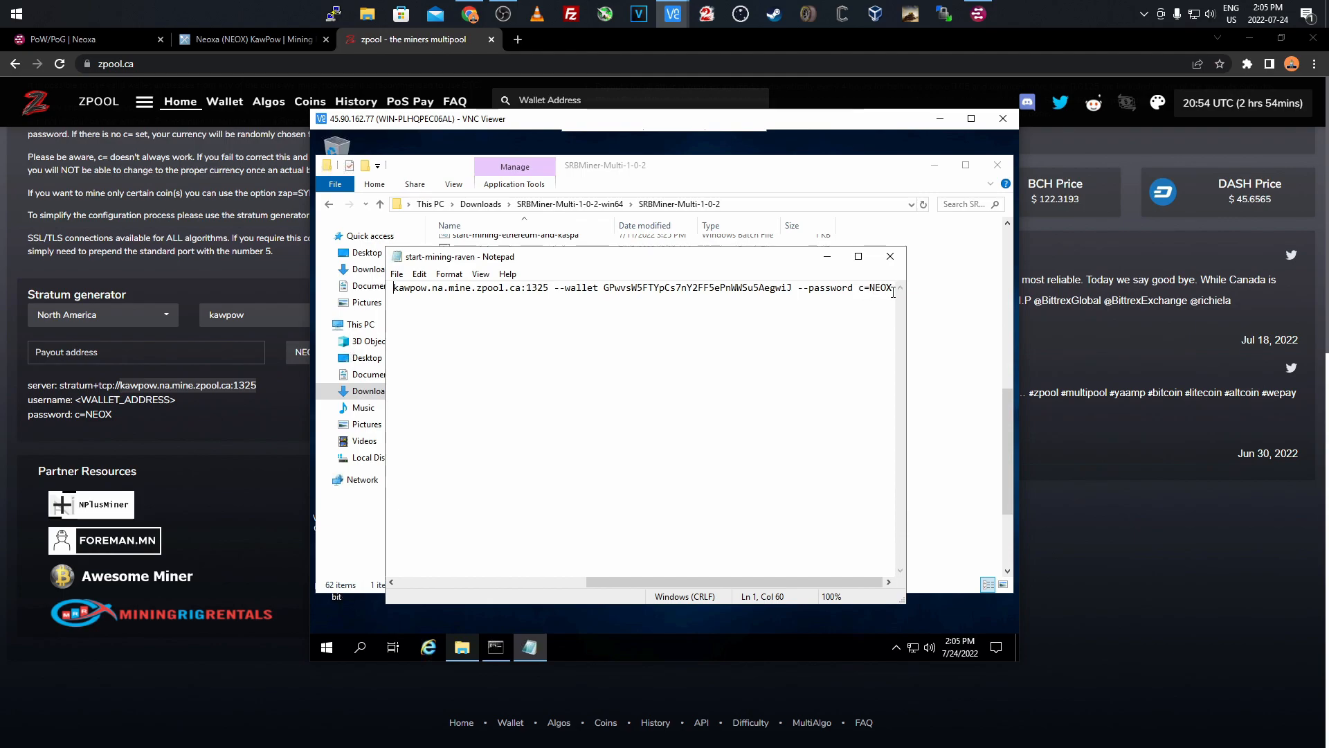
mouse_move(637, 268)
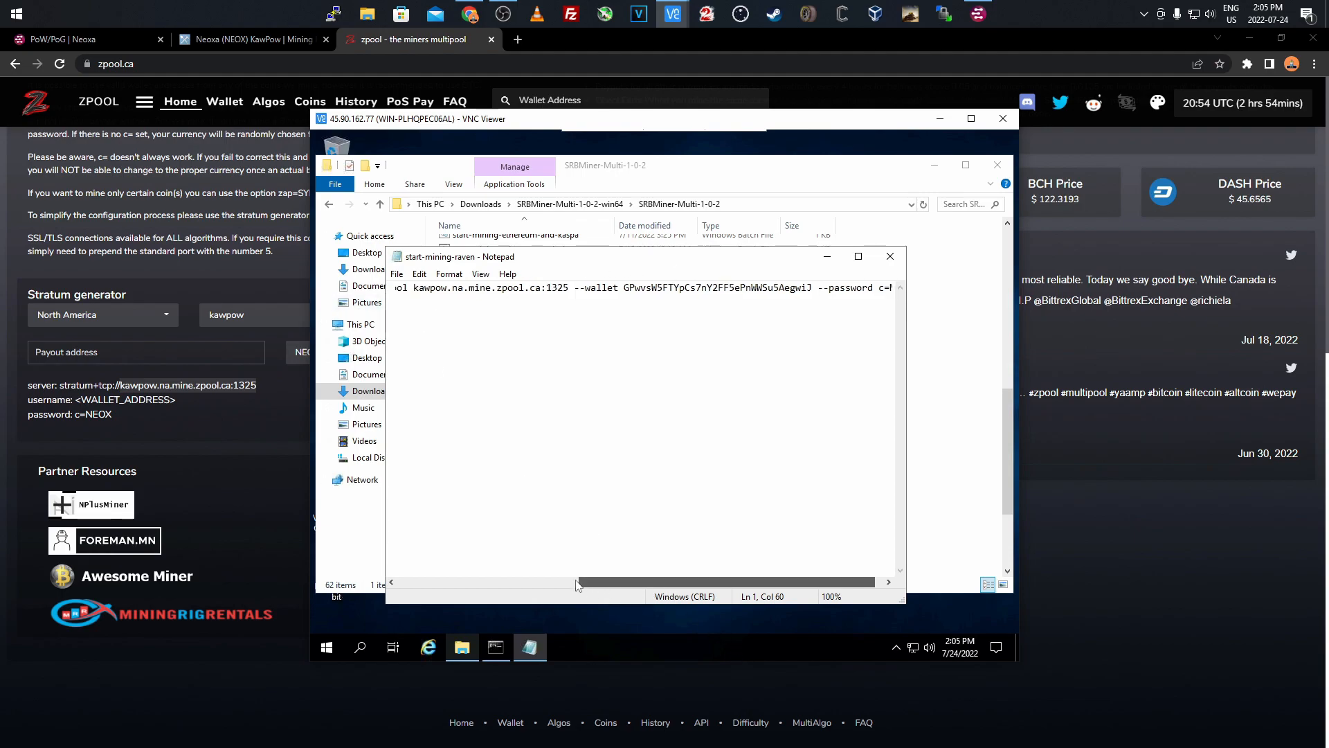
left_click(242, 38)
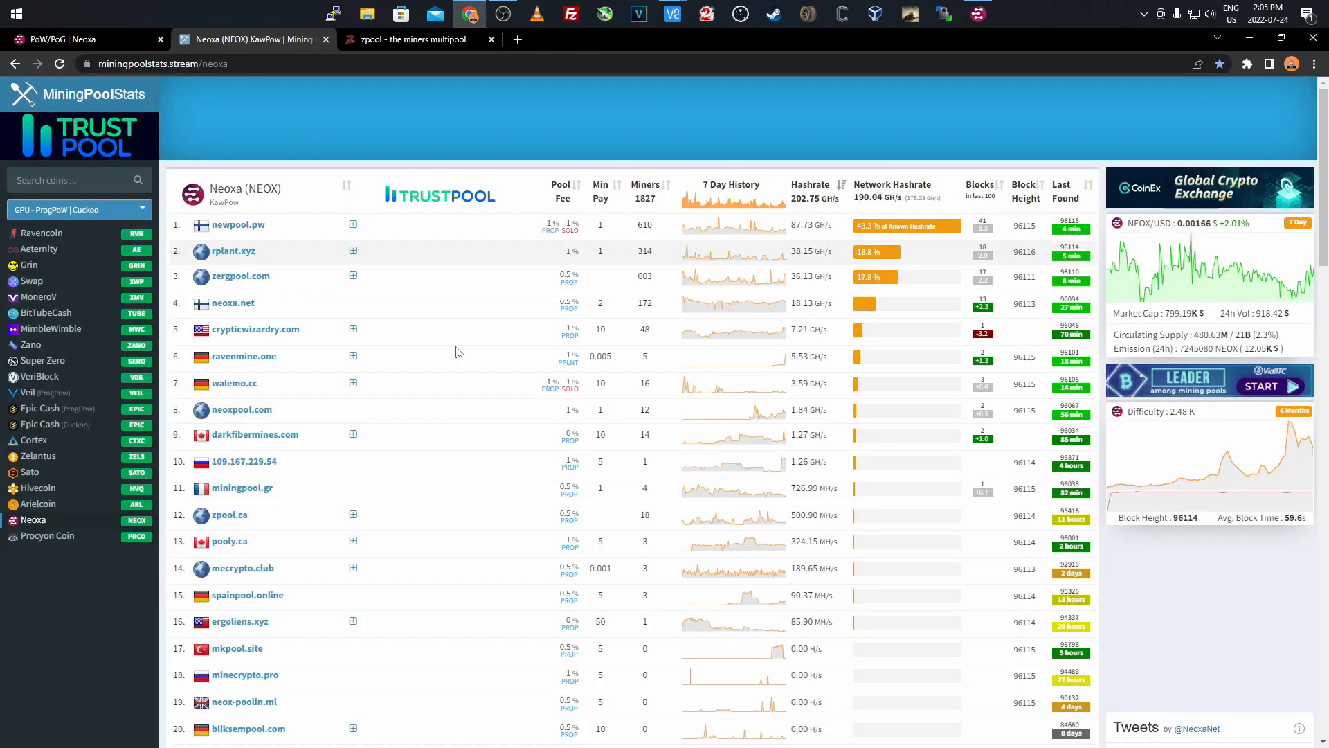
mouse_move(242, 234)
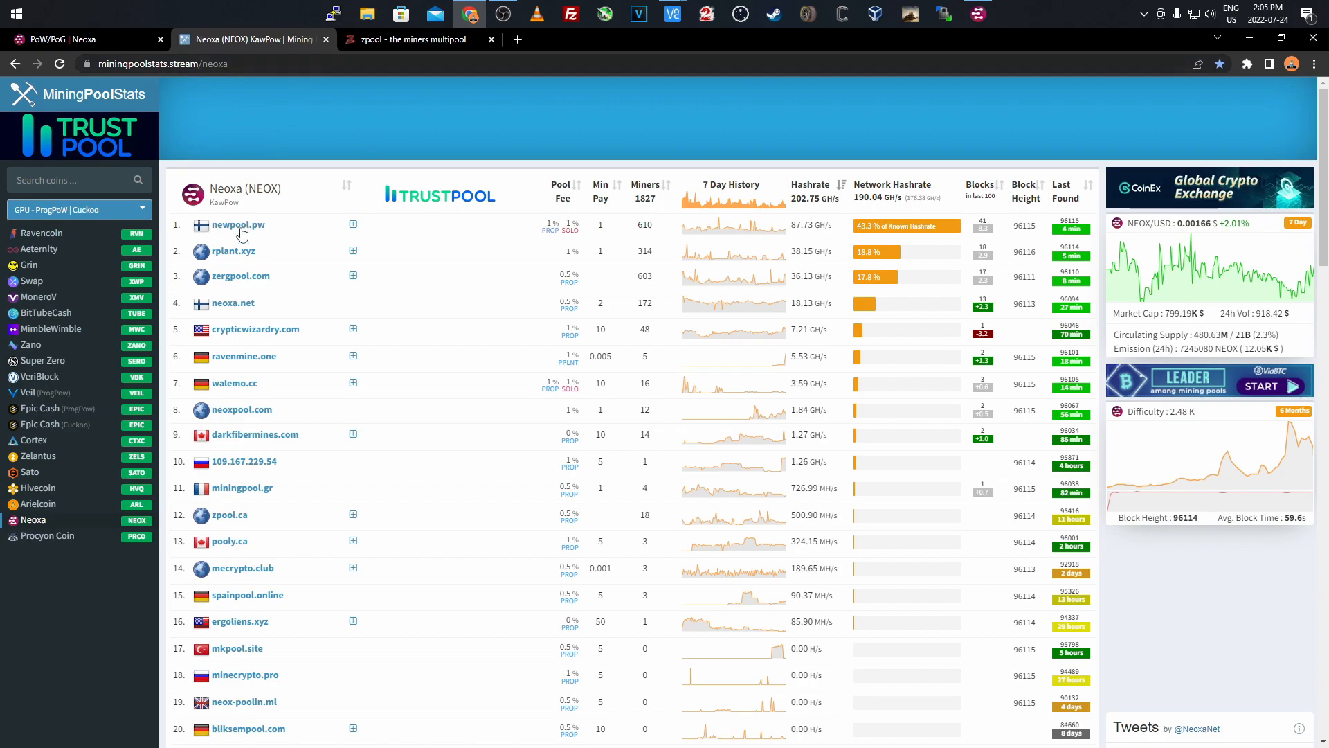
Switch back to the VNC Viewer batch file showing the SRBMiner-MULTI kawpow command
left_click(410, 39)
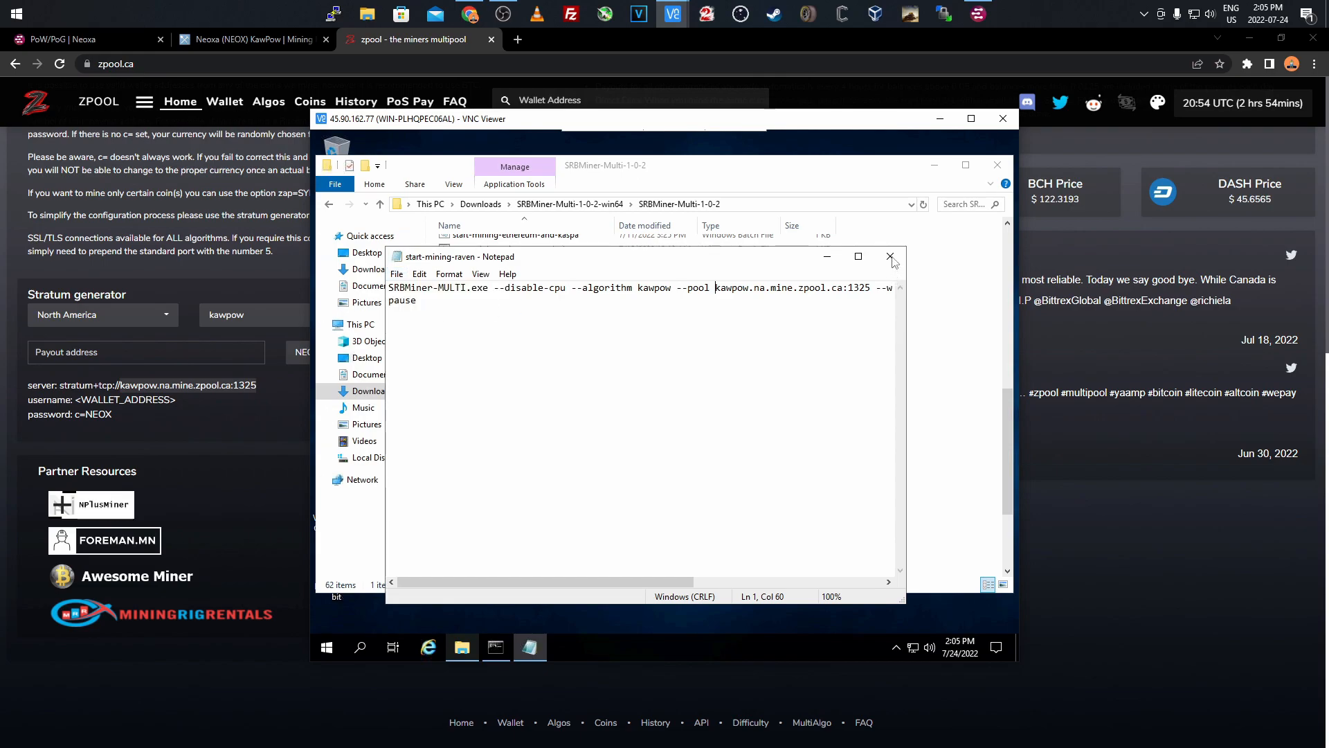
Close the saved start-mining-raven batch file and return Chrome to the Neoxa homepage
left_click(890, 256)
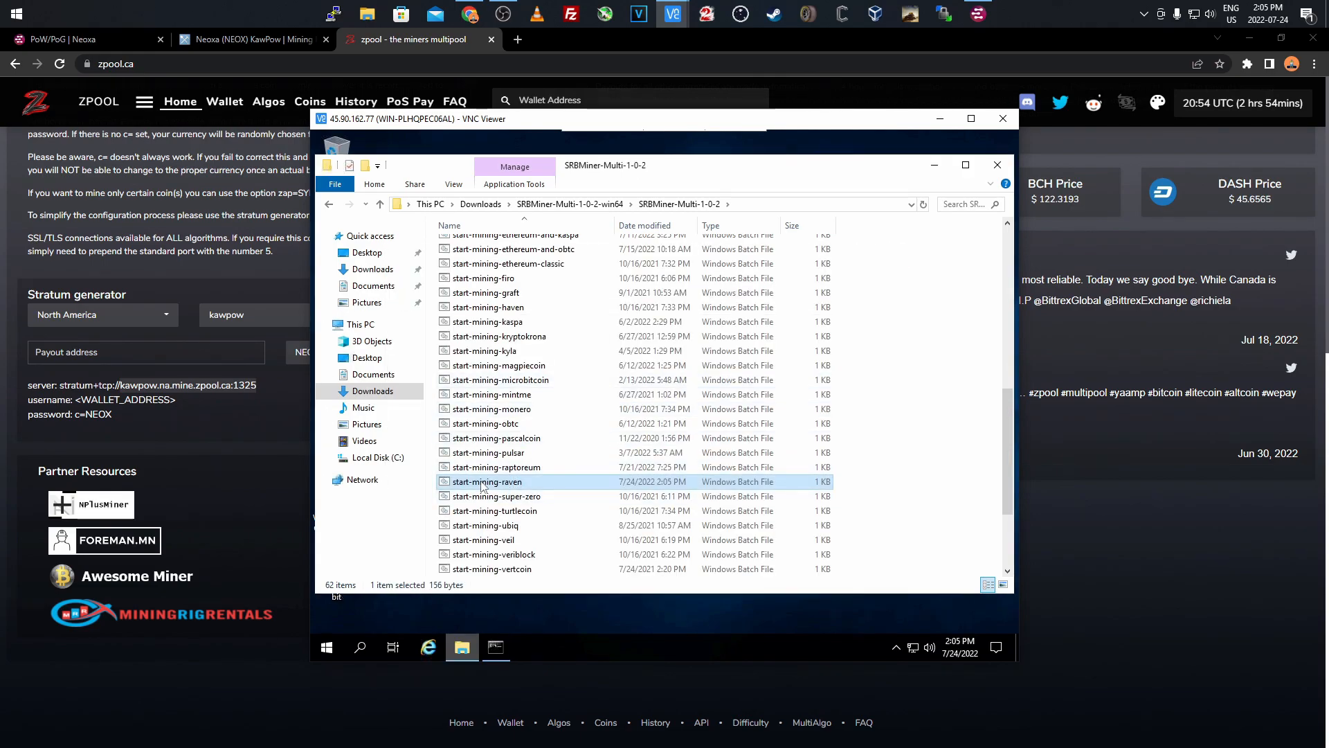
mouse_move(504, 487)
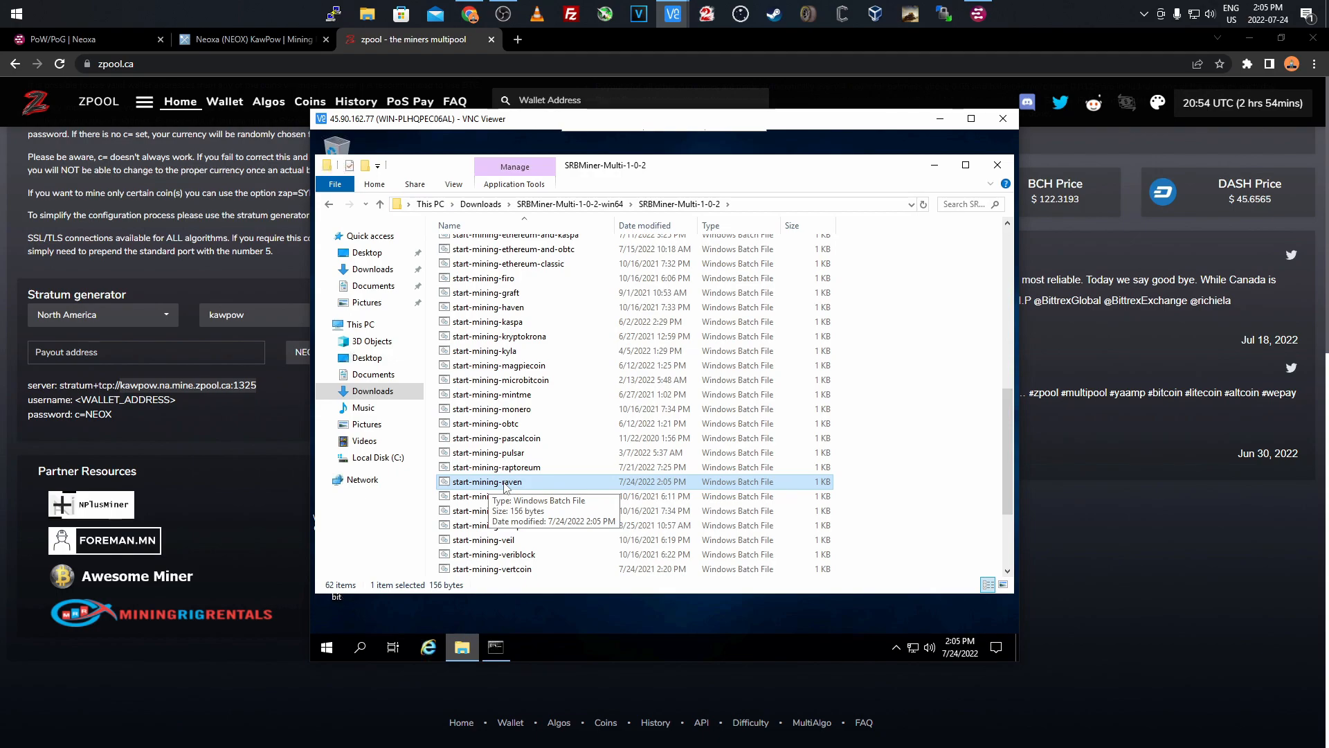
mouse_move(496, 423)
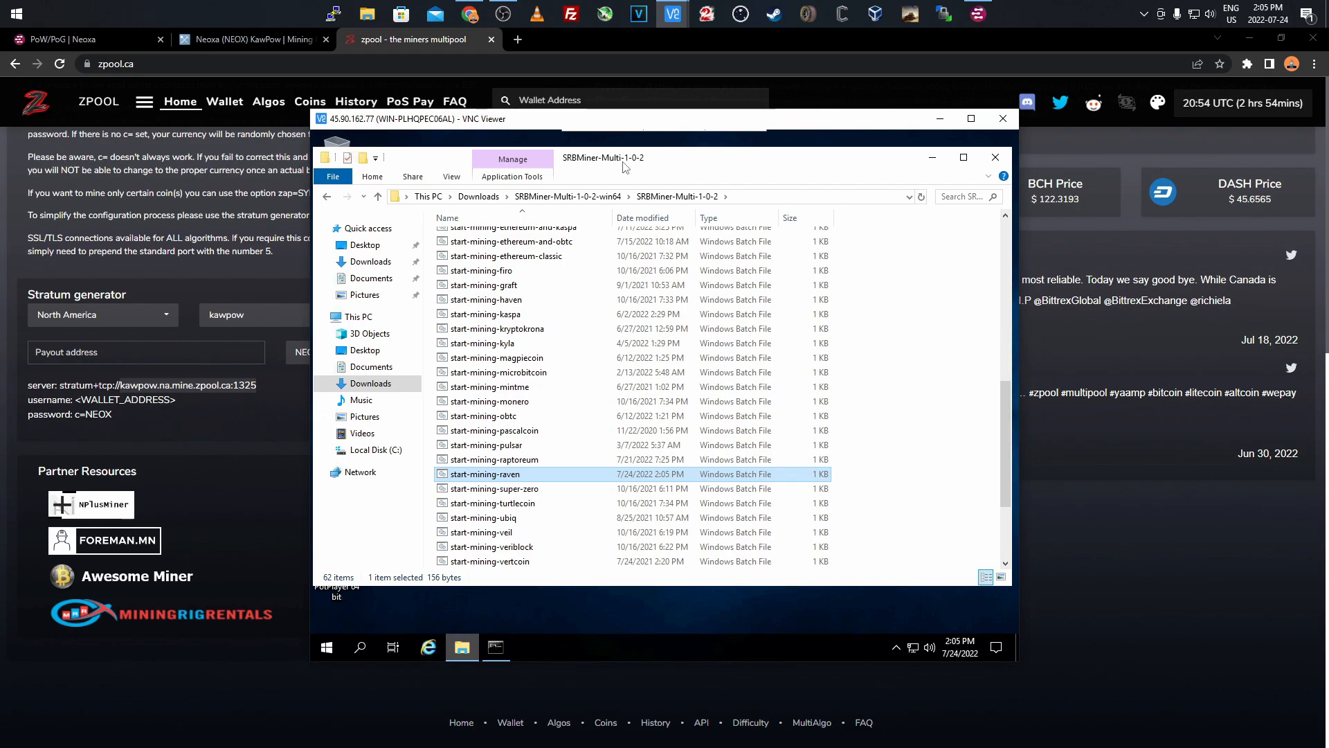
left_click(76, 39)
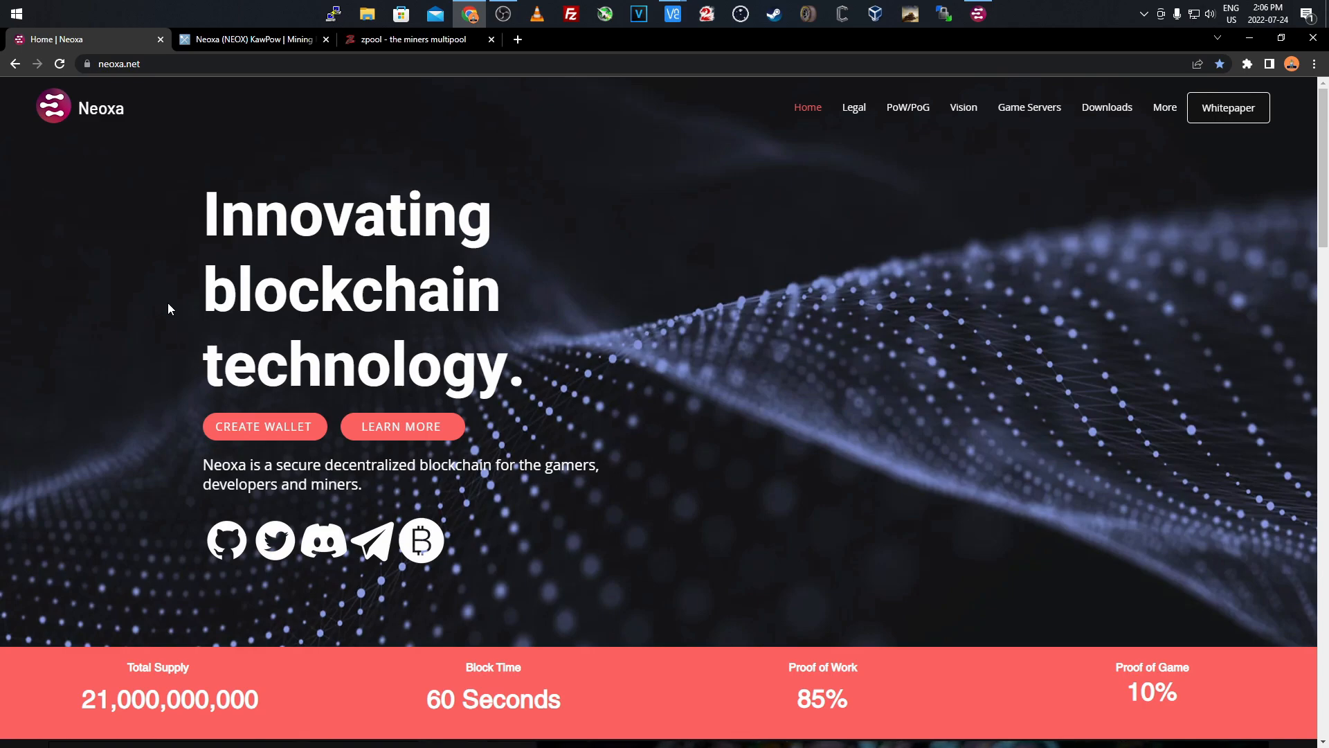
mouse_move(284, 536)
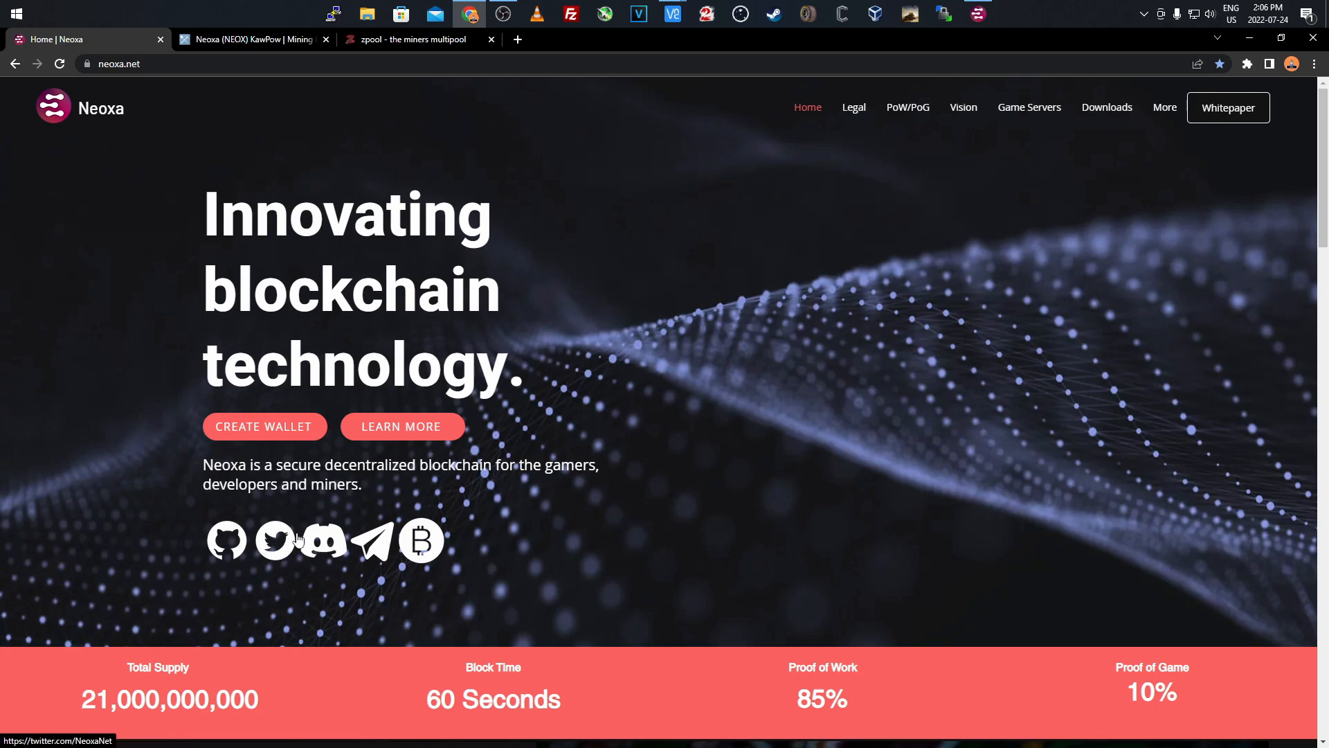
mouse_move(368, 548)
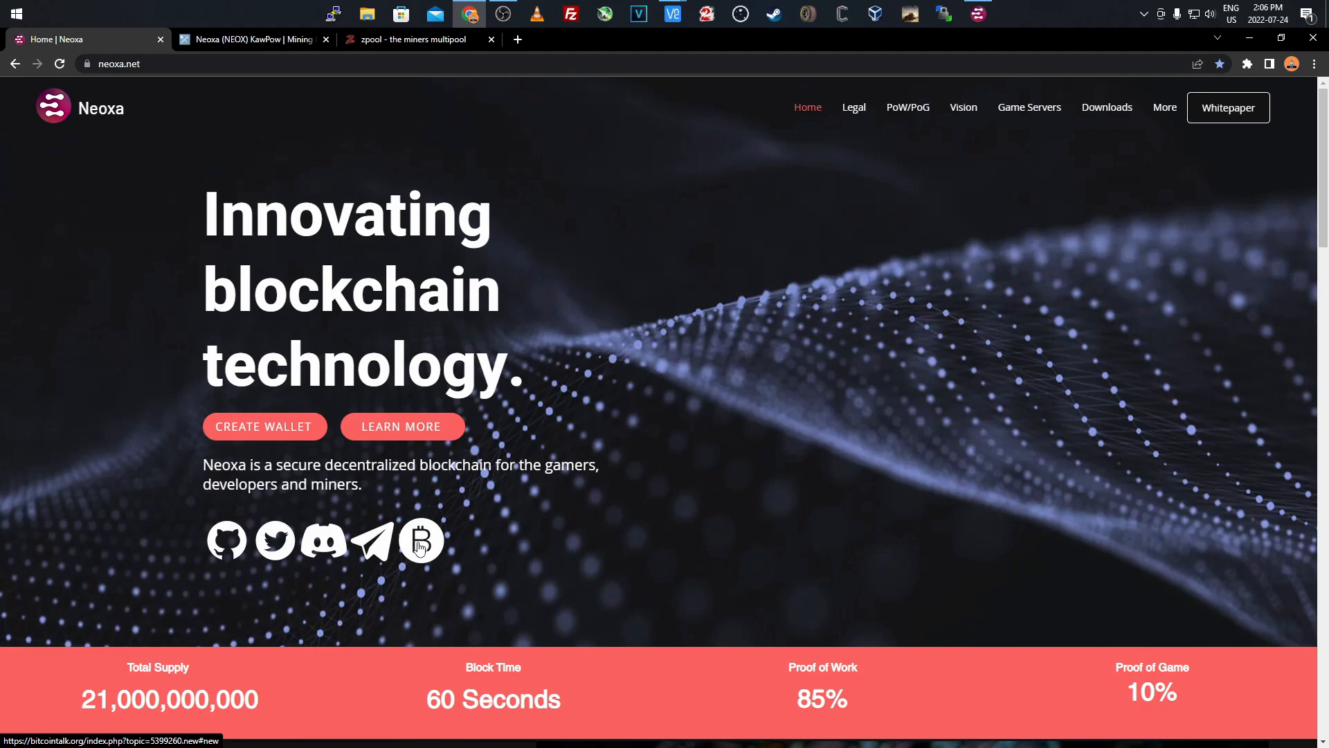
mouse_move(478, 551)
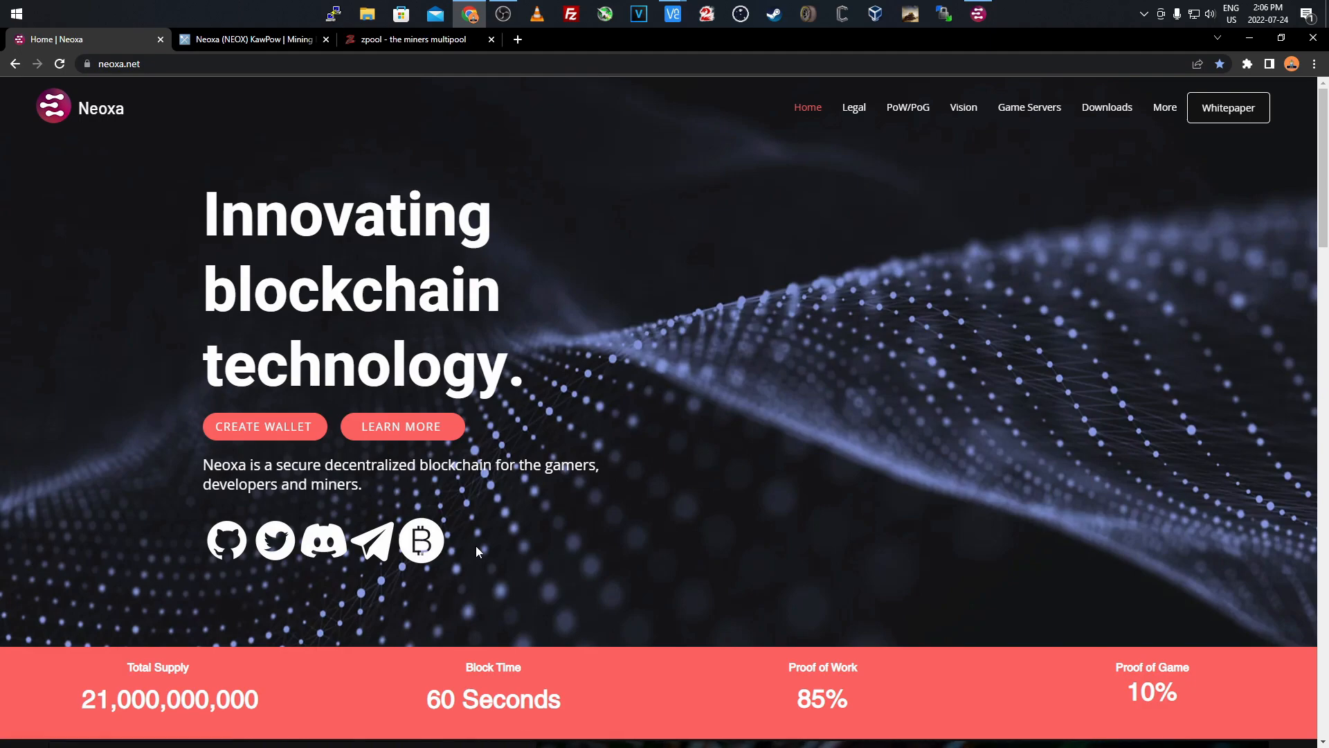
mouse_move(669, 228)
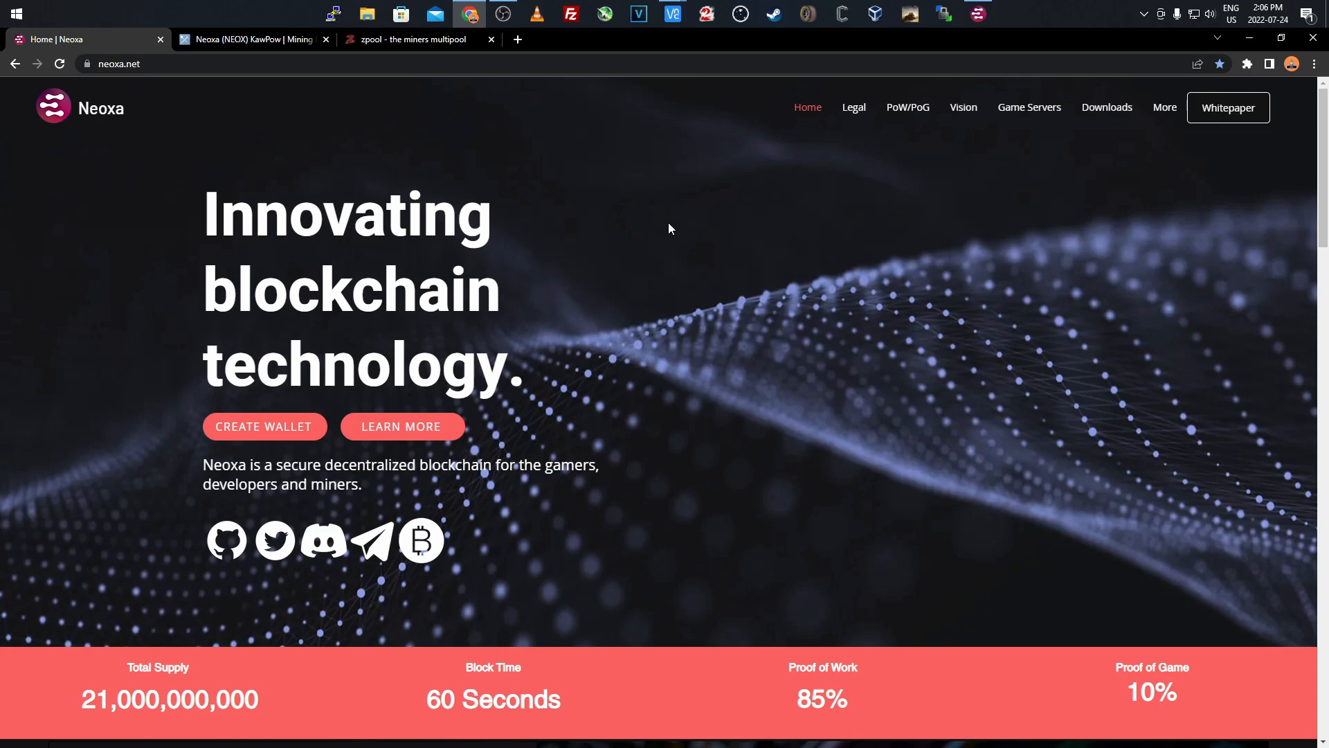
mouse_move(602, 203)
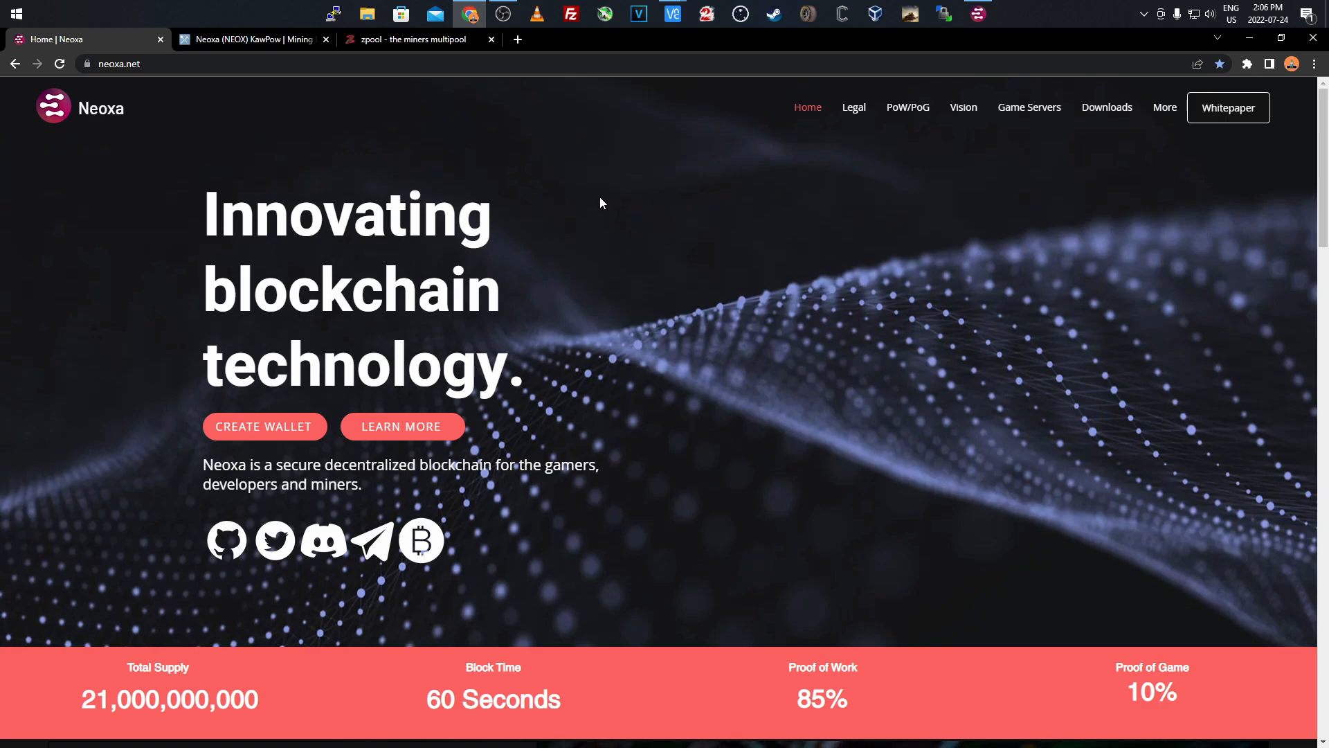
mouse_move(666, 310)
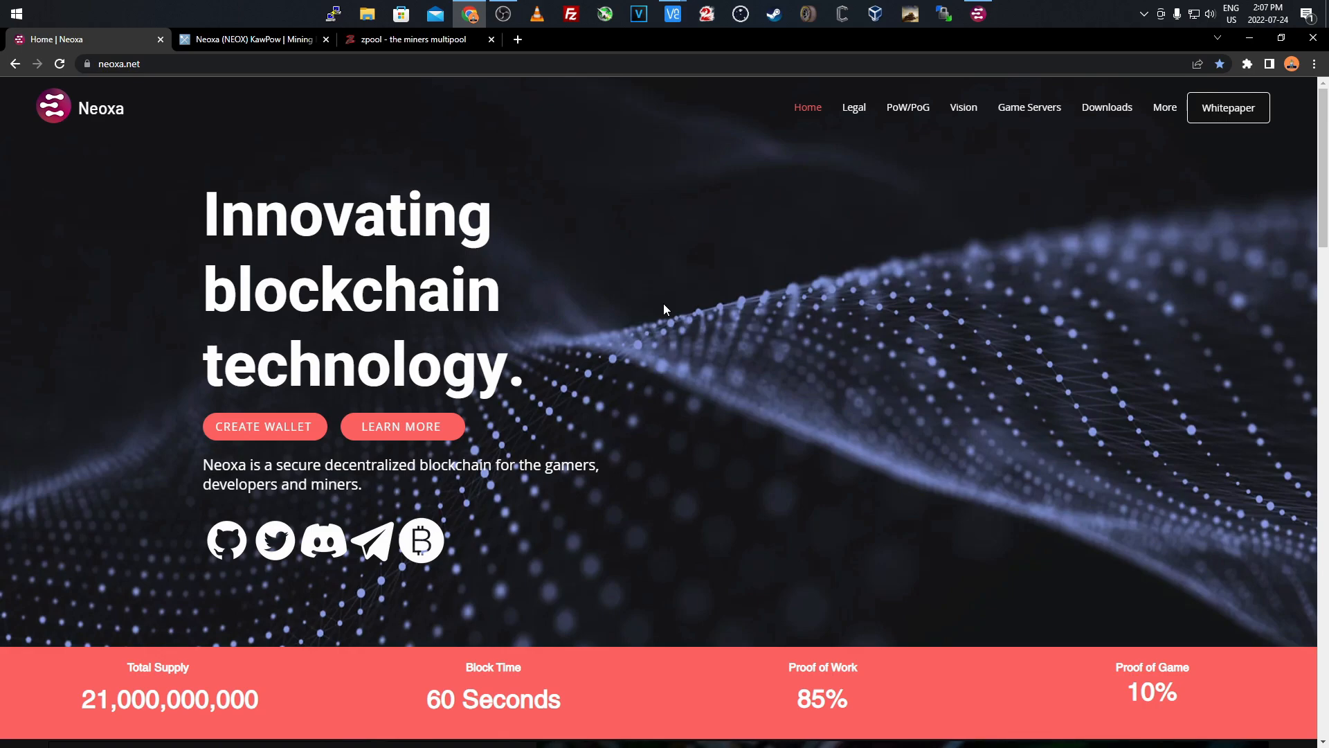
mouse_move(672, 14)
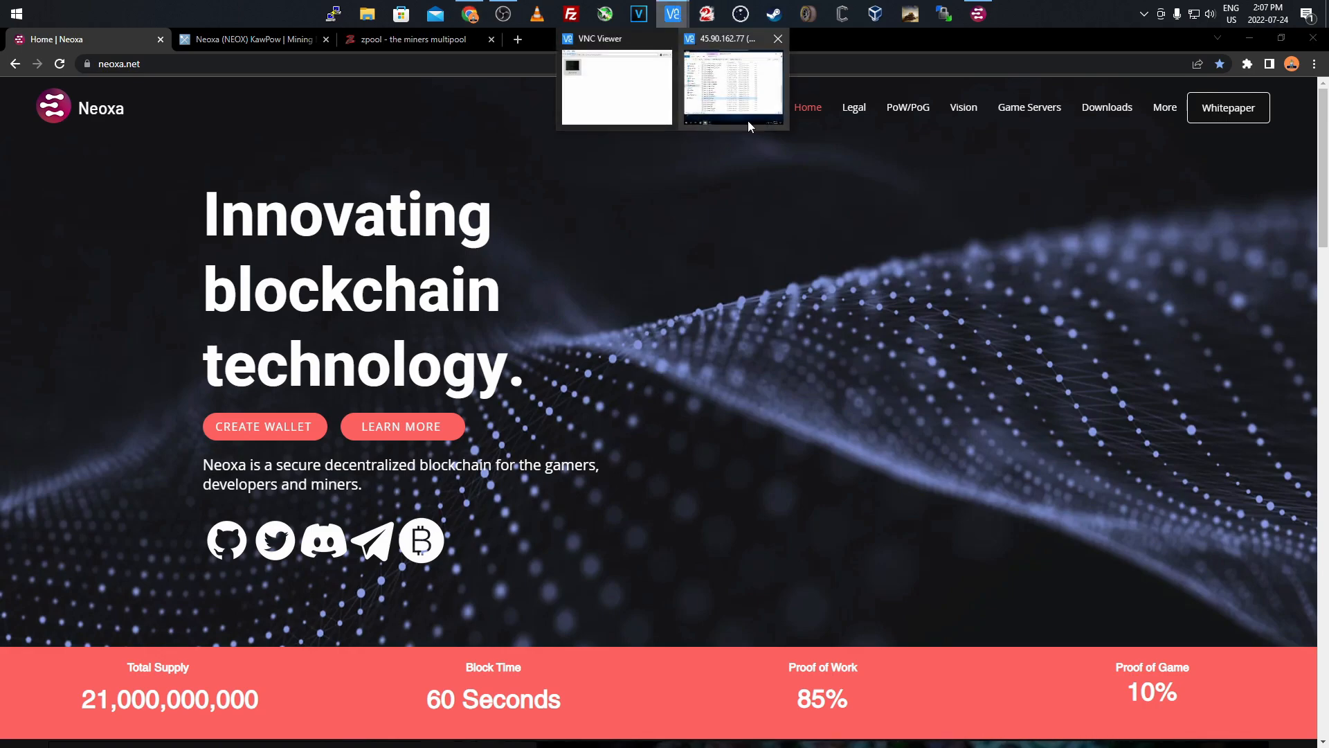
left_click(733, 87)
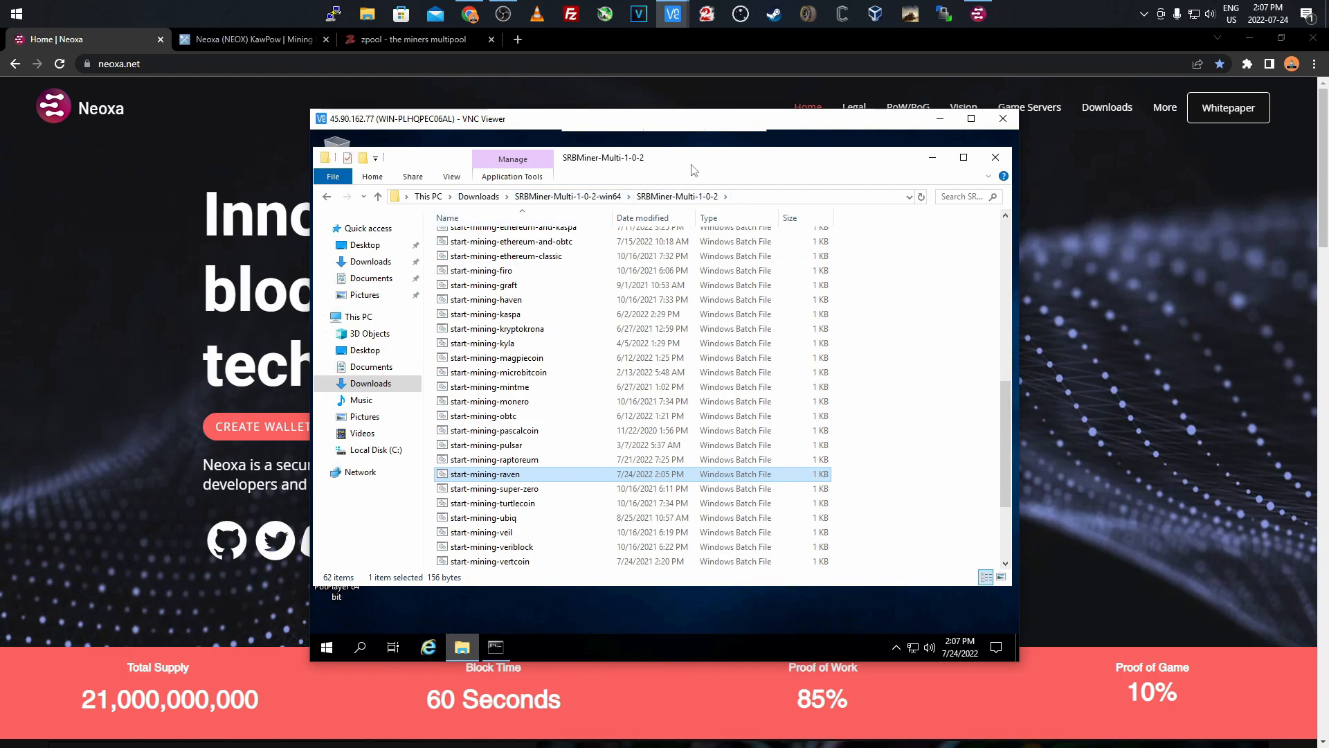
mouse_move(685, 161)
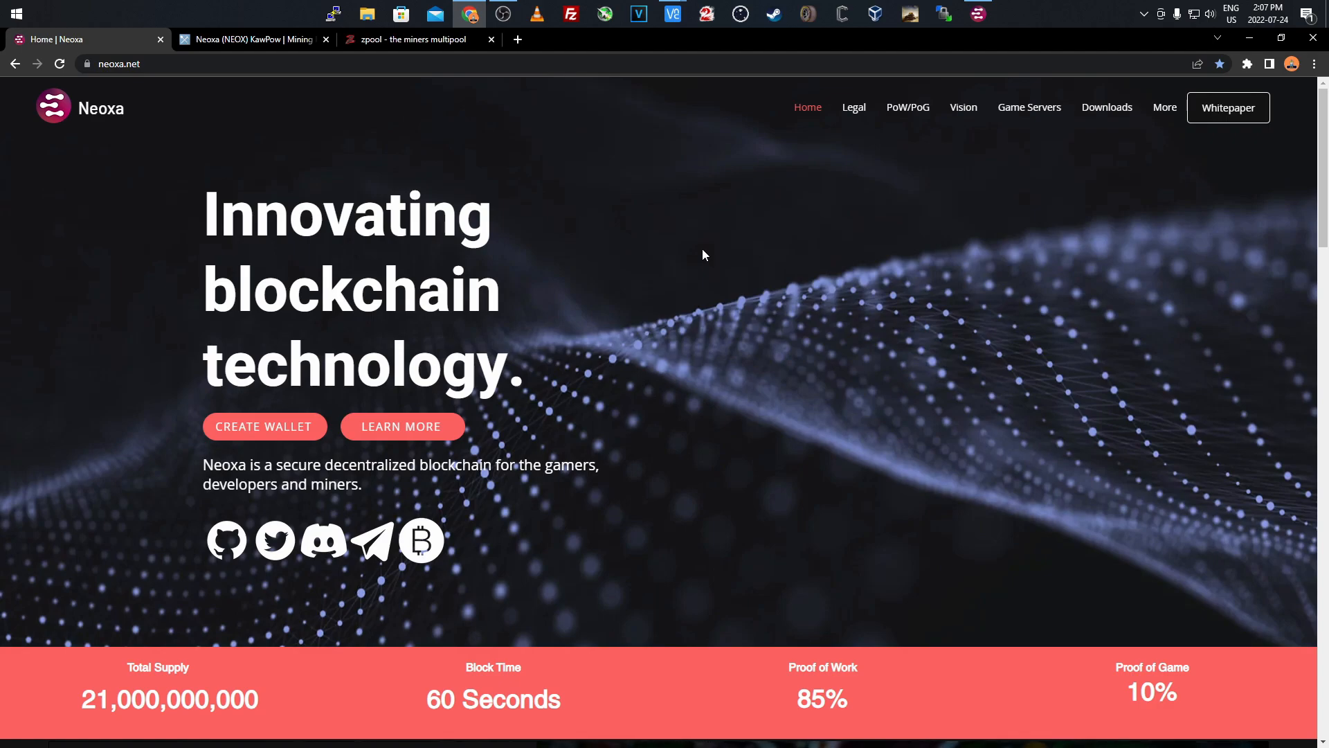
mouse_move(335, 176)
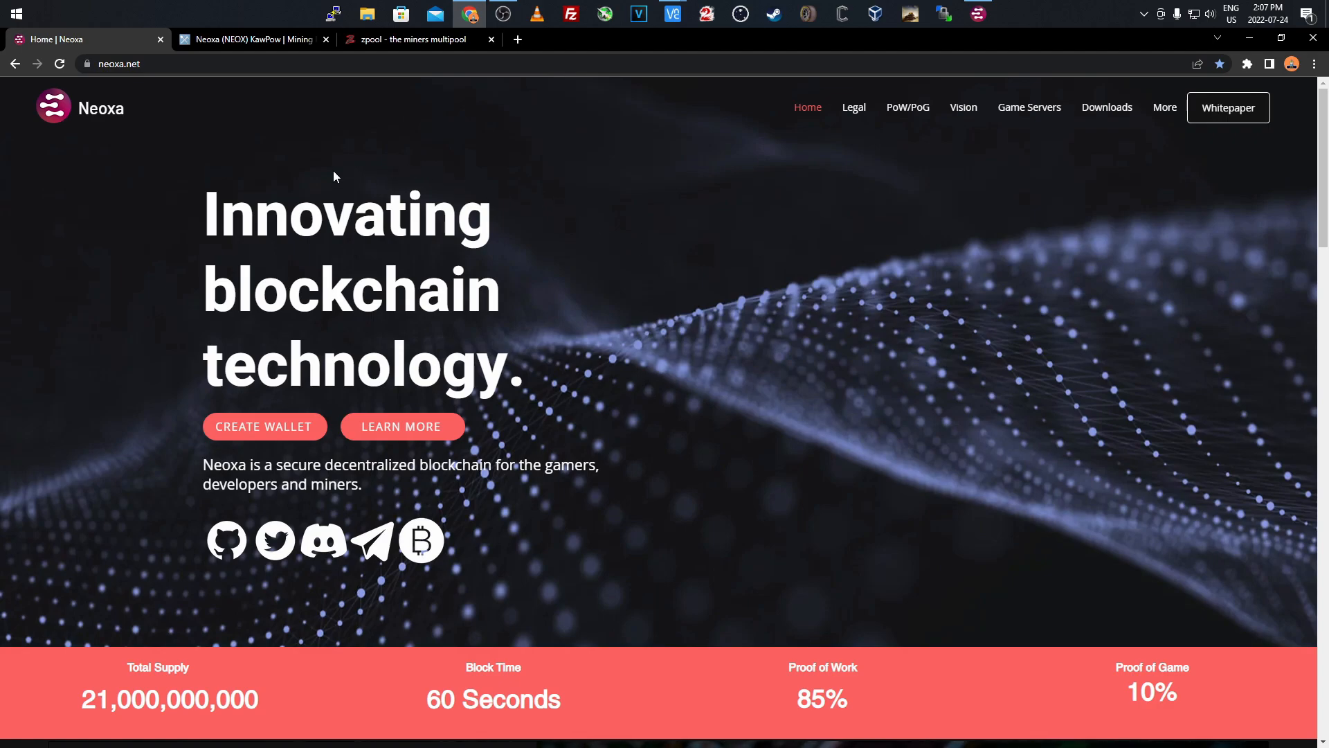
mouse_move(184, 200)
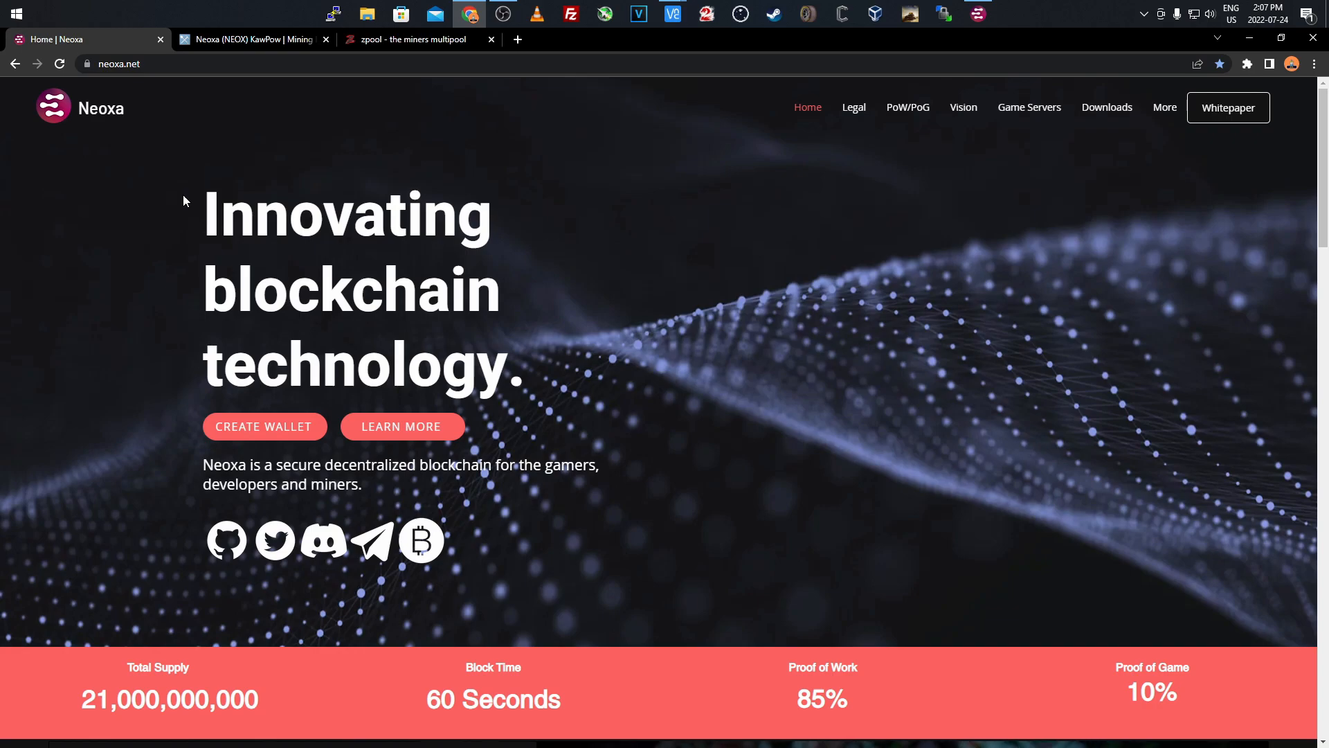
mouse_move(631, 182)
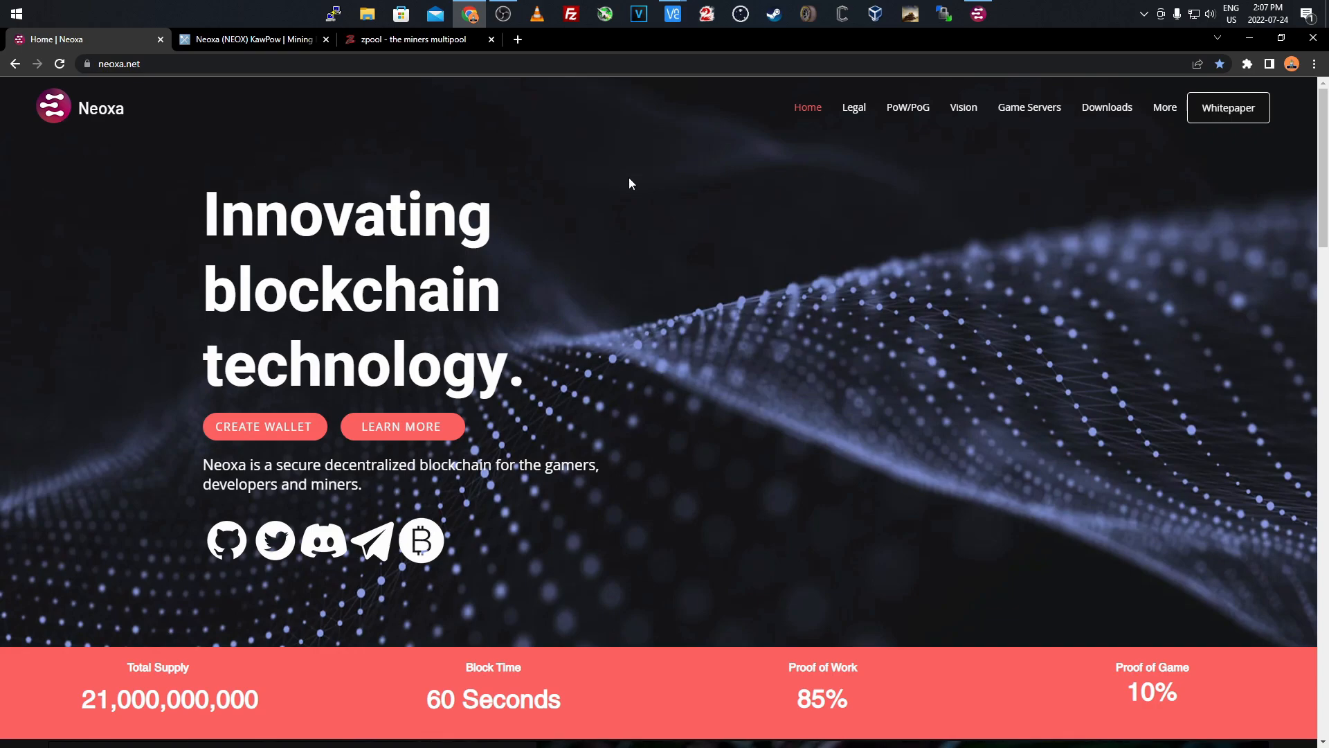